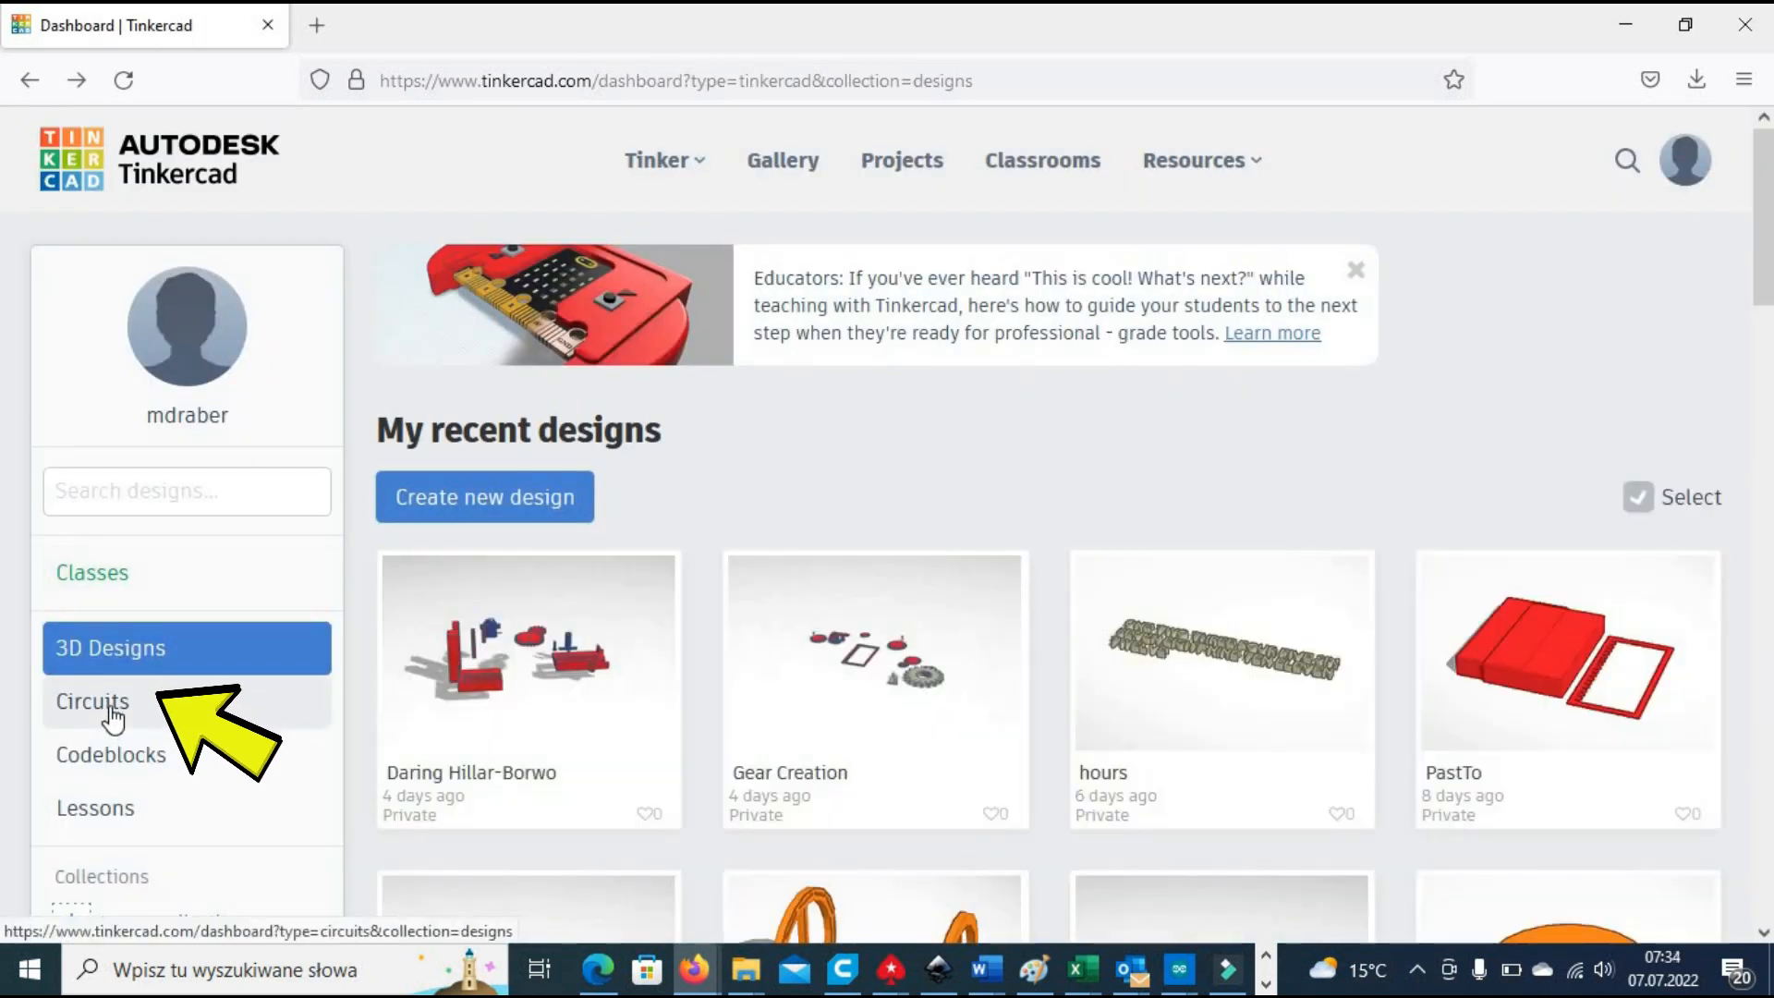
Step: Show the saved Circuits list and start a new circuit design
left_click(92, 702)
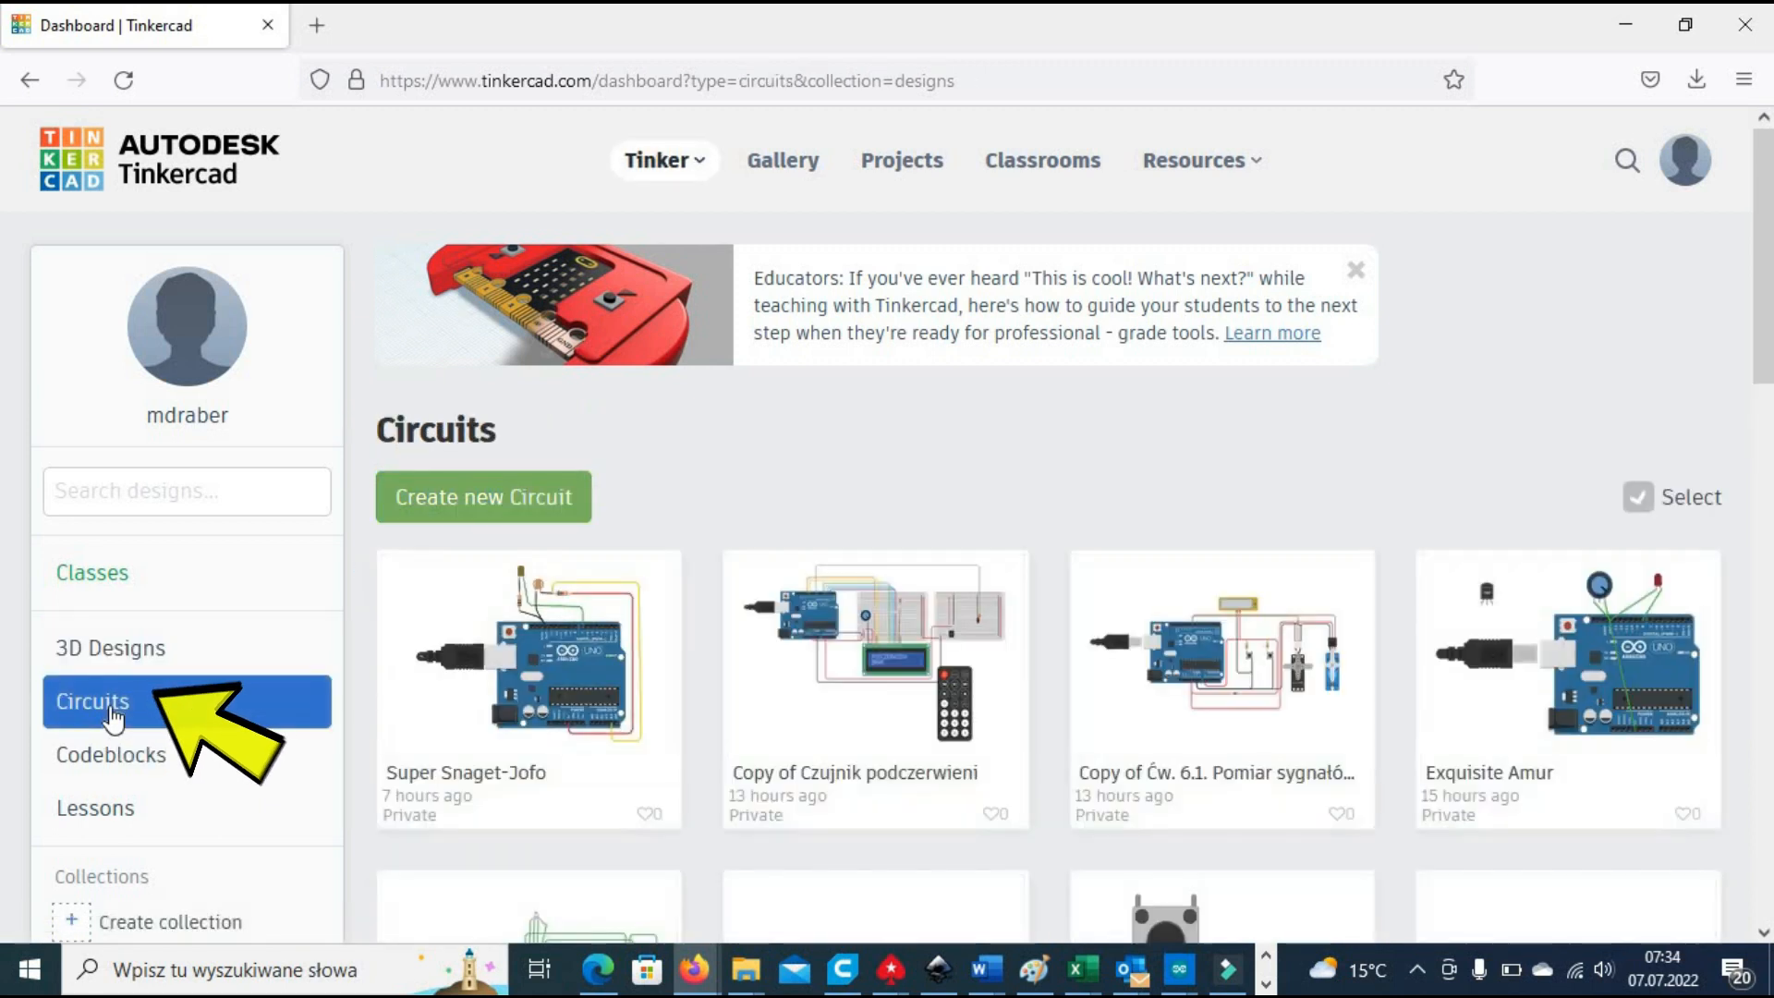
left_click(93, 700)
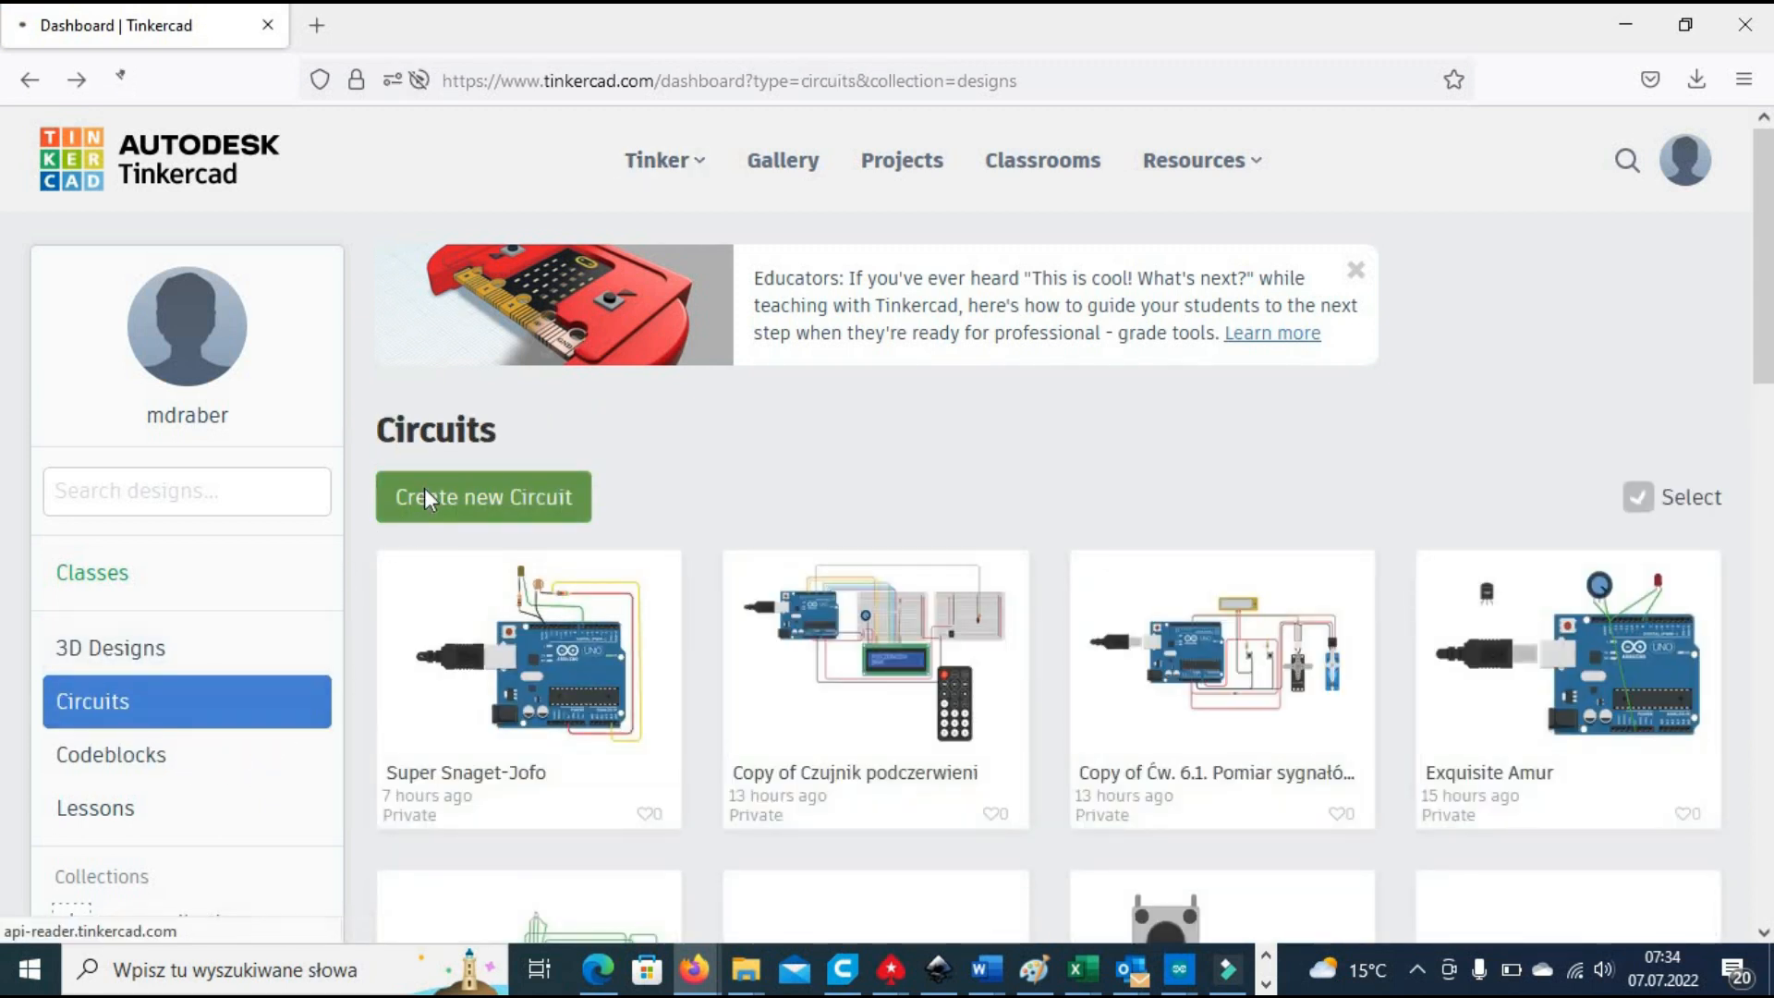
Step: Wire the LED to Arduino pin 2 with a green wire and to GND with a black wire
left_click(482, 497)
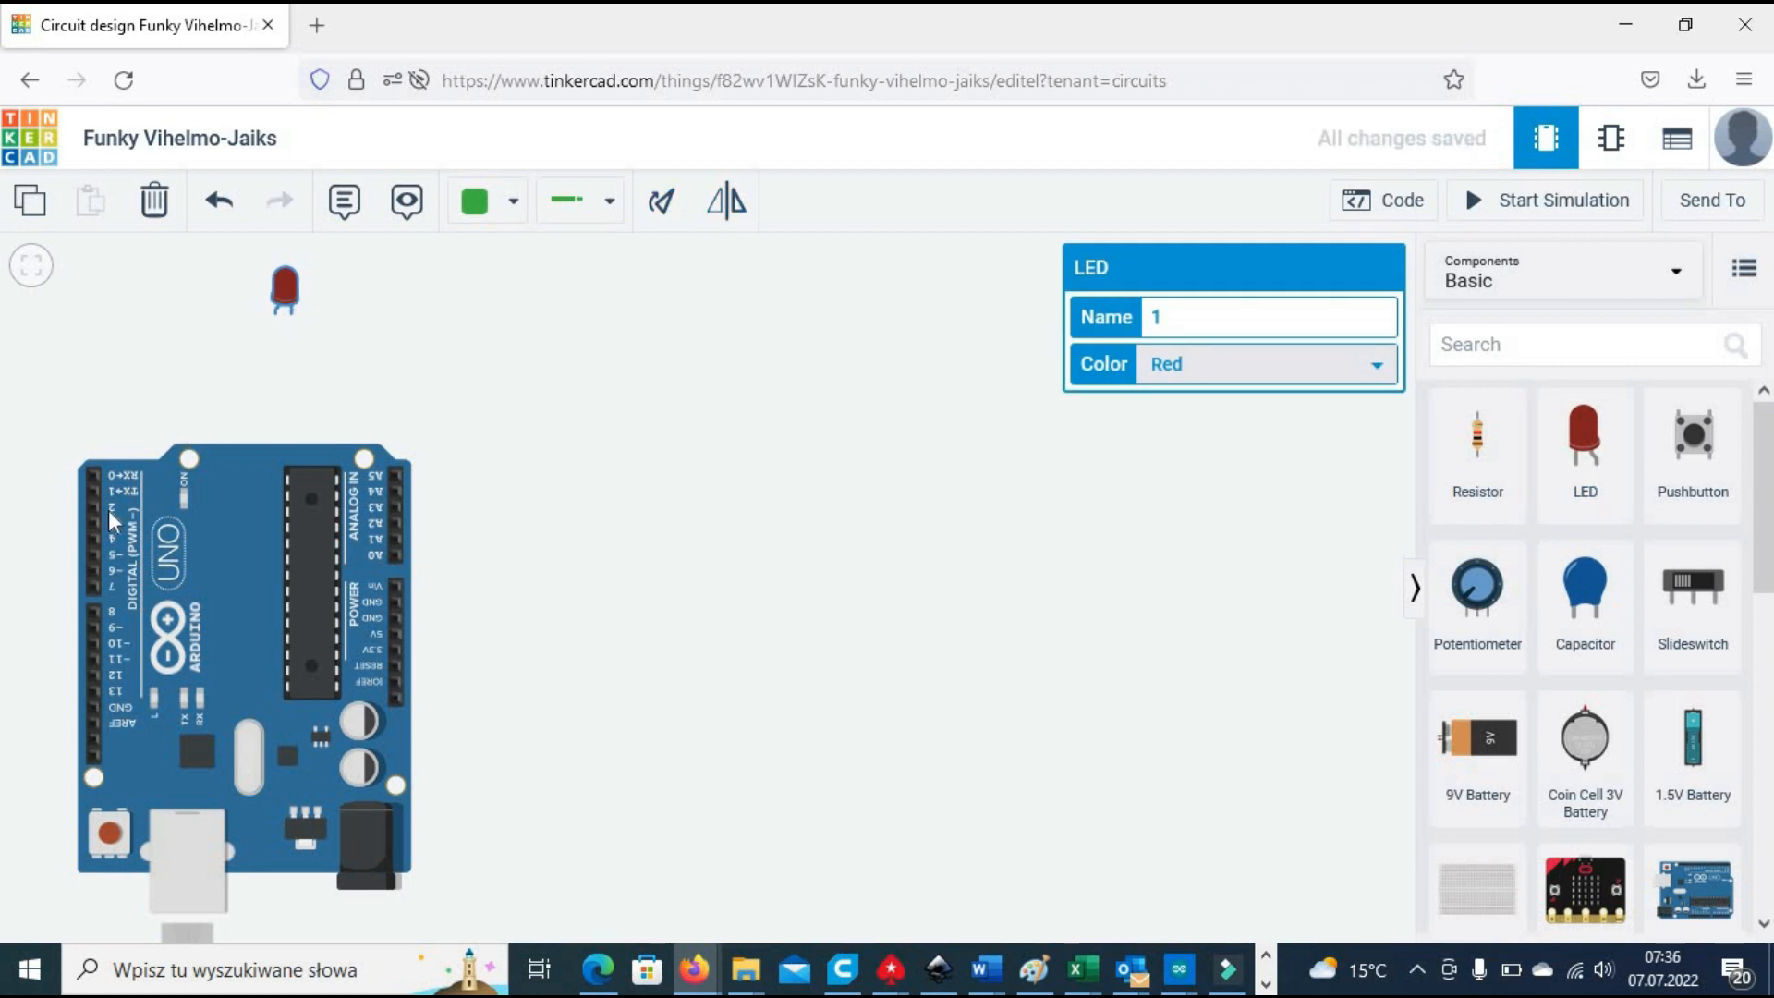
left_click_drag(275, 314, 52, 508)
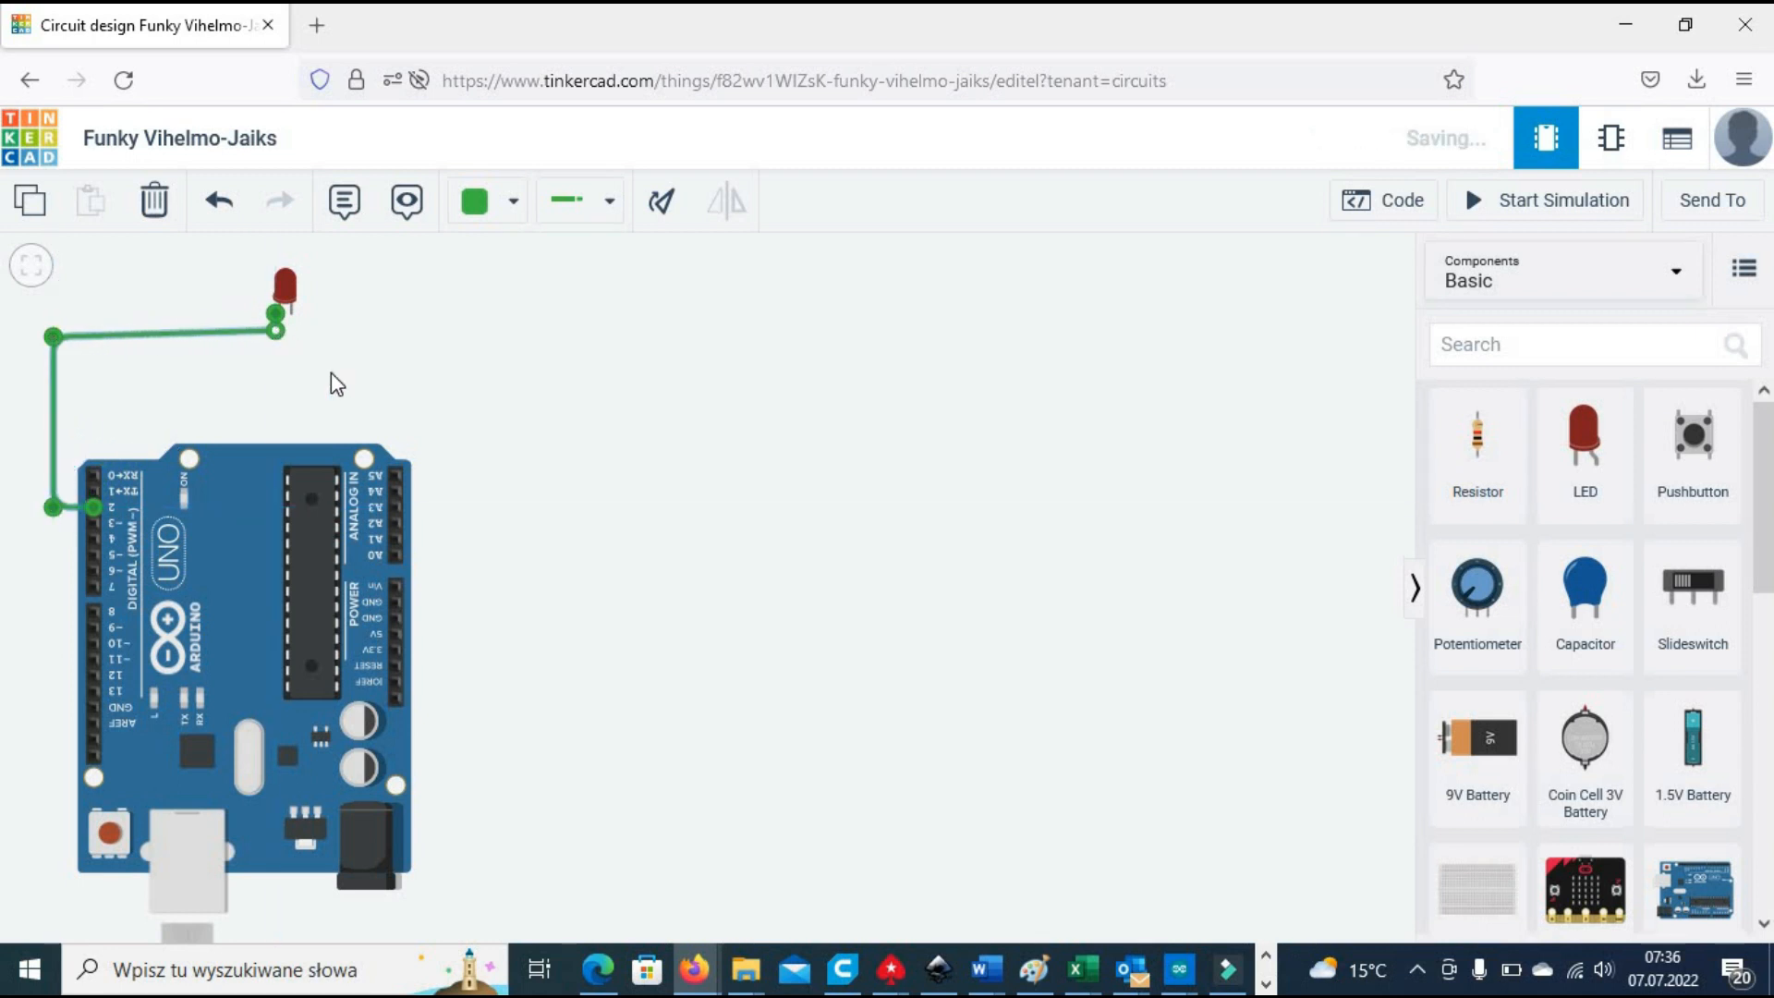
left_click_drag(286, 314, 393, 597)
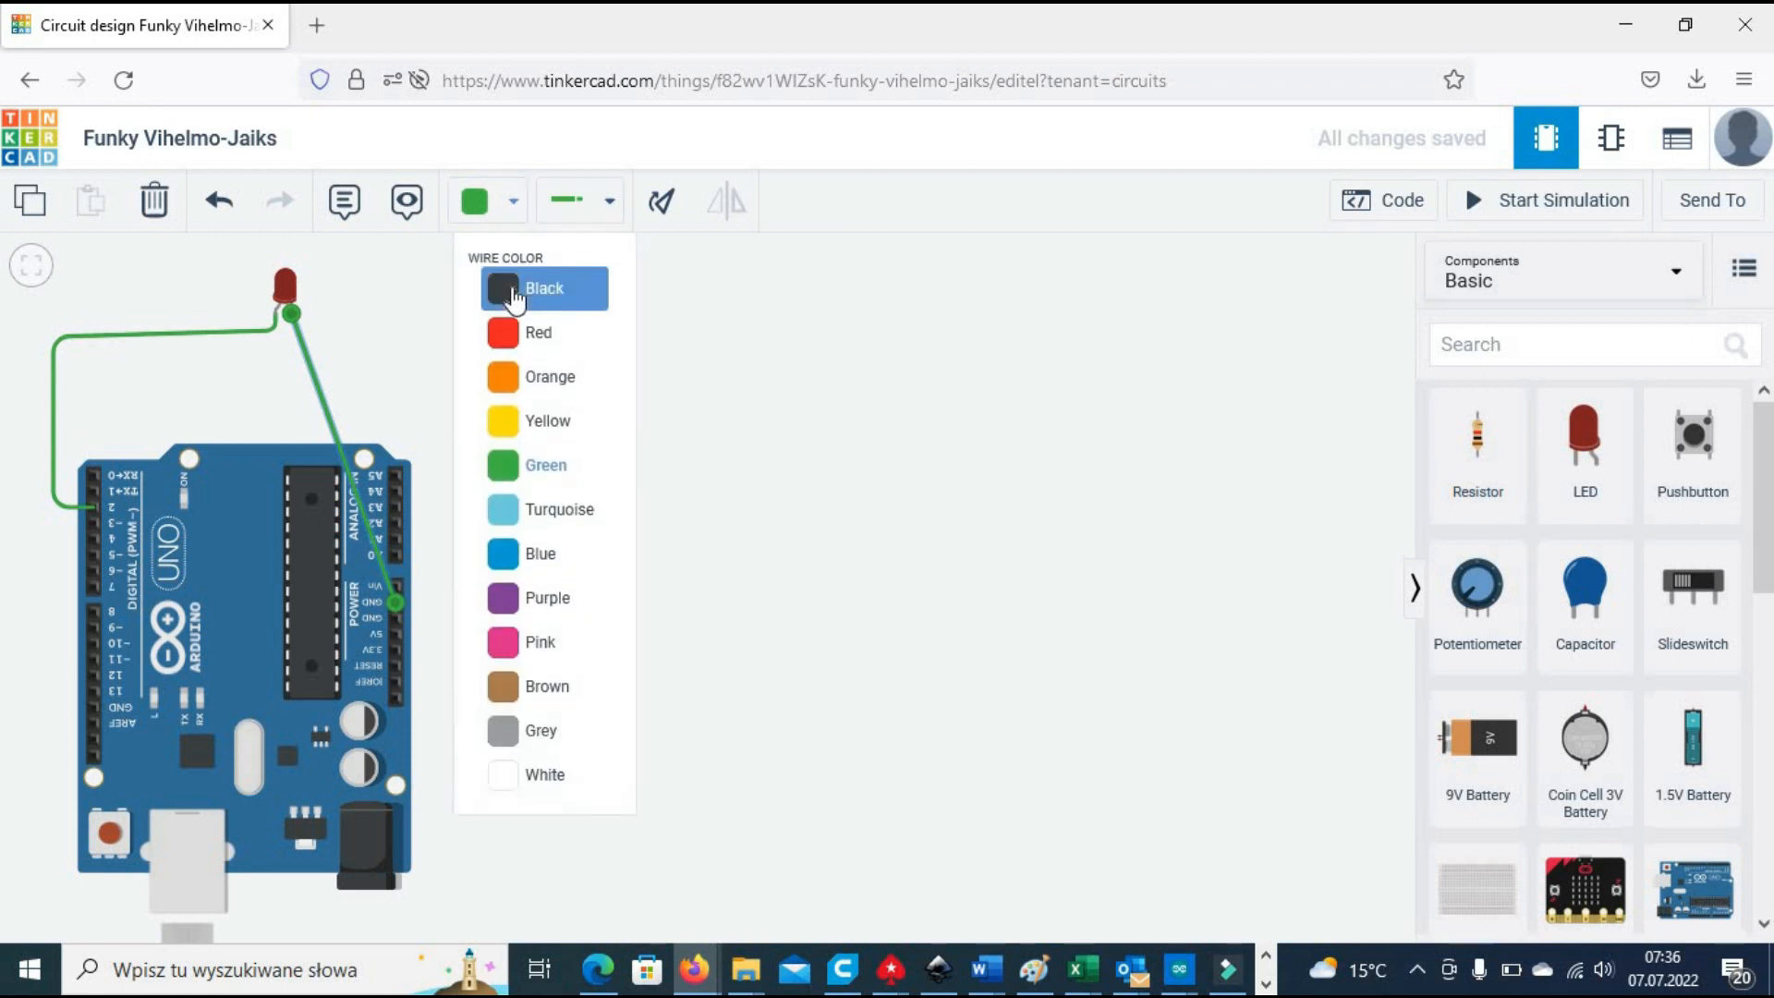
left_click(543, 289)
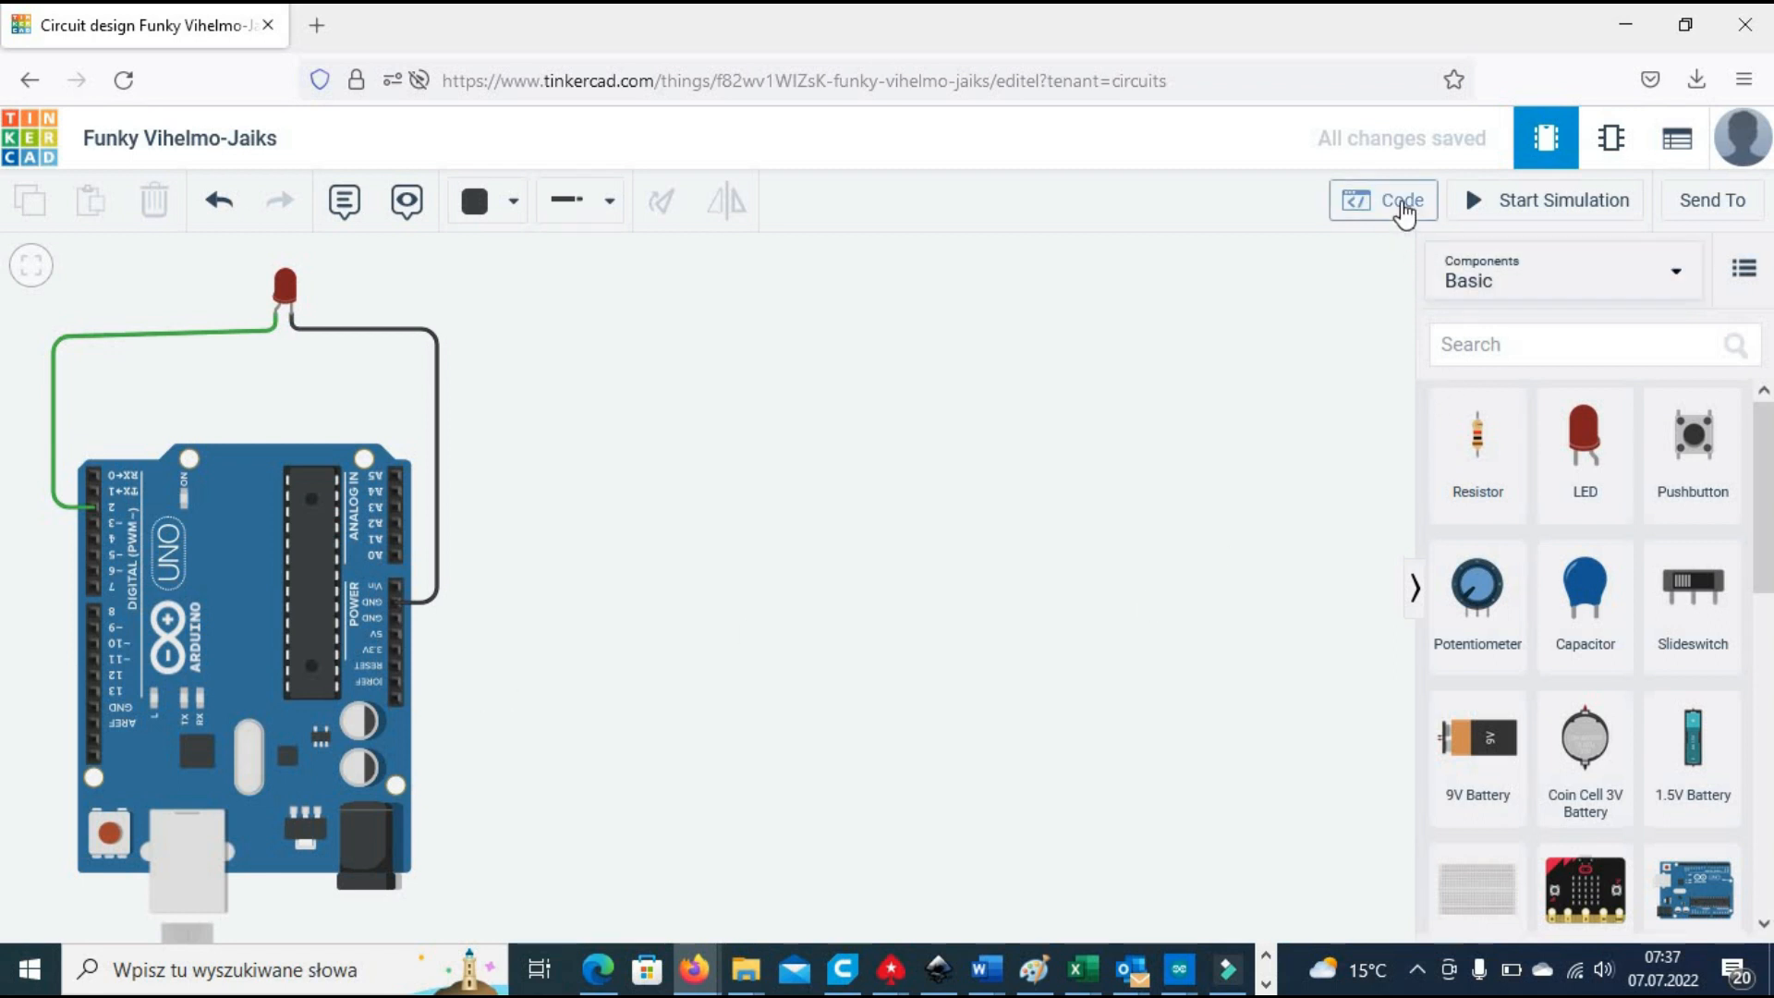
Step: Make the block code set pin 2 HIGH, wait 1 s, set pin 2 LOW, wait 1 s
left_click(1382, 200)
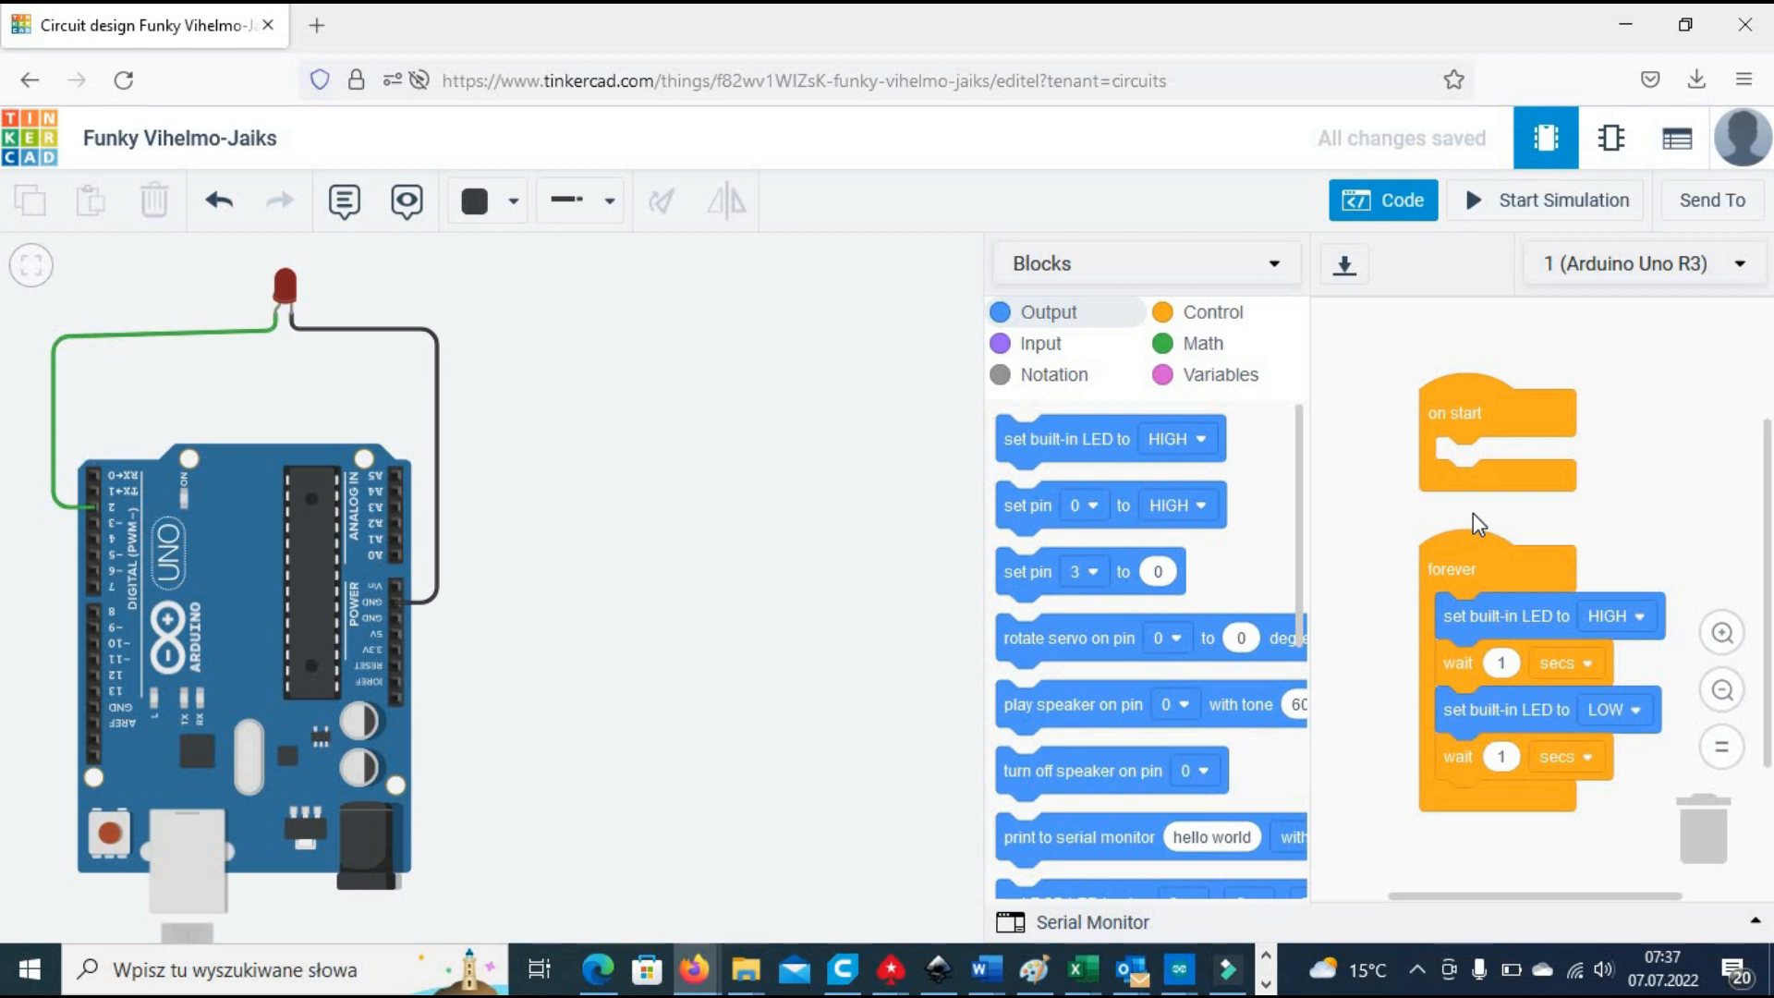
mouse_move(1429, 658)
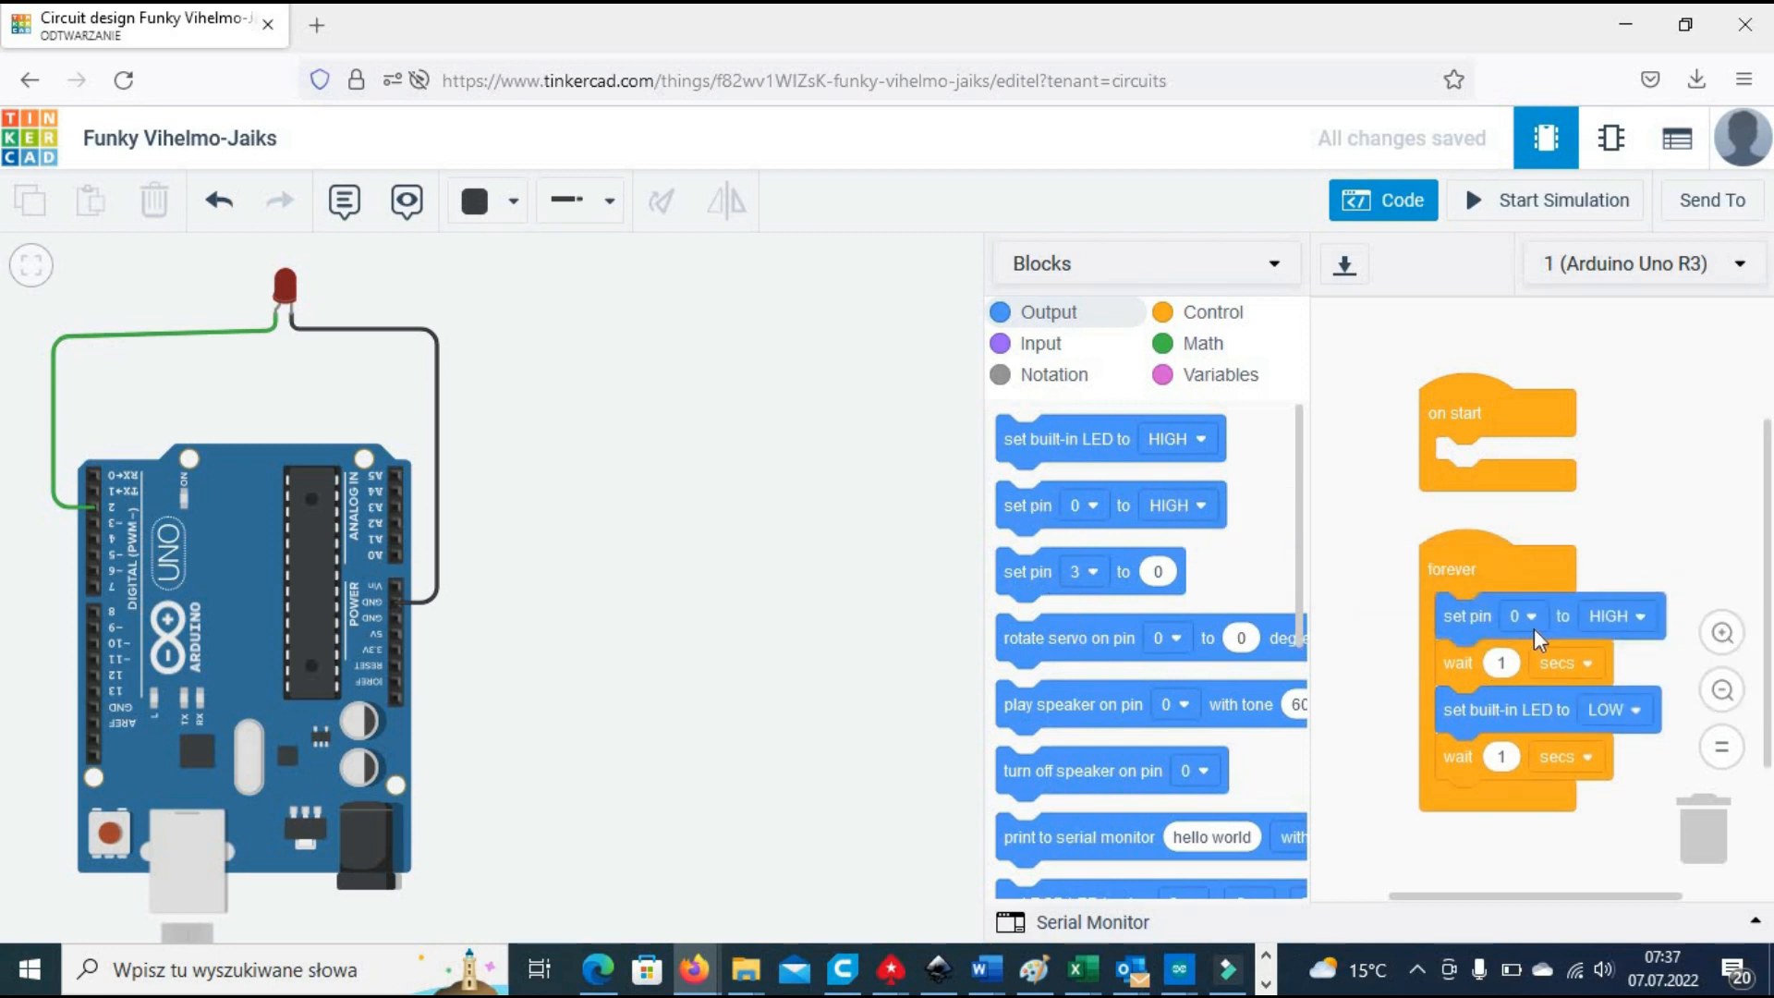
left_click(1524, 616)
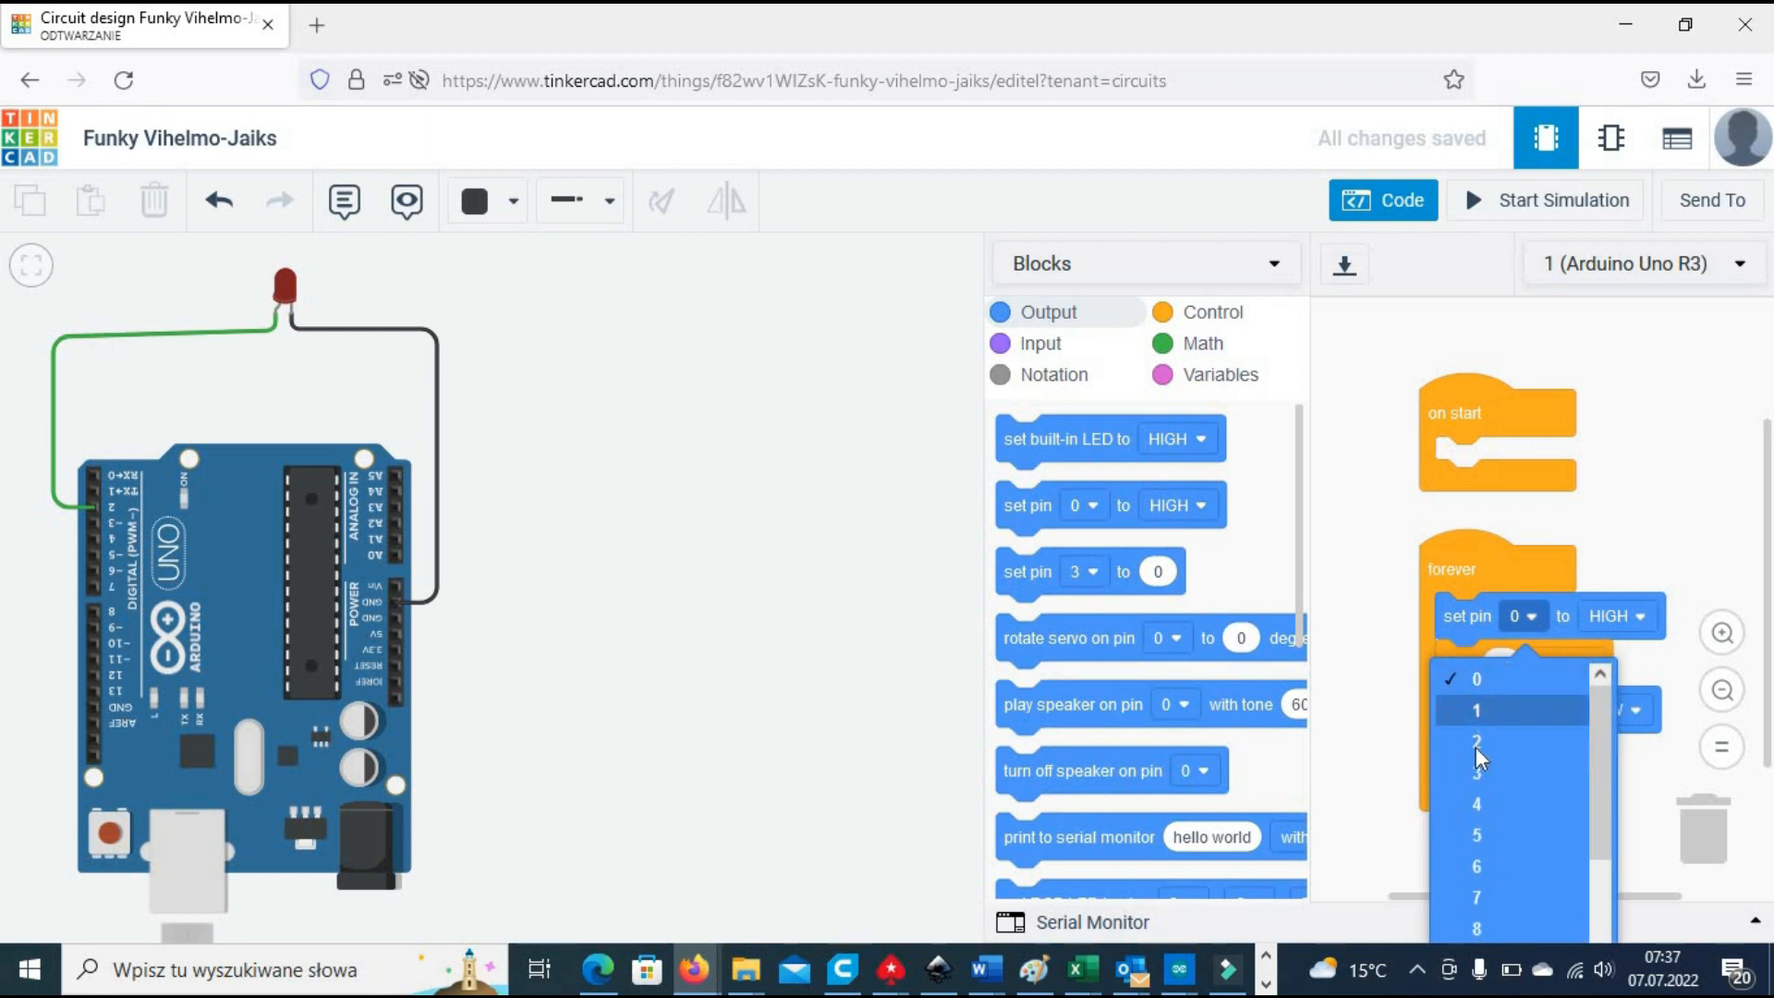
left_click(1476, 741)
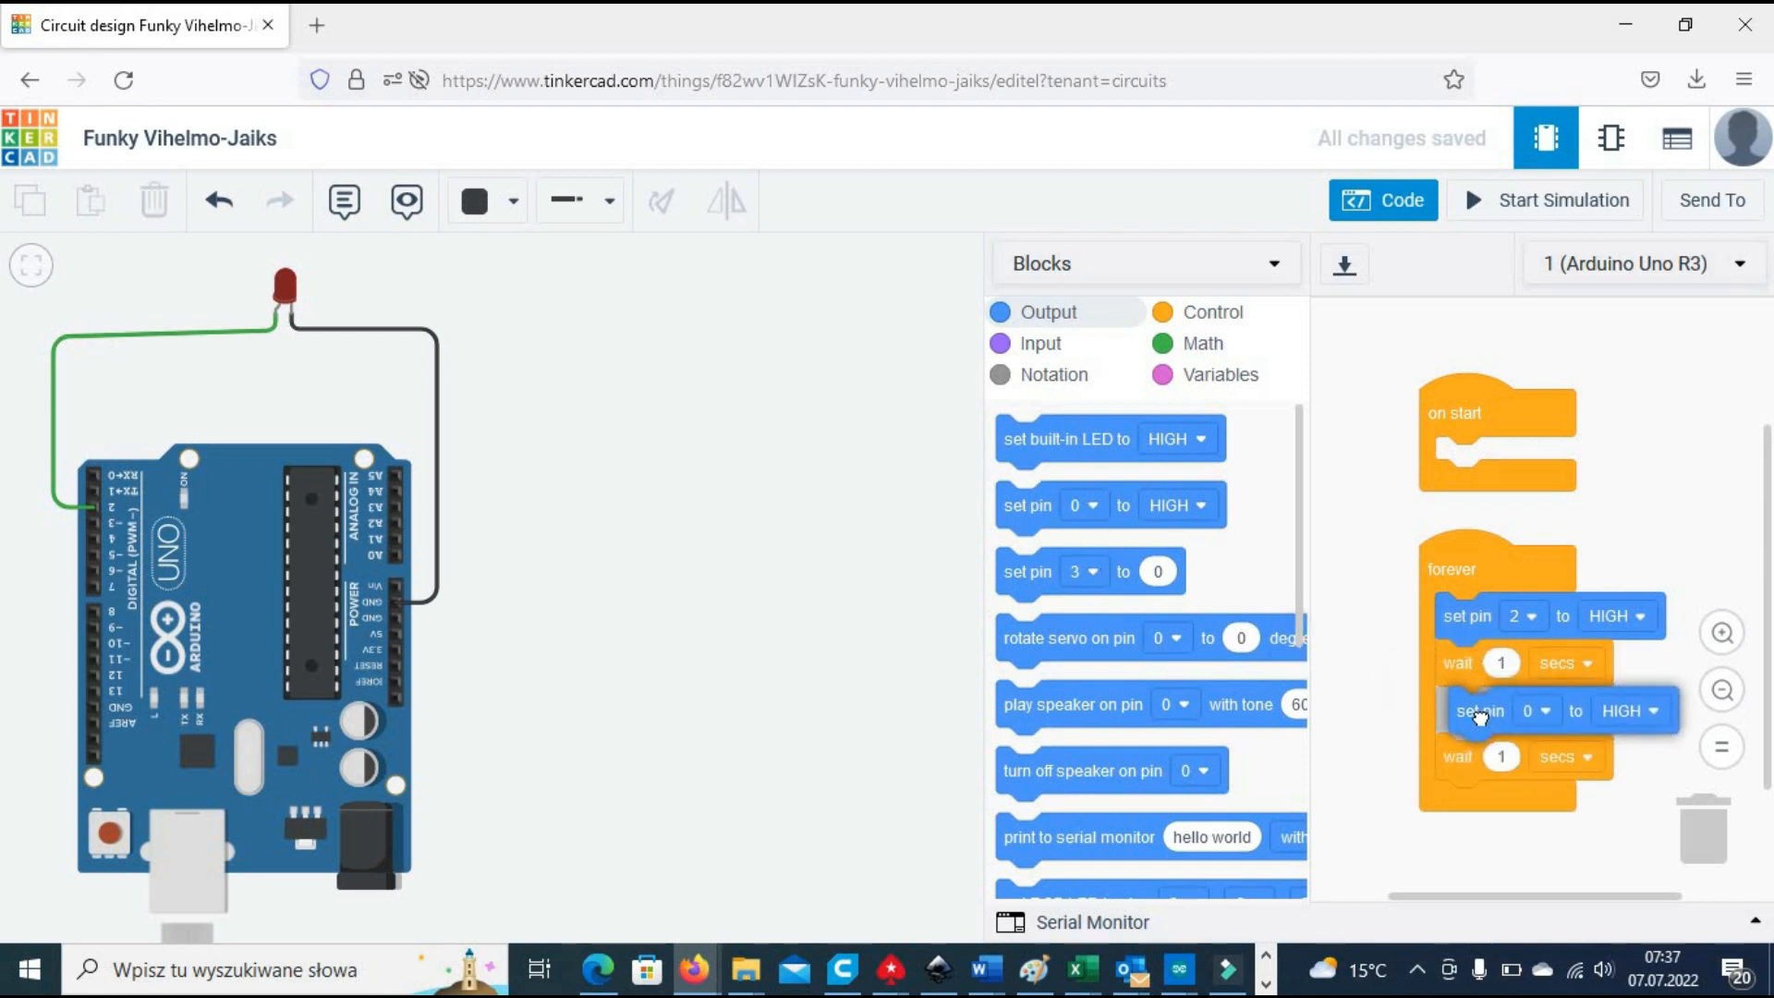
left_click(1528, 709)
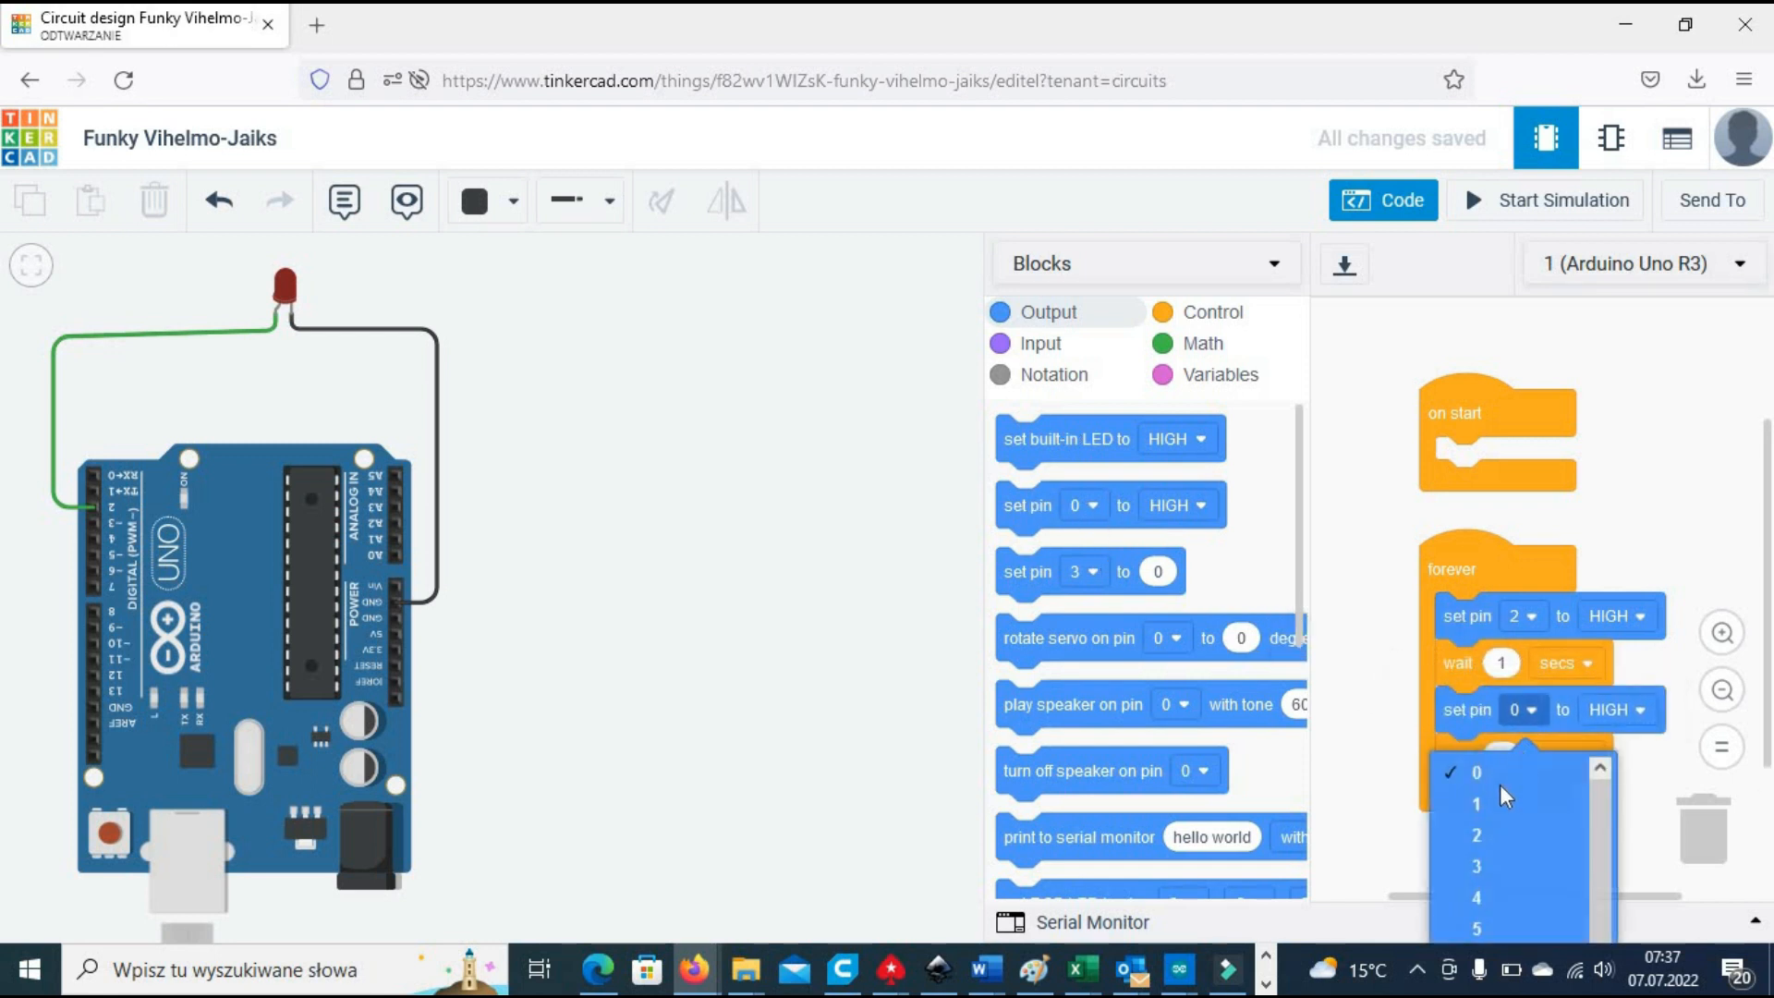
left_click(1477, 835)
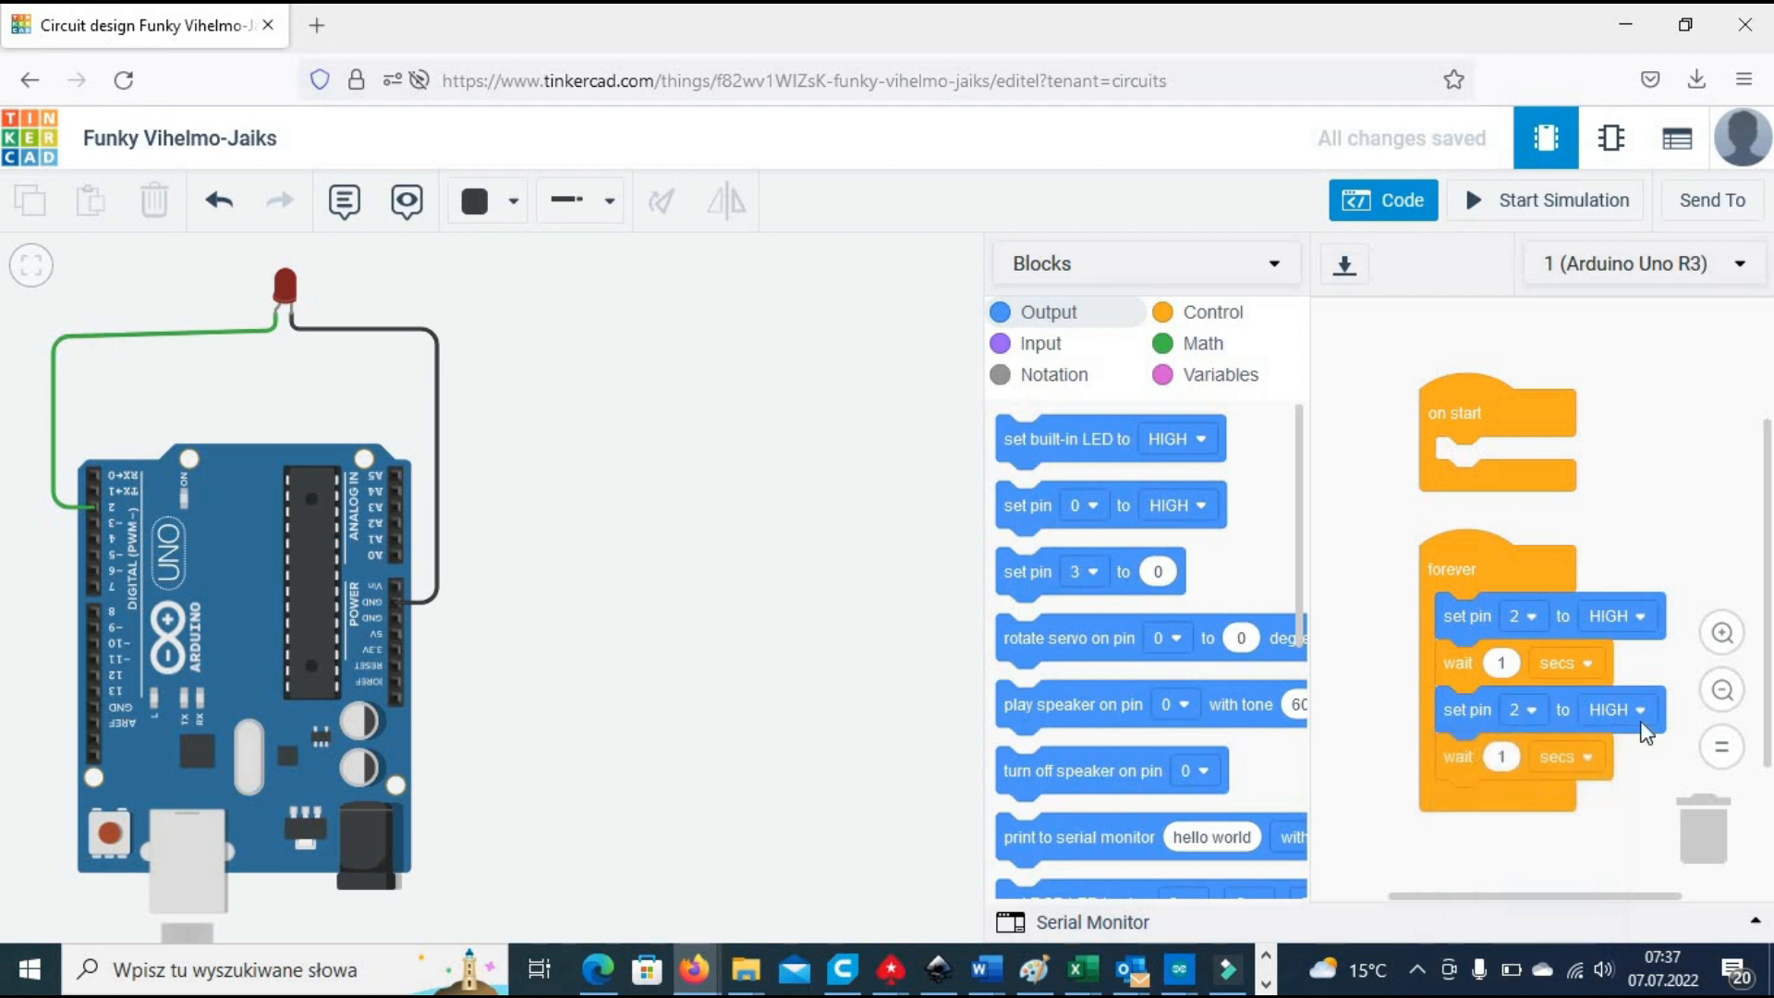
left_click(1613, 709)
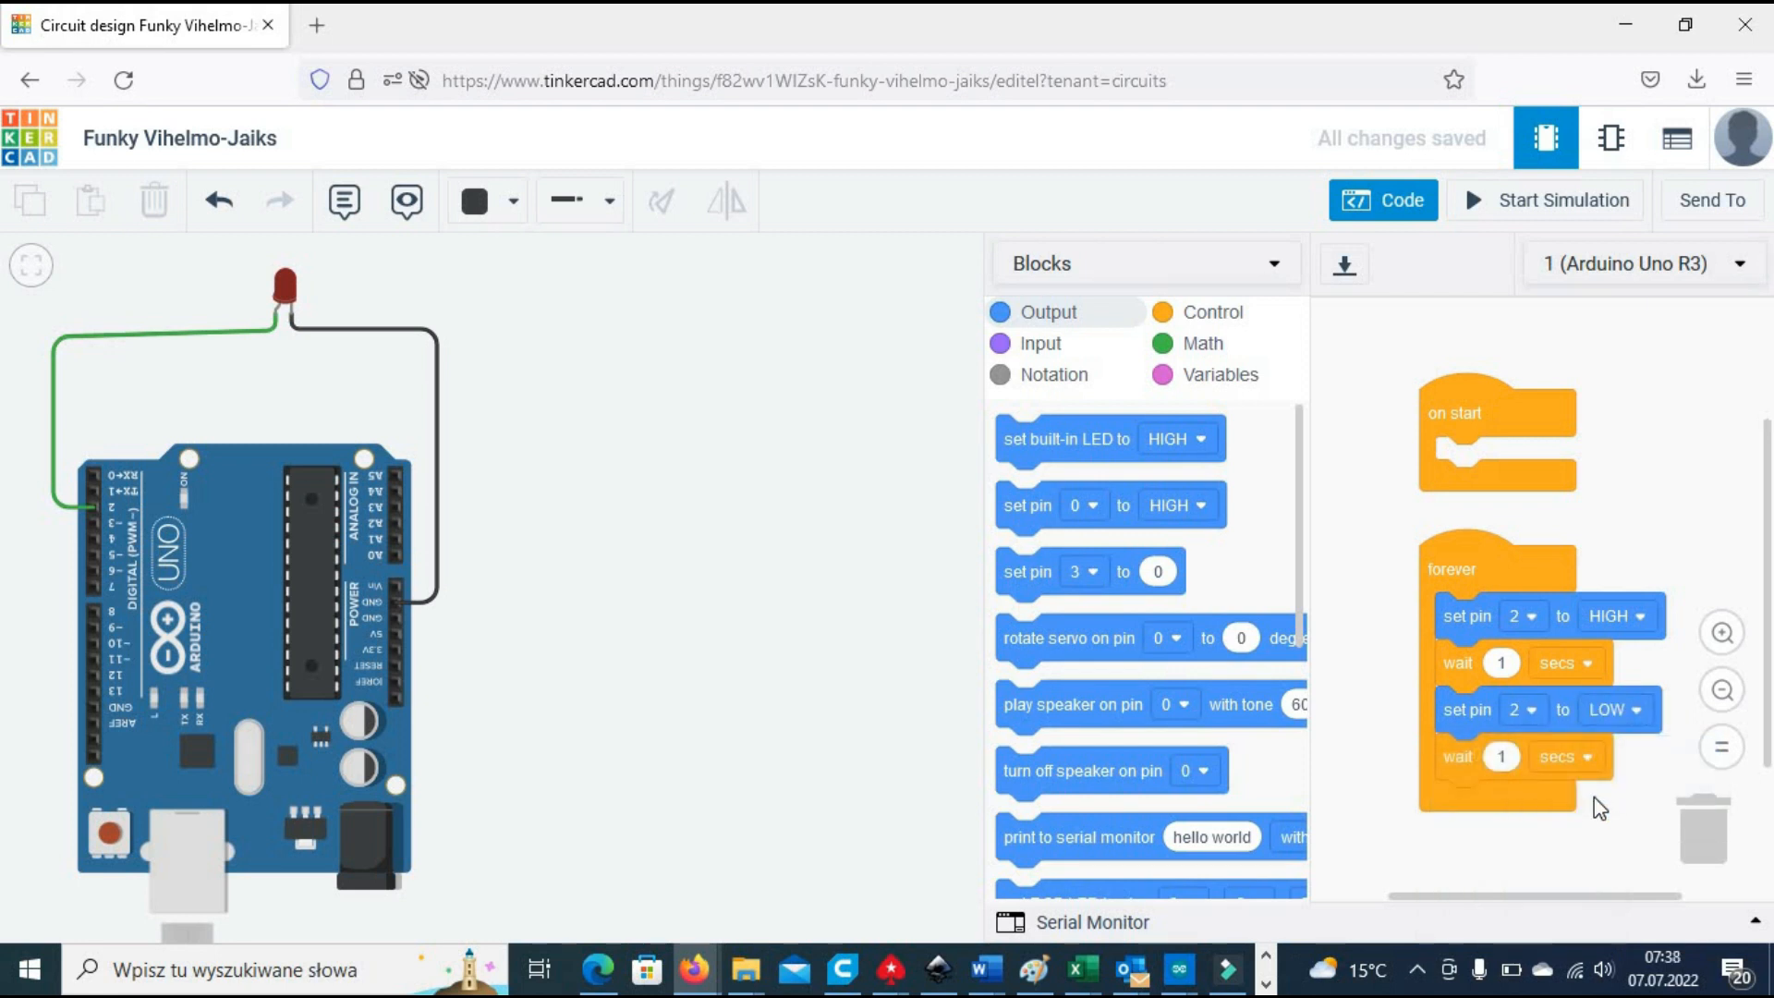
mouse_move(1539, 211)
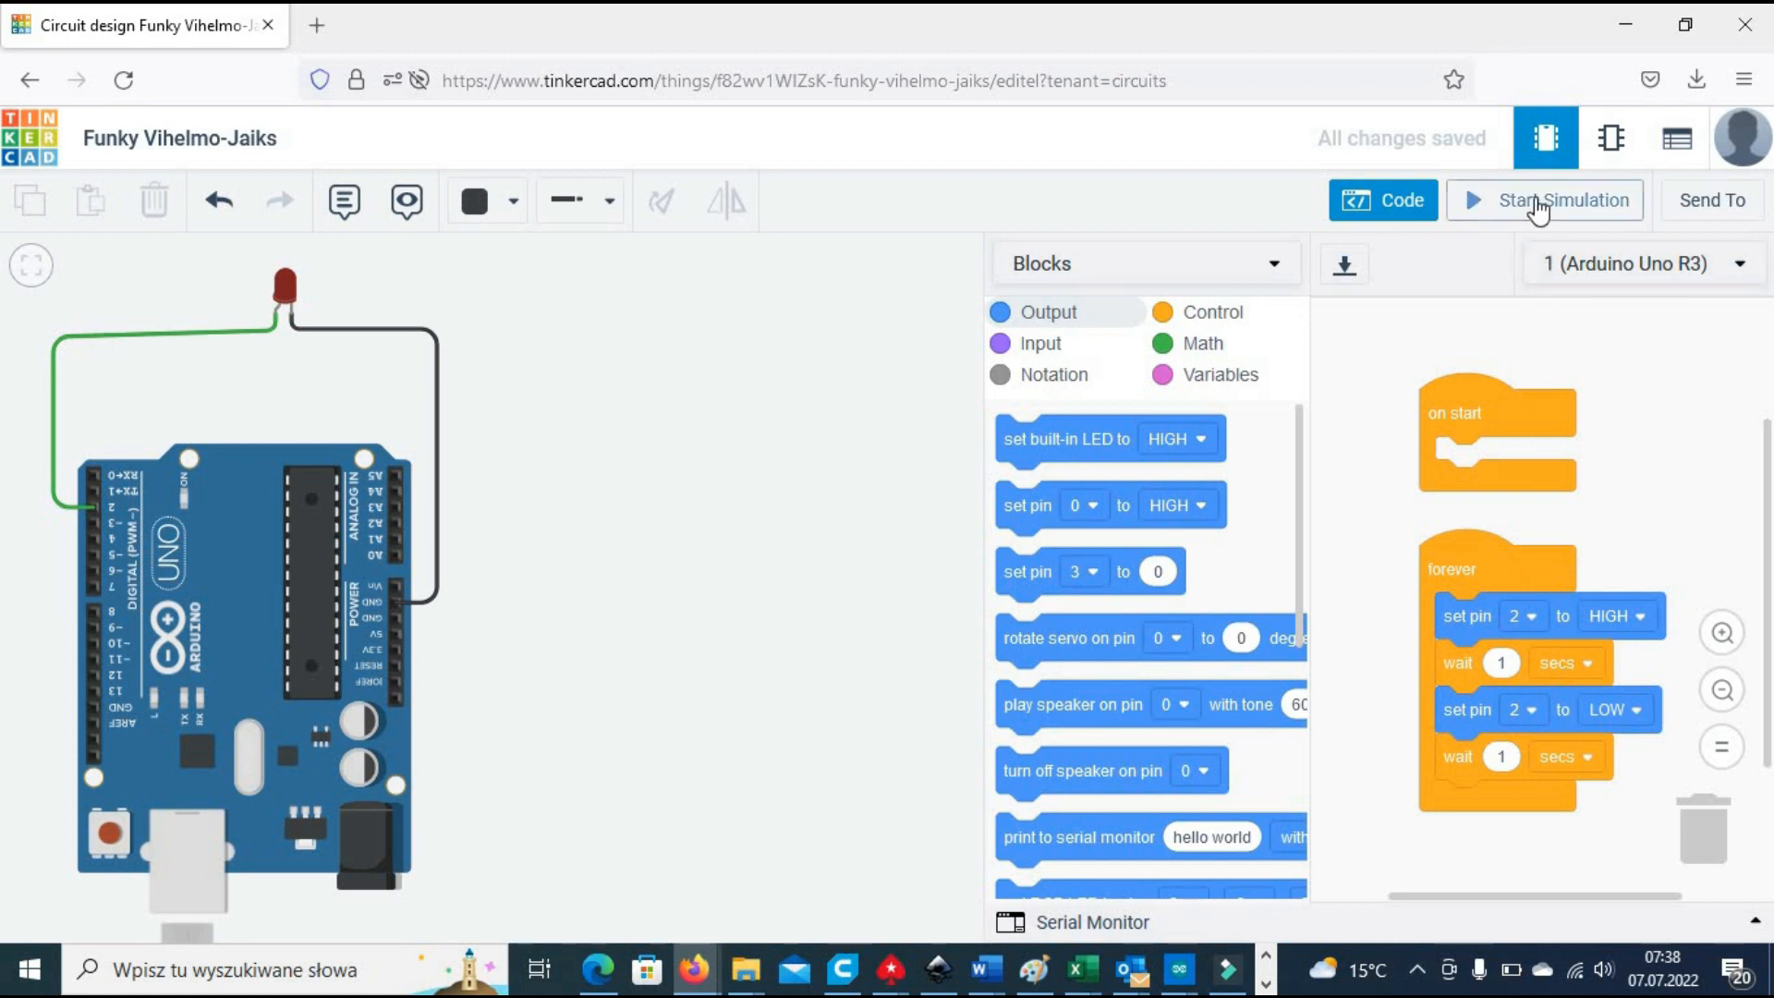
Step: Run and stop the simulation, then insert a resistor between the LED and the ground wire
left_click(1561, 200)
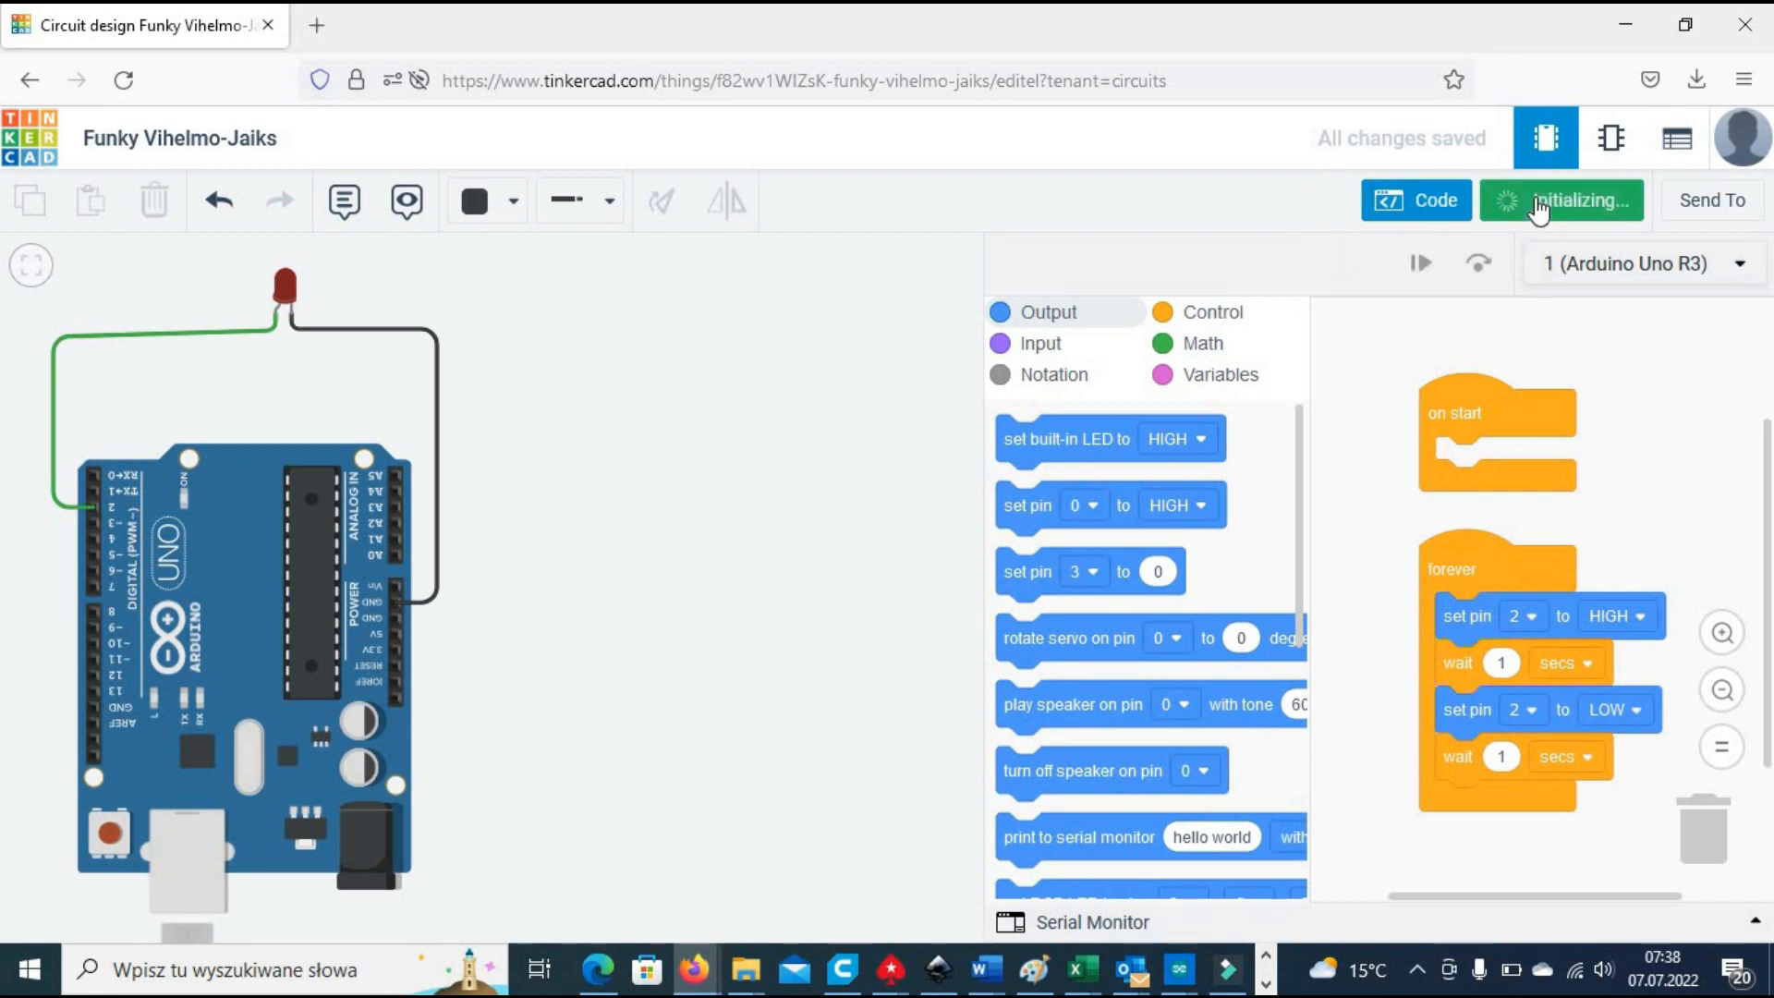
left_click(1561, 200)
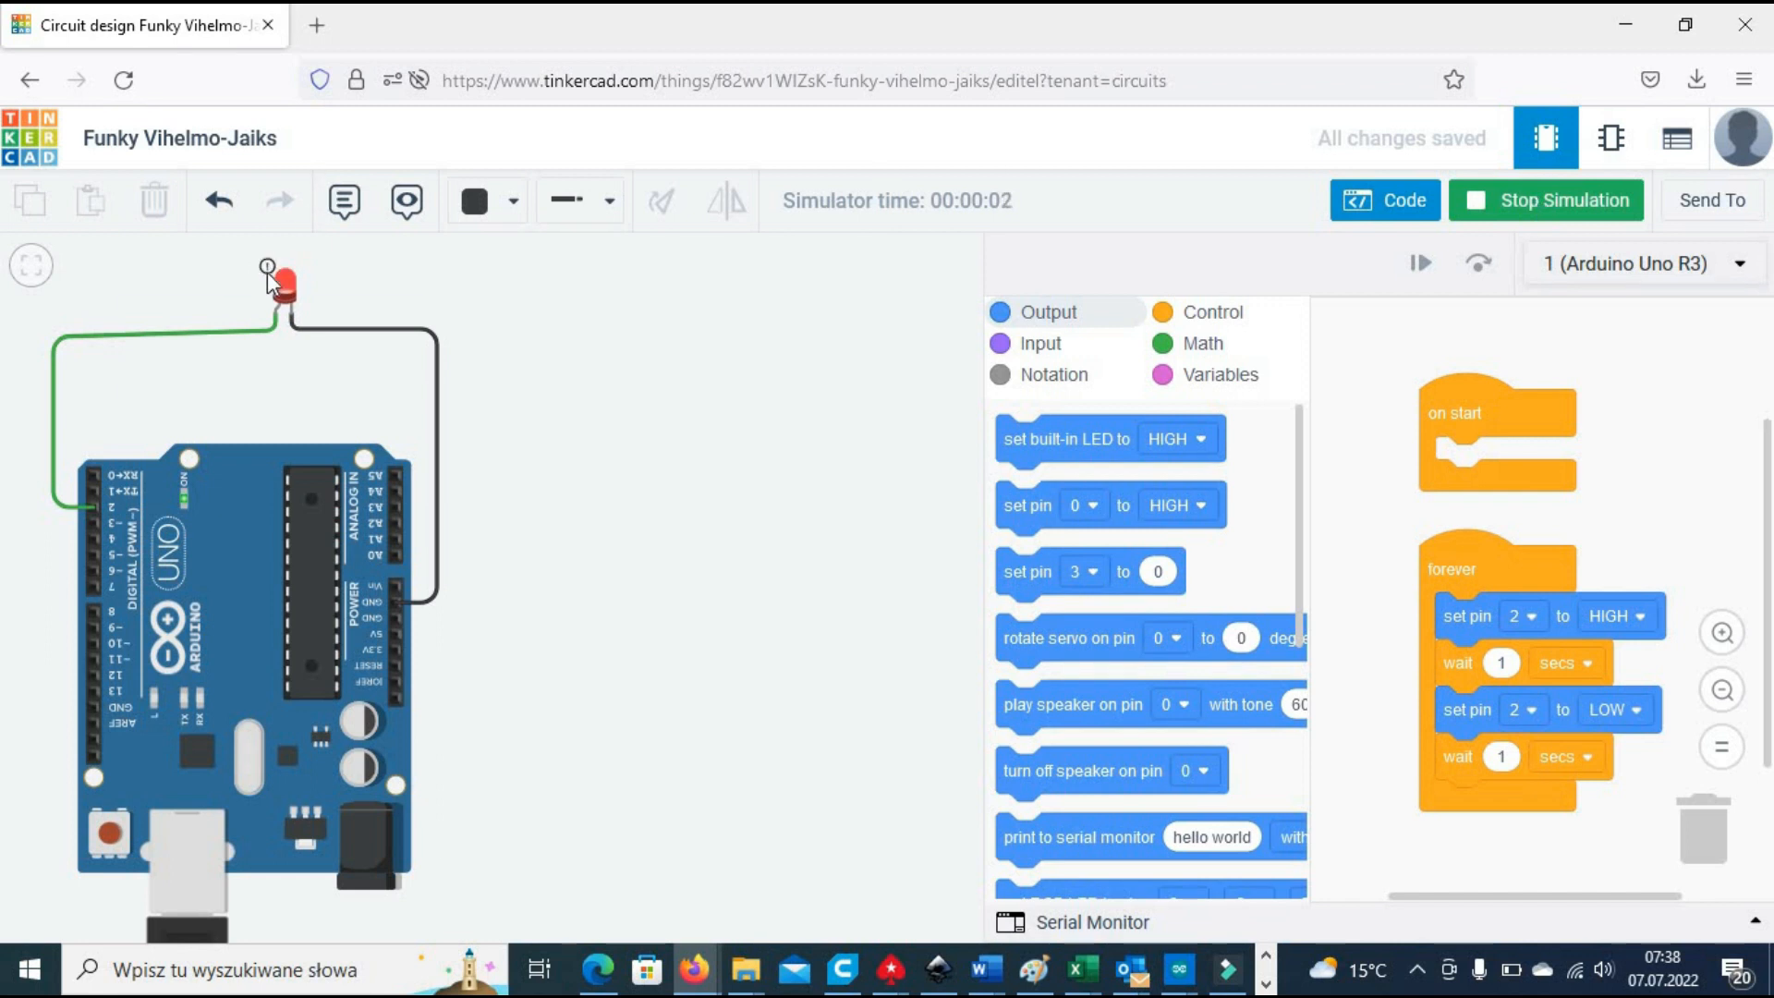
mouse_move(266, 266)
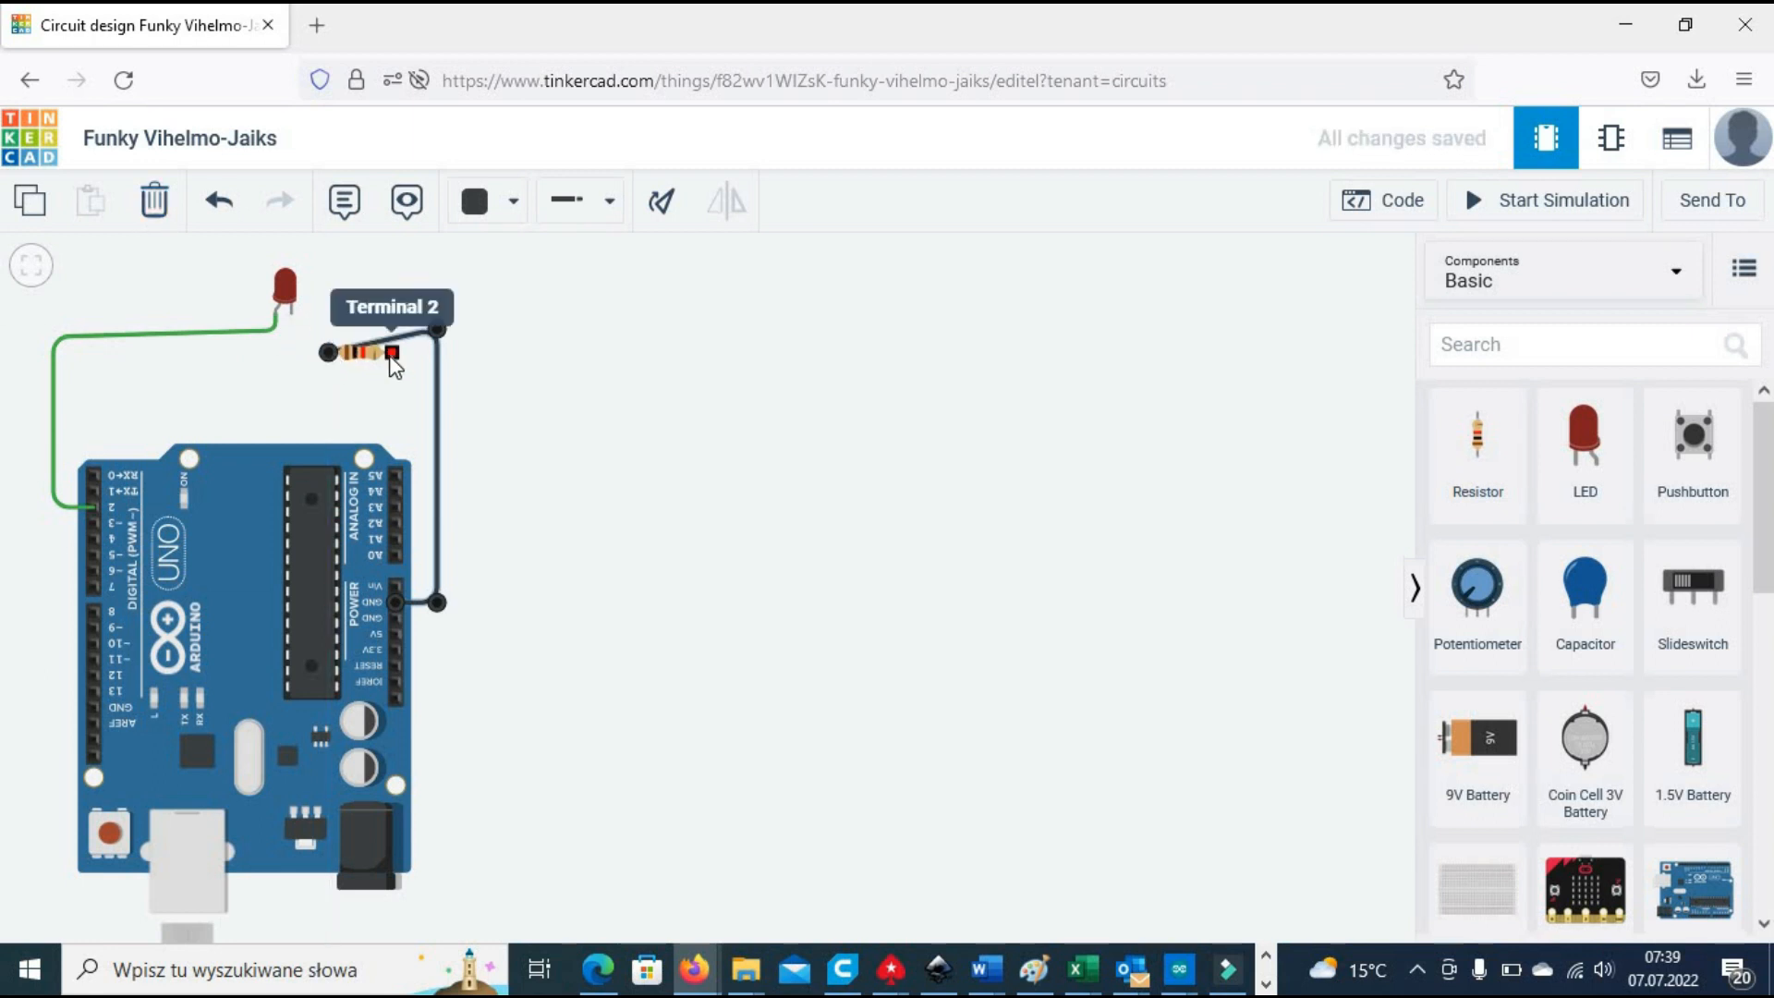
left_click(362, 351)
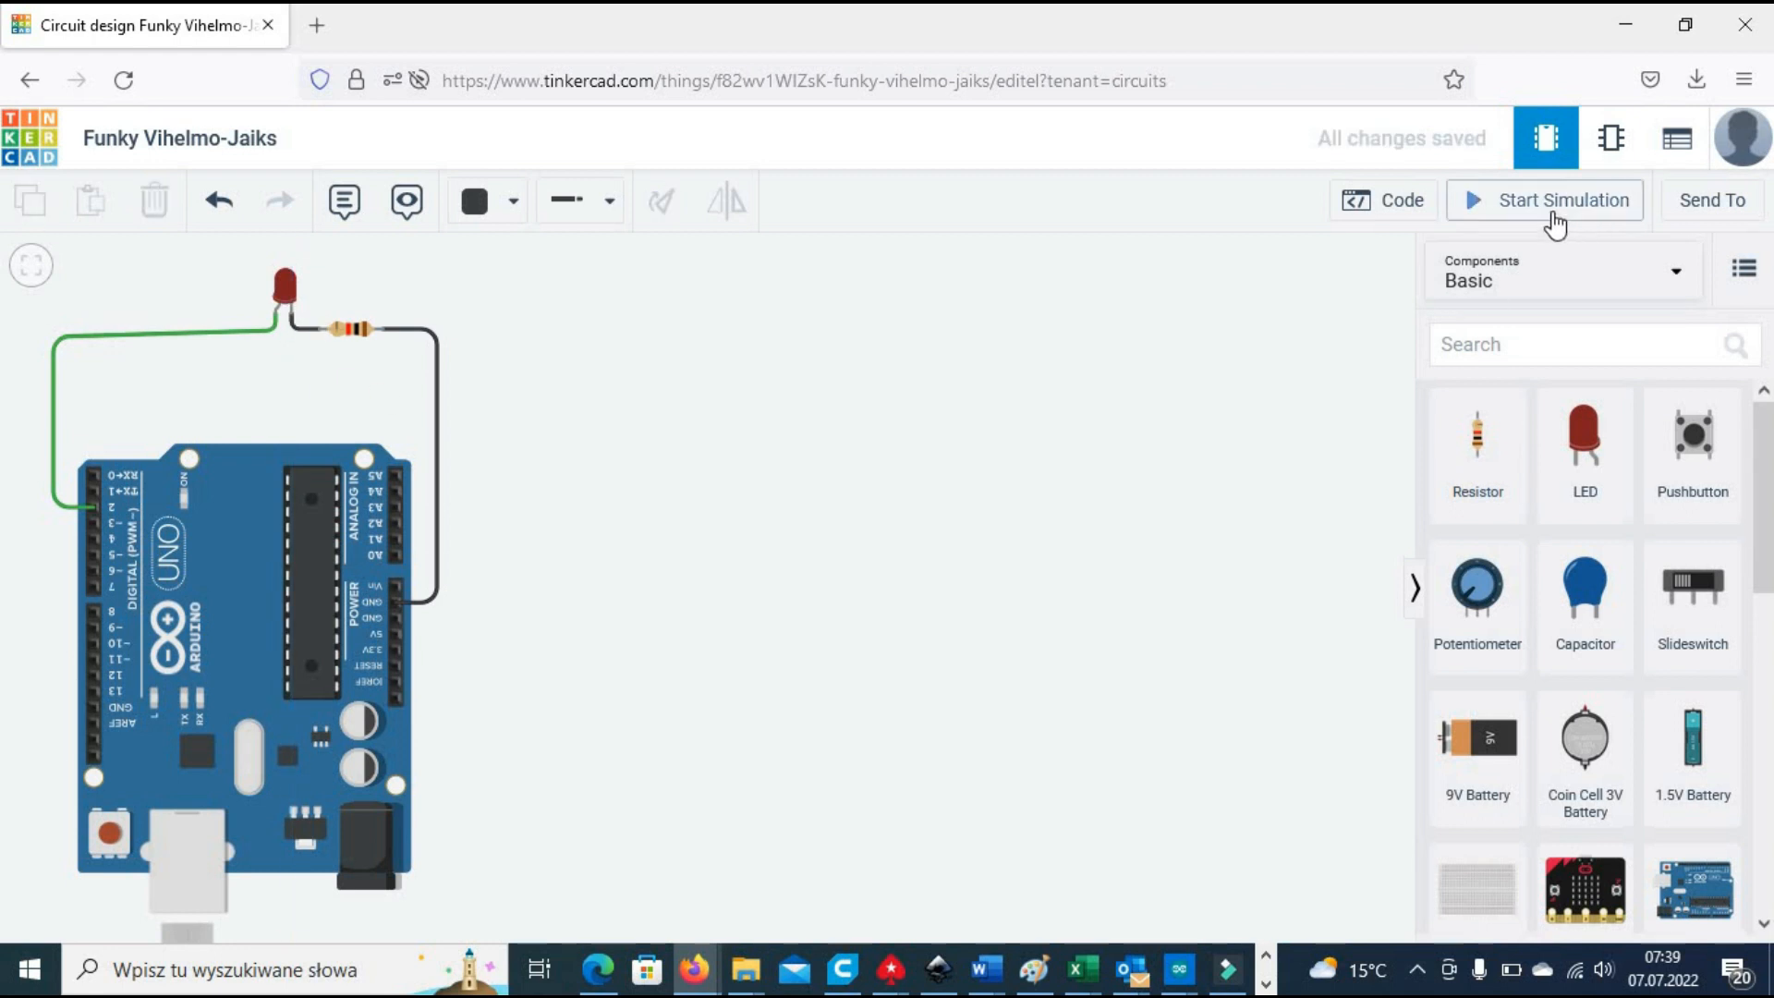
Step: Rerun the simulation with the resistor added, then stop it
left_click(1565, 200)
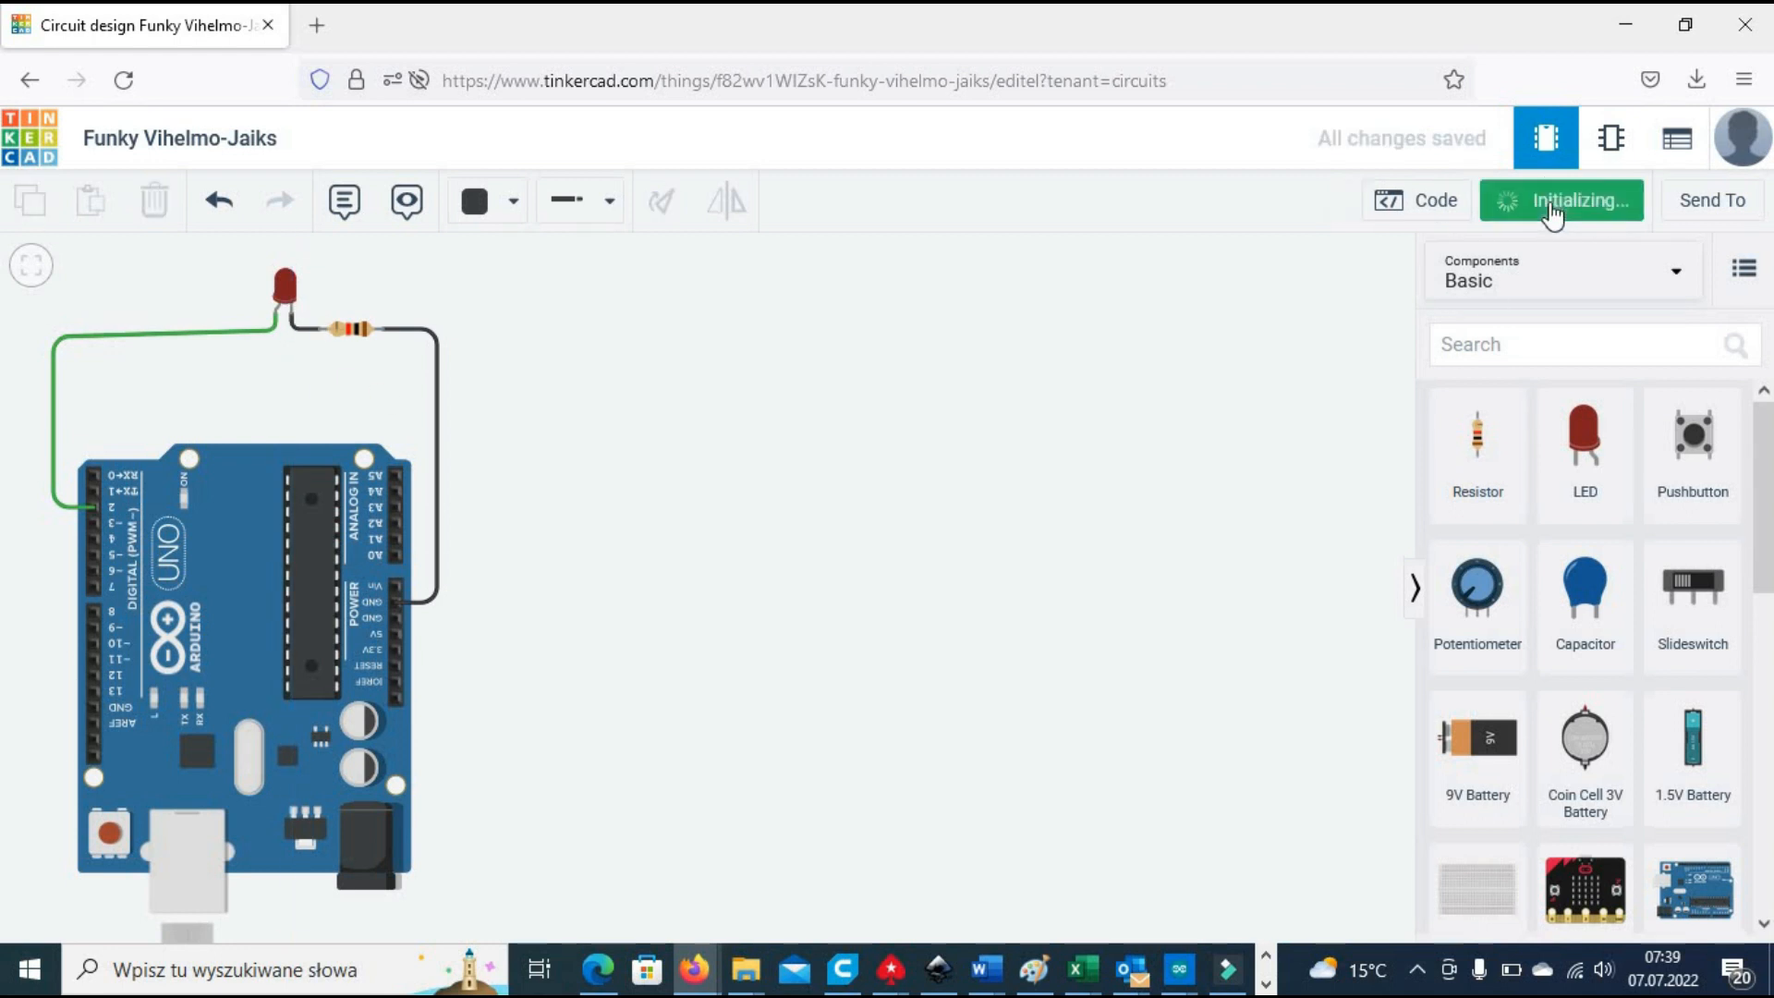
left_click(1563, 199)
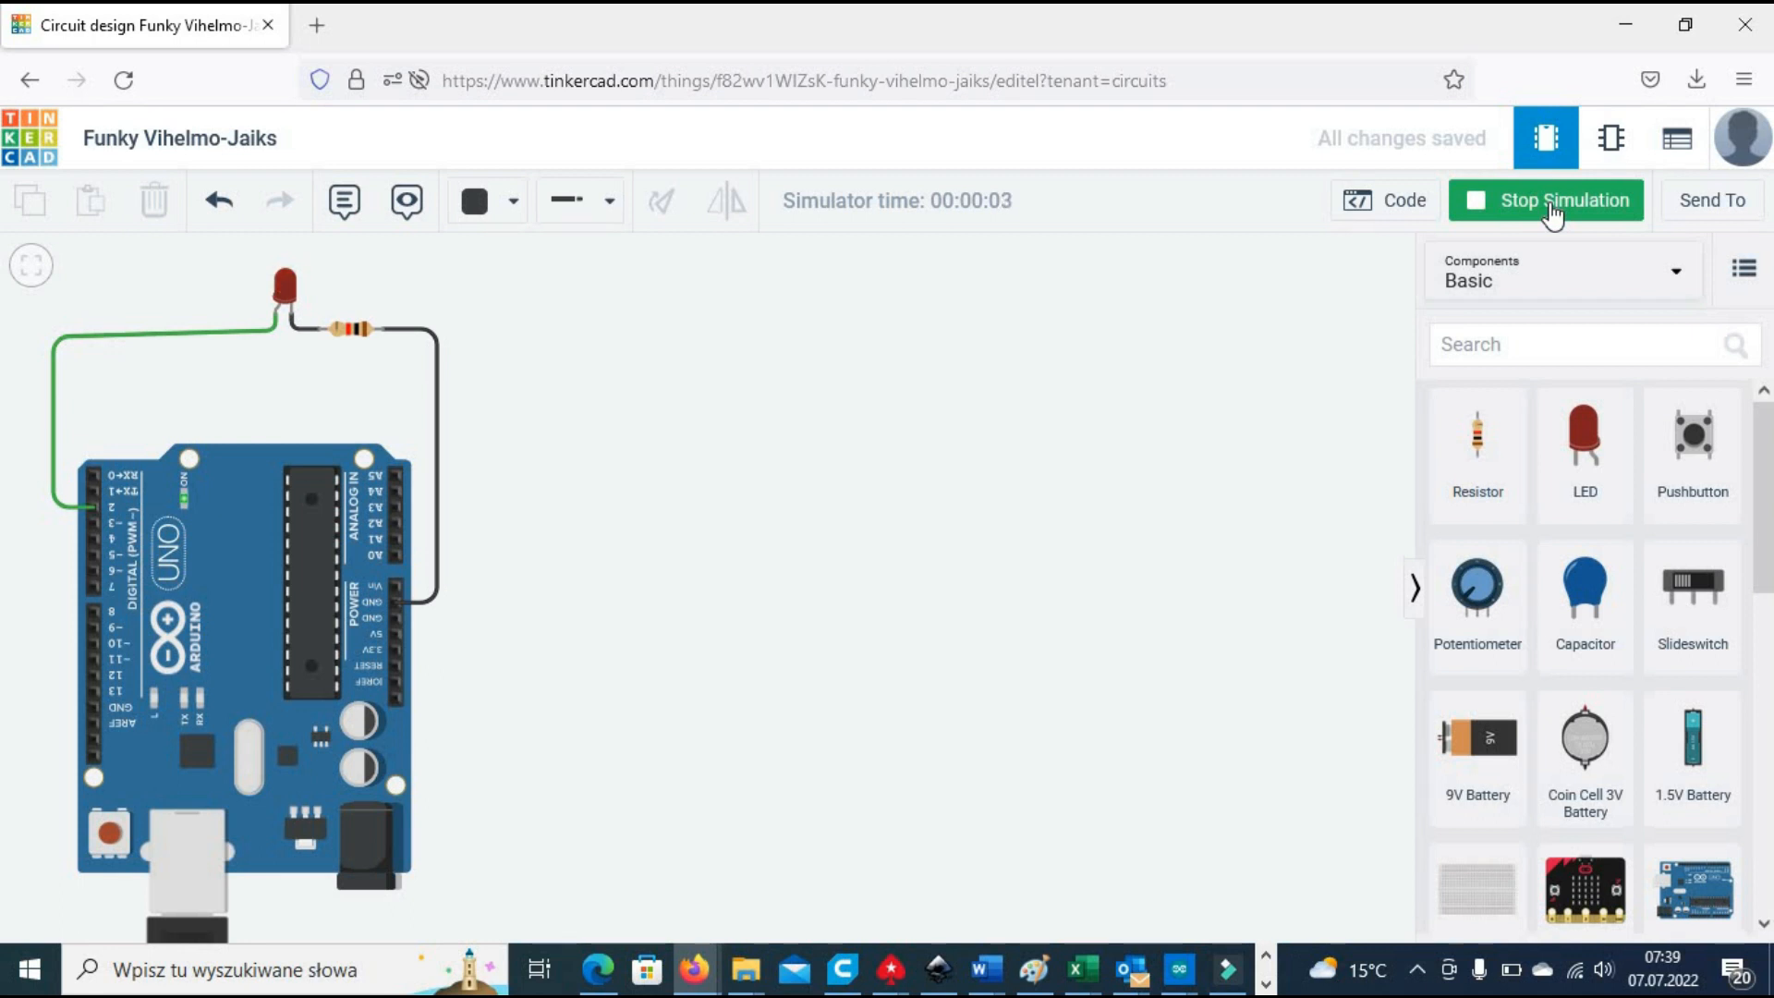
left_click(1545, 199)
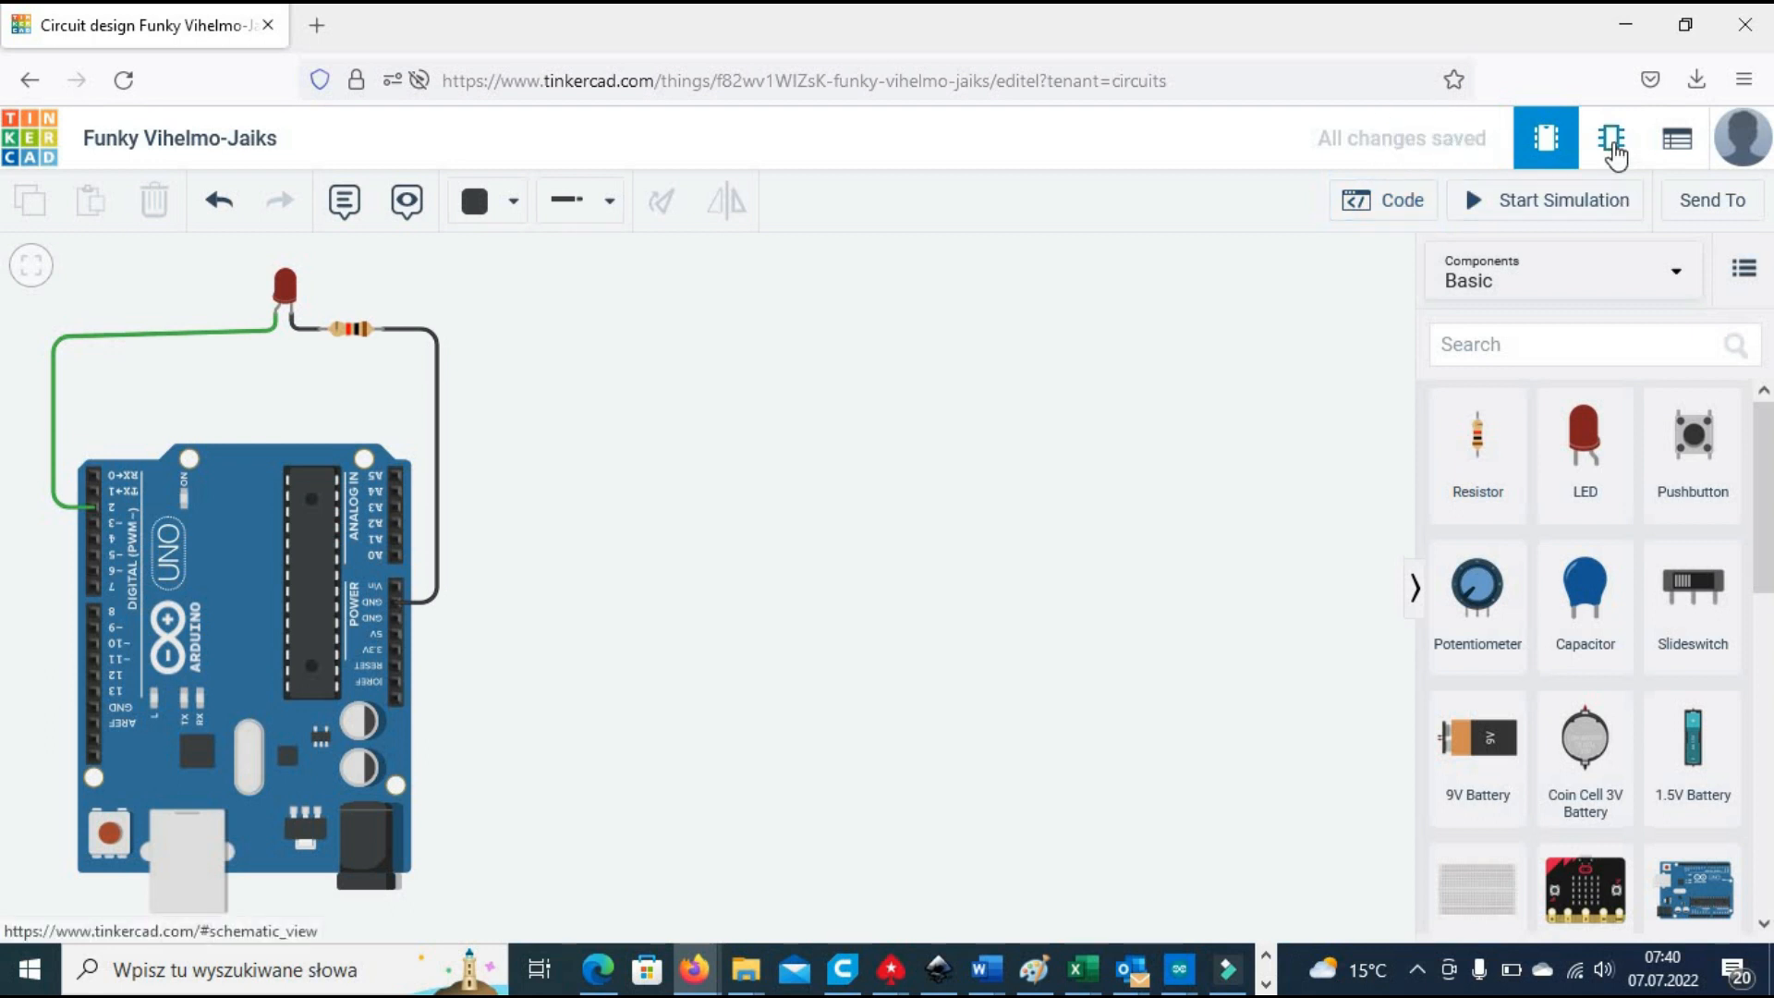
left_click(1611, 139)
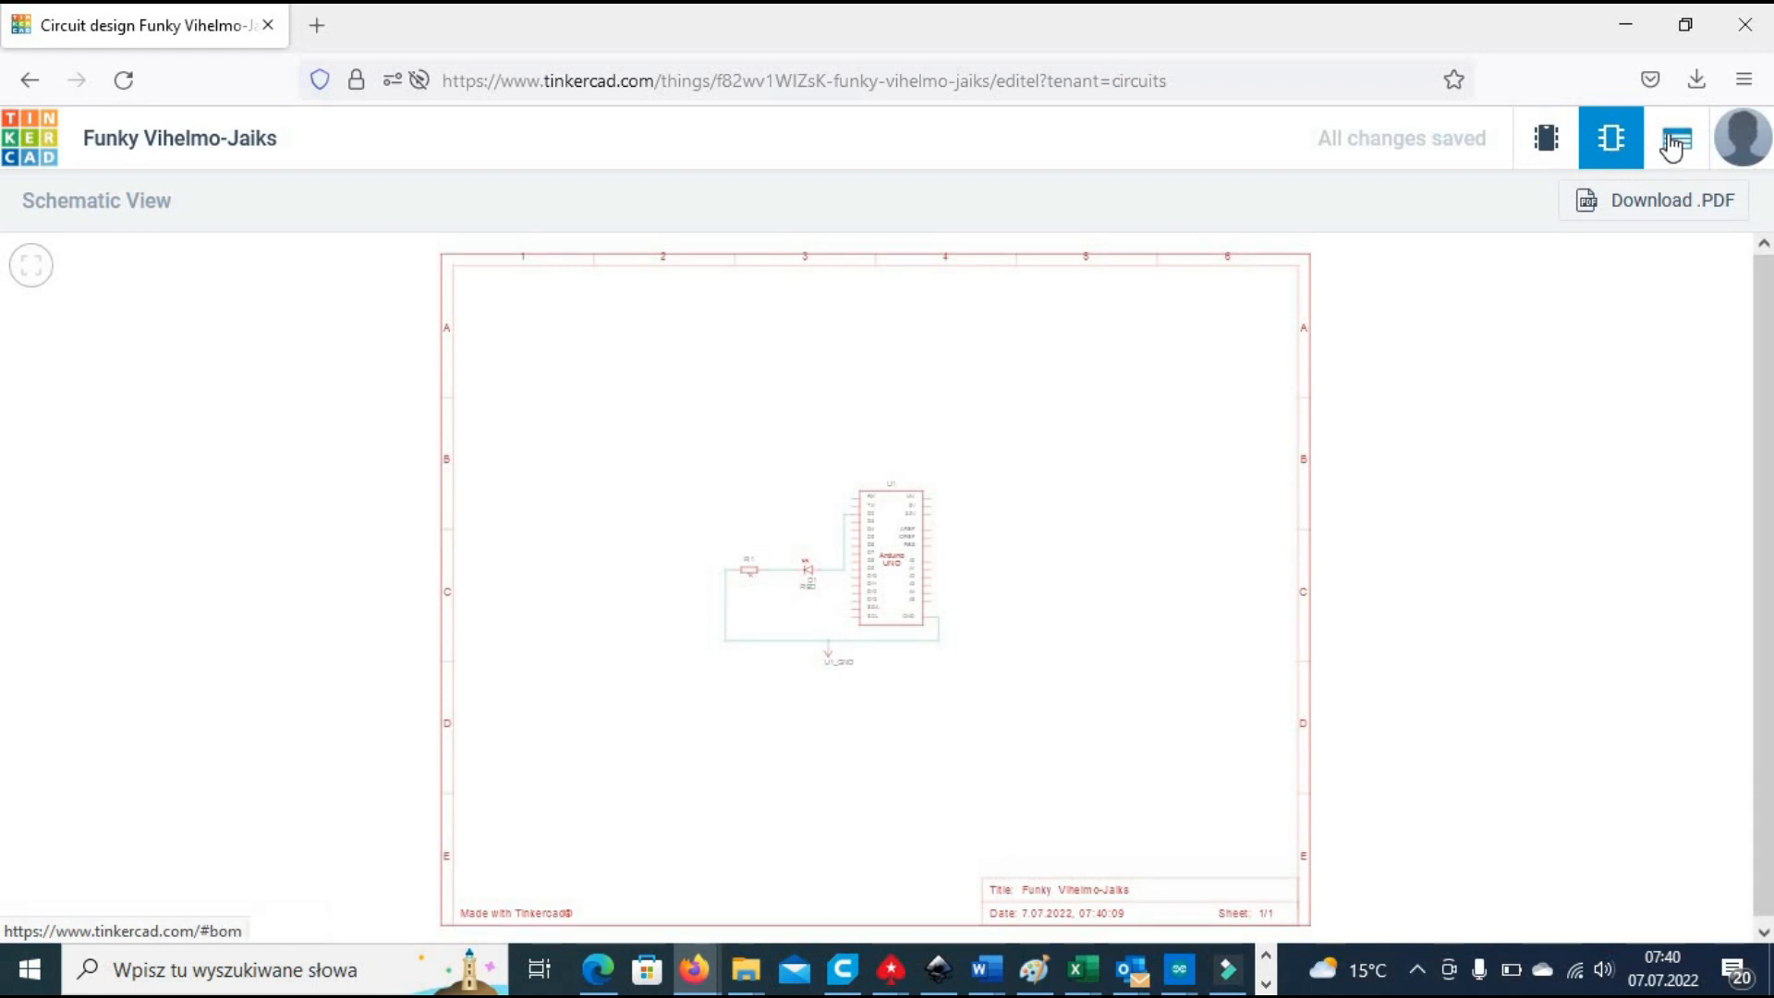
left_click(1676, 139)
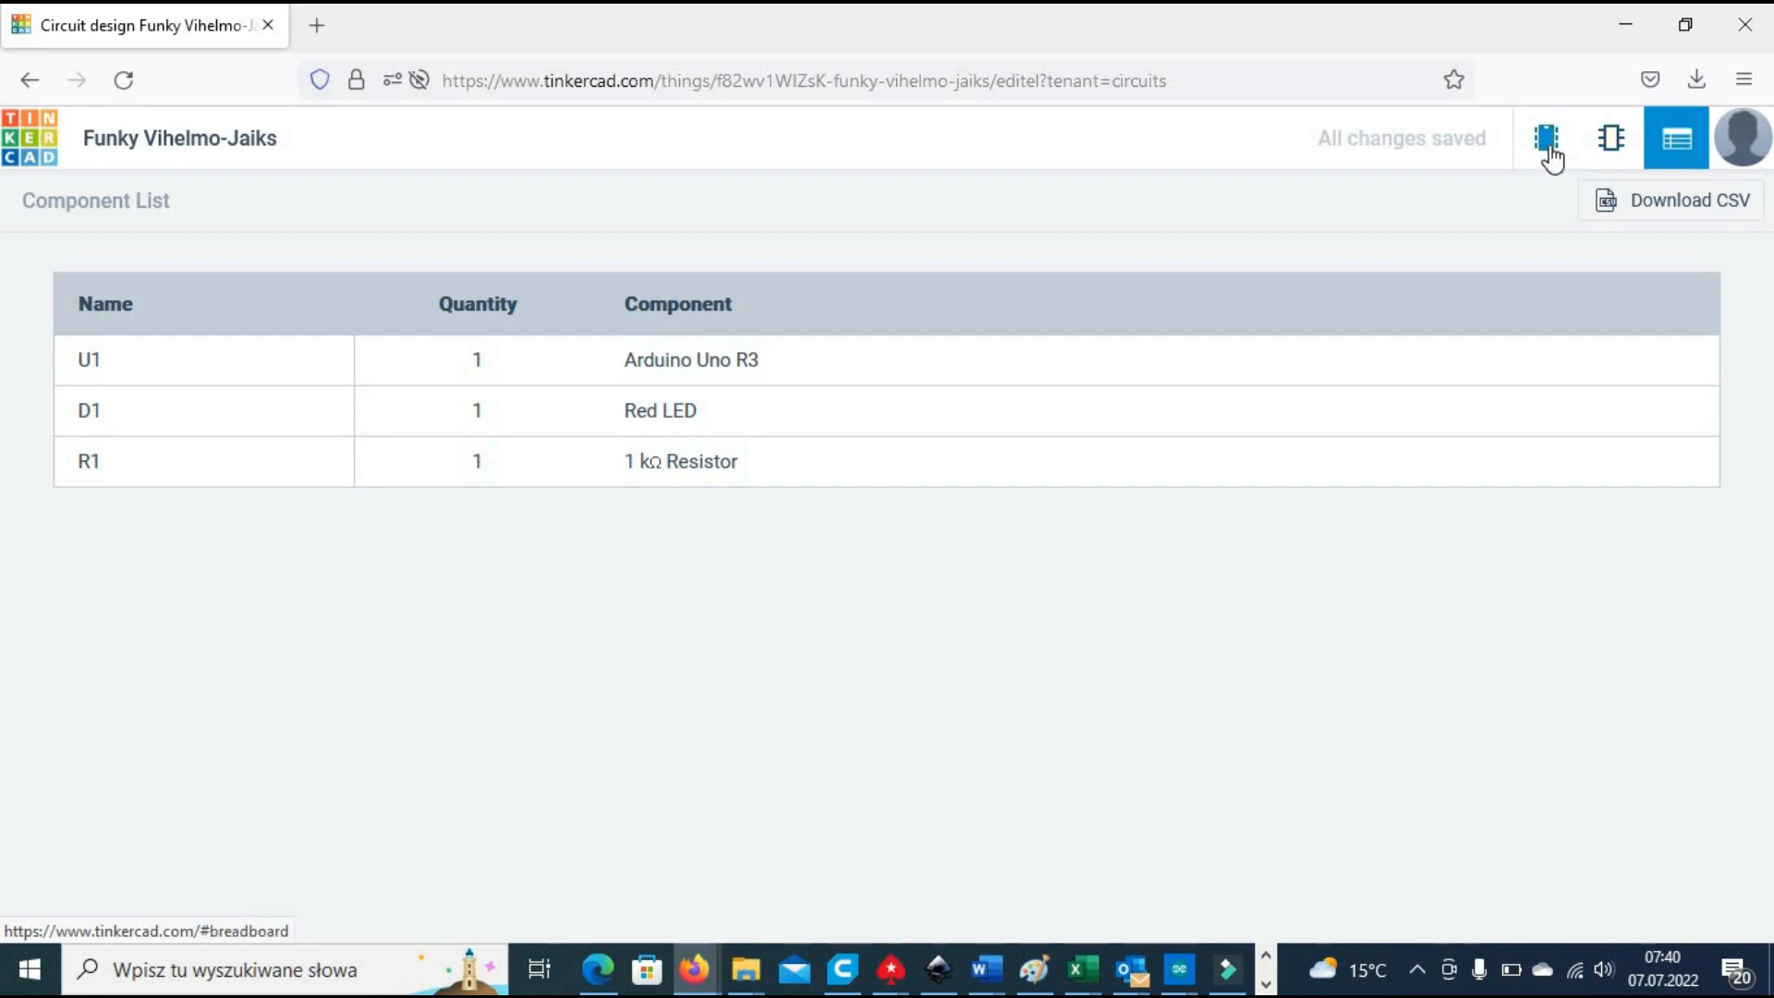
left_click(1546, 139)
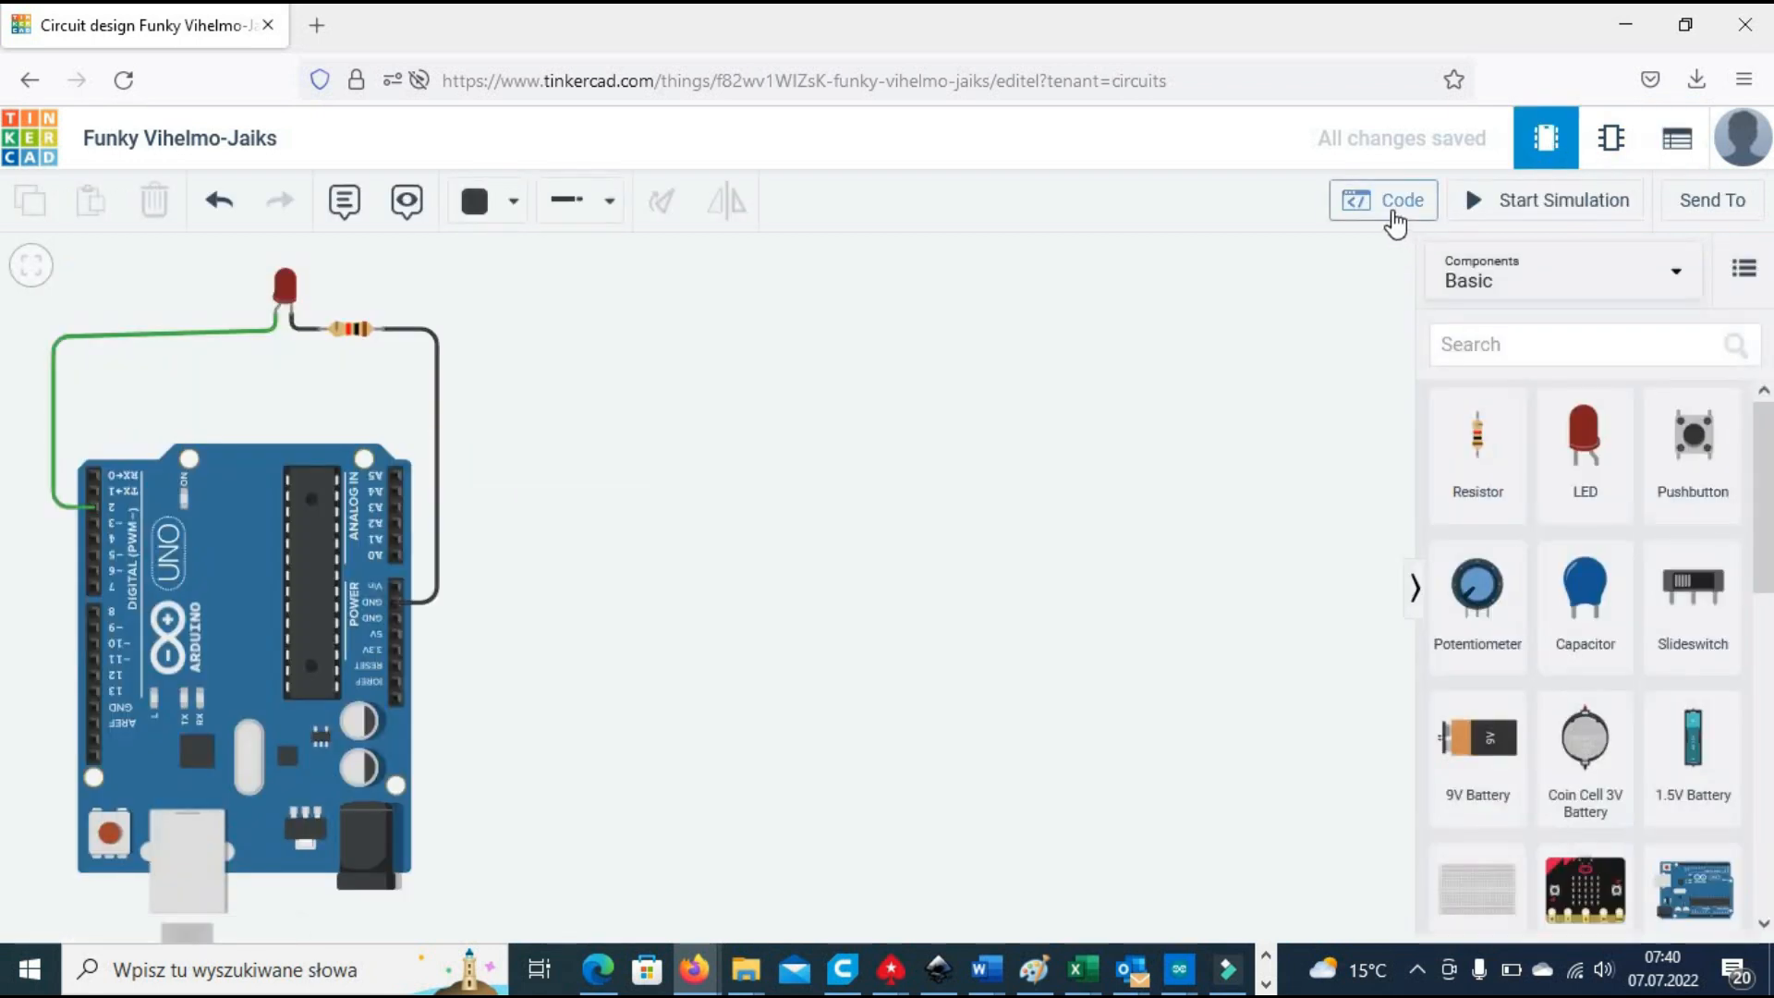
Step: View the blink program as blocks plus C++ text, then switch to text-only code, discarding the blocks
left_click(1382, 200)
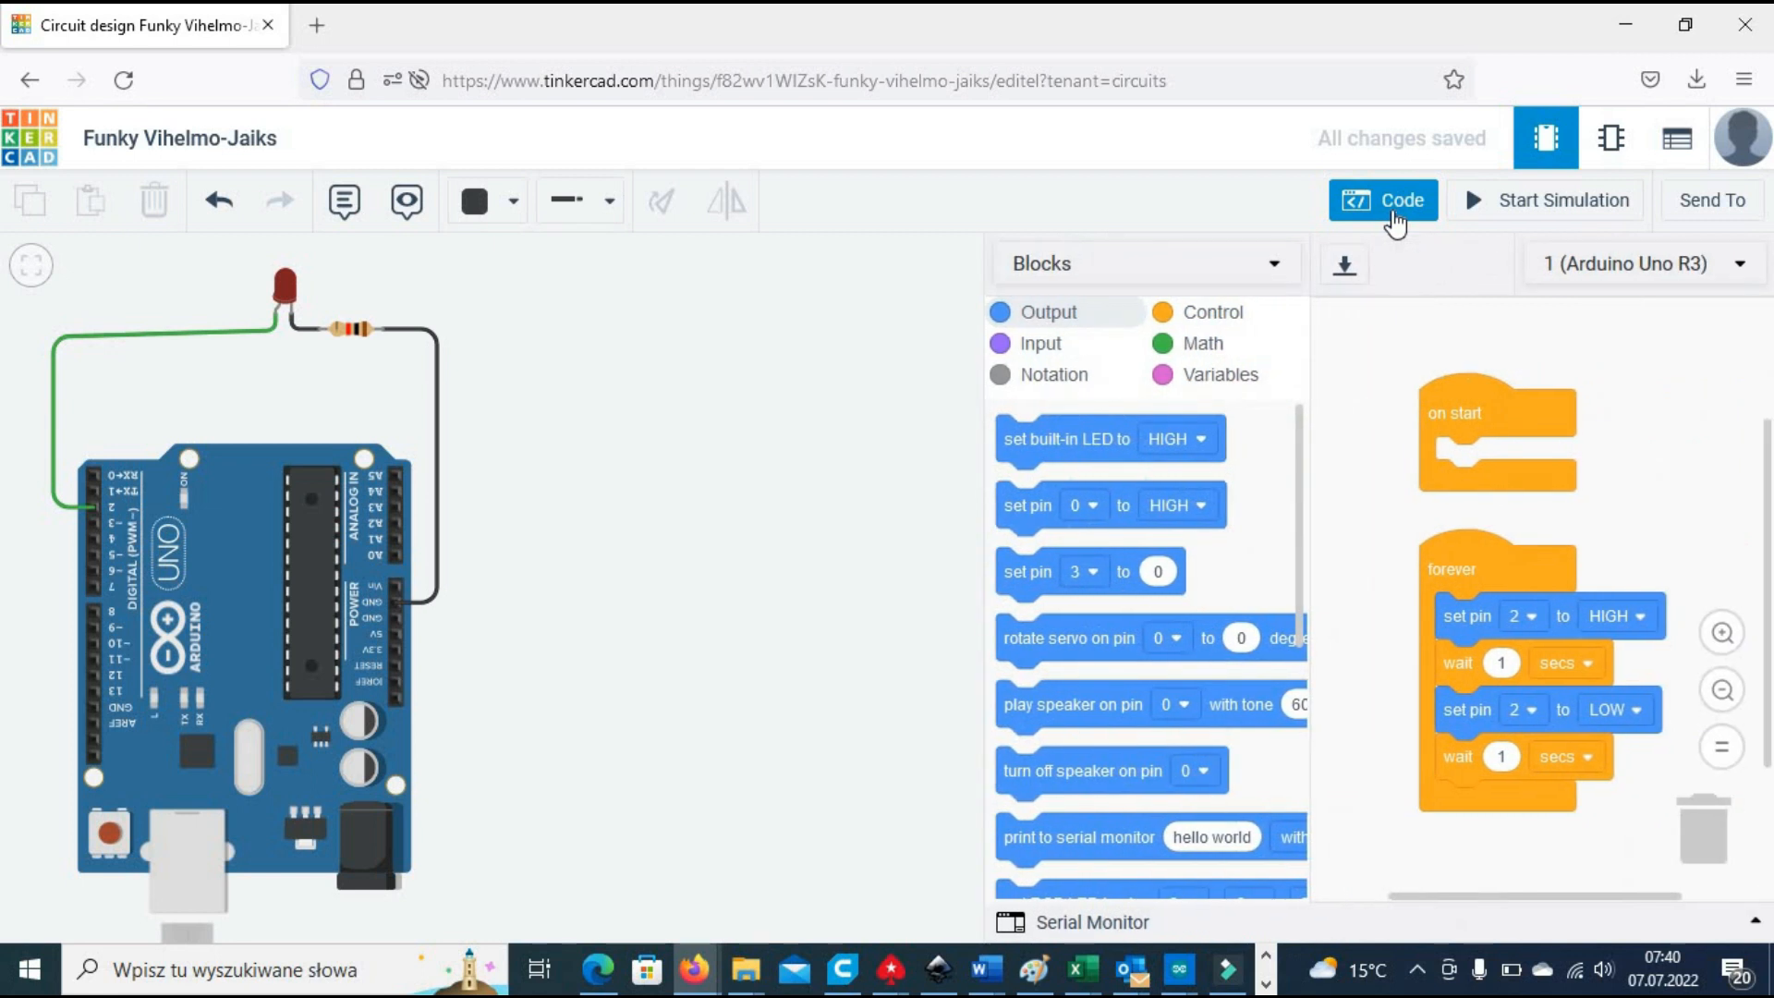
left_click(1140, 263)
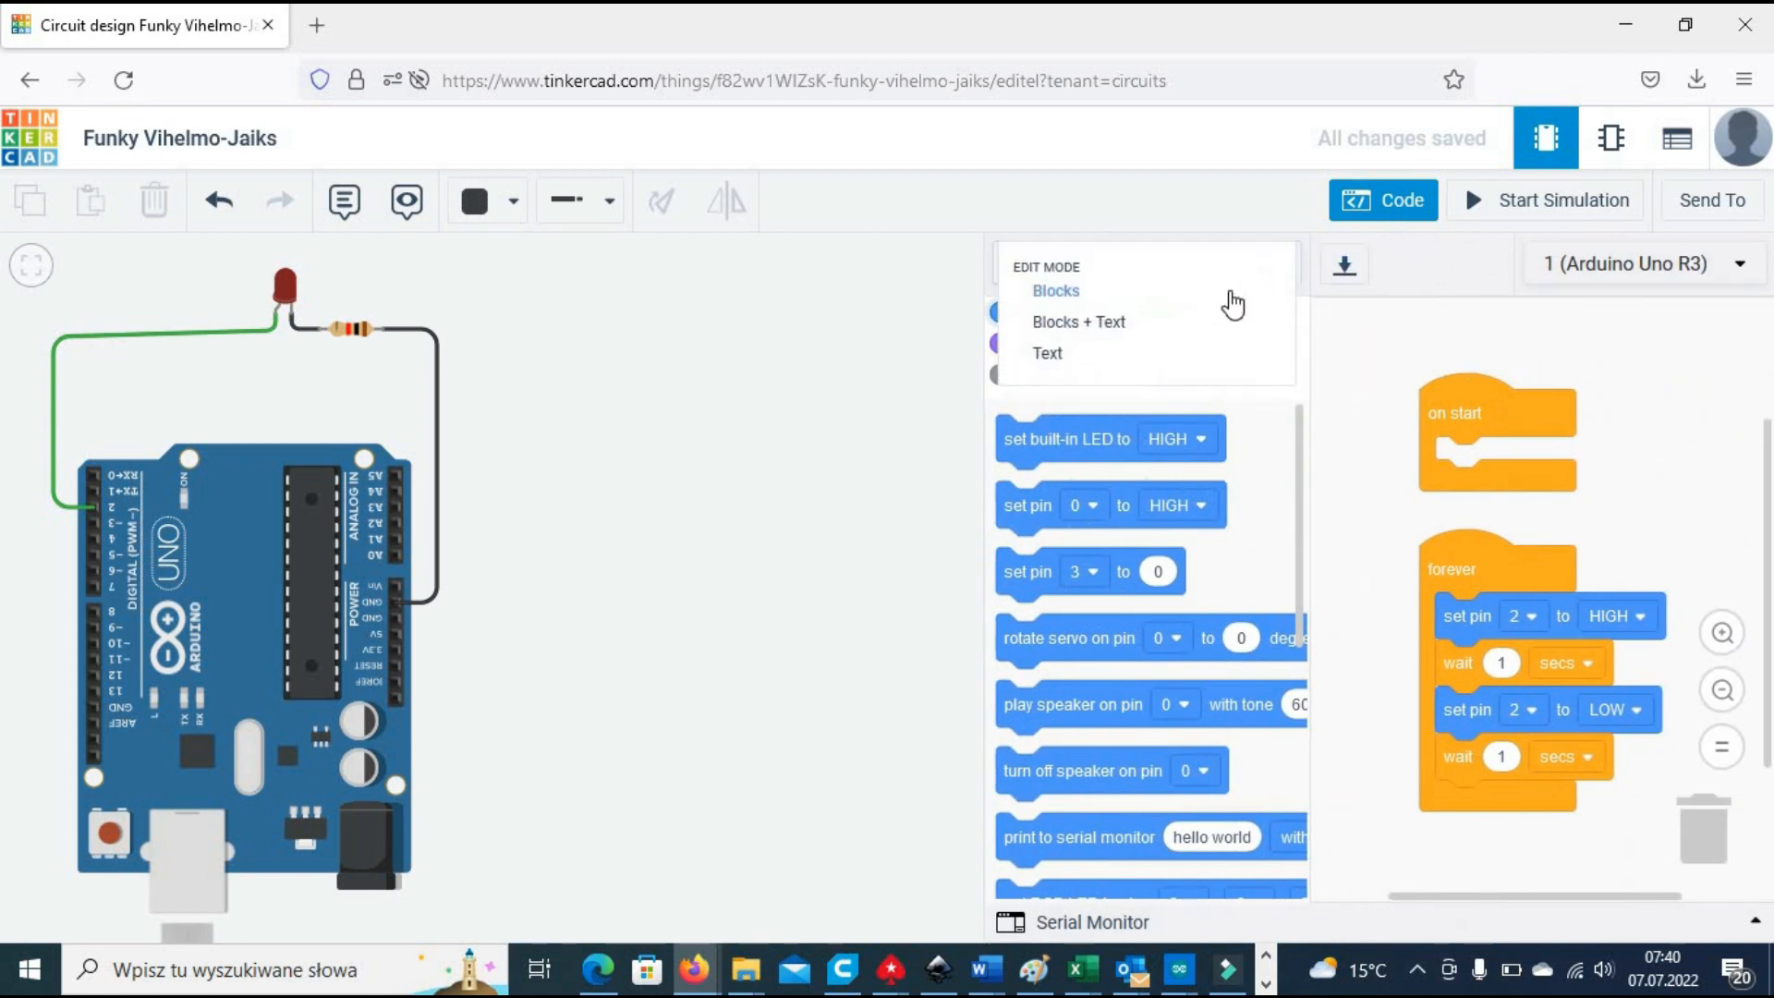
left_click(1077, 321)
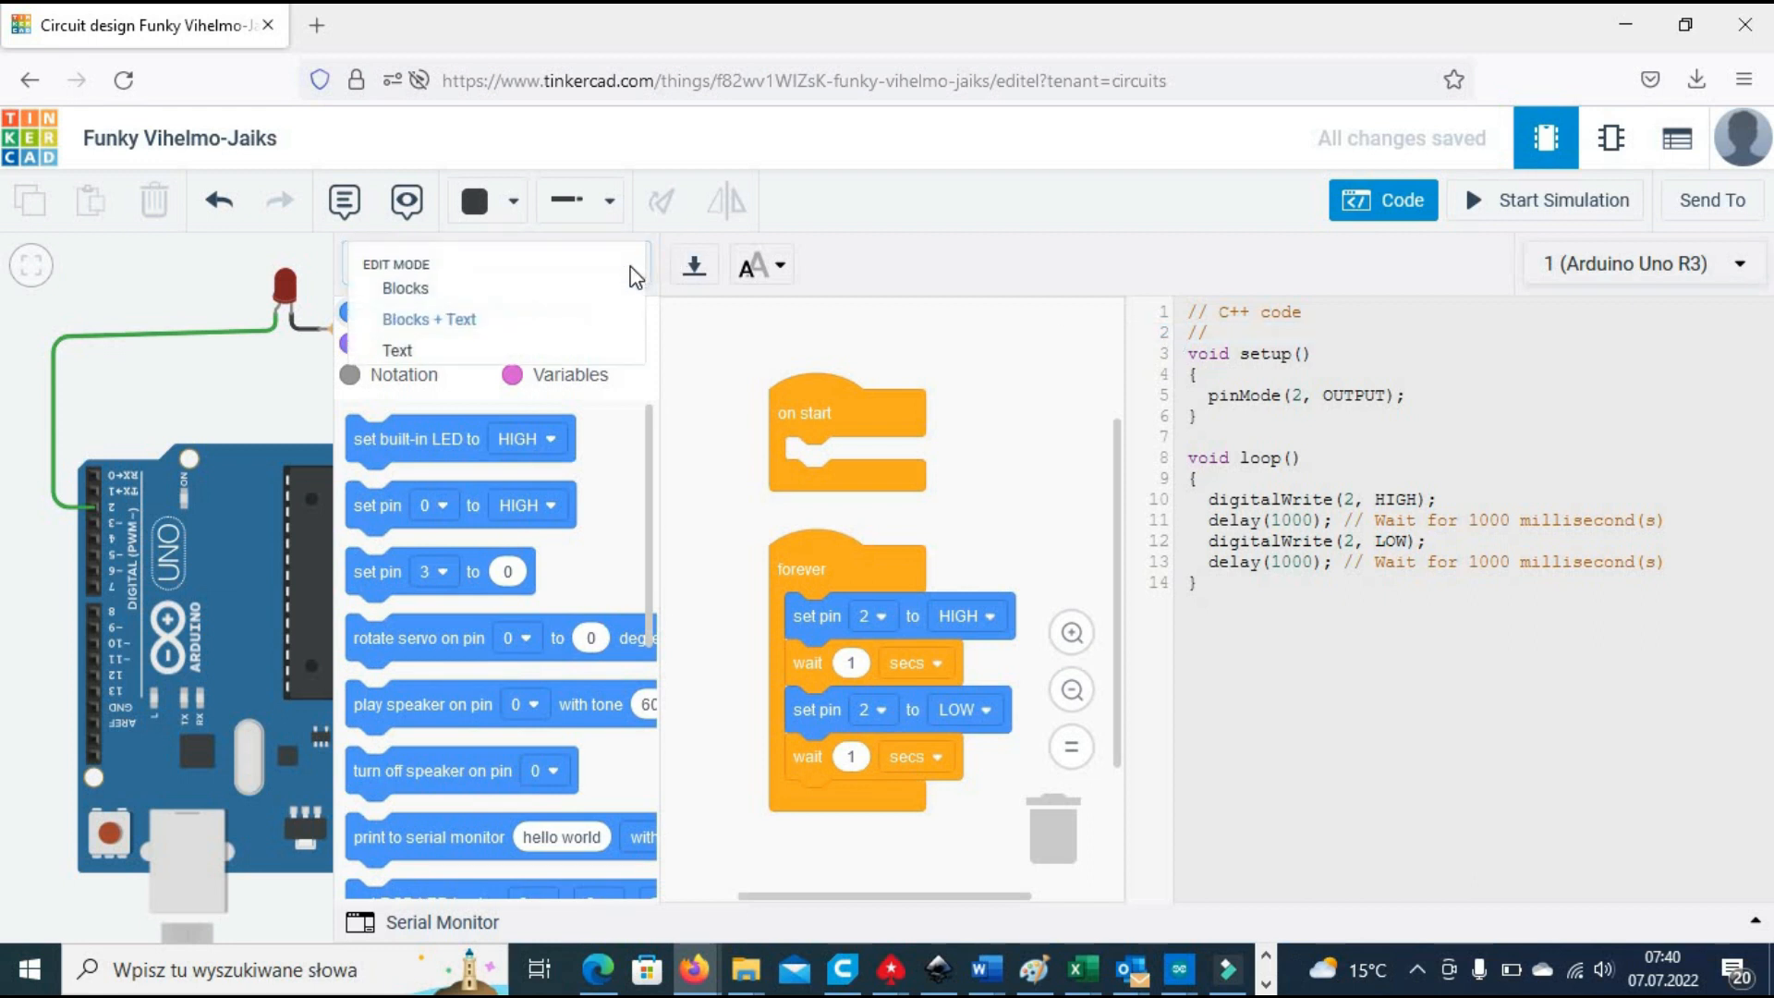
left_click(397, 349)
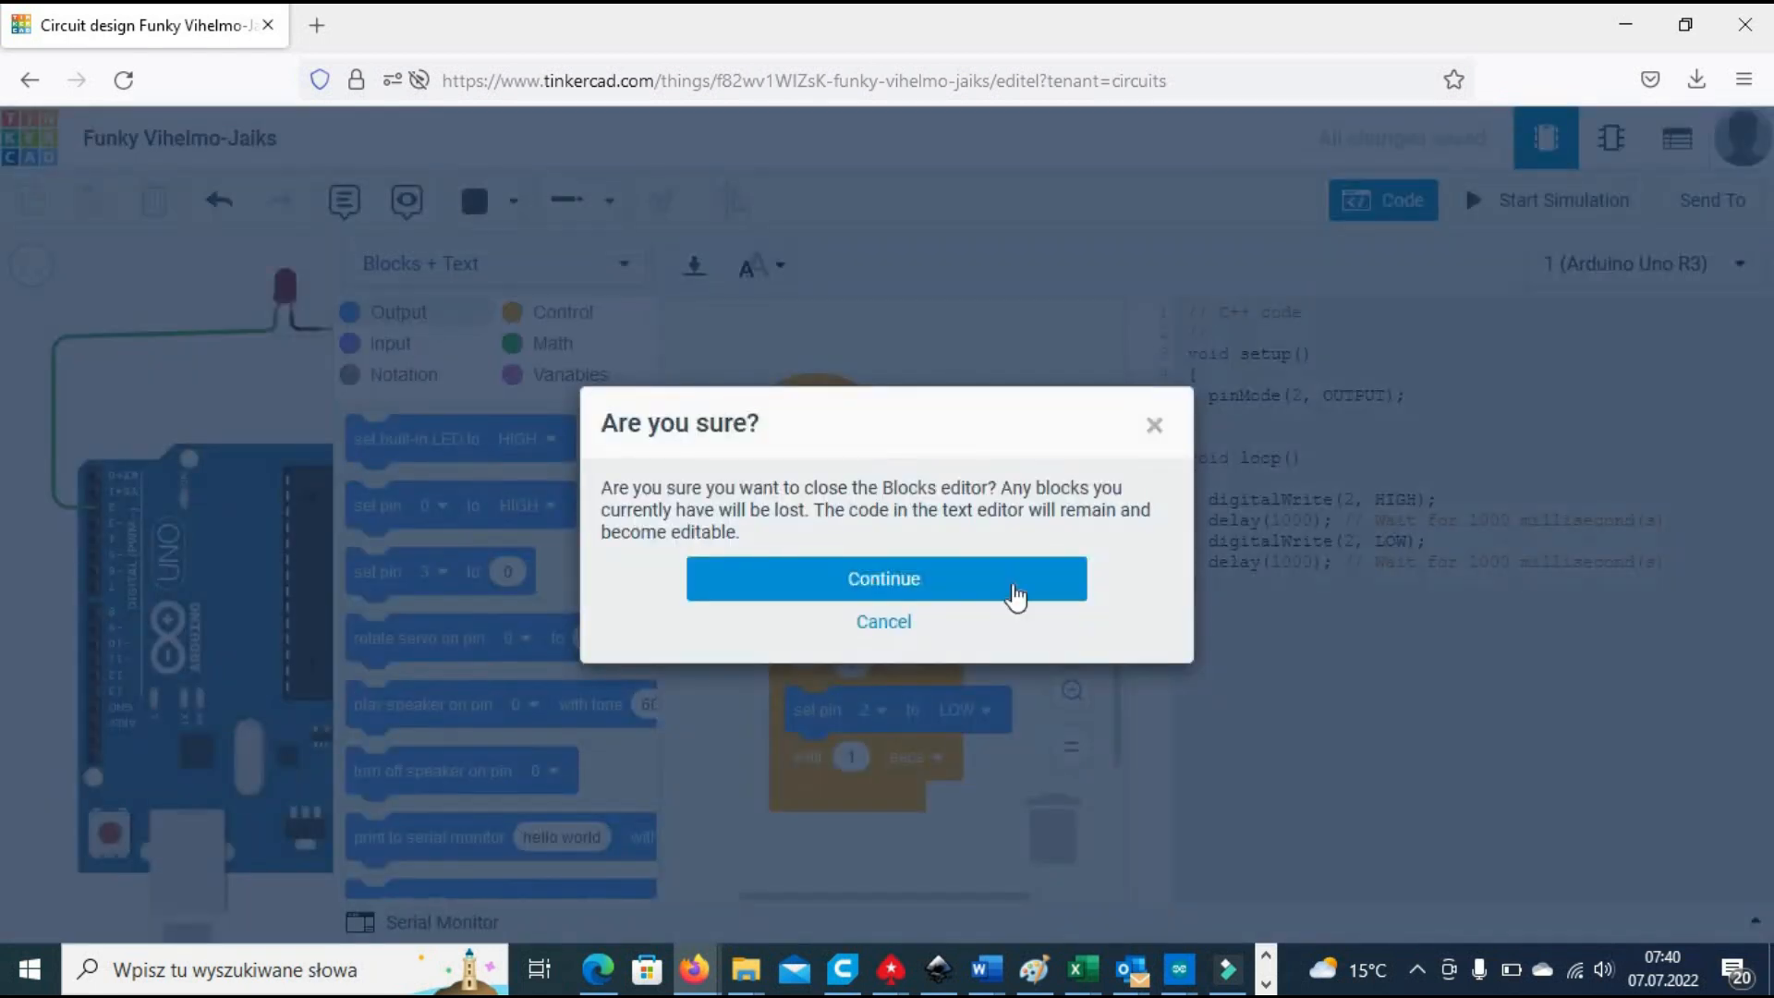
left_click(883, 578)
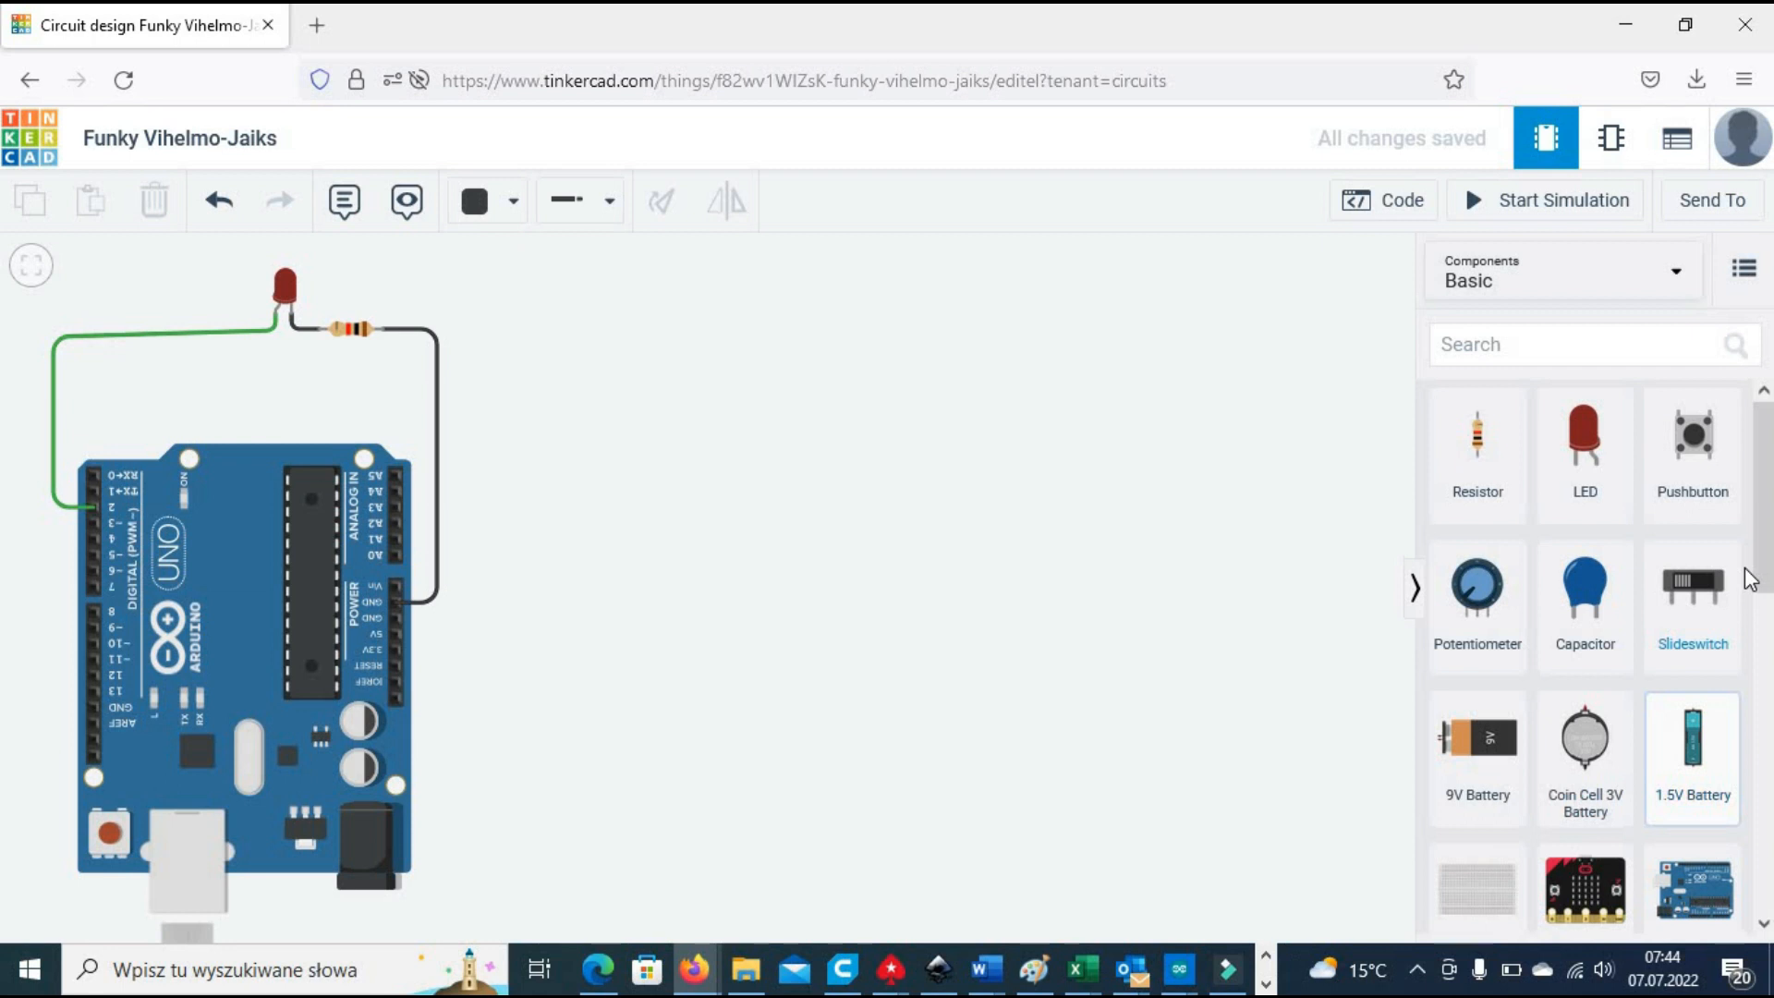
Step: Colour the photoresistor's 5V wire red and its A4 signal wire yellow
scroll("down", 3)
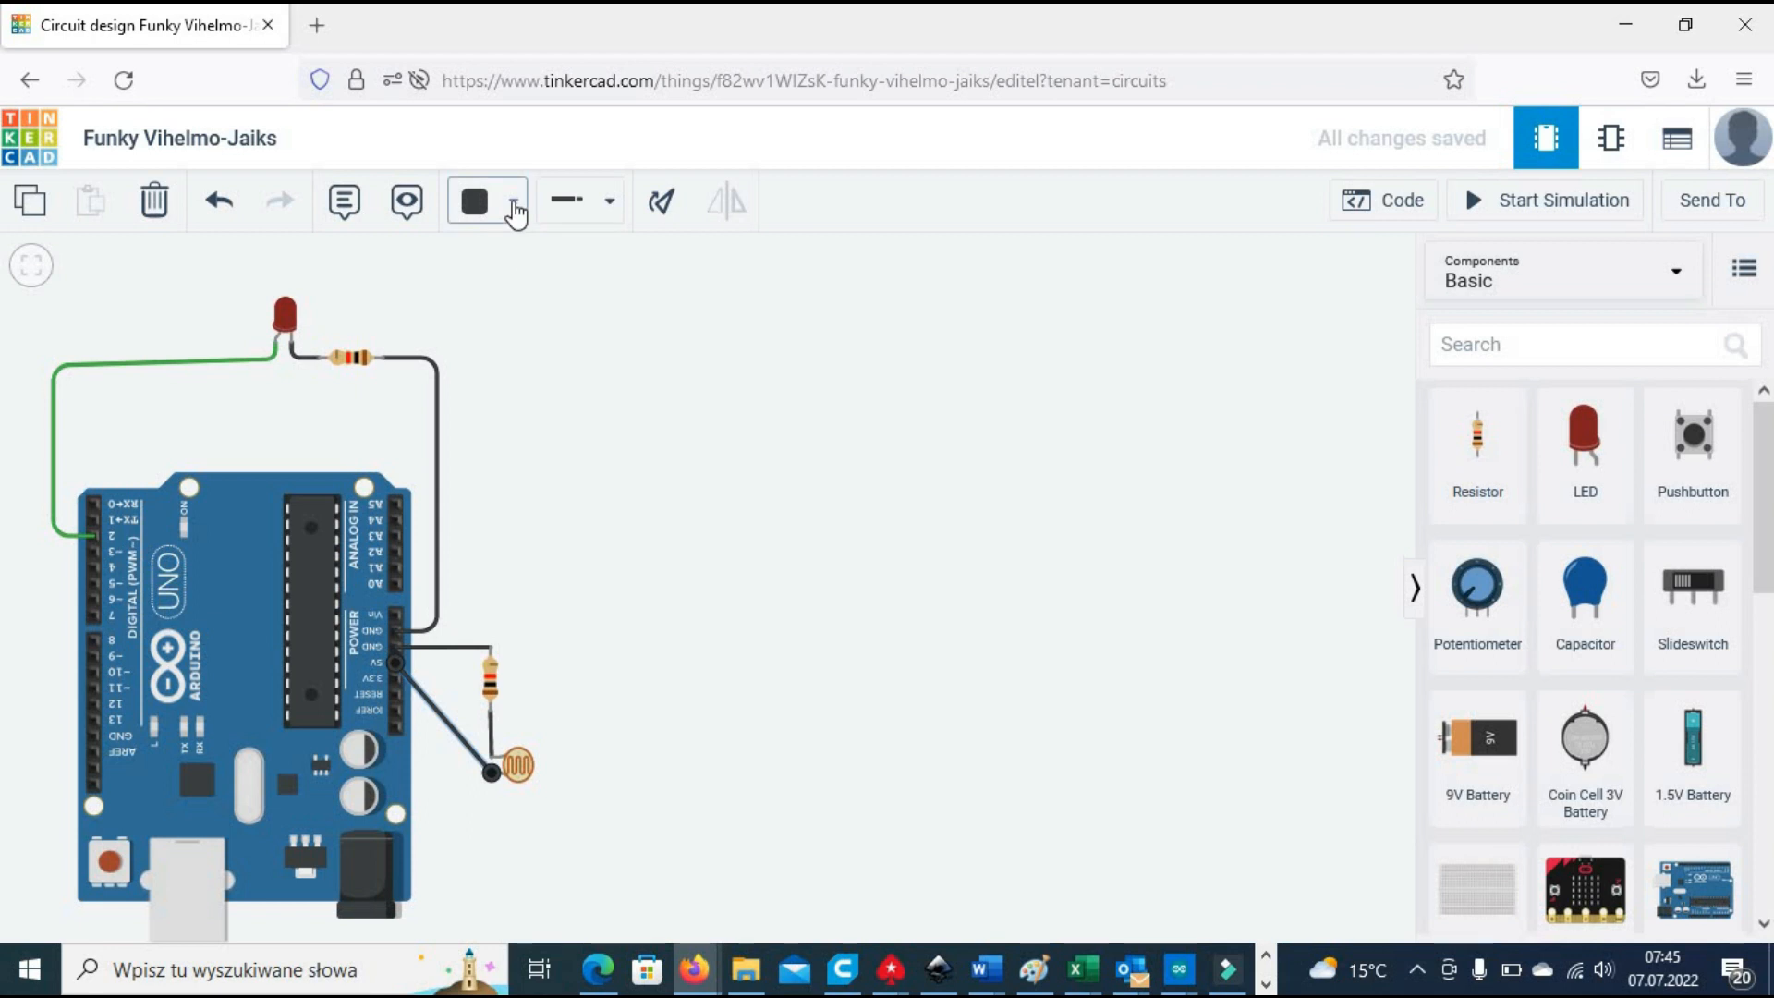
left_click(475, 200)
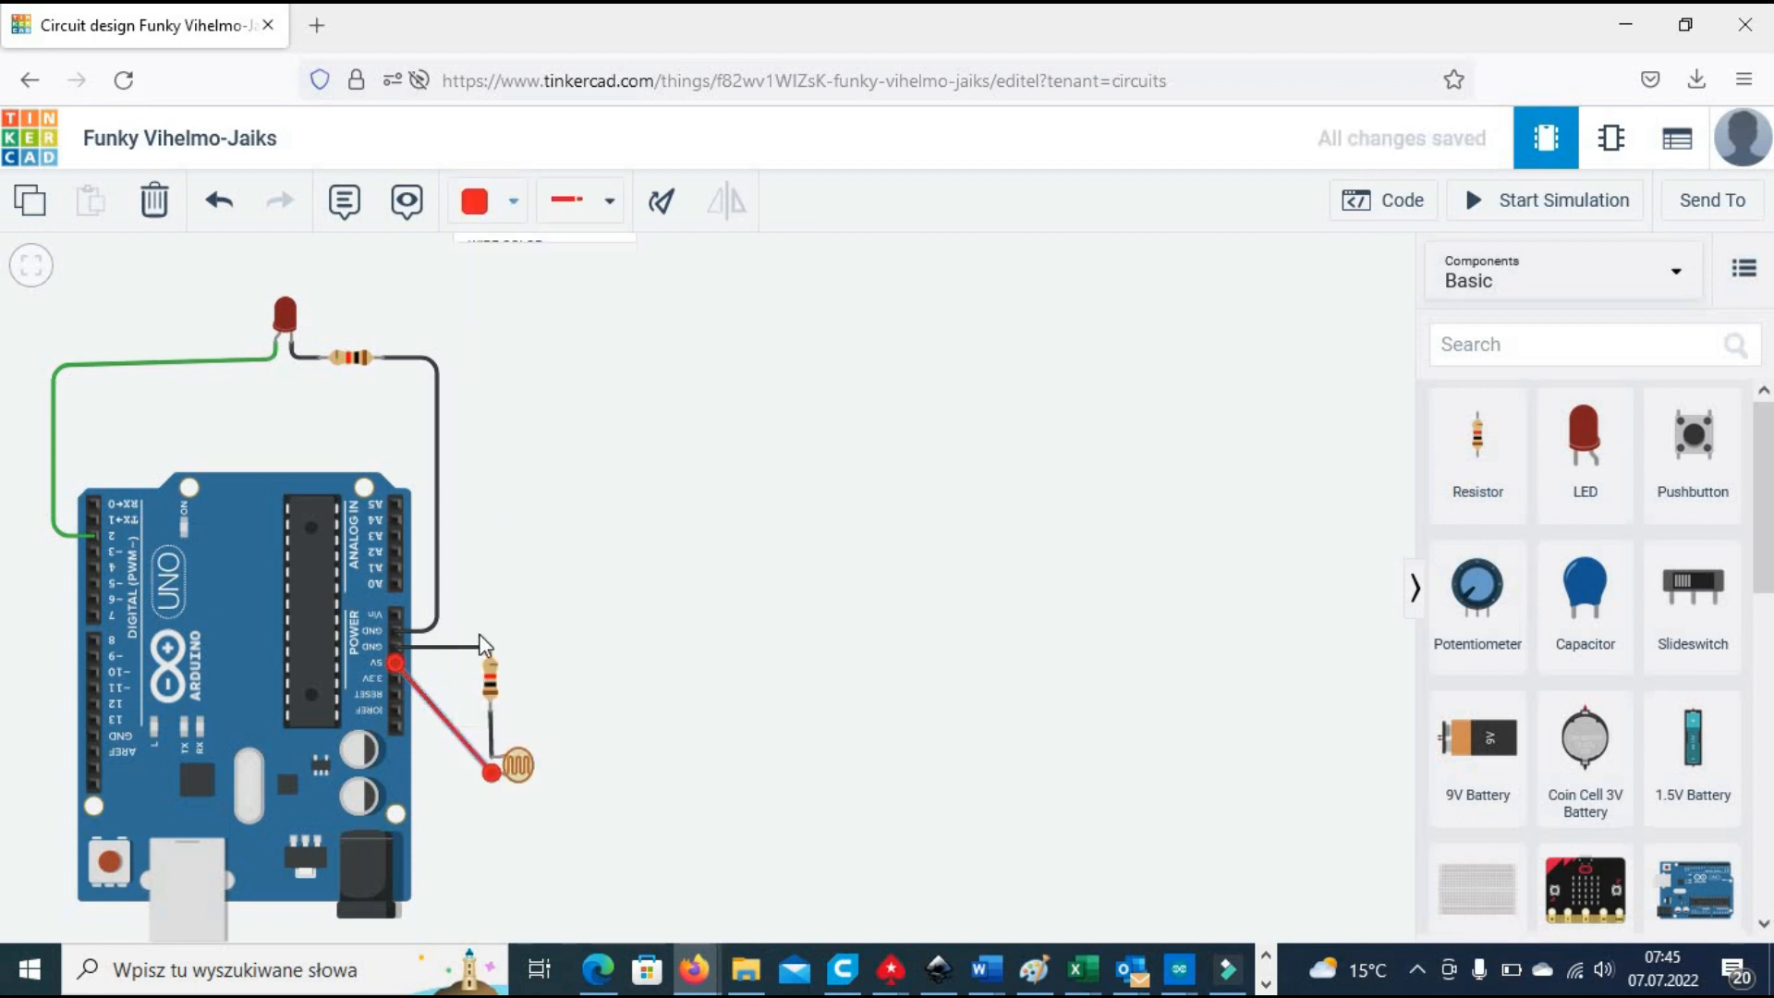
left_click_drag(491, 774, 452, 767)
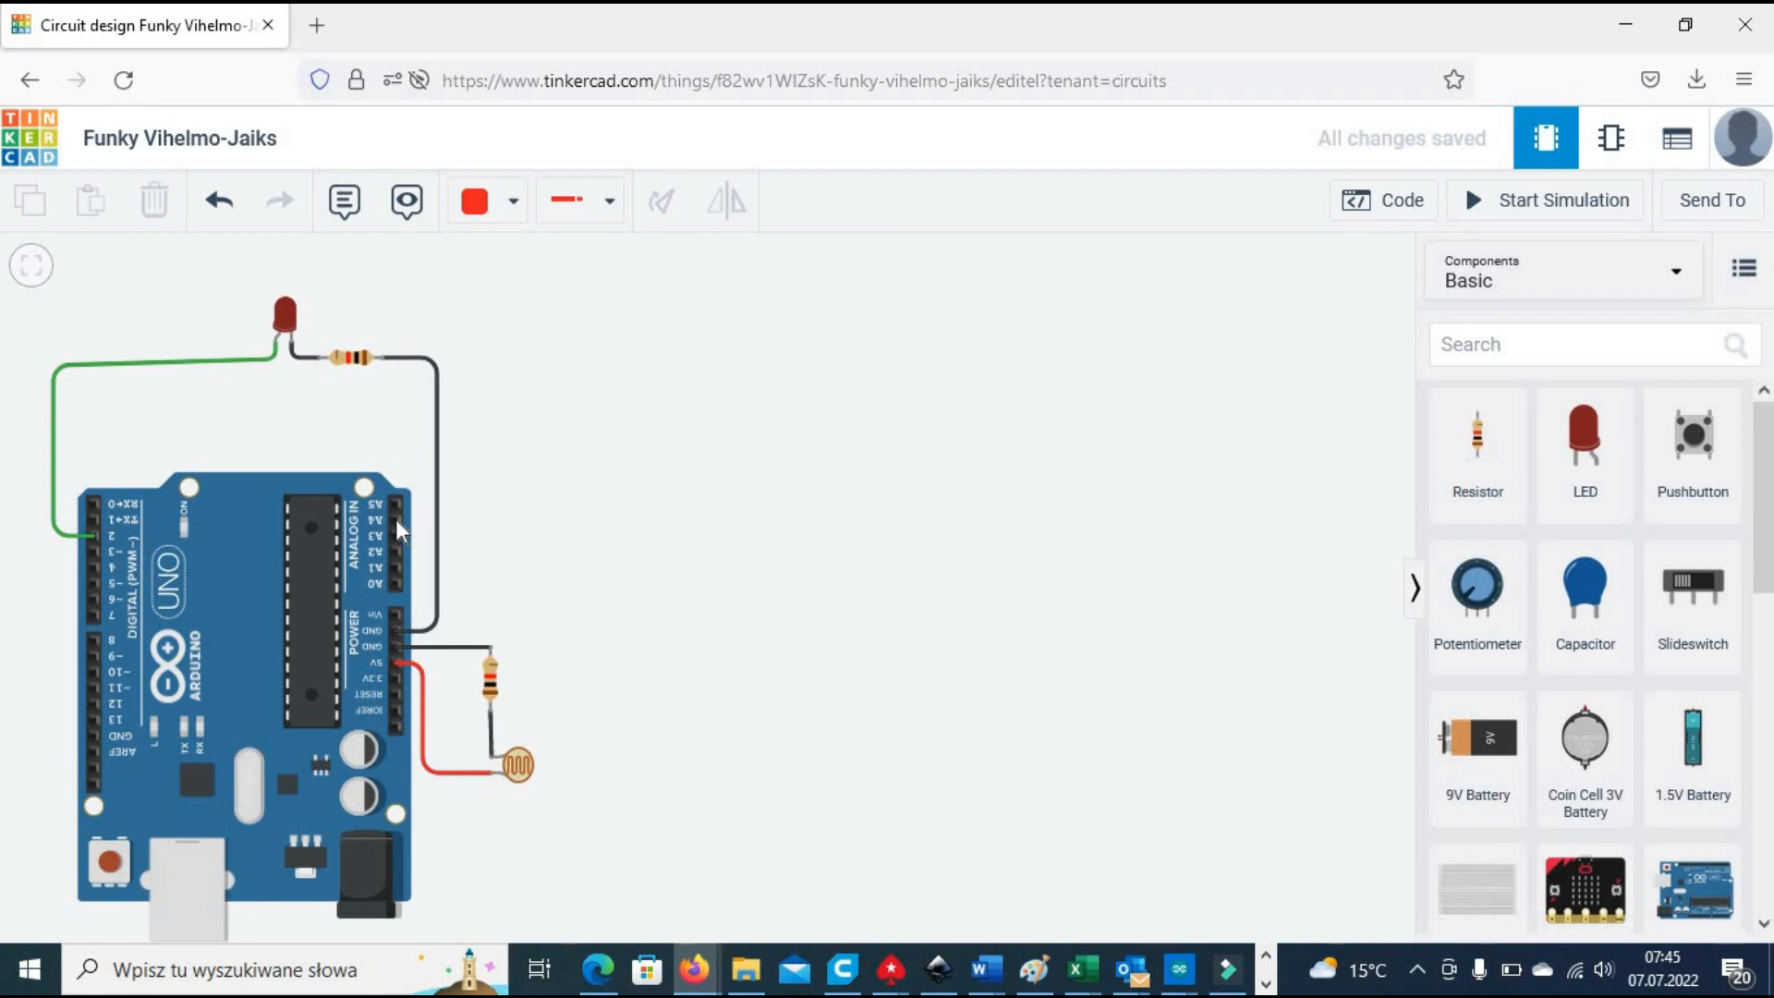
left_click(511, 199)
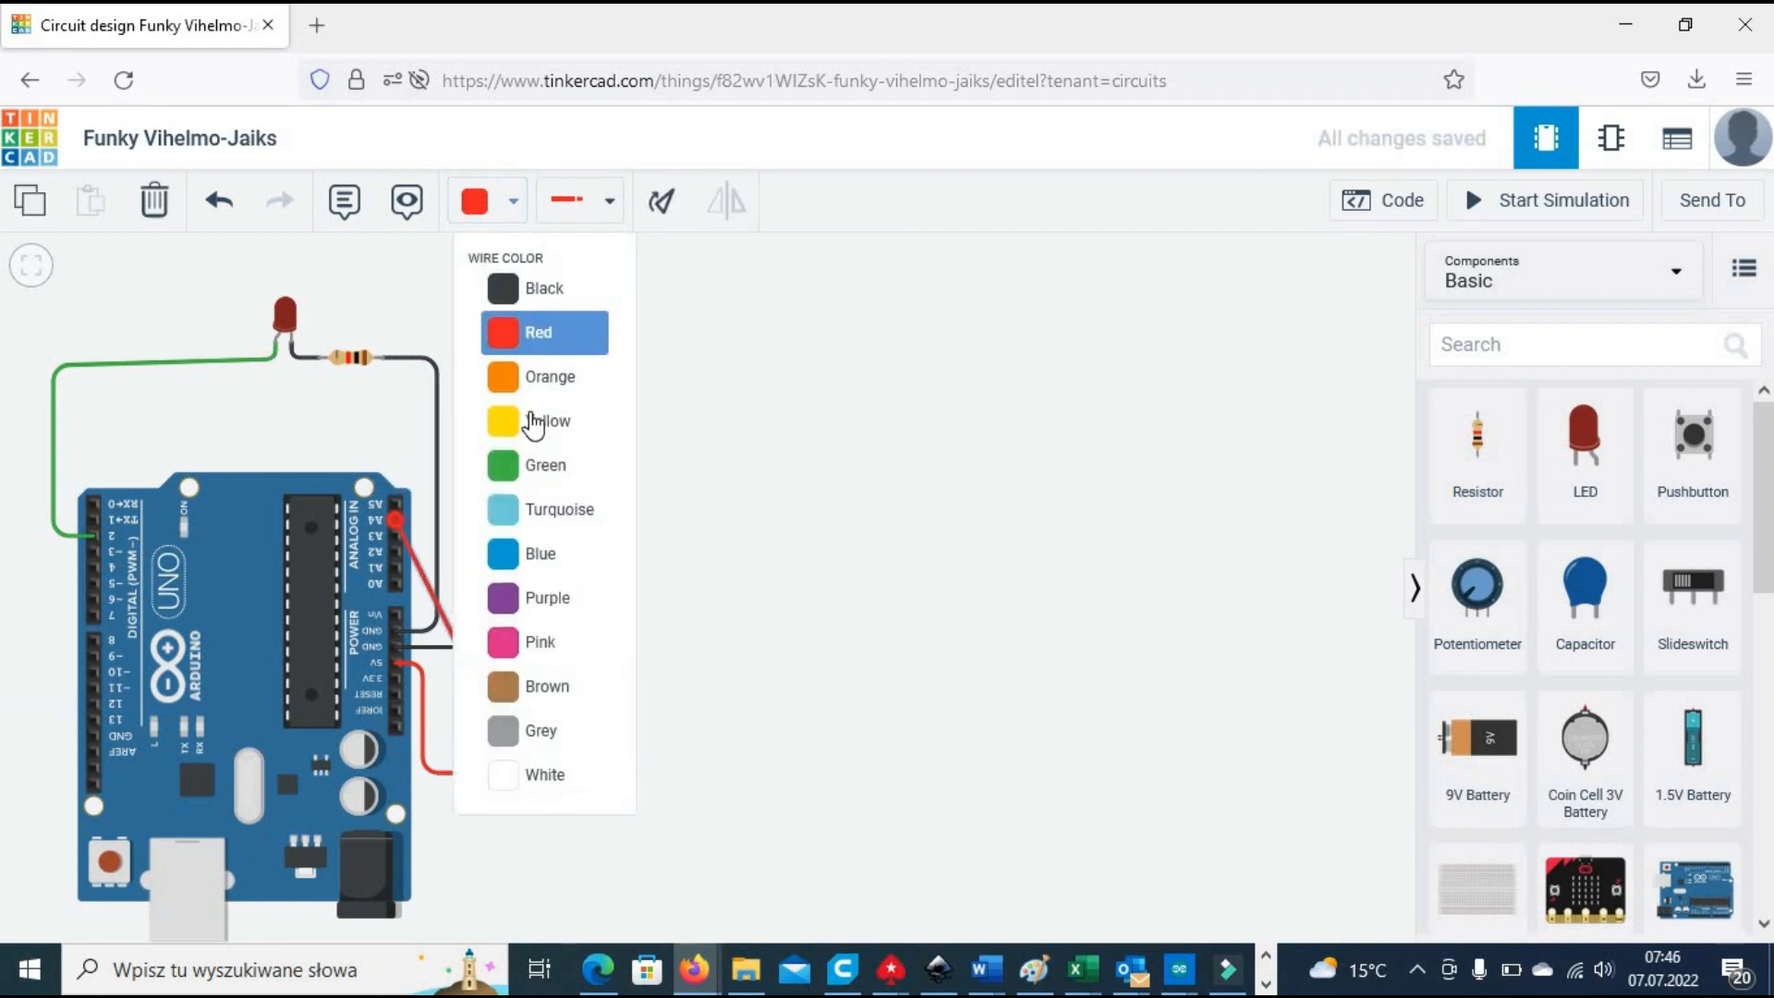
left_click(547, 422)
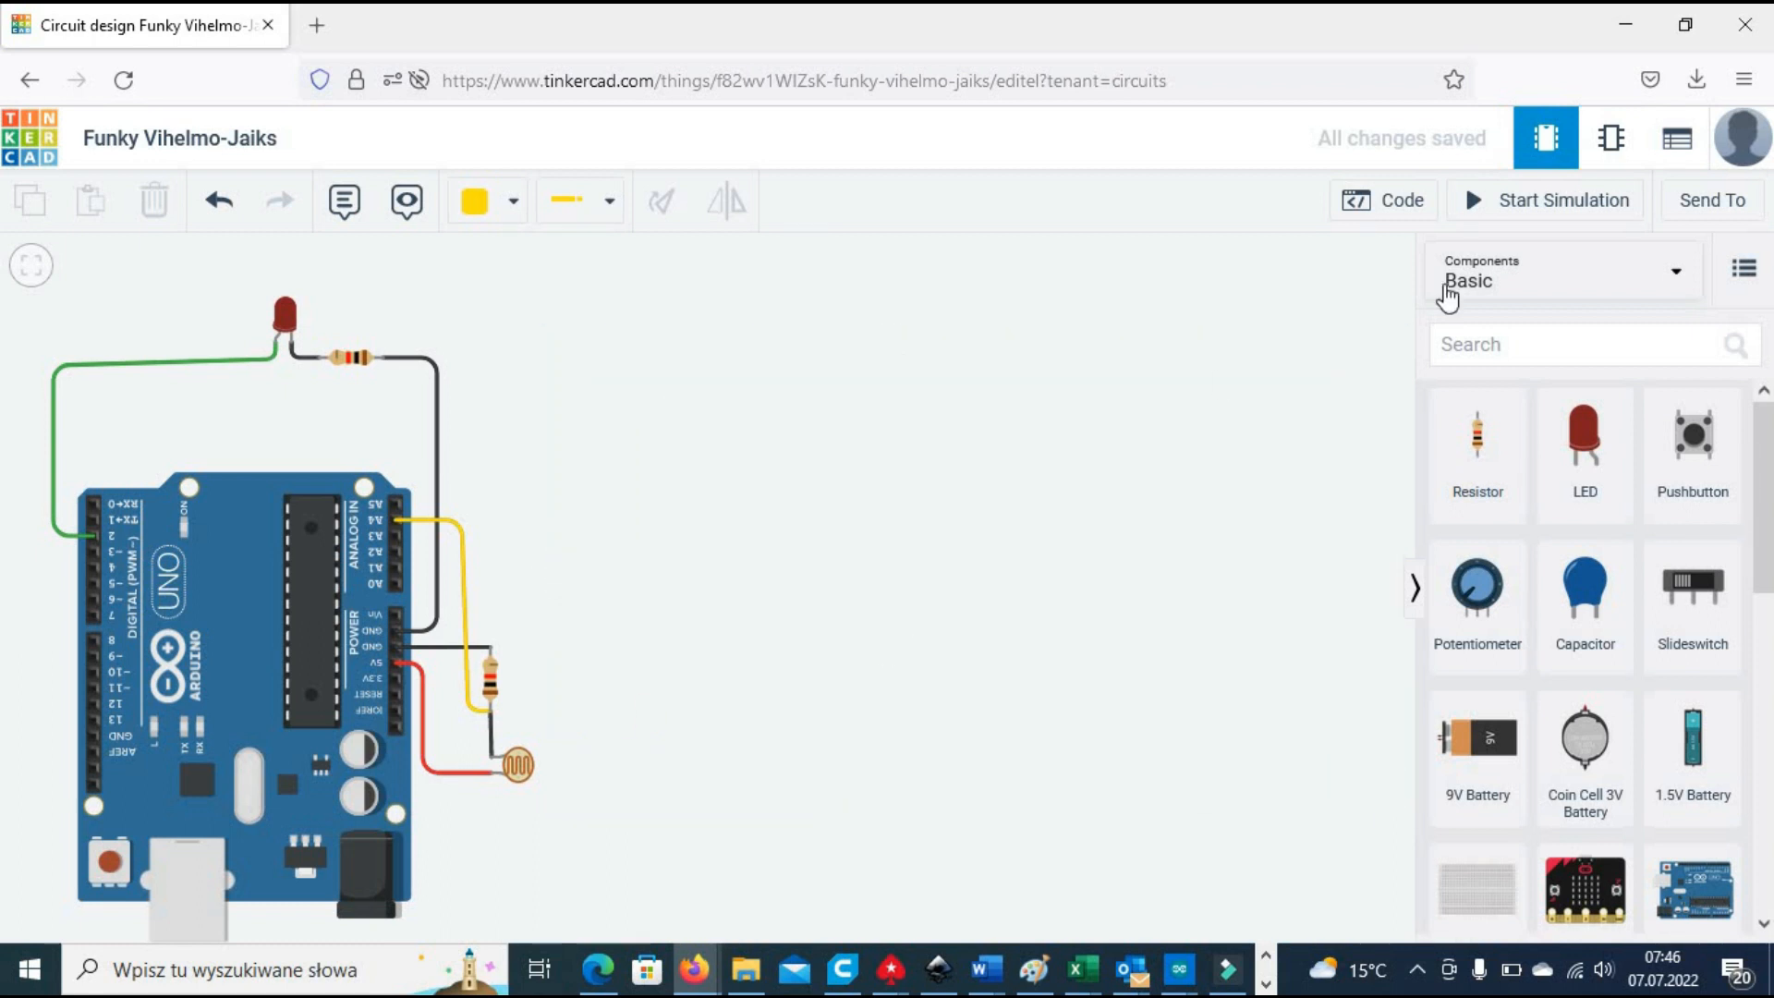
Step: Add pinmode(A4,INPUT); and Serial.begin(9600); to setup
left_click(1382, 200)
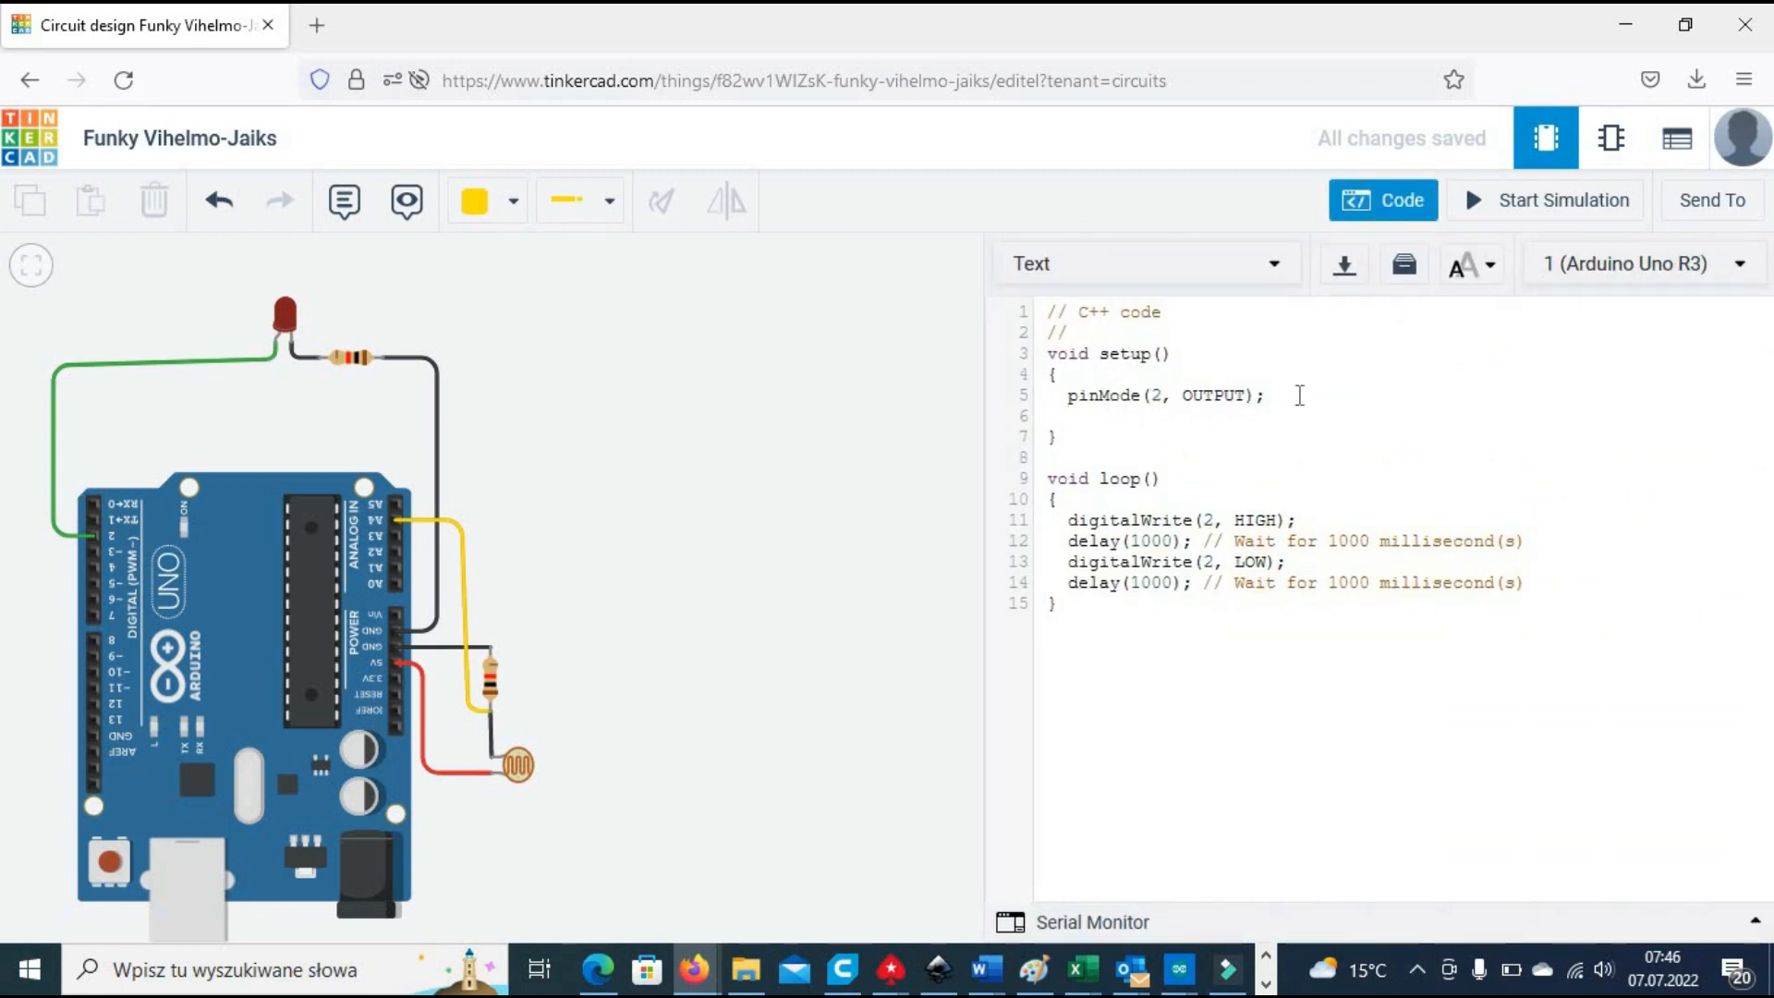
type("pinmode(")
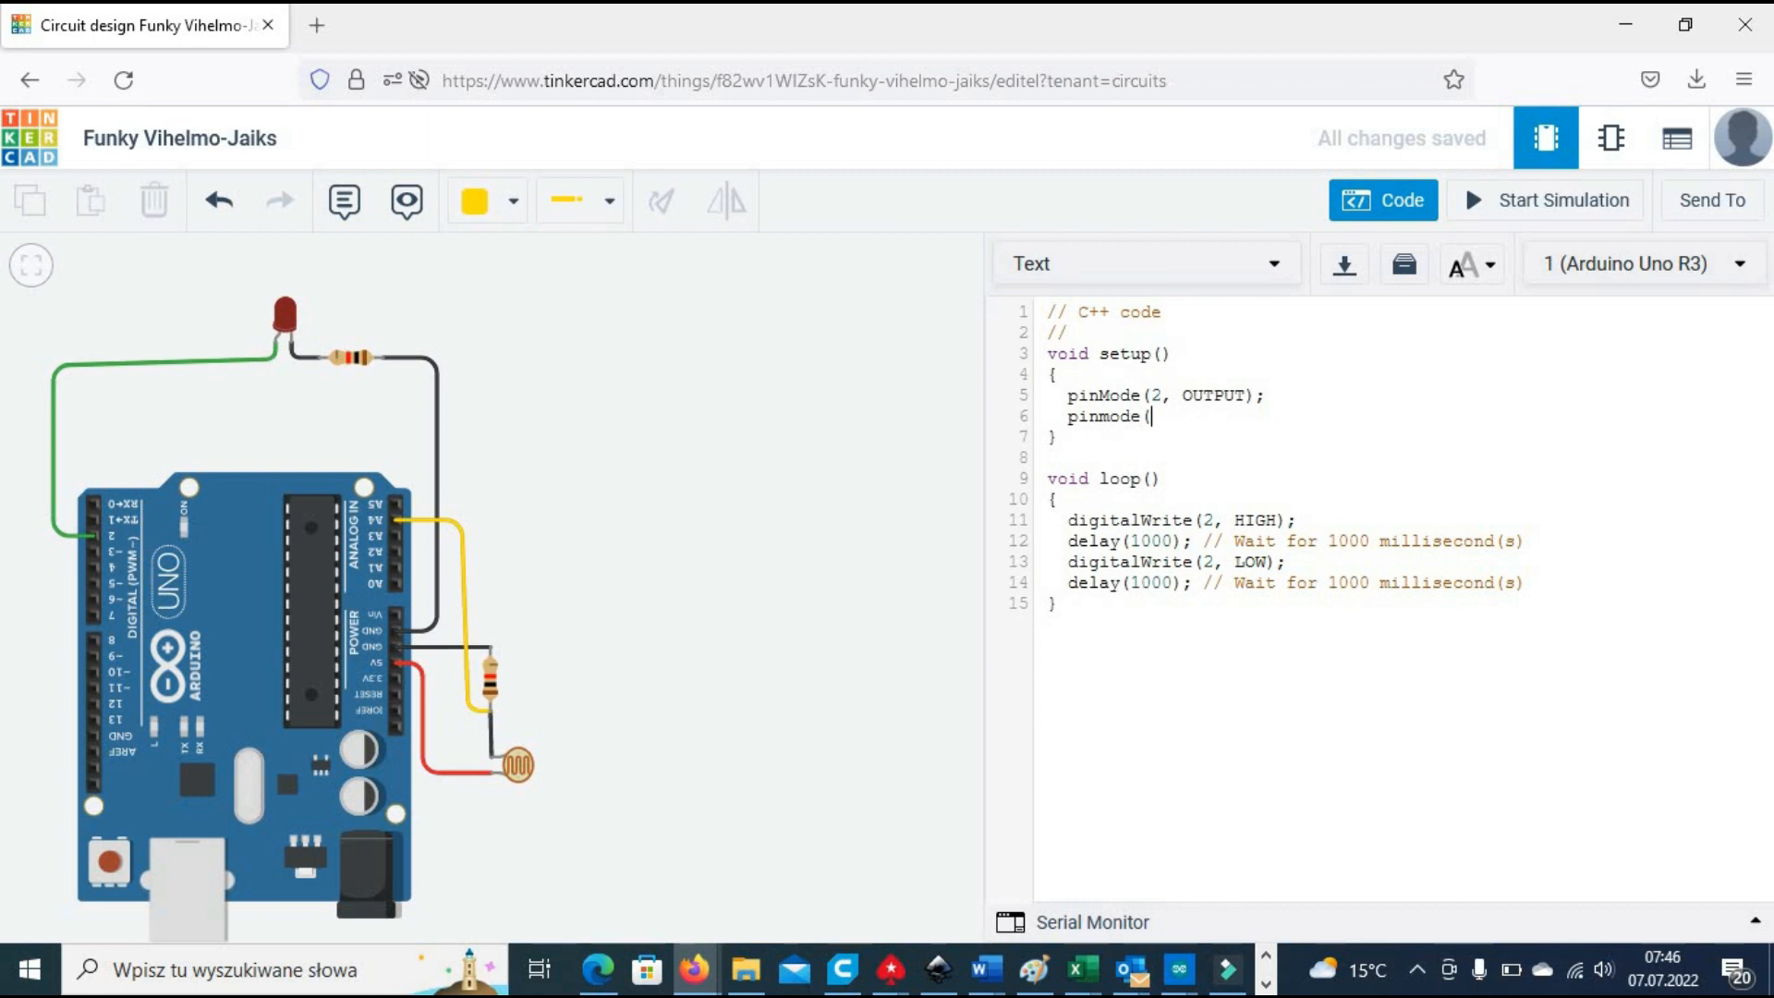
type("A4,INPUT")
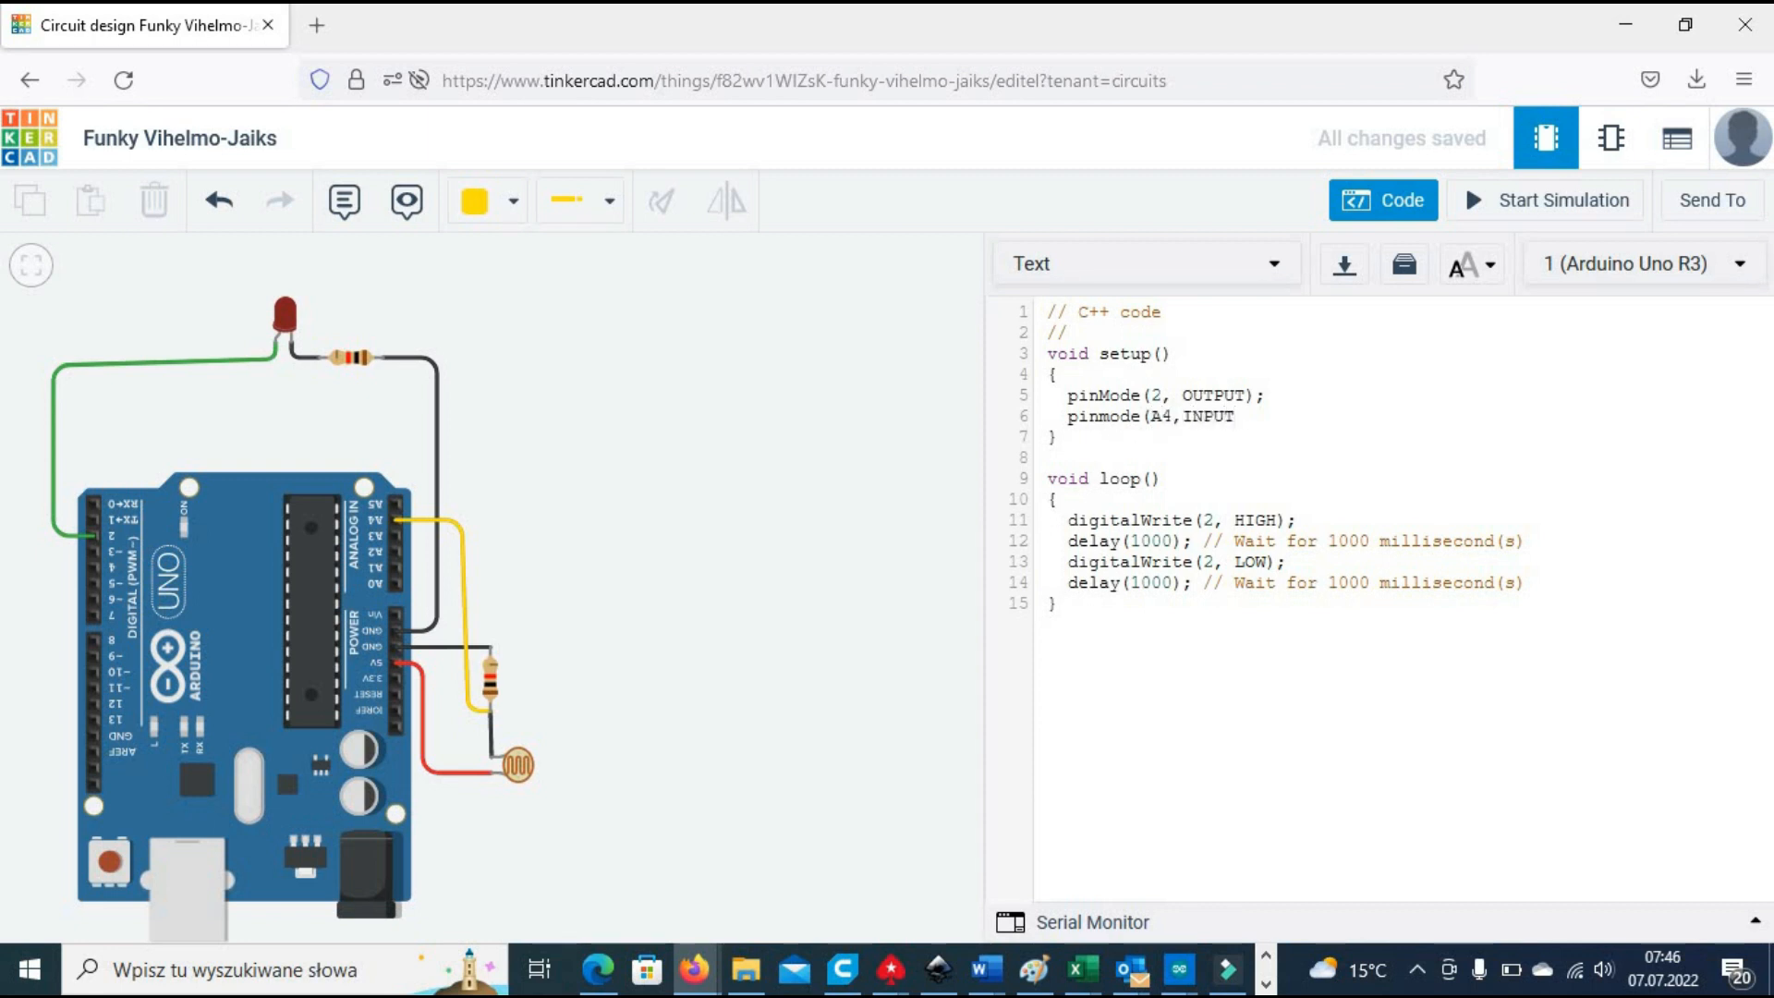
type(";")
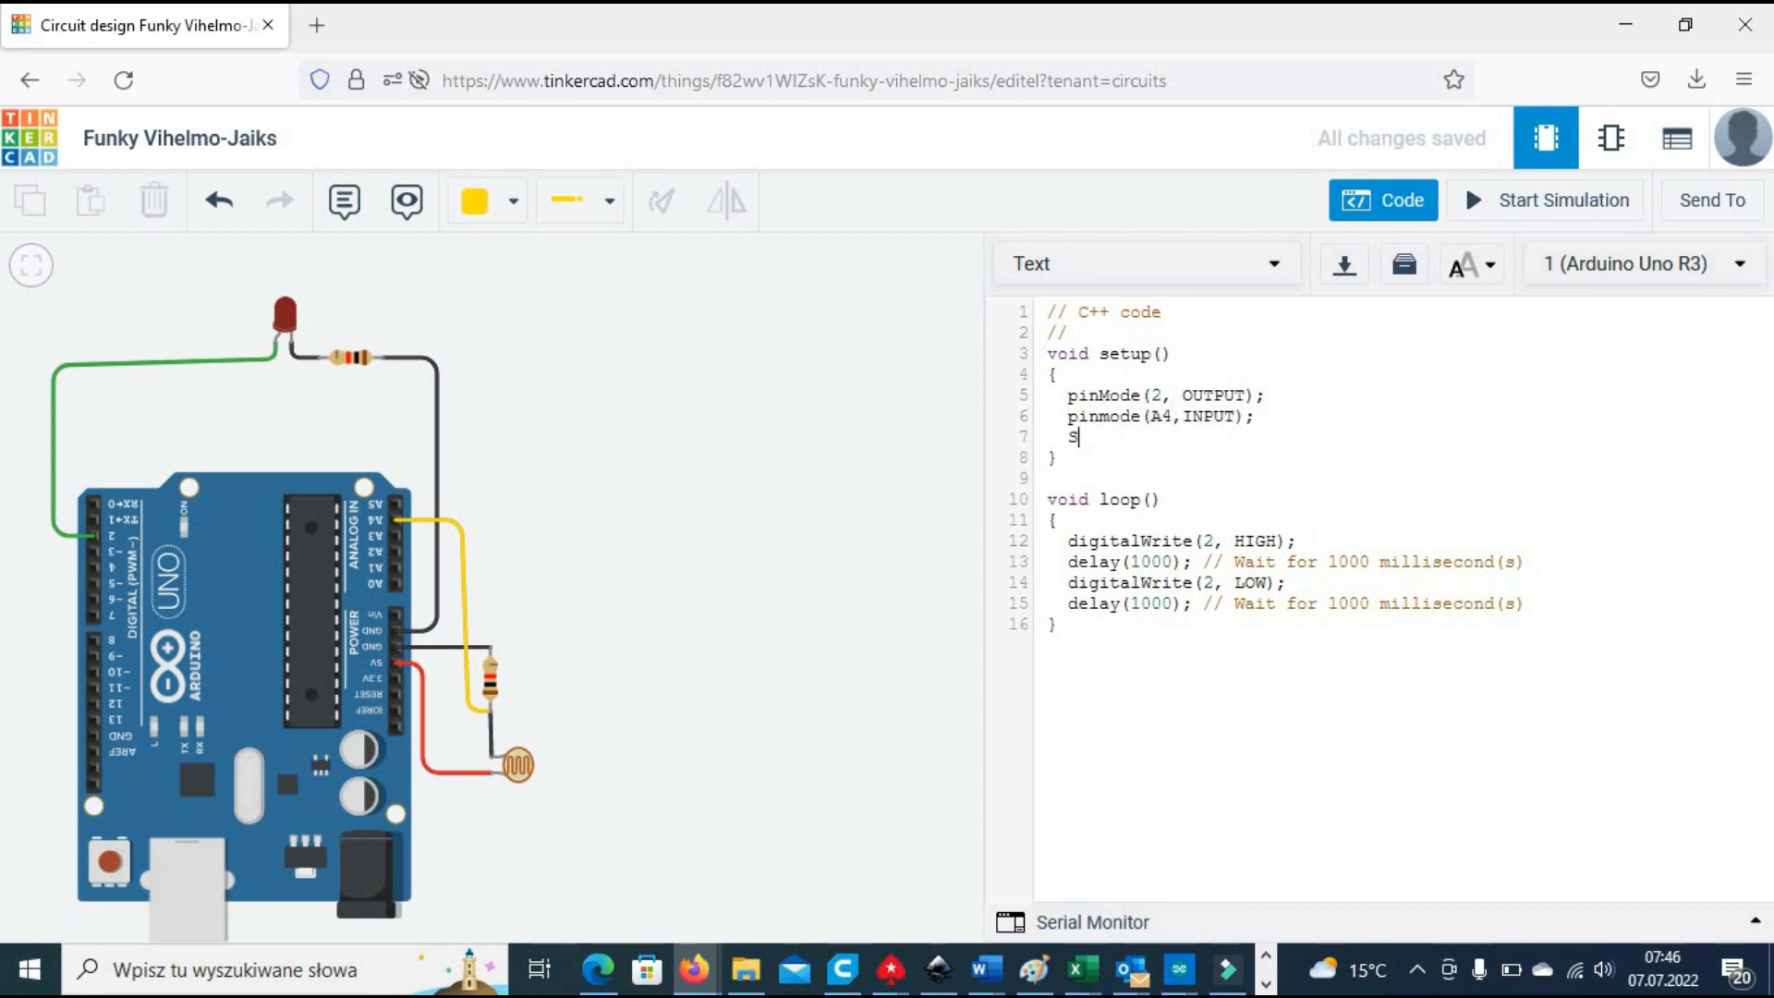
type("erial.begin(9")
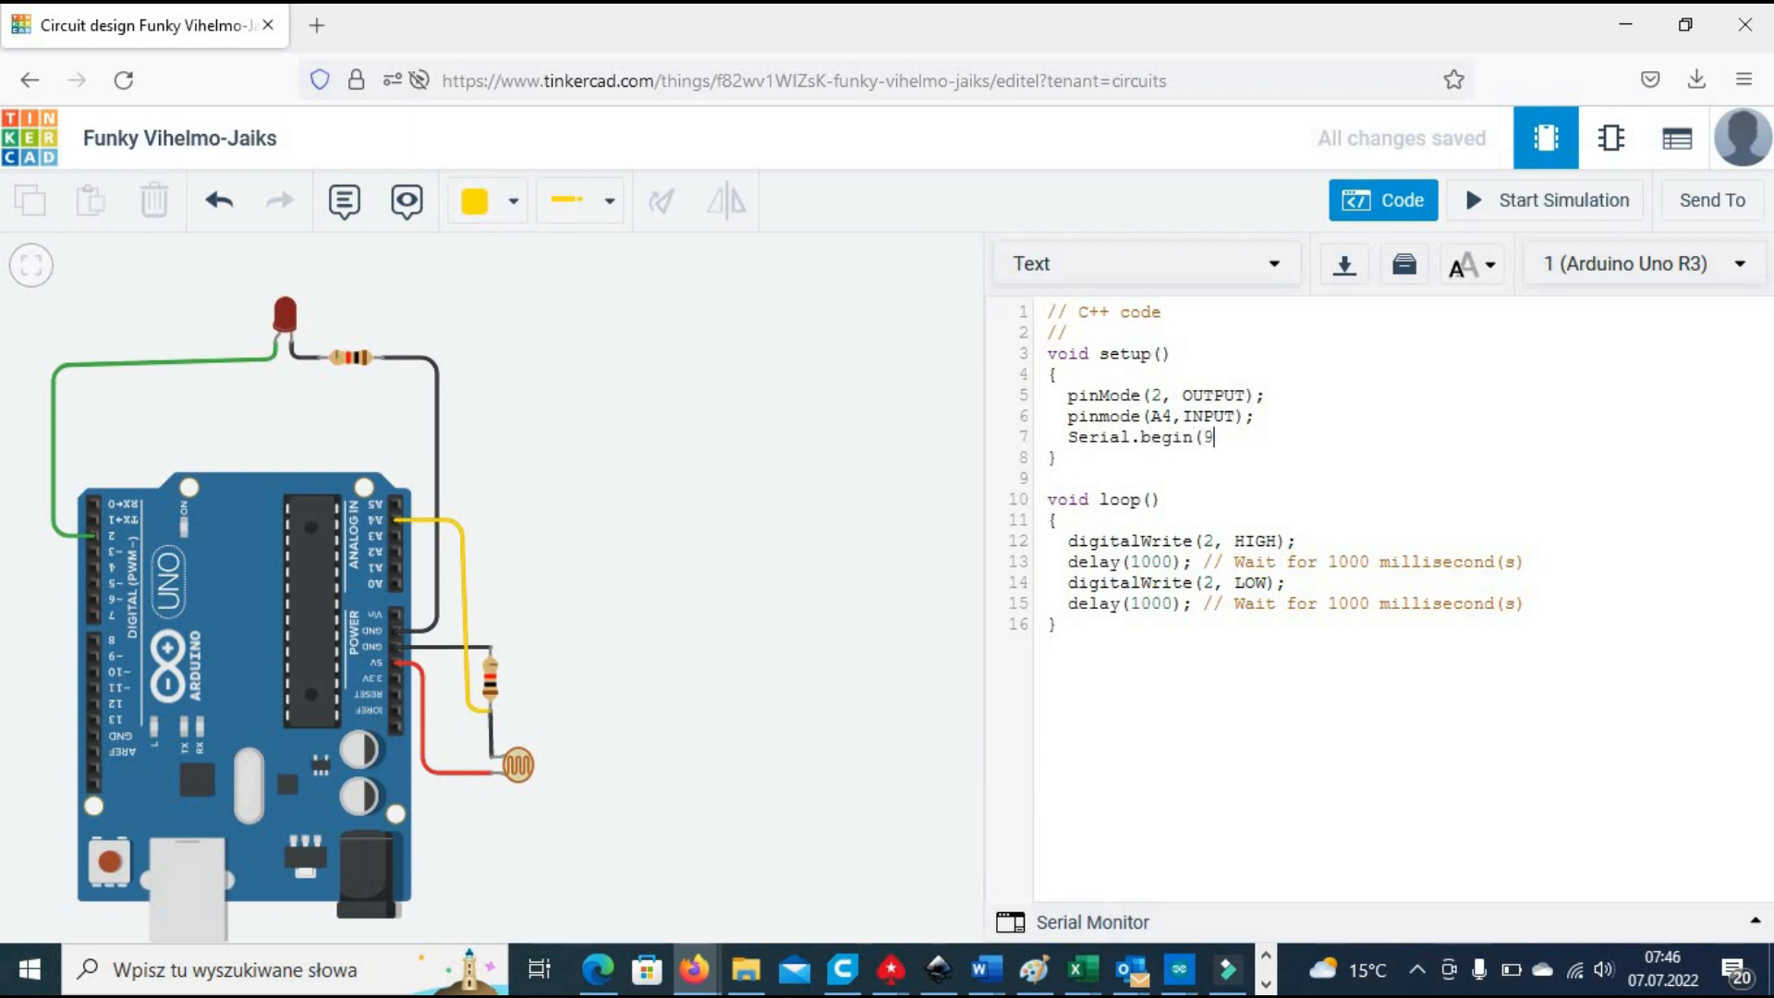
type("600);")
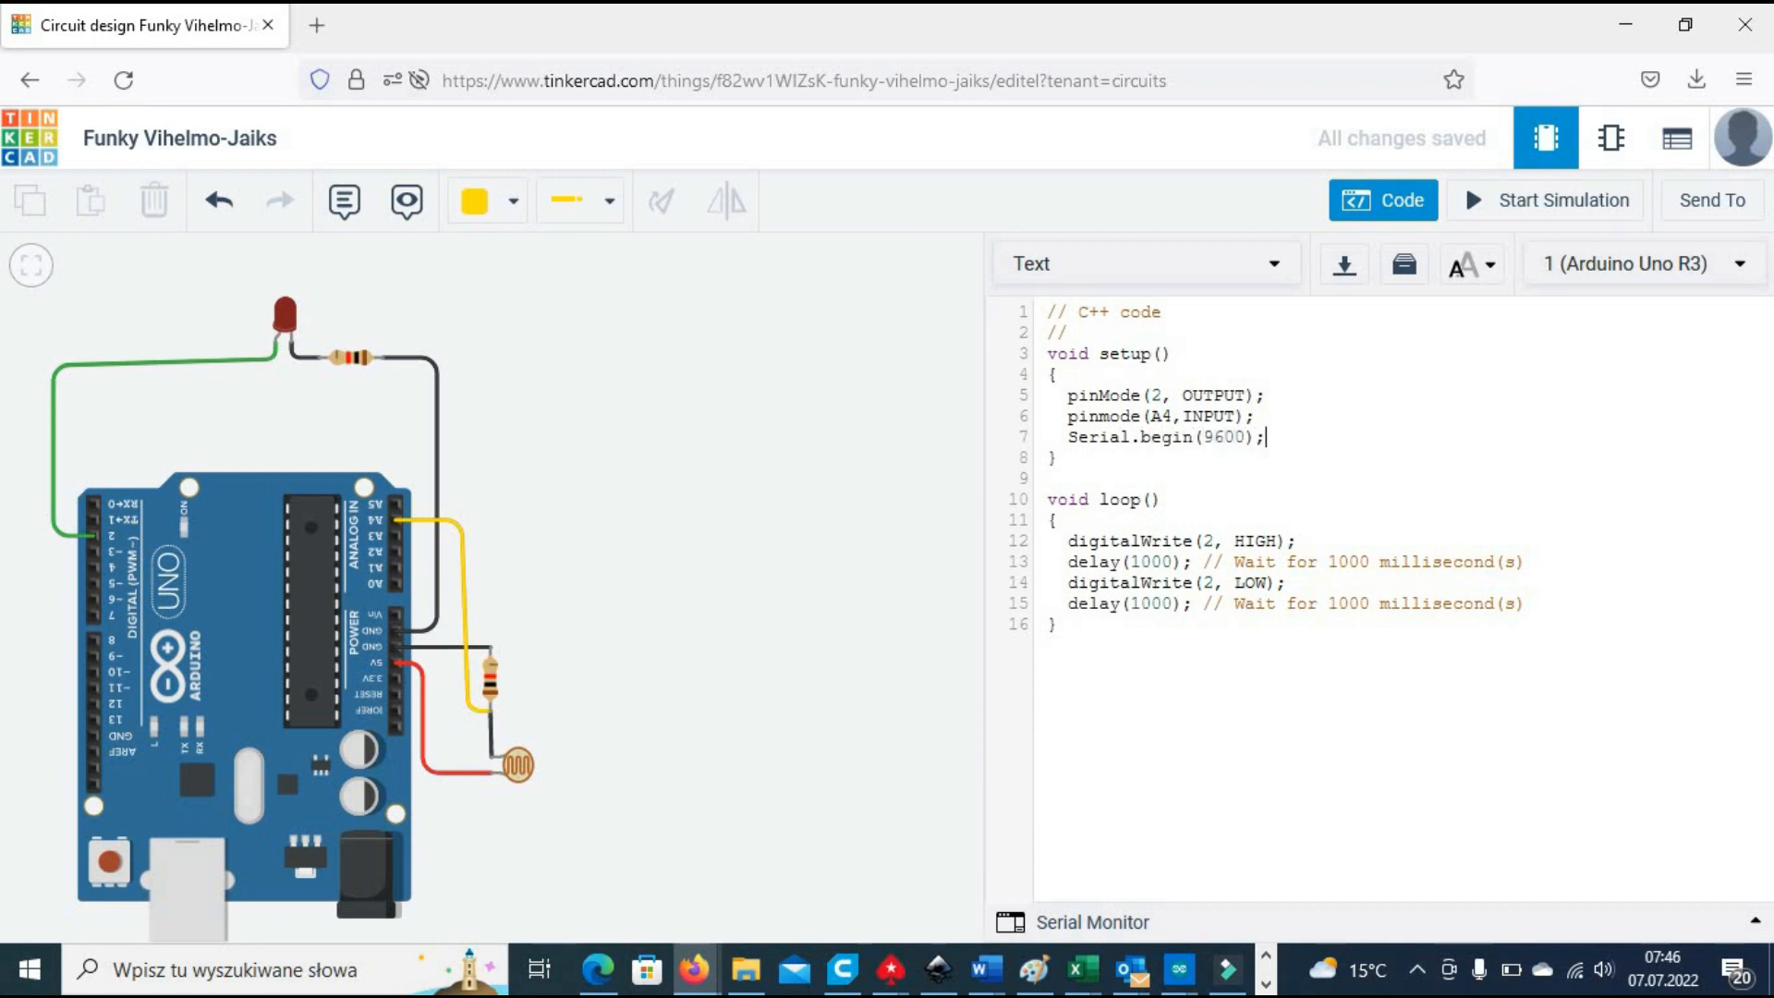
Step: Replace the loop body with Serial.println(analogRead(A4));
left_click(1077, 549)
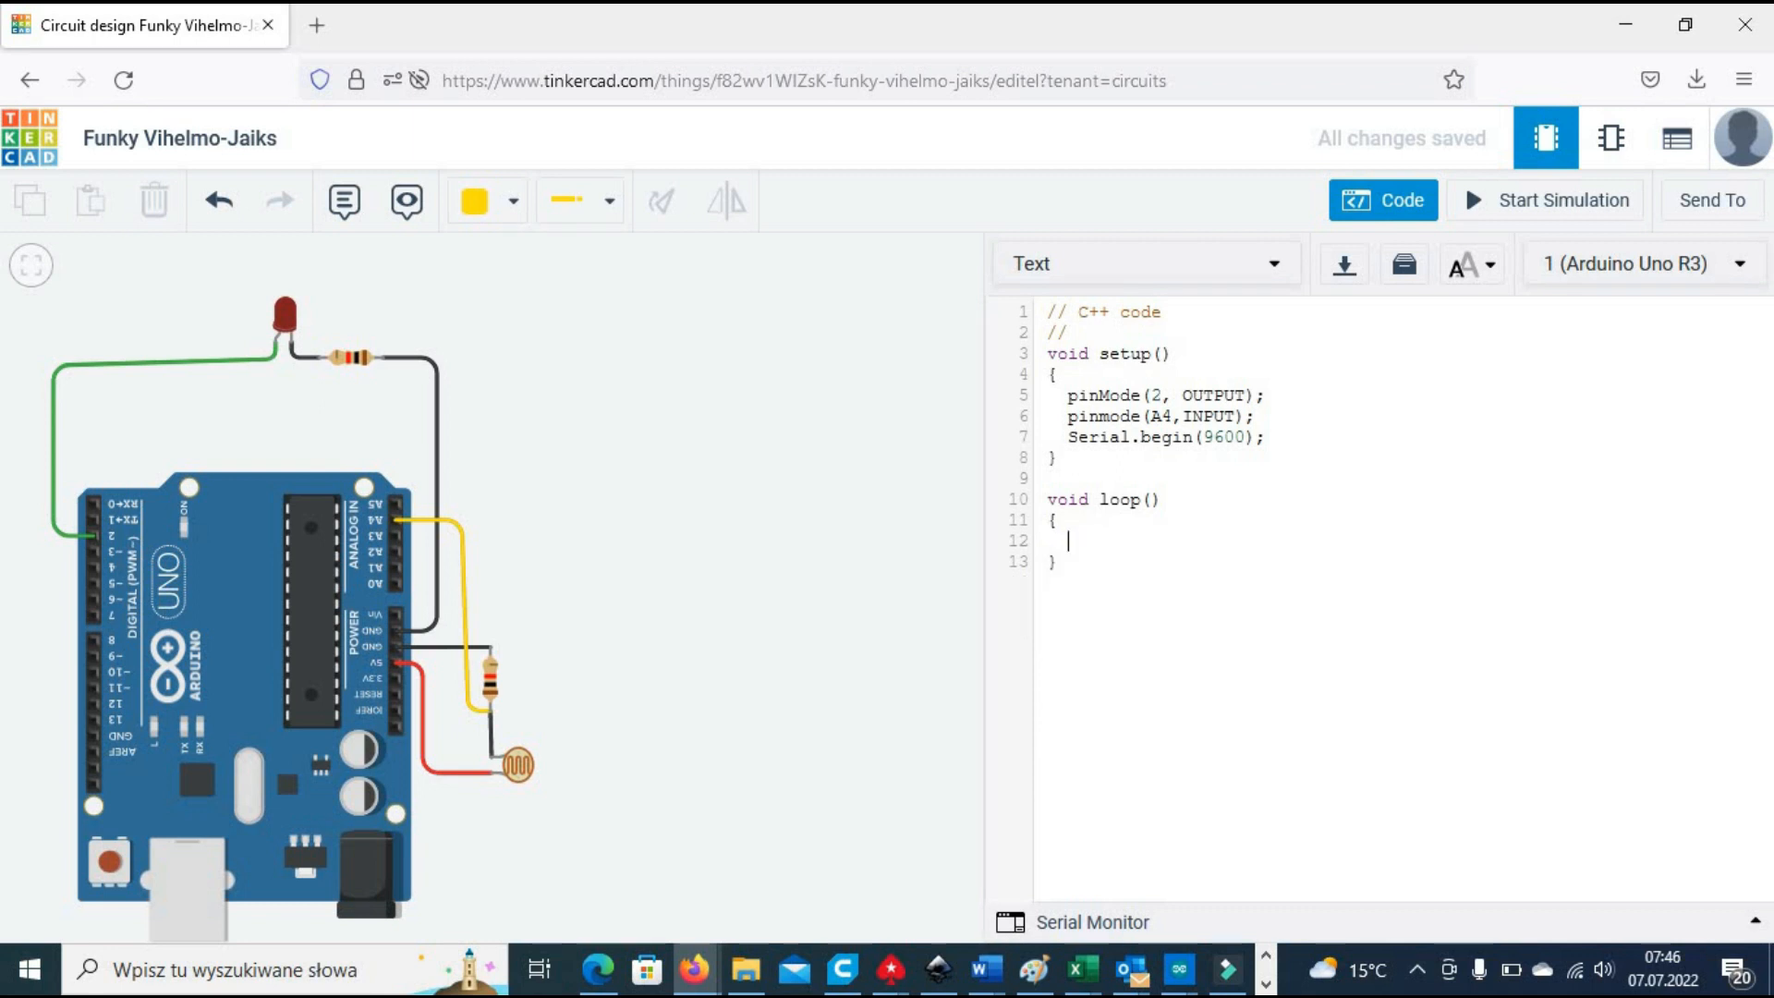
type("Serial.")
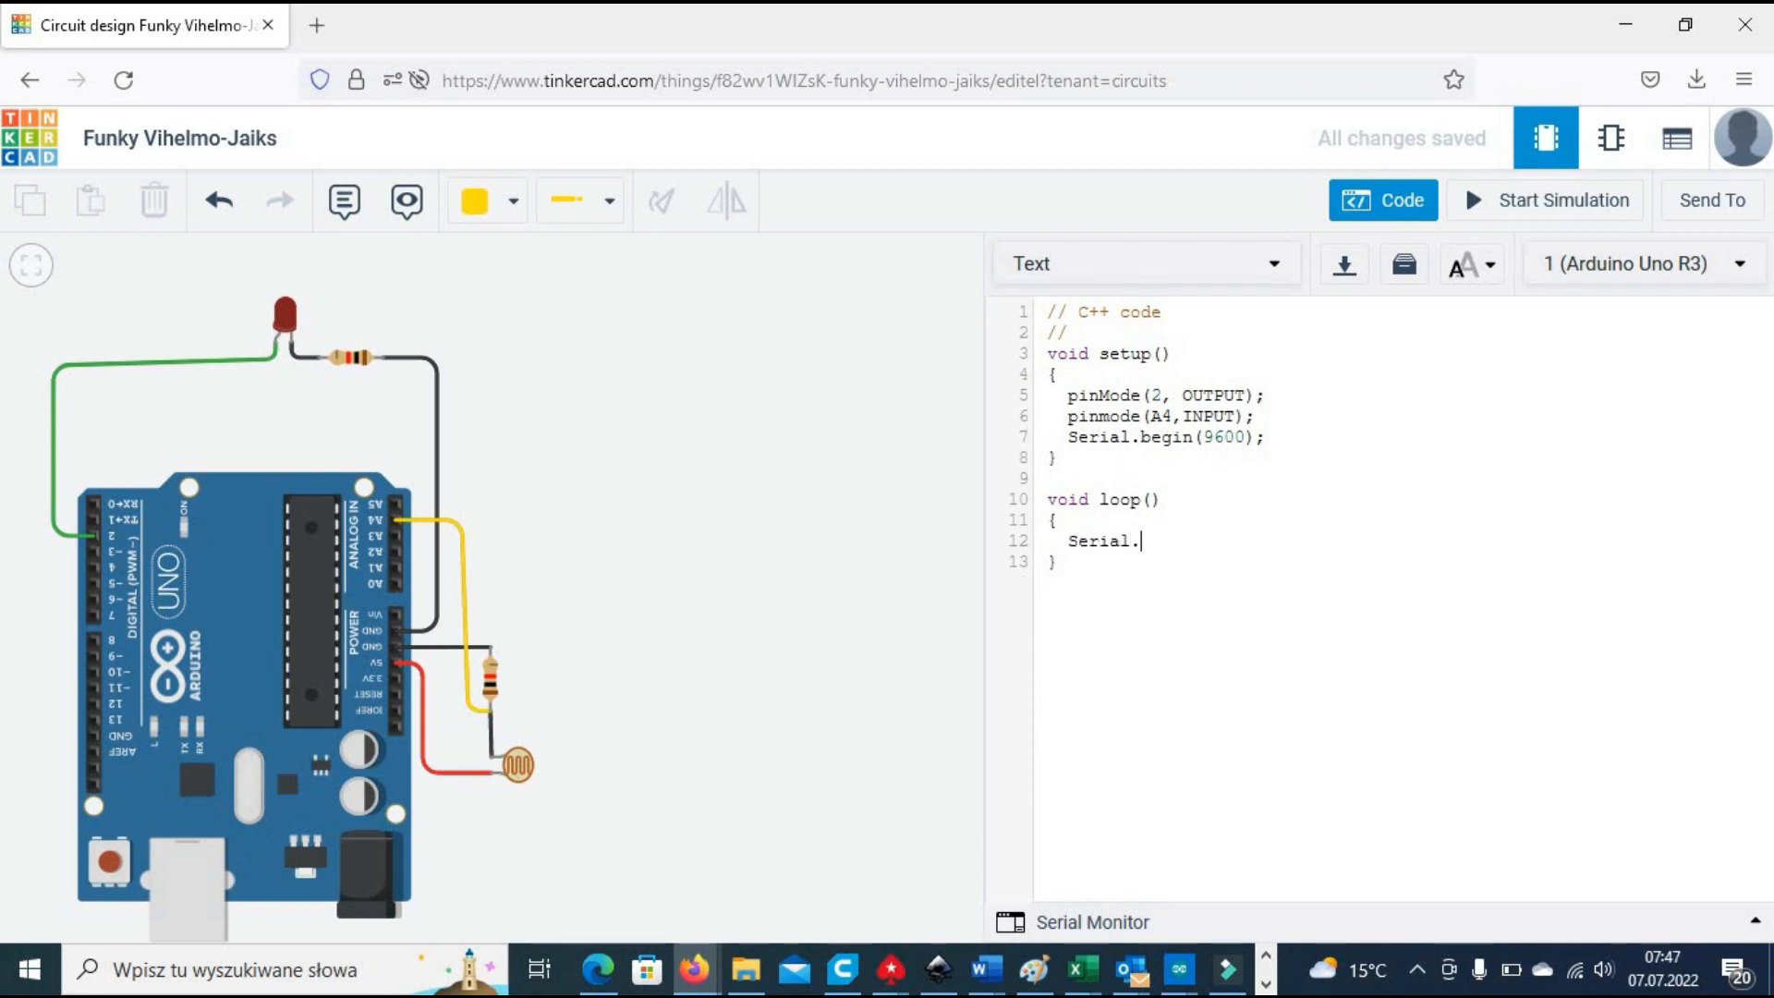
type("println(analog")
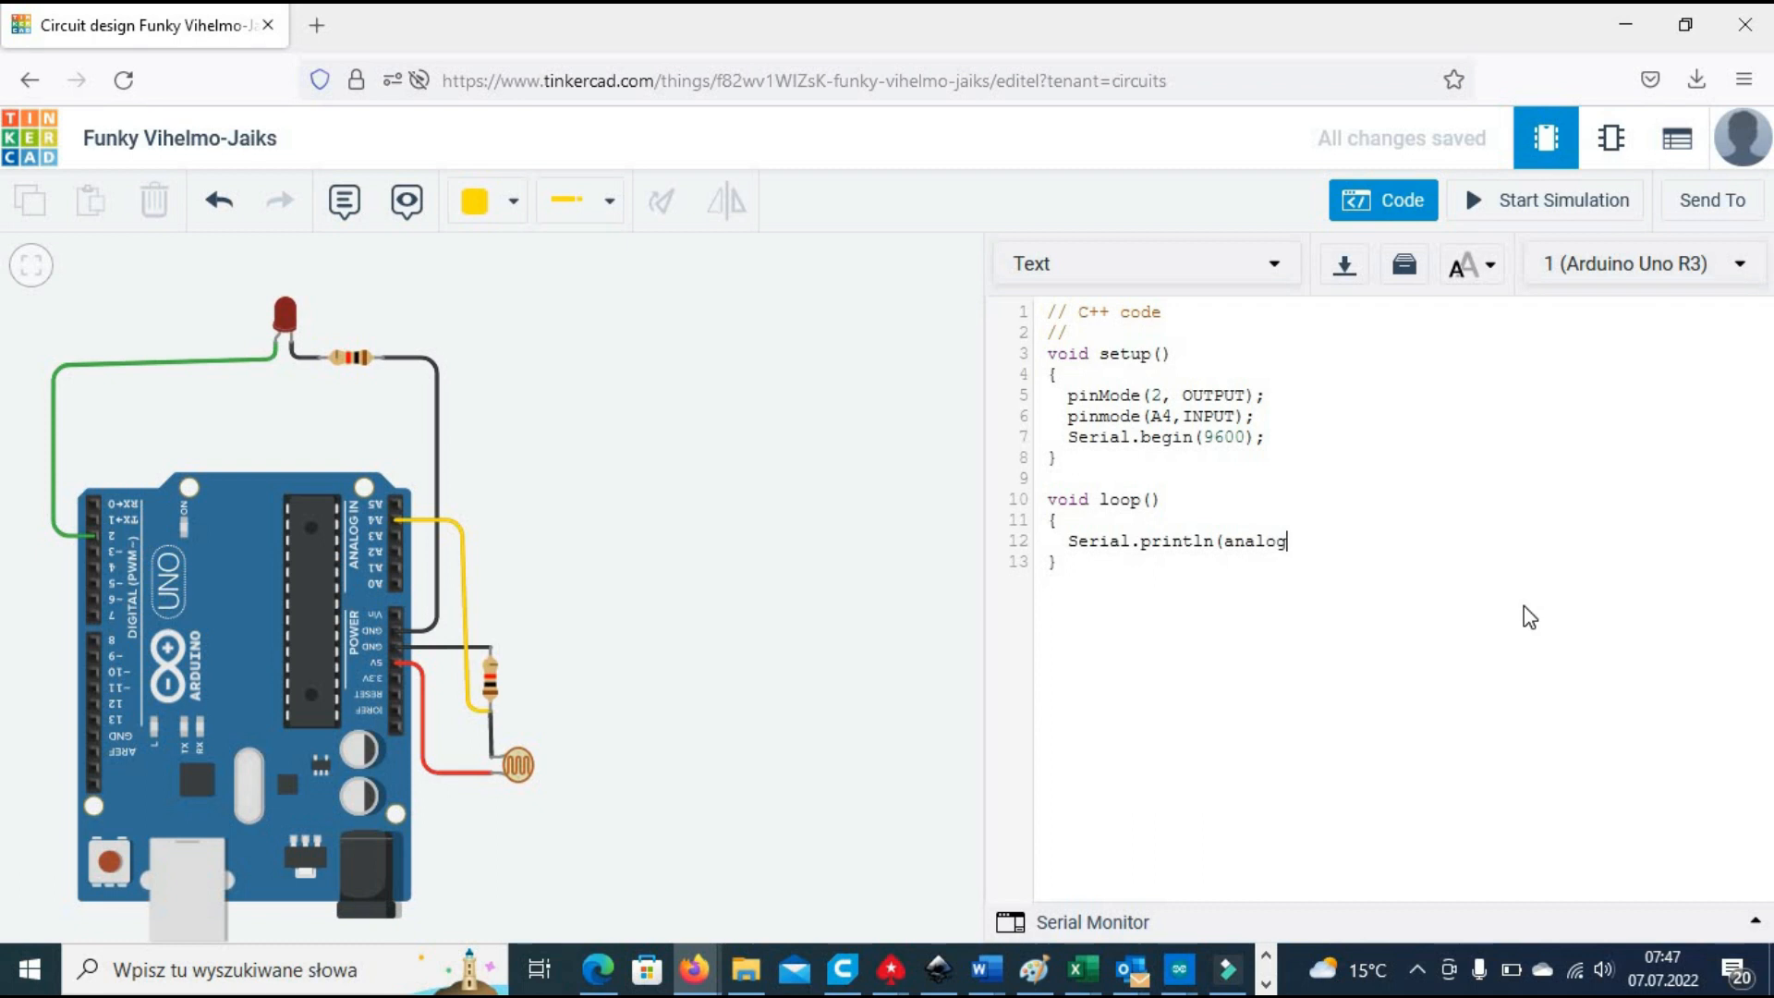
type("Read(A4))")
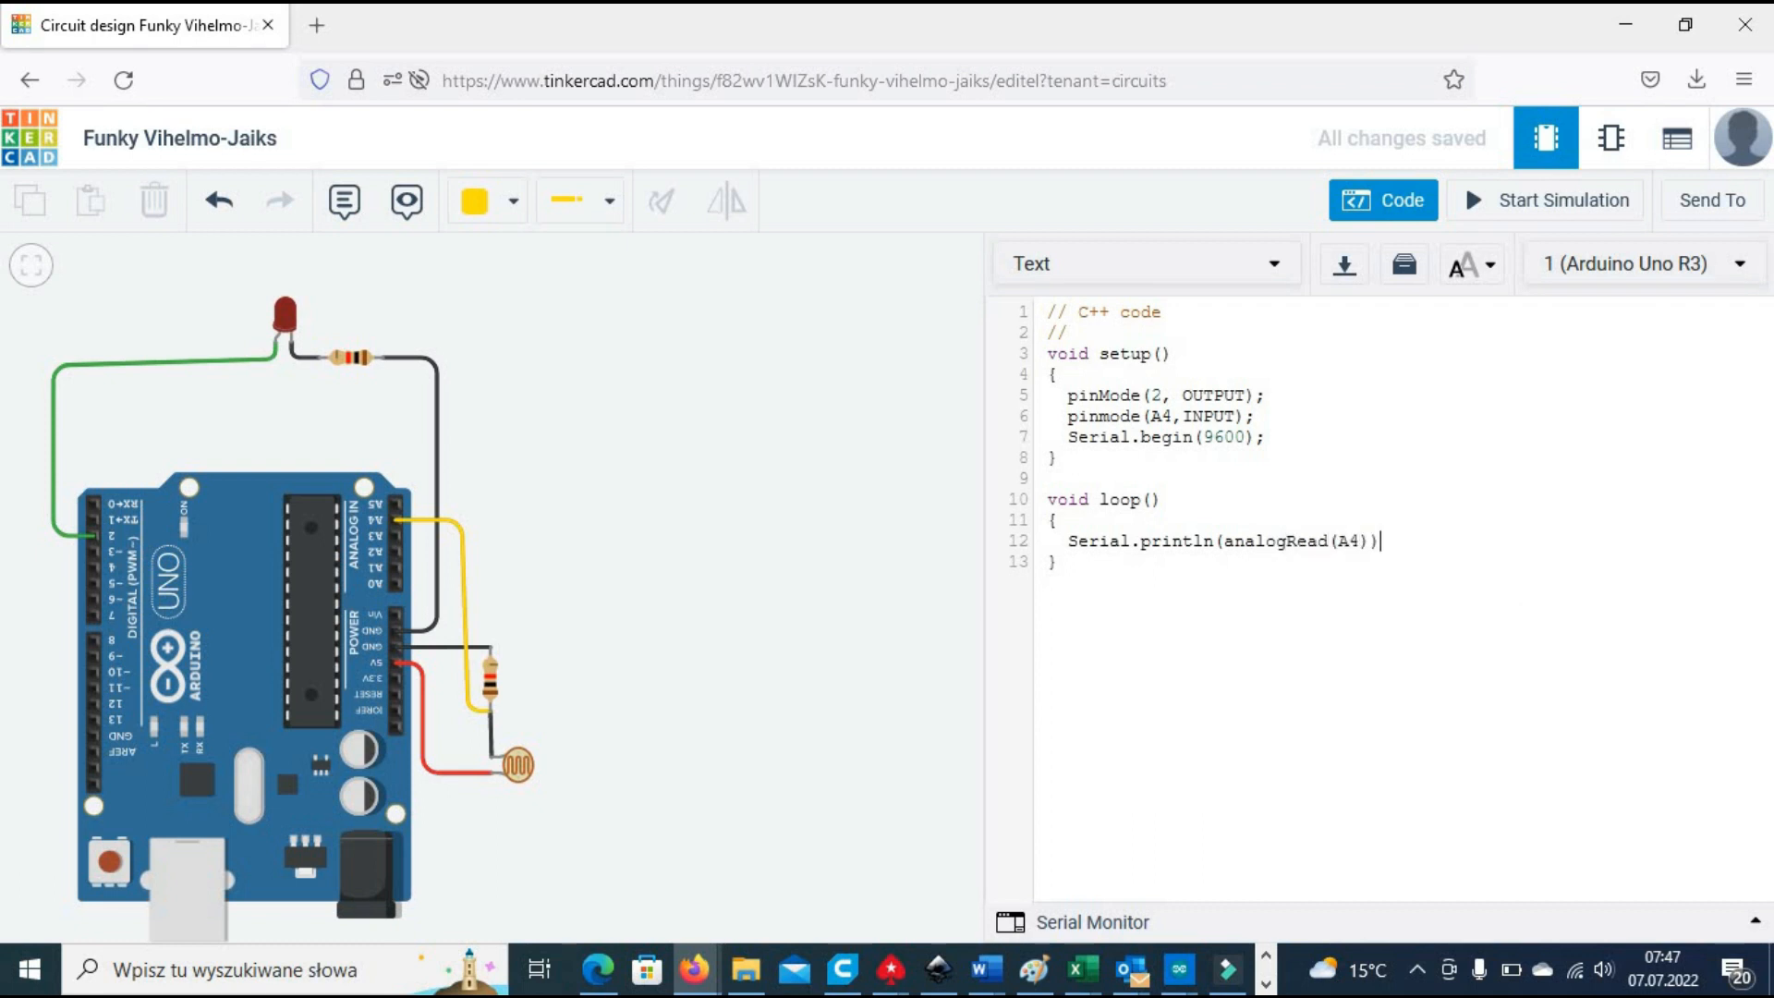
type(";")
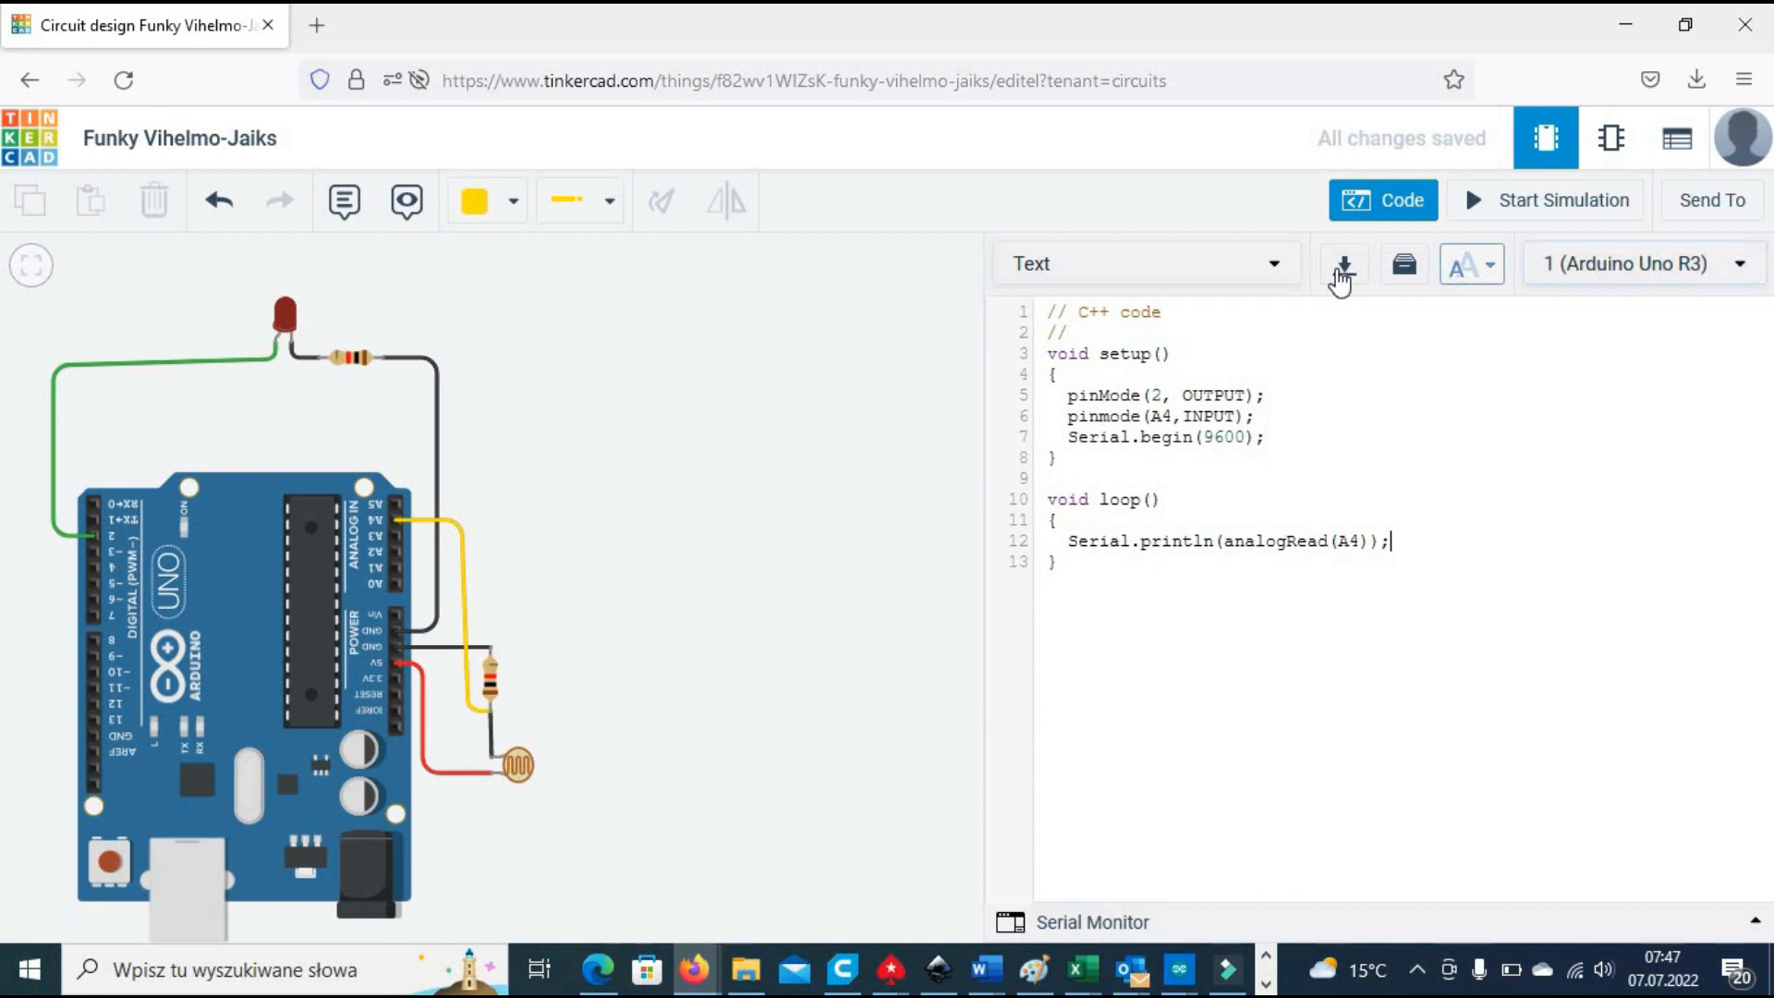
mouse_move(1544, 200)
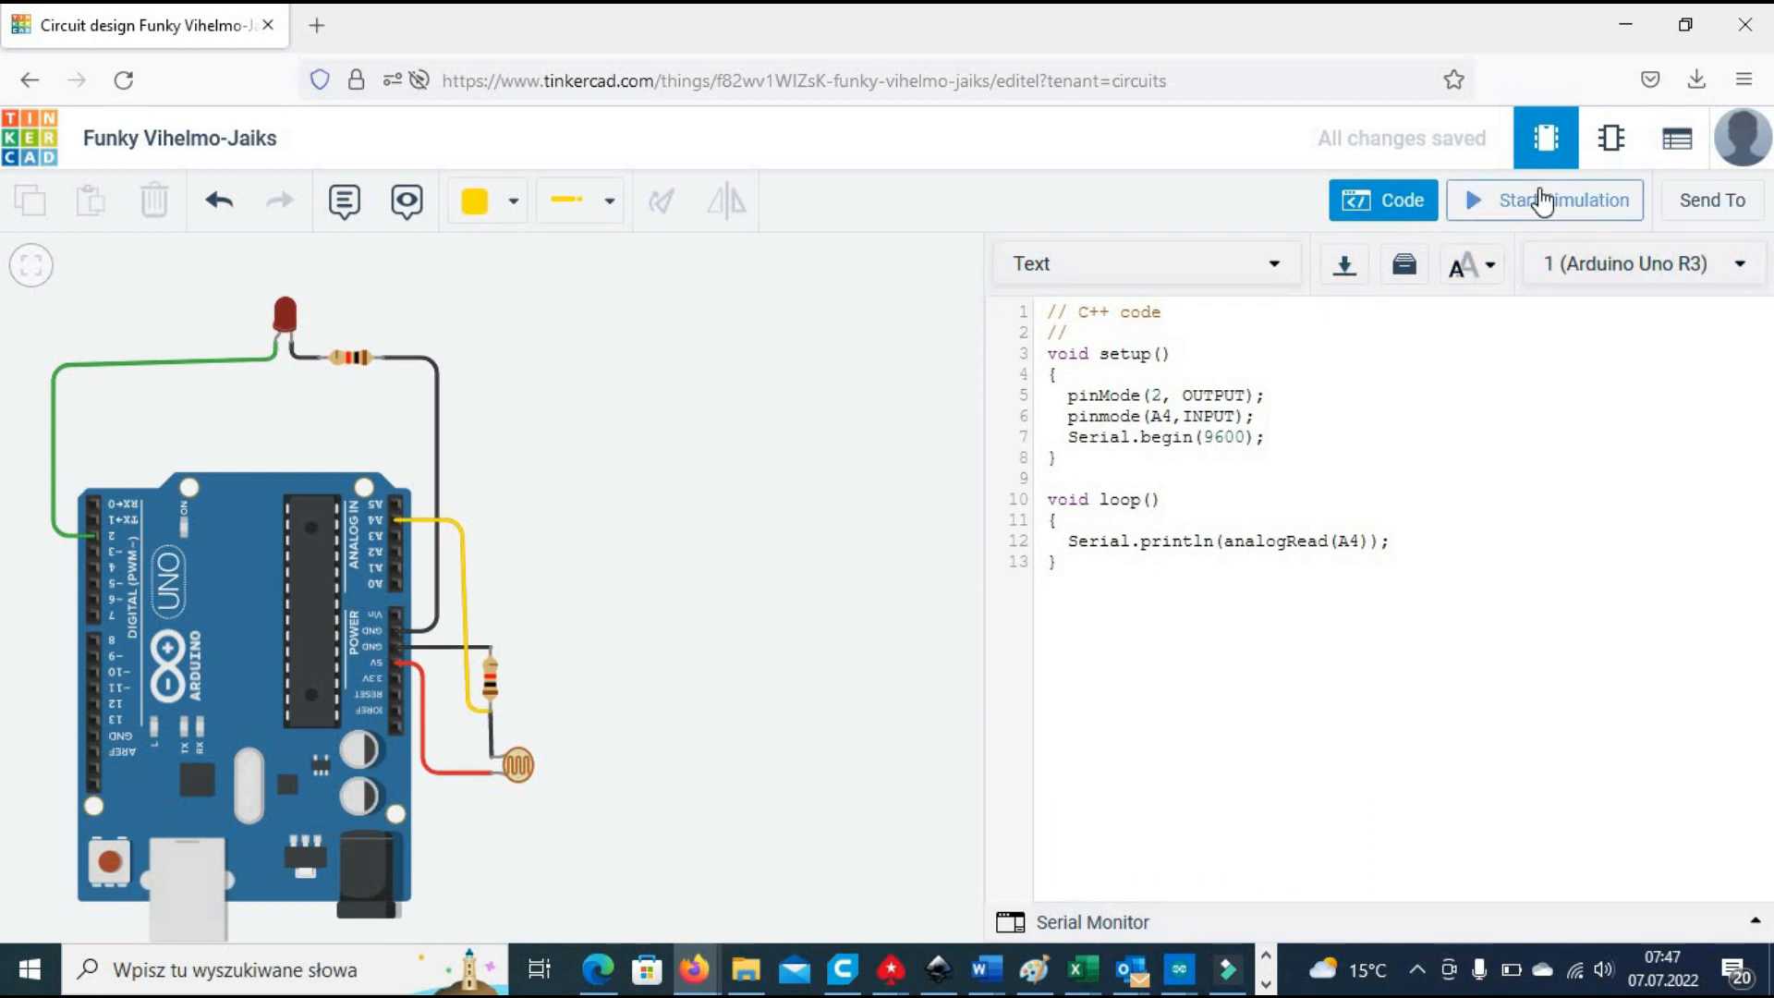
Step: Run the simulation, correct pinmode to pinMode after the compile error, and run again
left_click(1561, 200)
type("M")
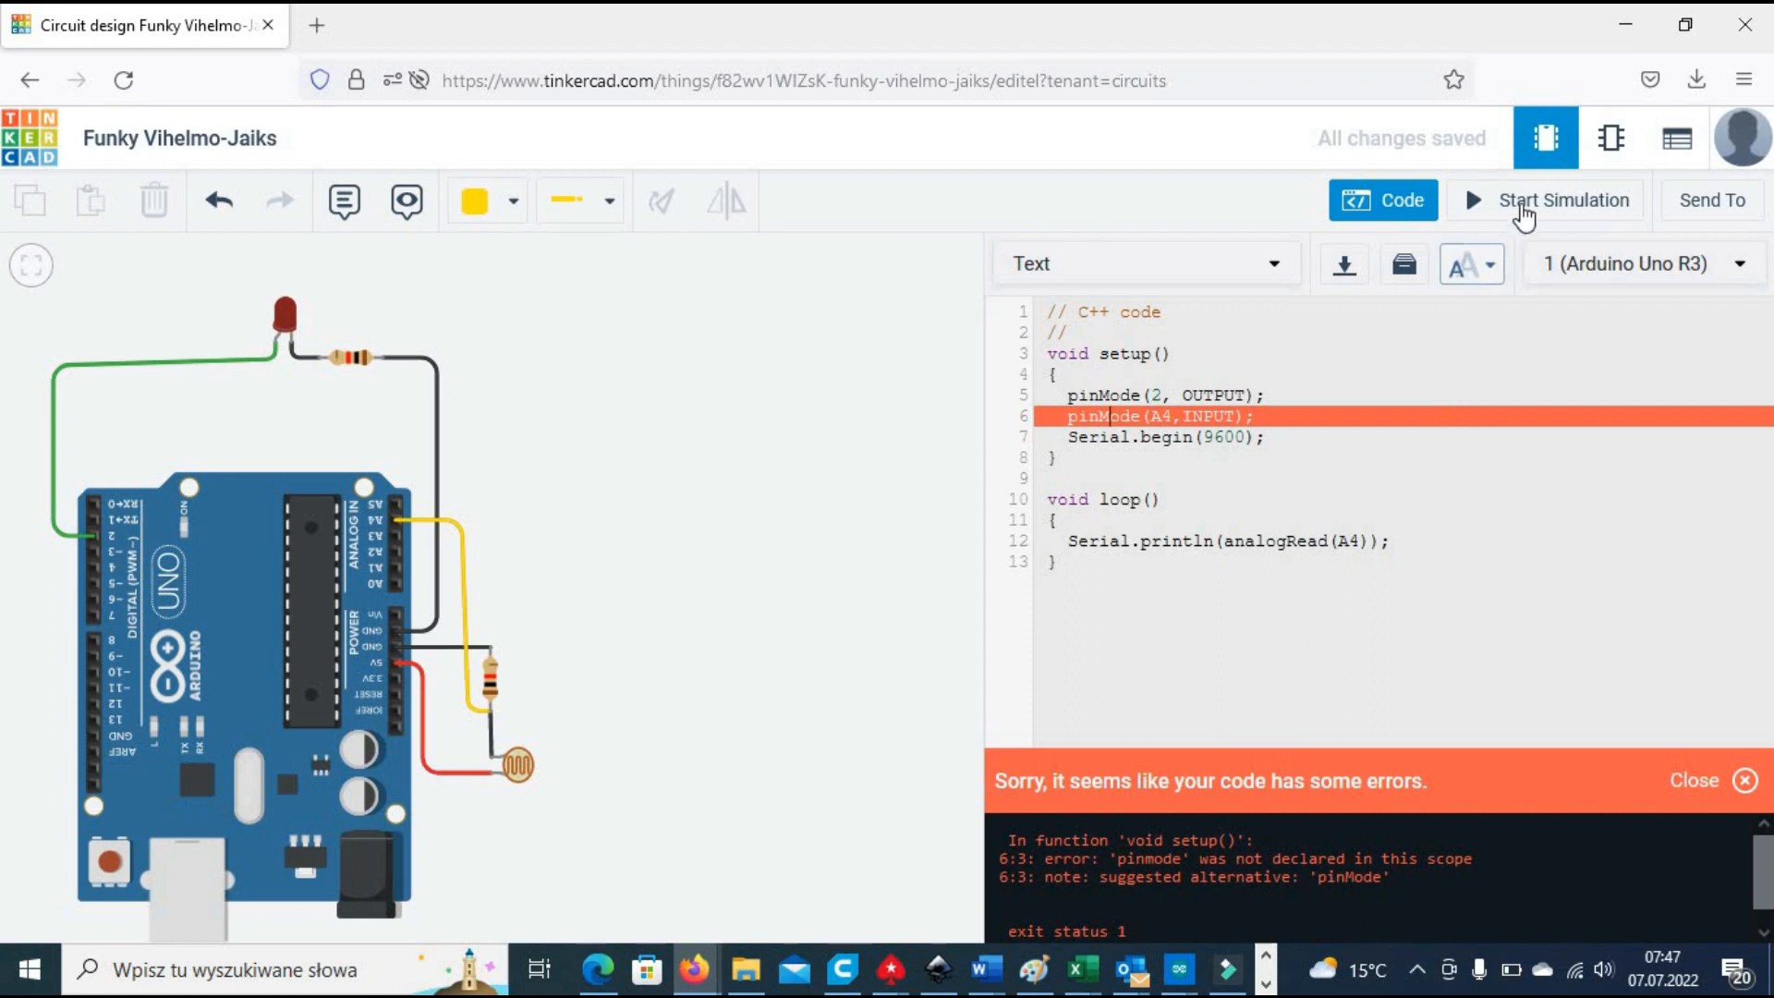
left_click(1563, 199)
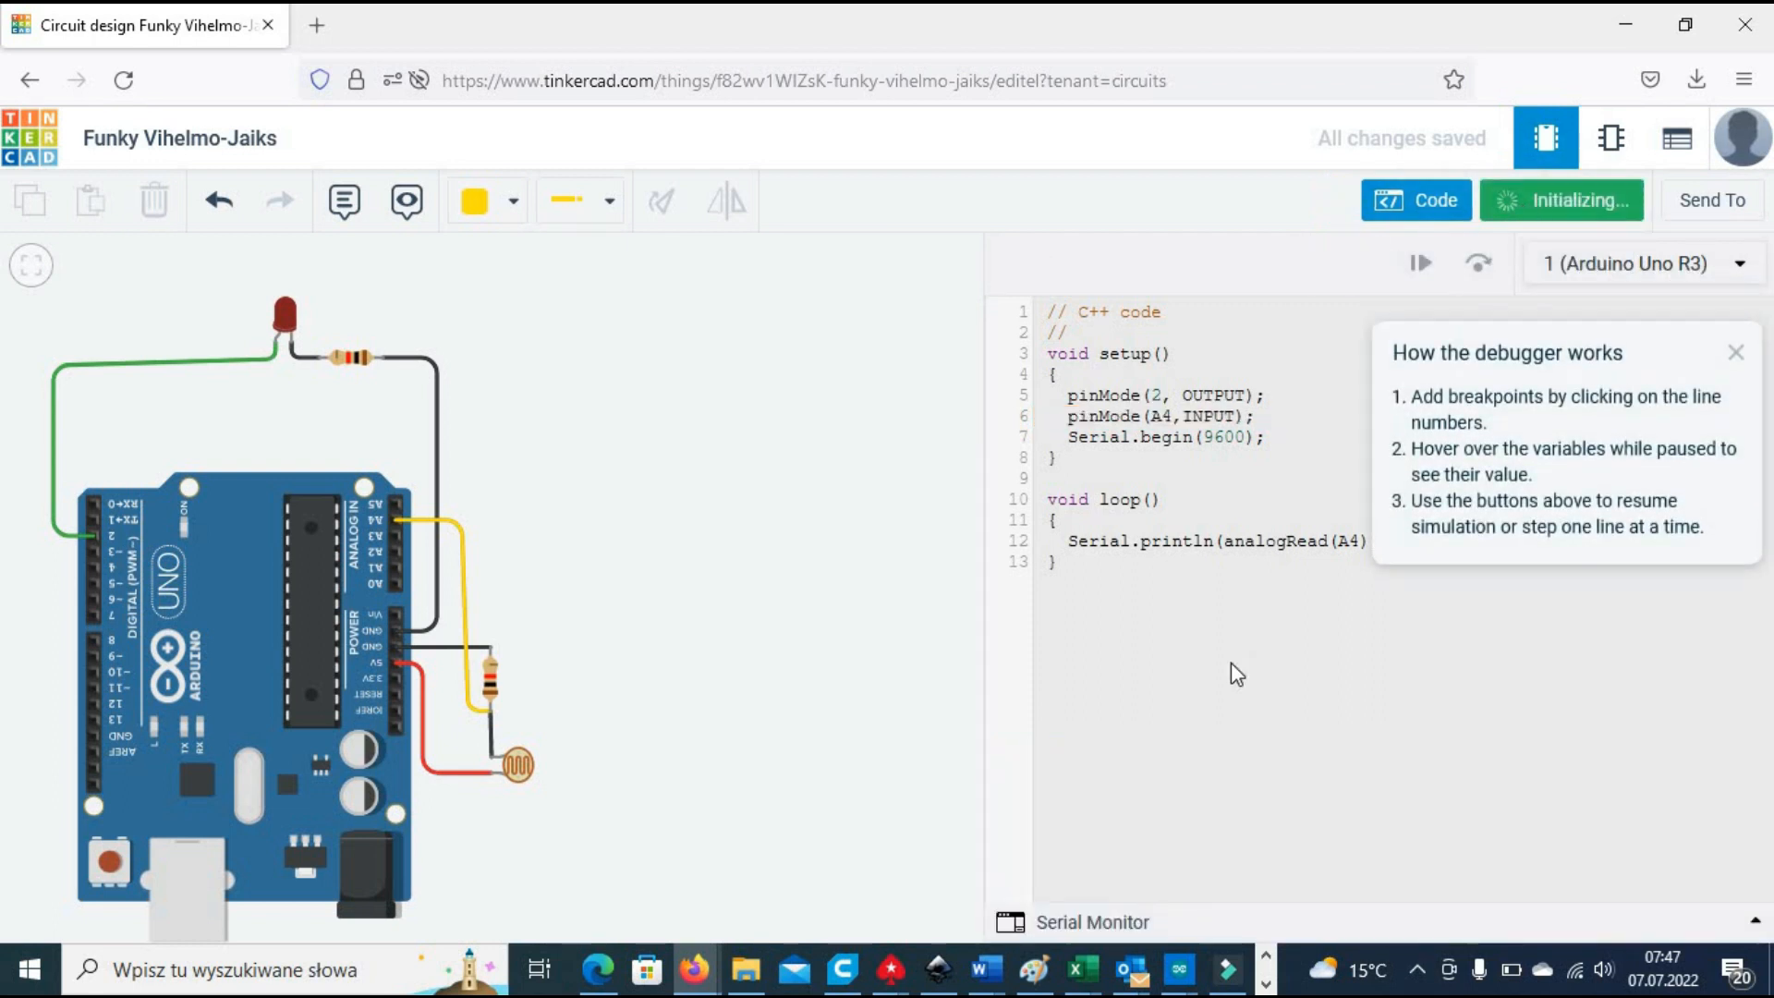
Step: Watch serial readings change as the photoresistor's light slider moves, then stop the simulation
left_click(1560, 200)
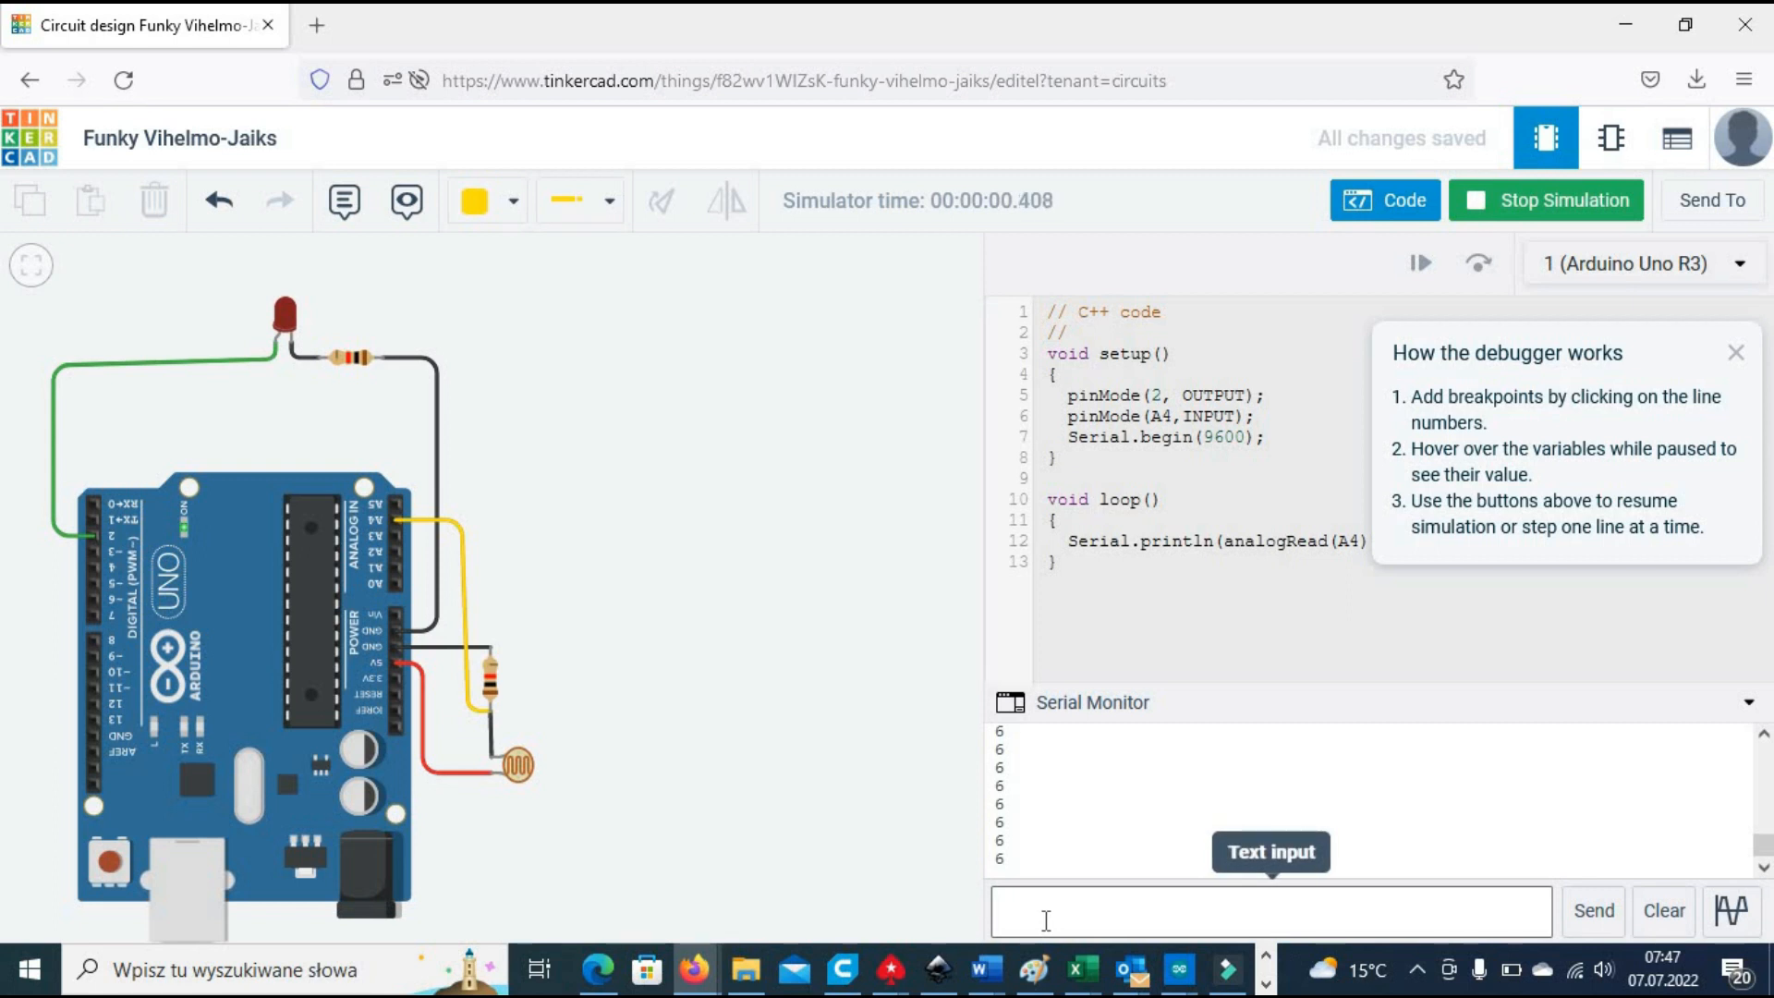
mouse_move(603, 794)
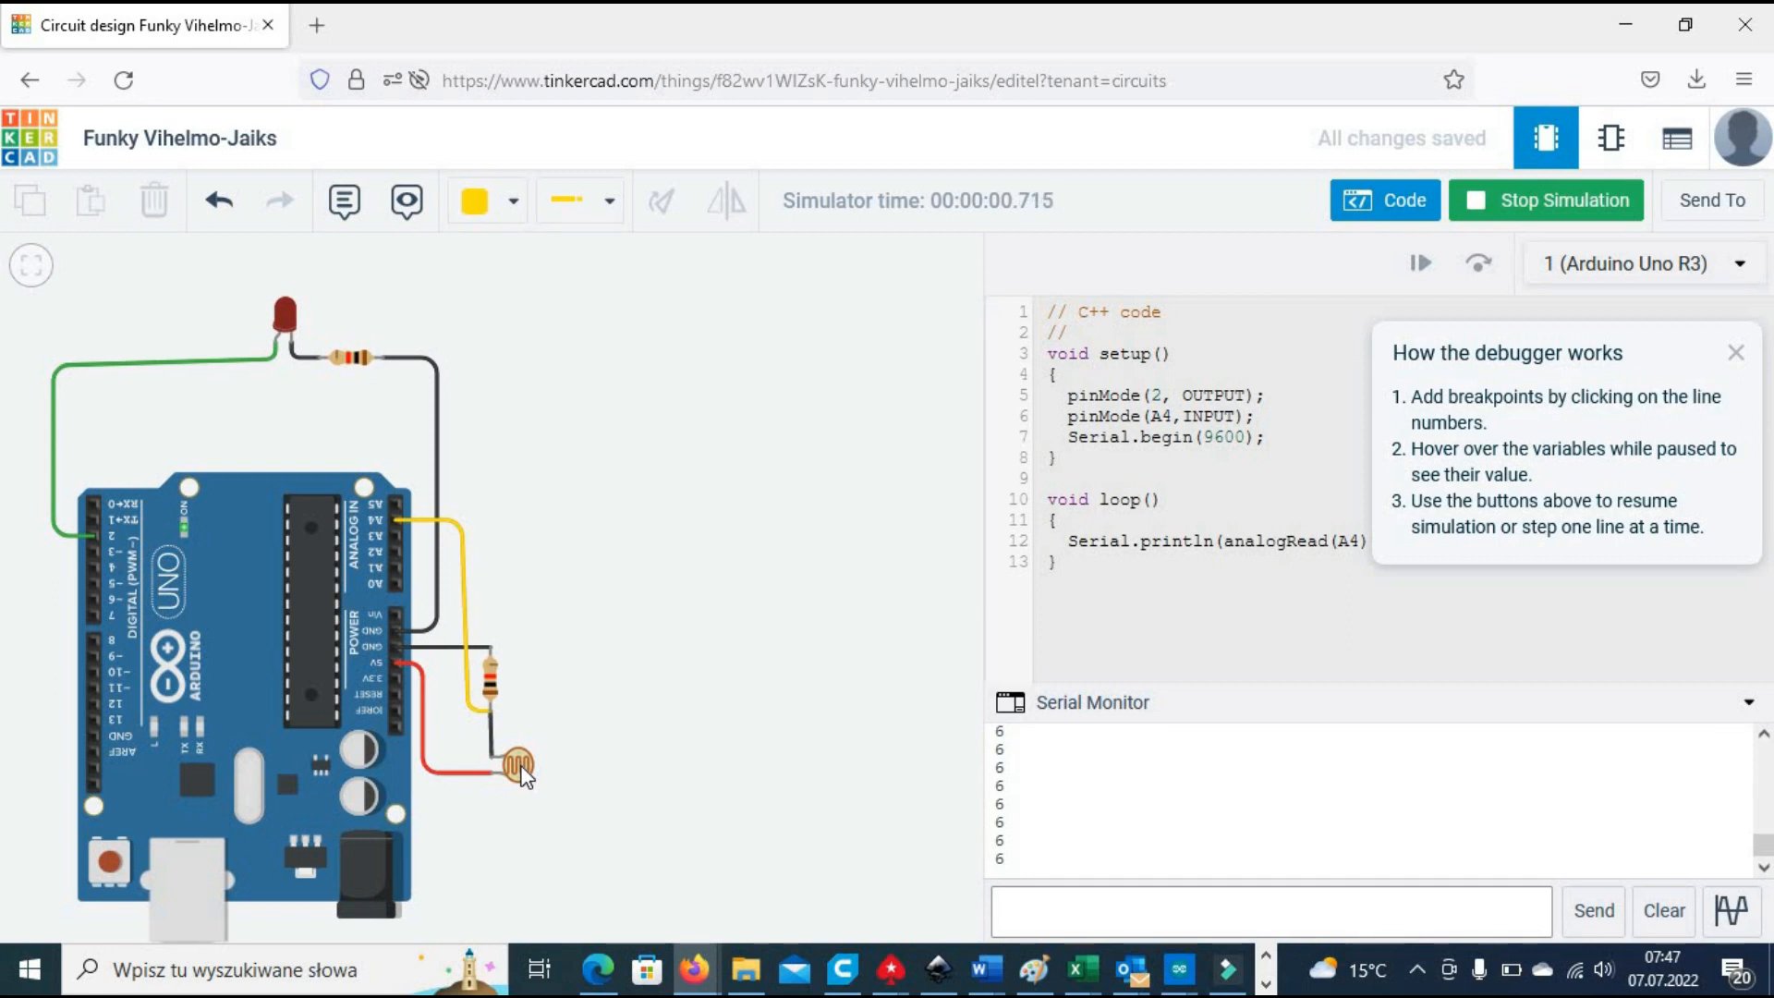
left_click(518, 765)
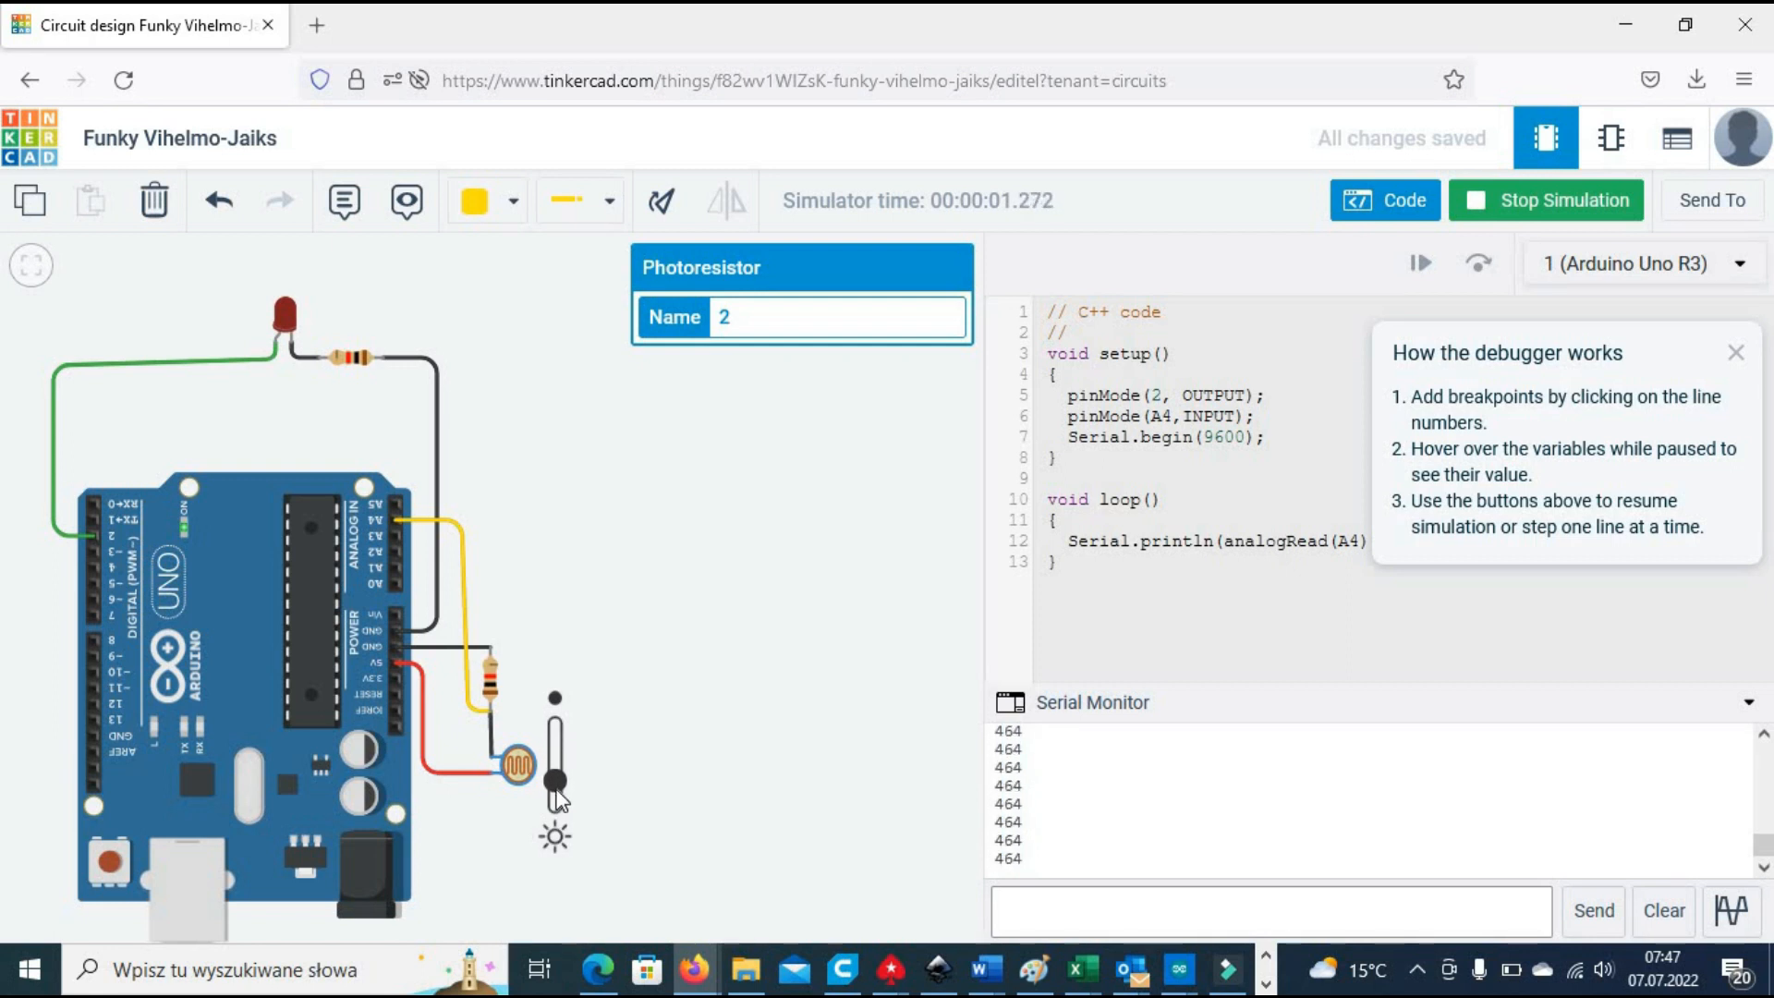
left_click_drag(556, 757, 557, 820)
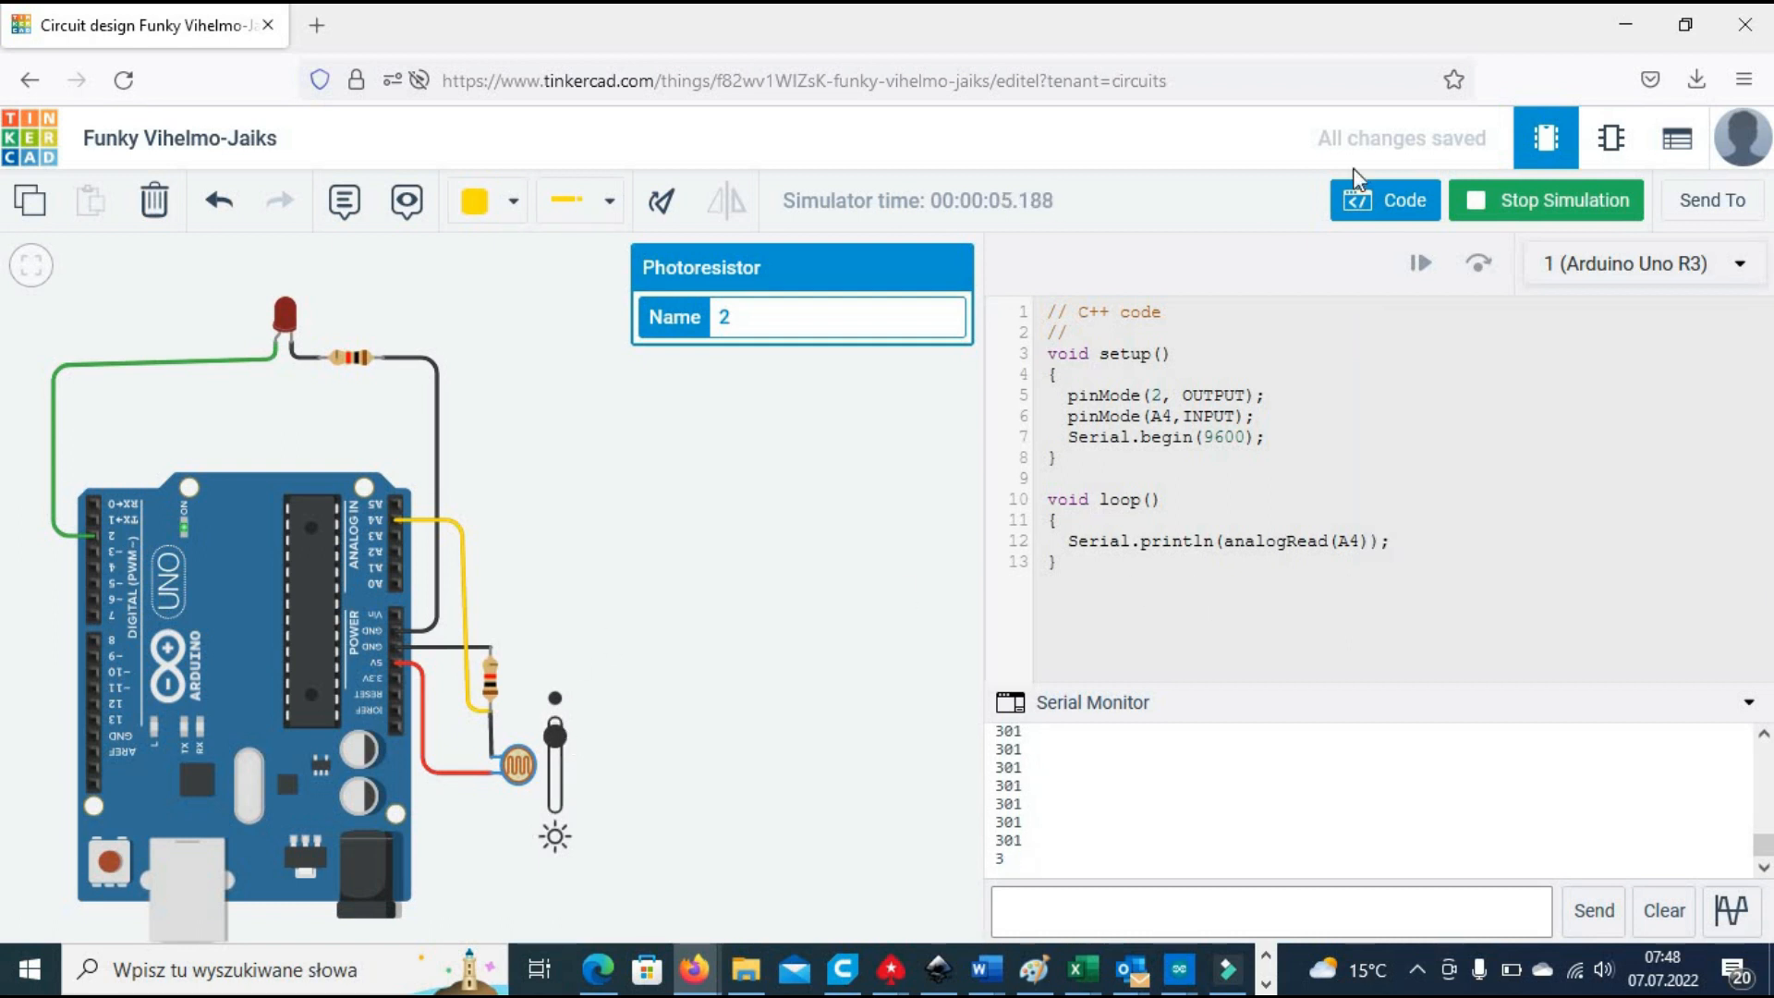
left_click(1544, 200)
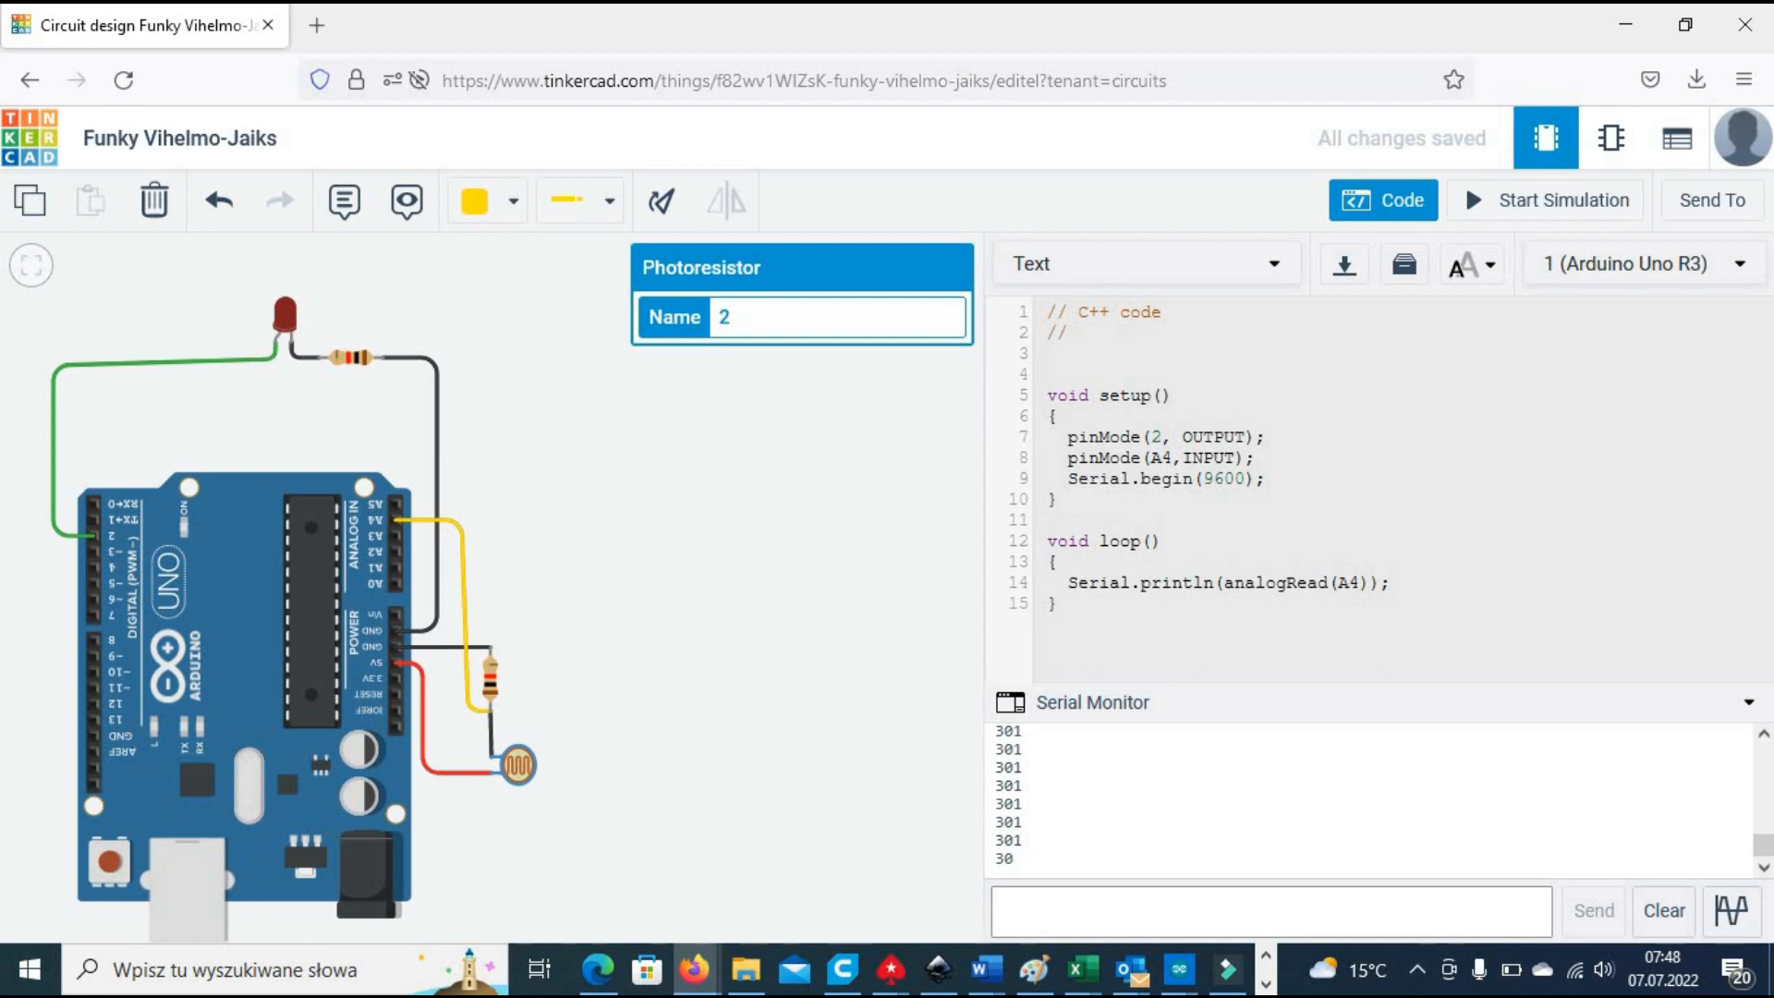
Step: Store analogRead(A4) in int PhotoR and digitalWrite pin 2 HIGH when PhotoR<300, else LOW
type("int PhotoR;")
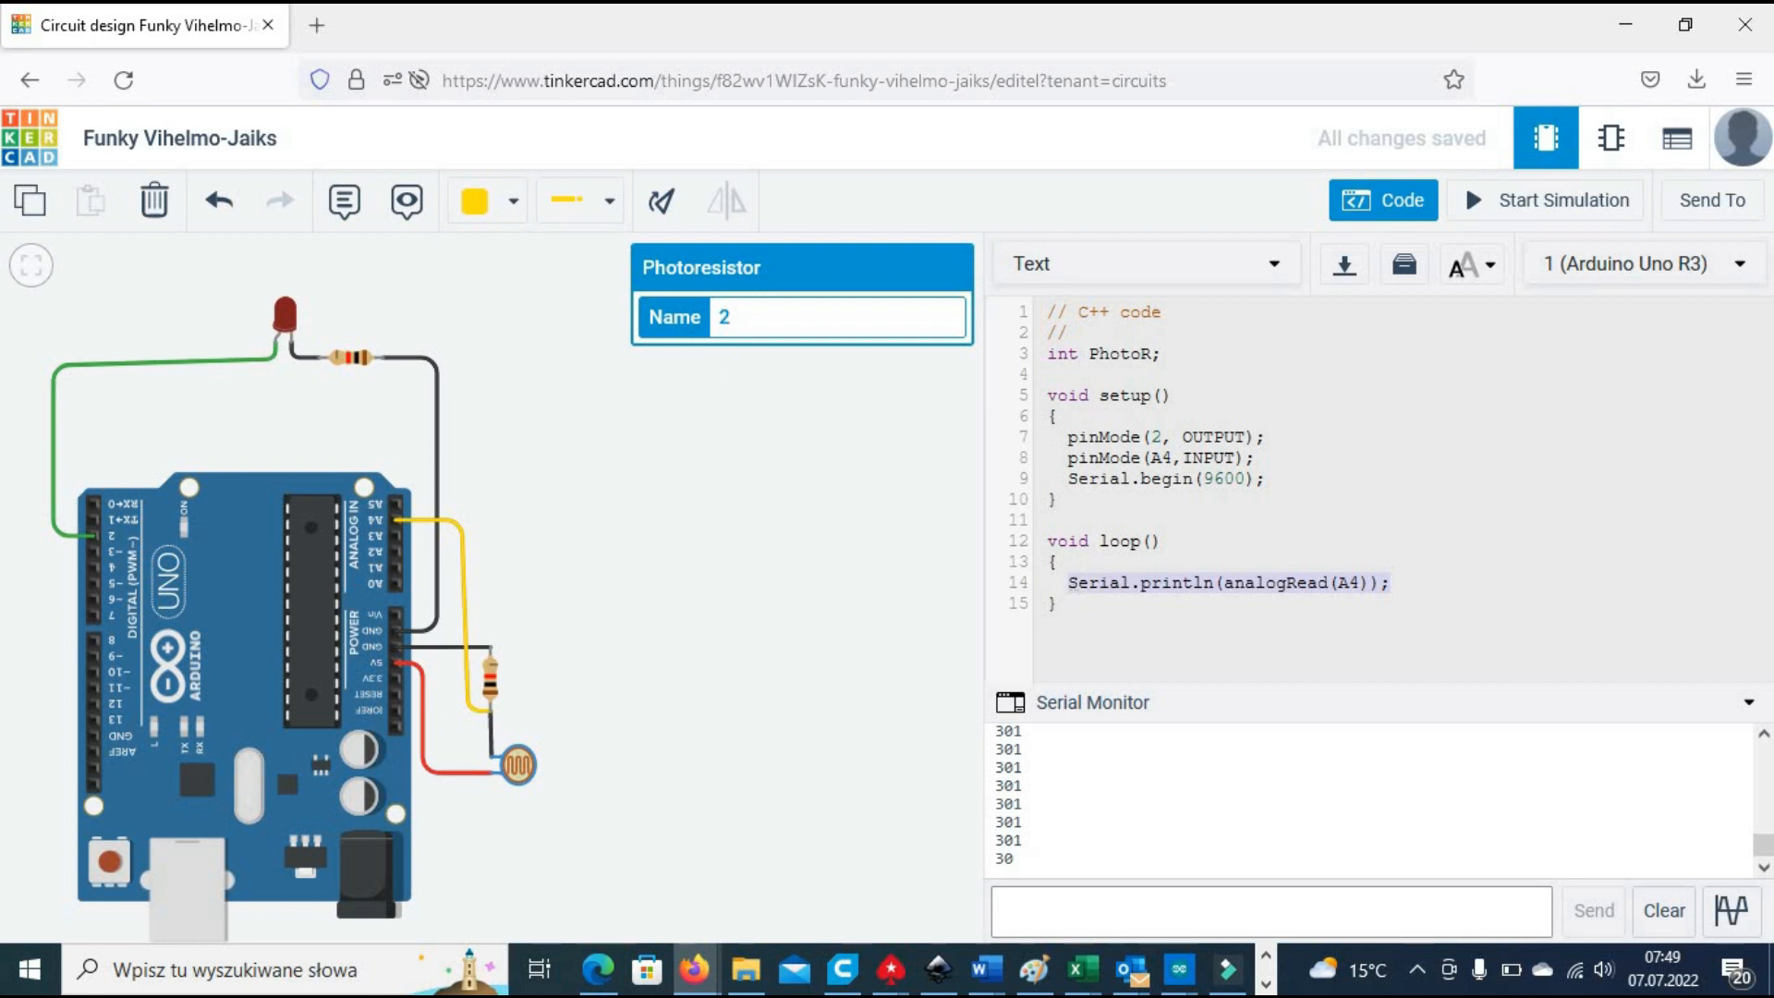
type("PhotoR=anal")
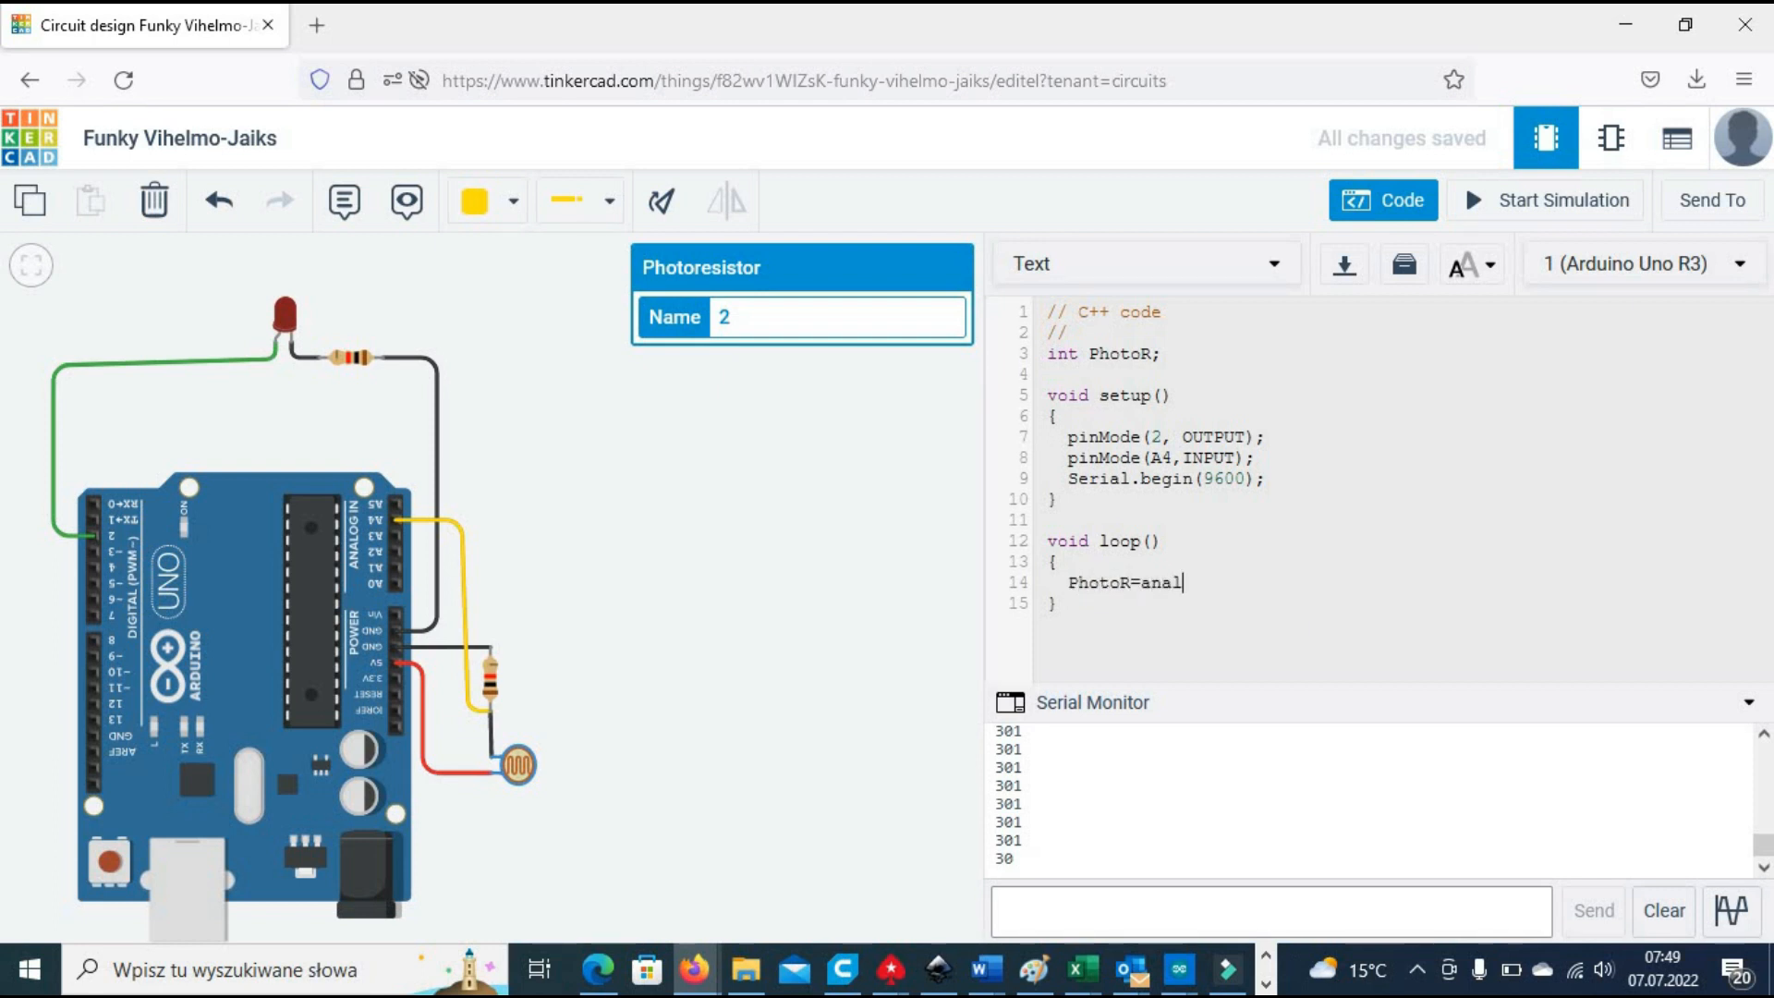
type("ogRead(A4);")
type("if (")
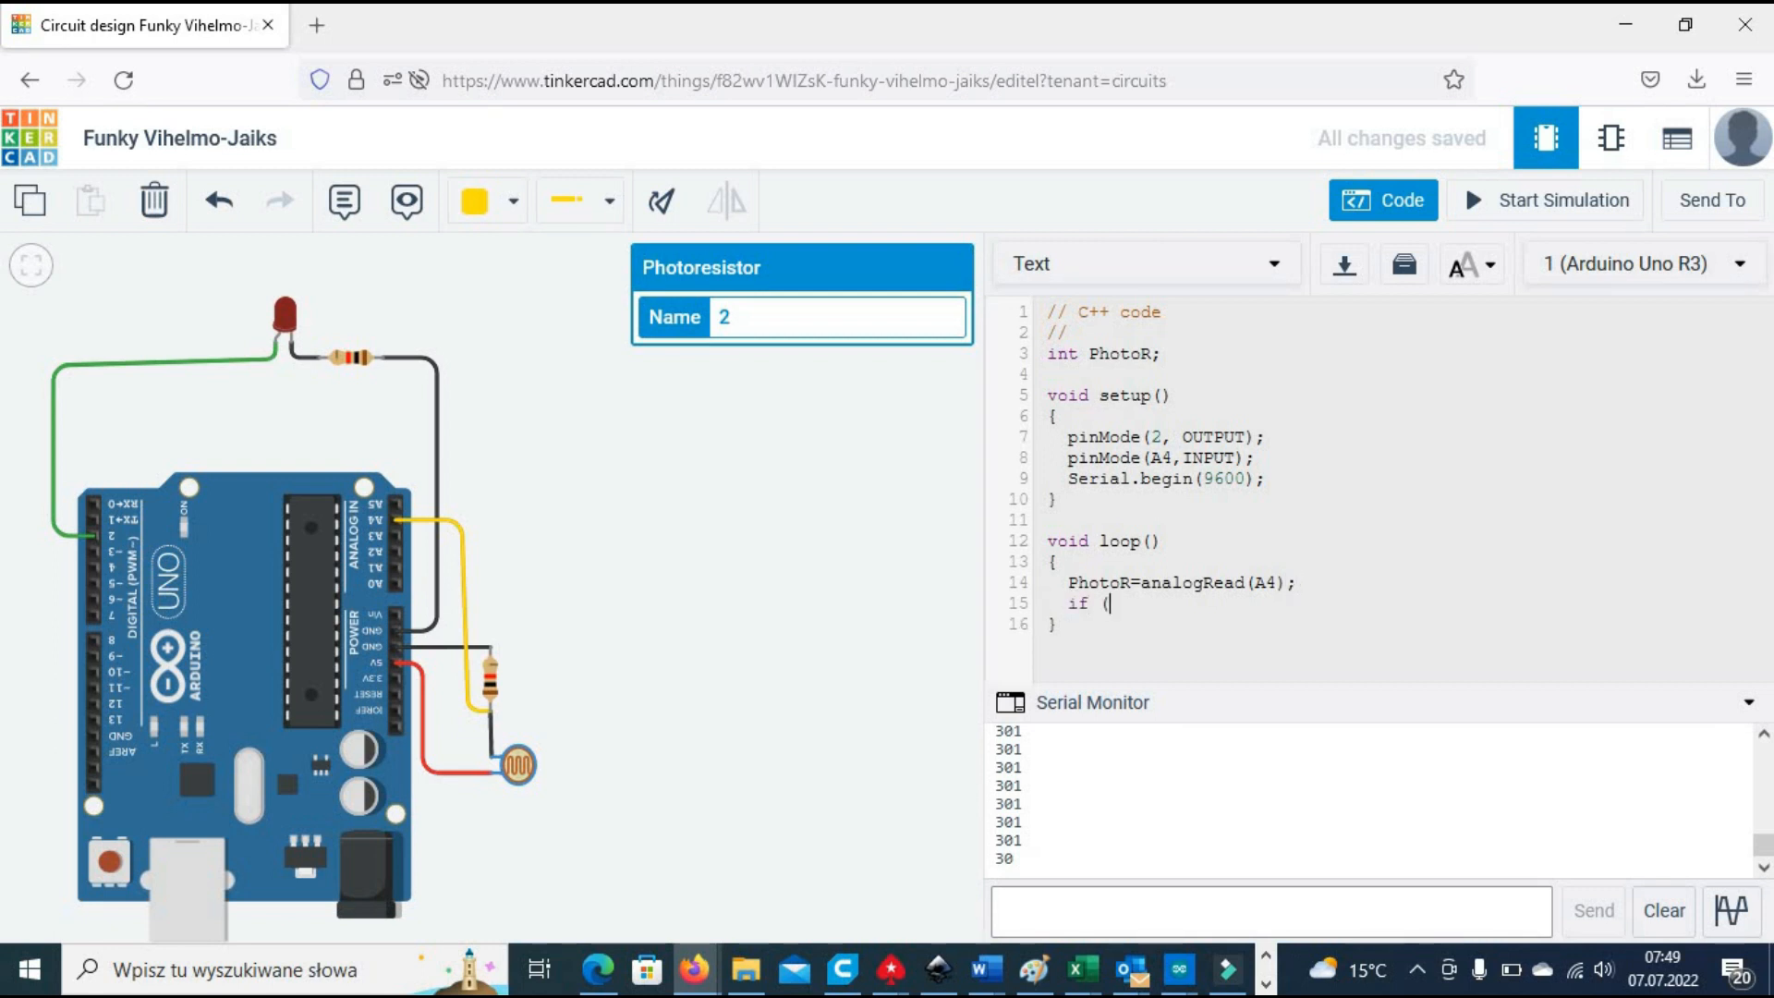
type("PhotoR")
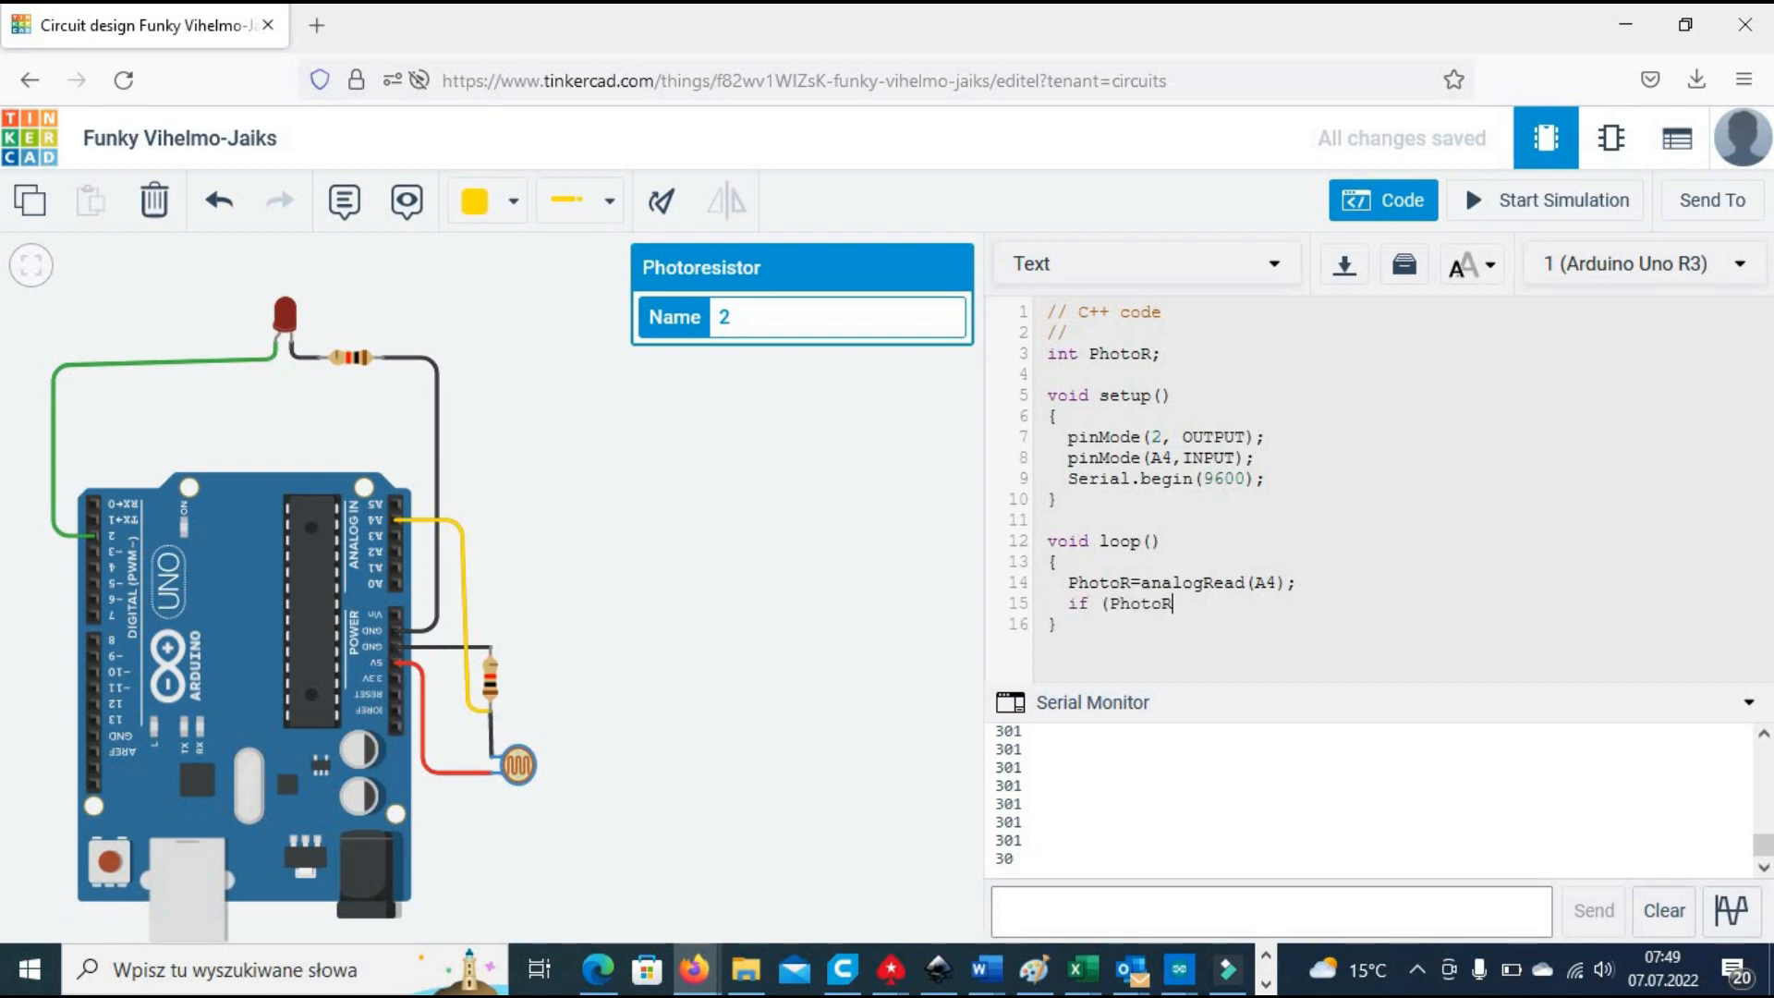
type("<300) D")
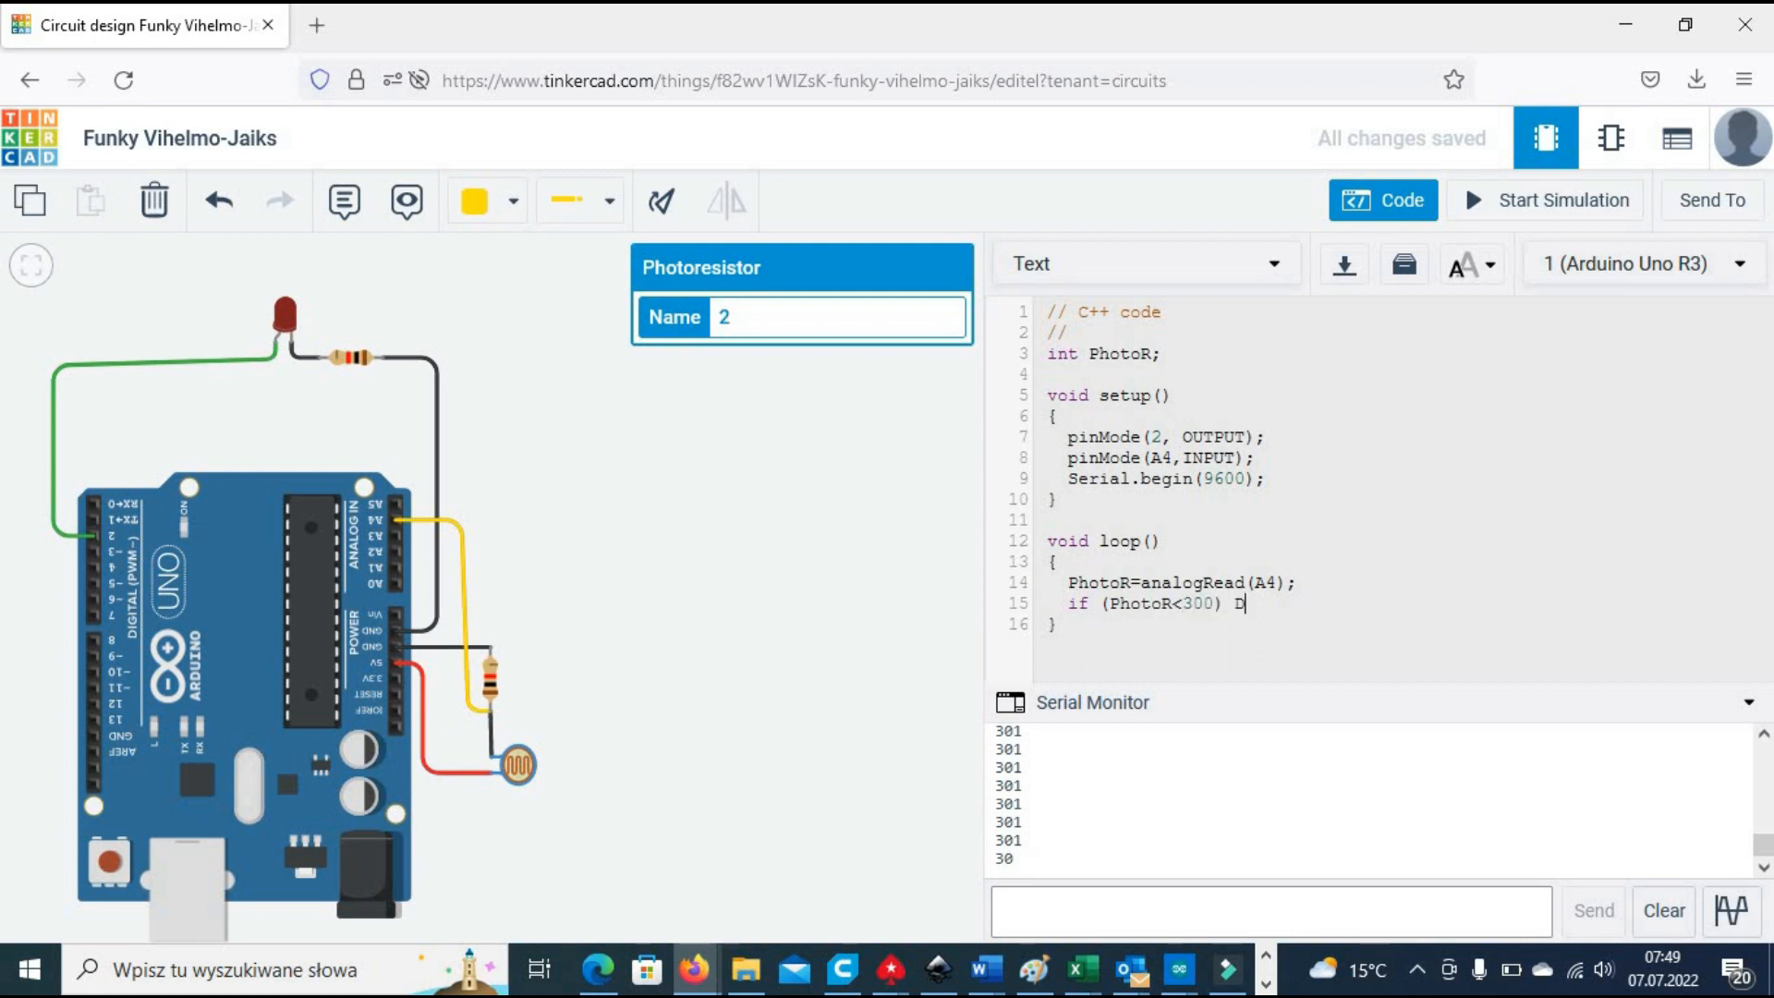
type("igitalWrite(")
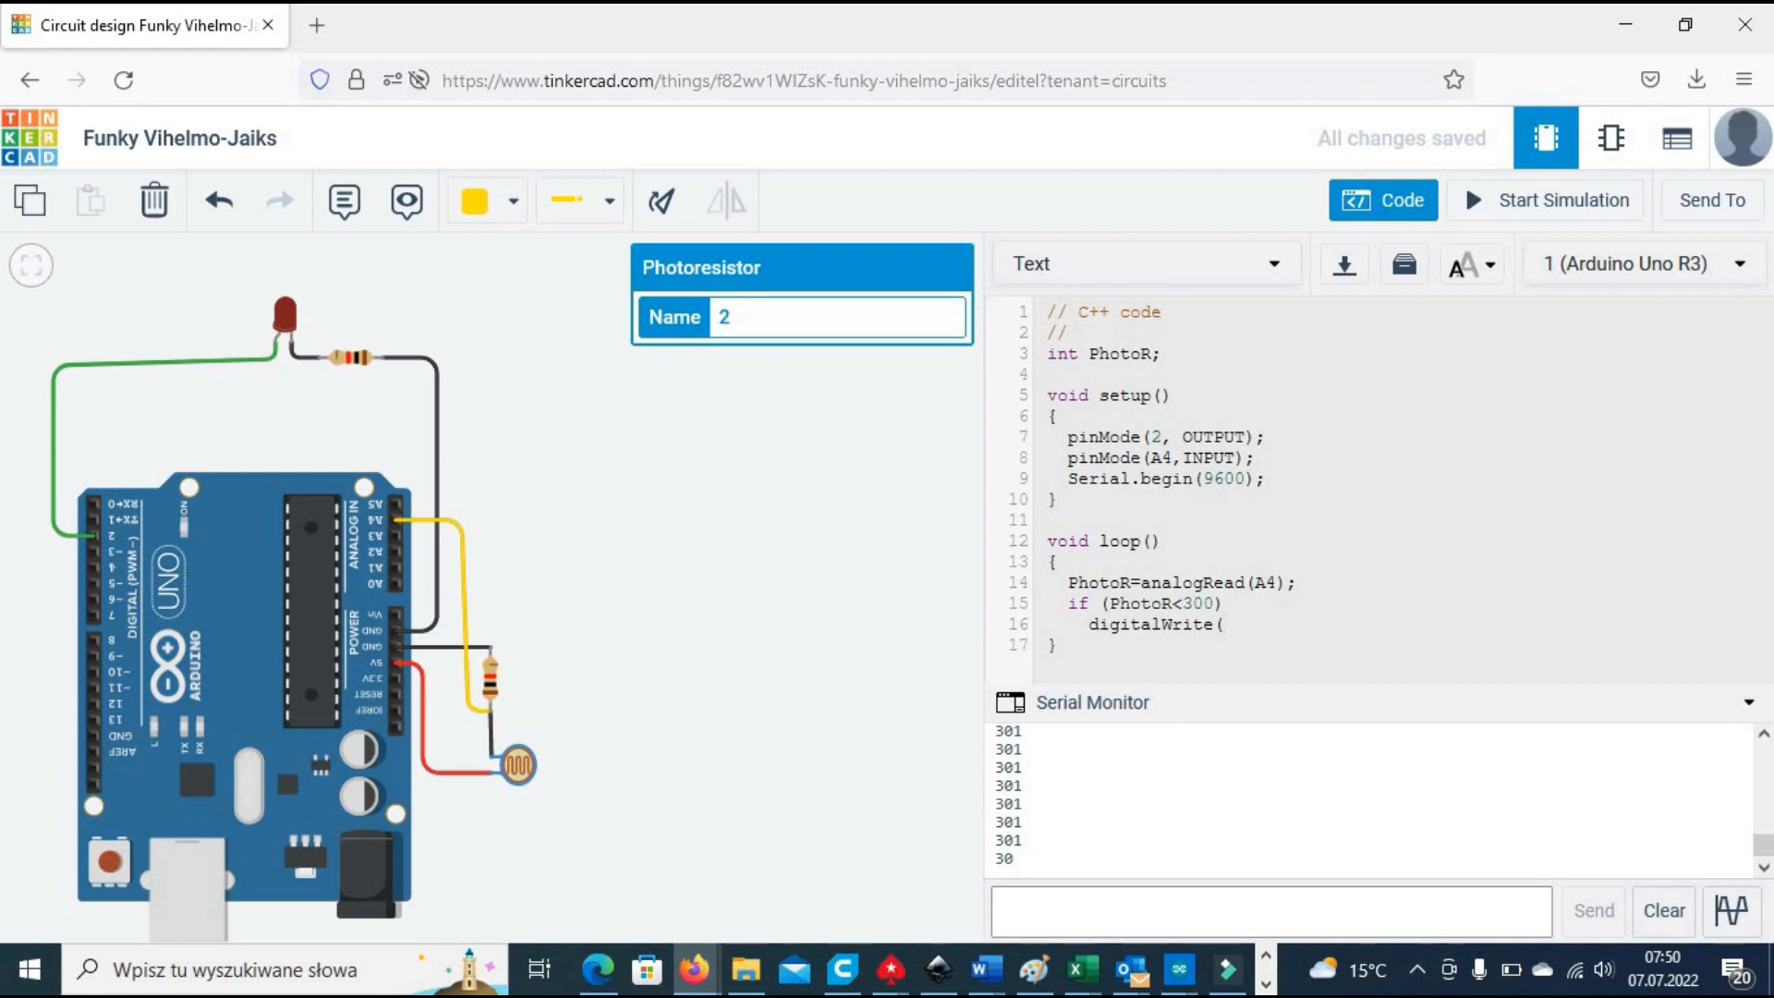
type("2")
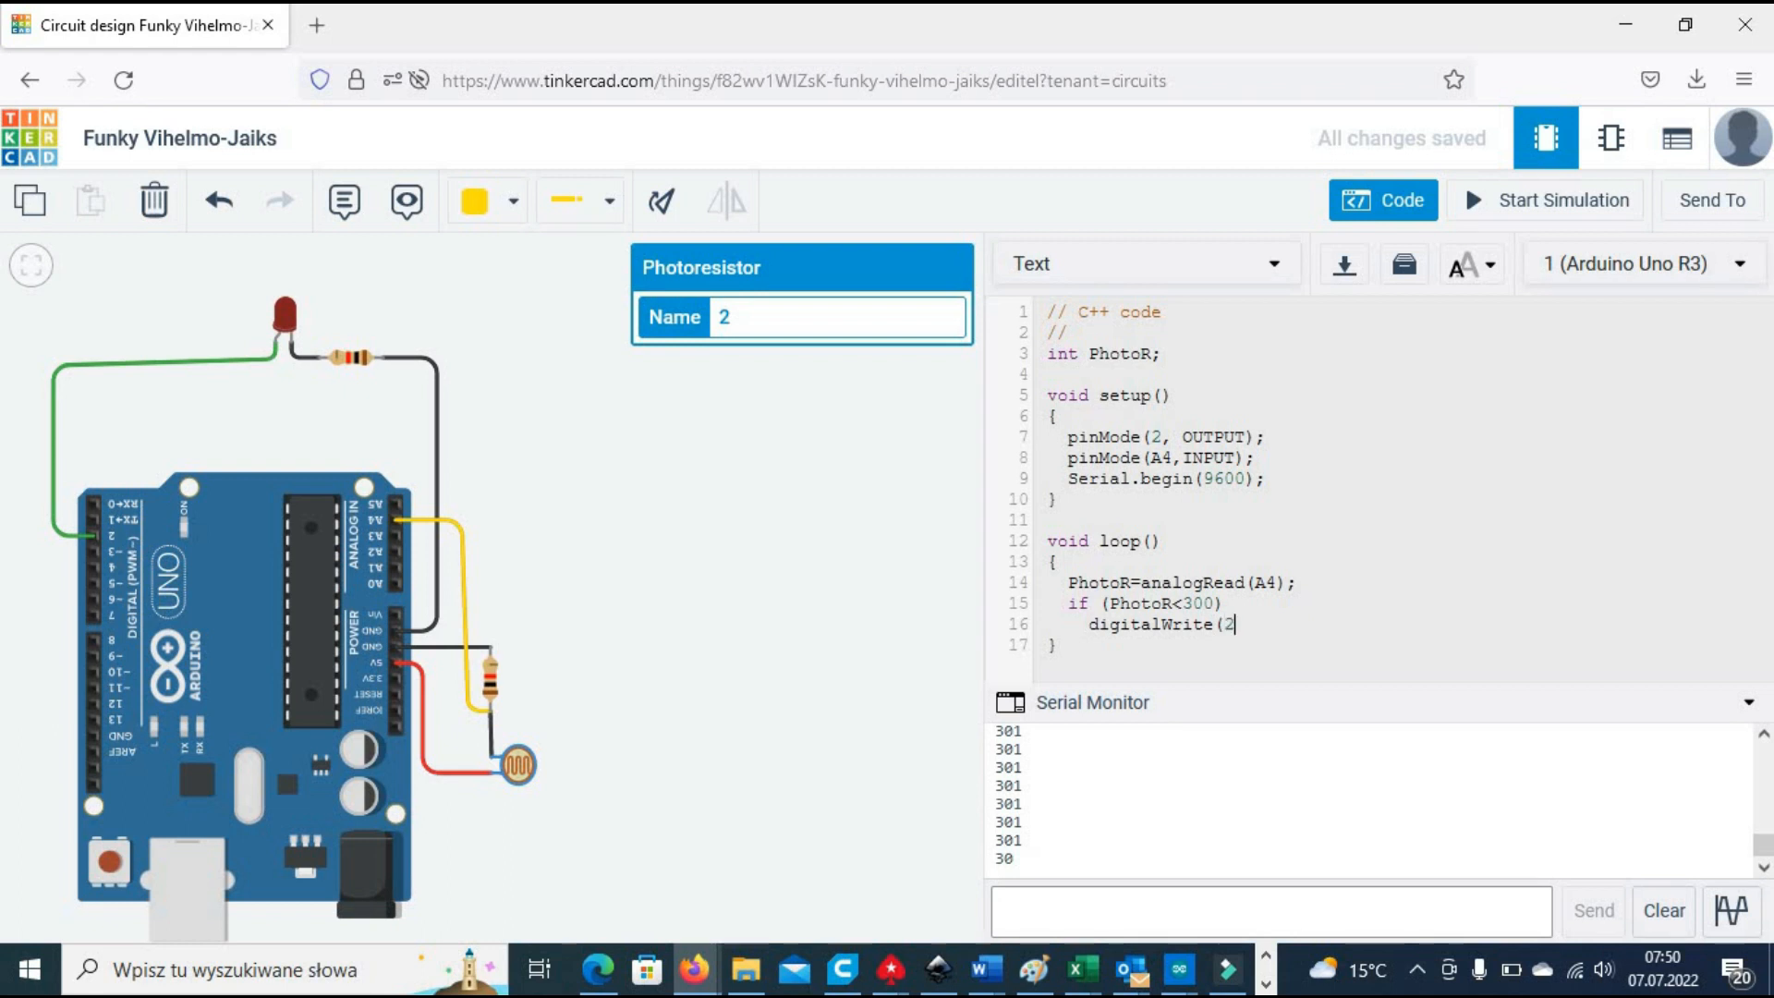
type(",HIGH)")
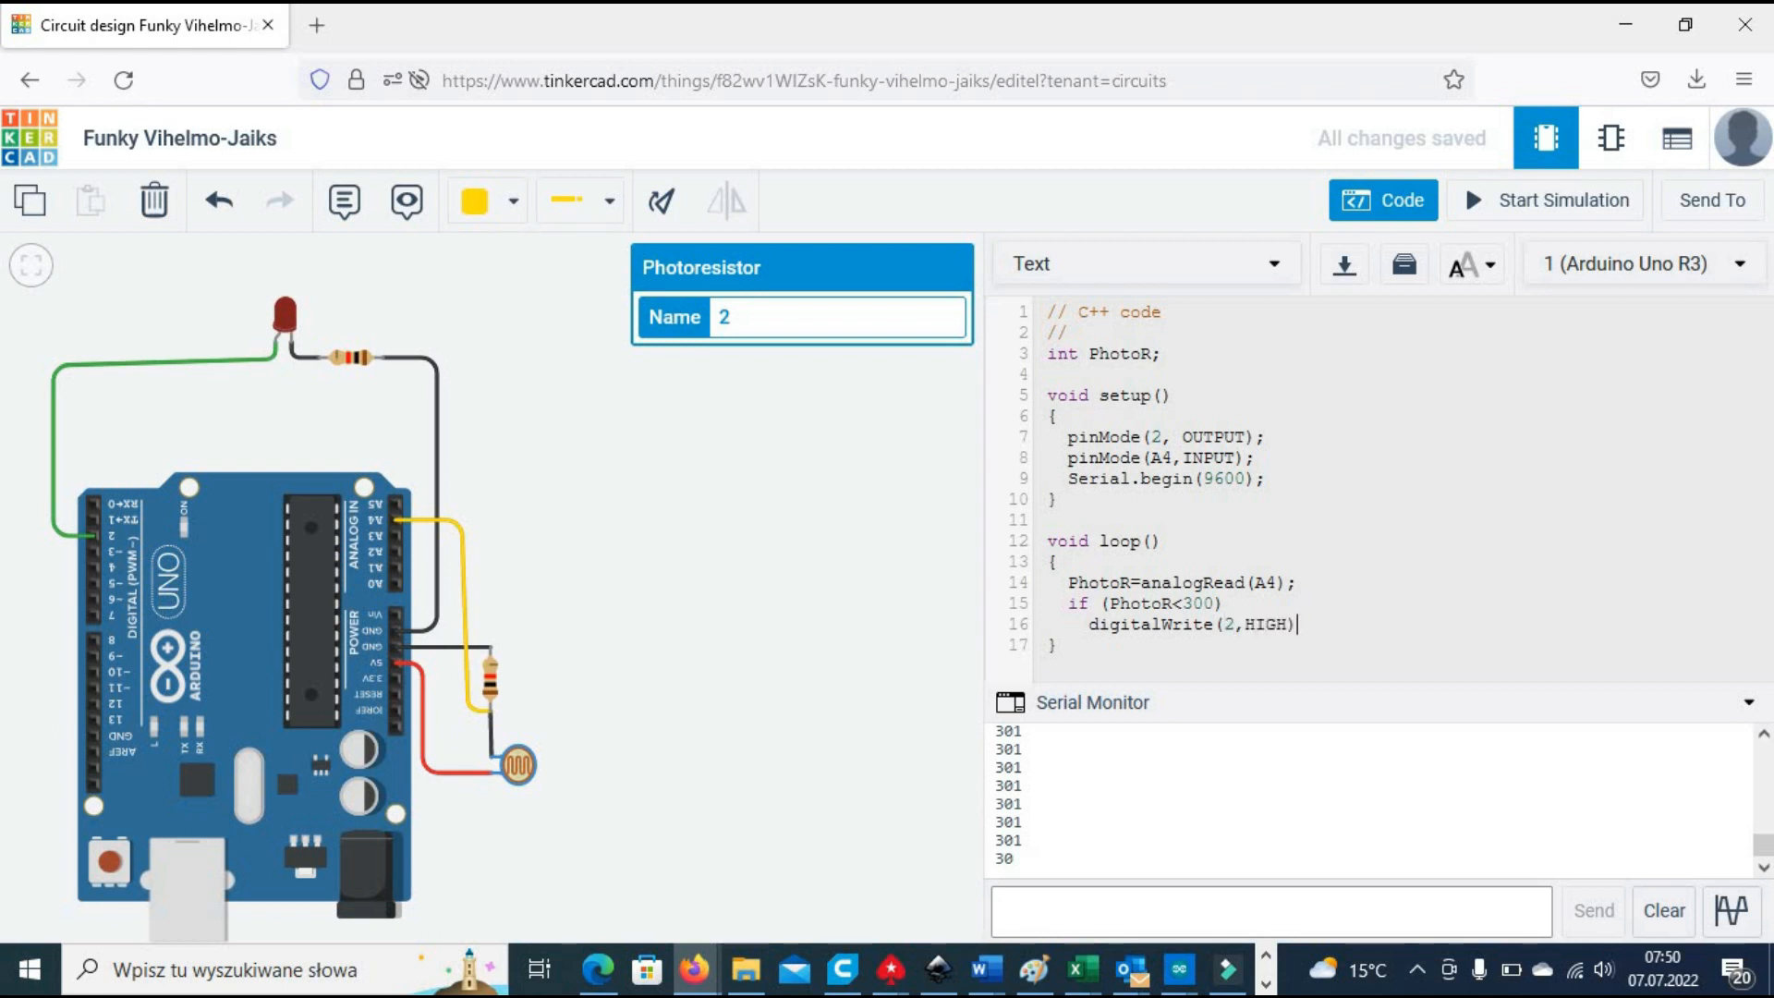
type(";")
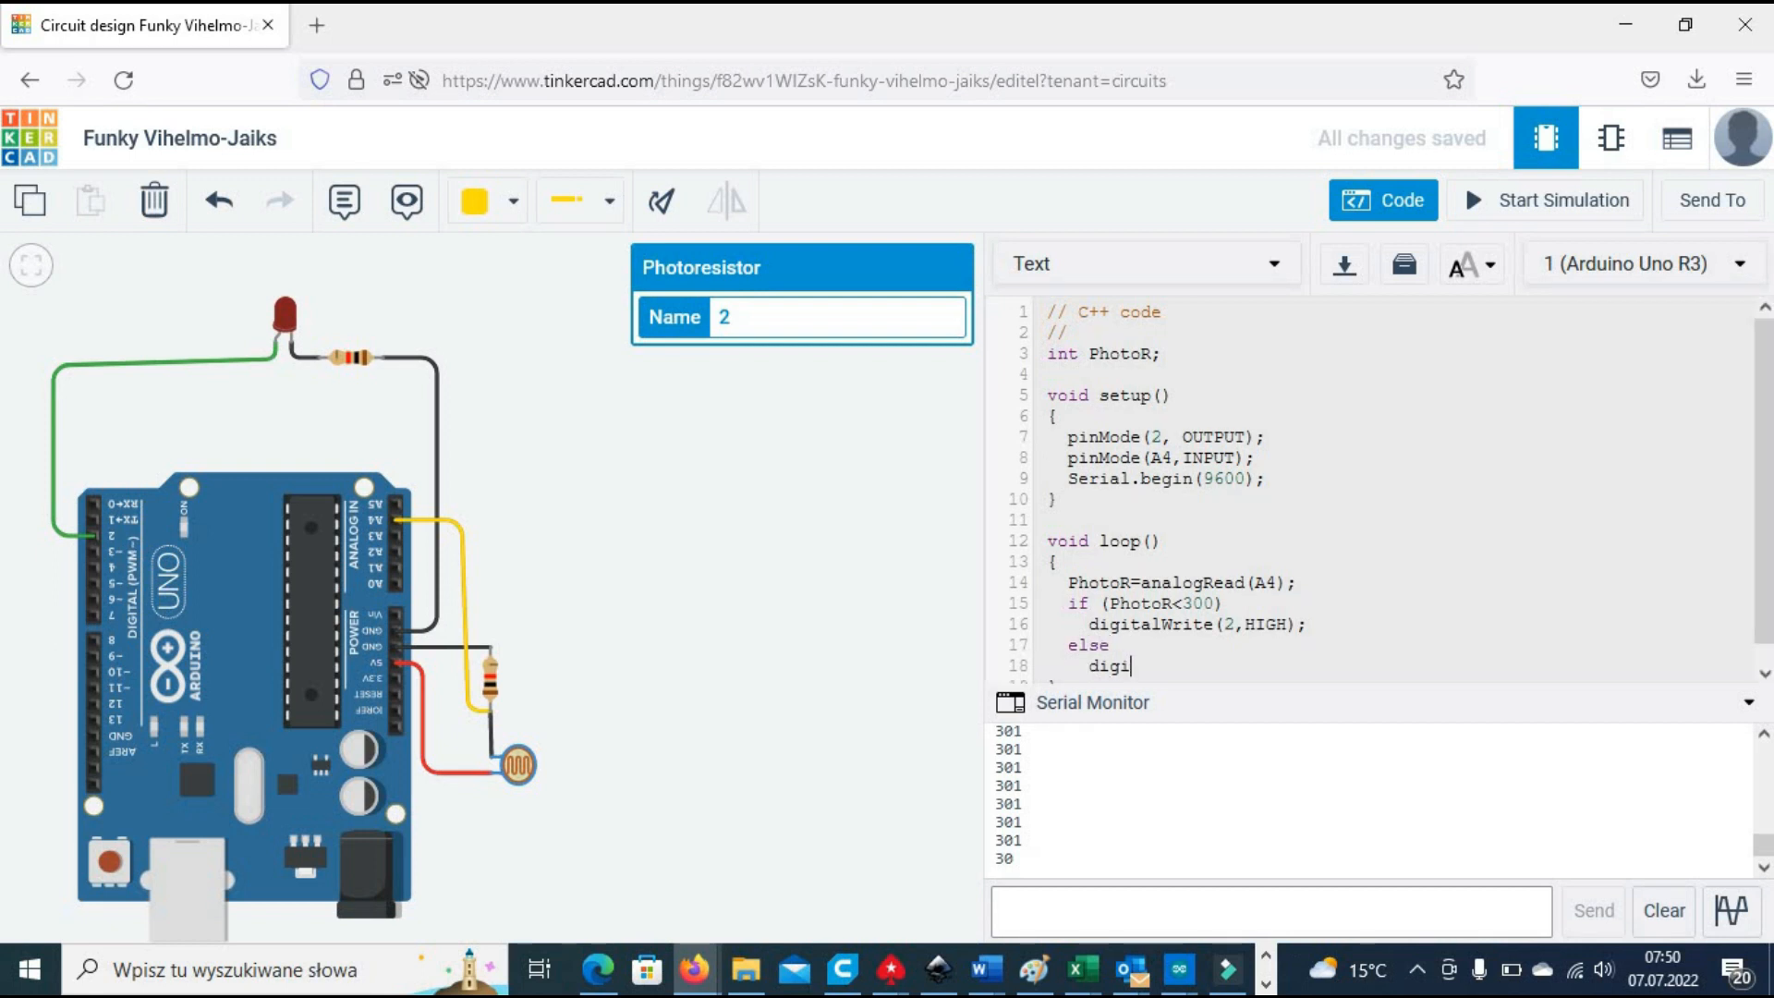
type("talWrite(2,LOW);")
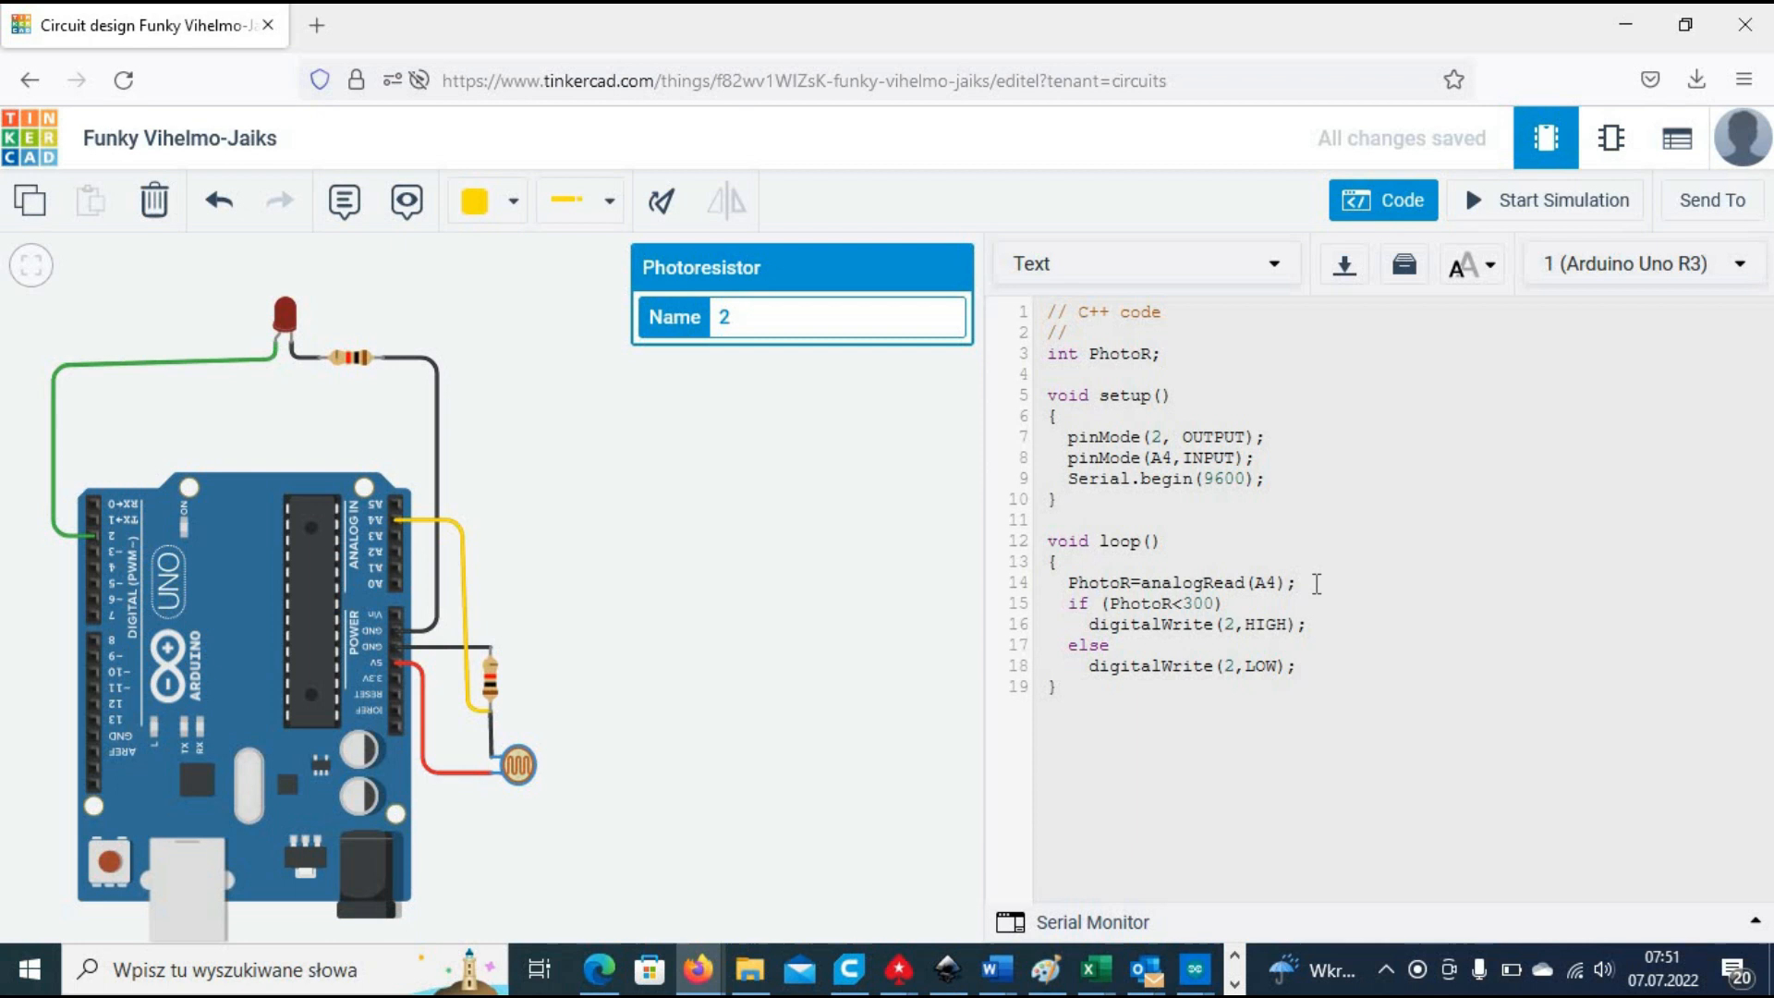
Step: Add Serial.println(PhotoR); to print the reading each loop
type("Serial(")
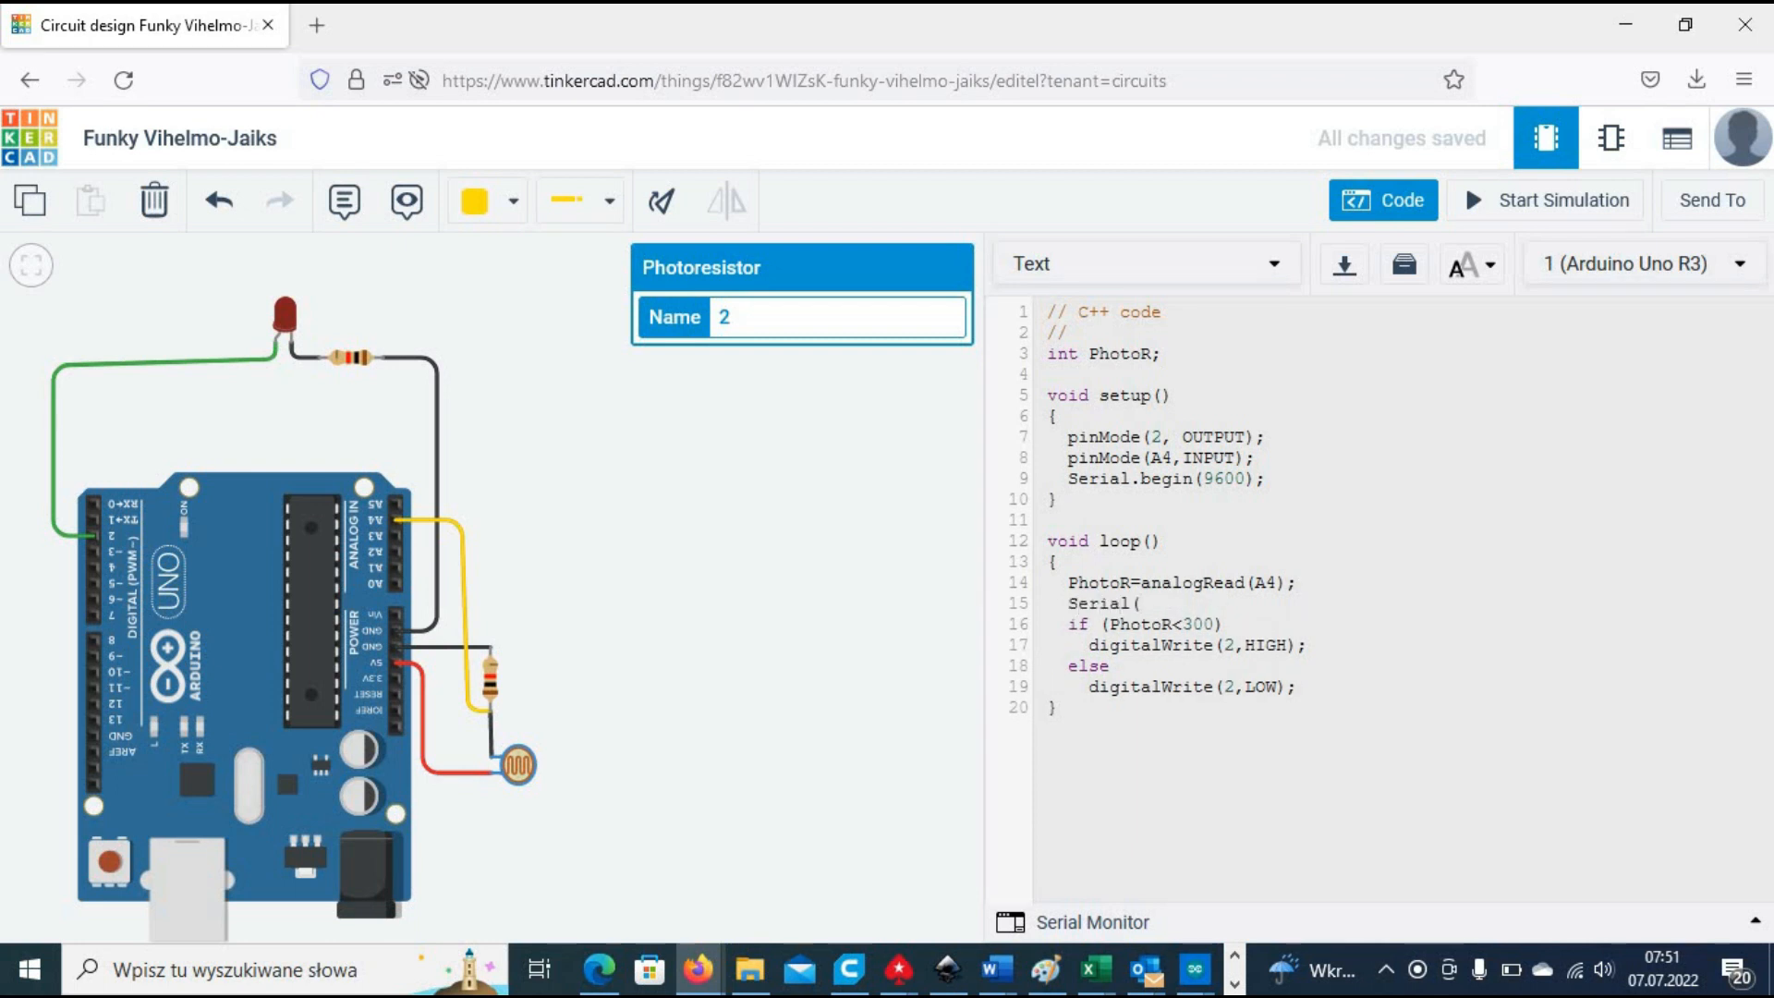
type(".println")
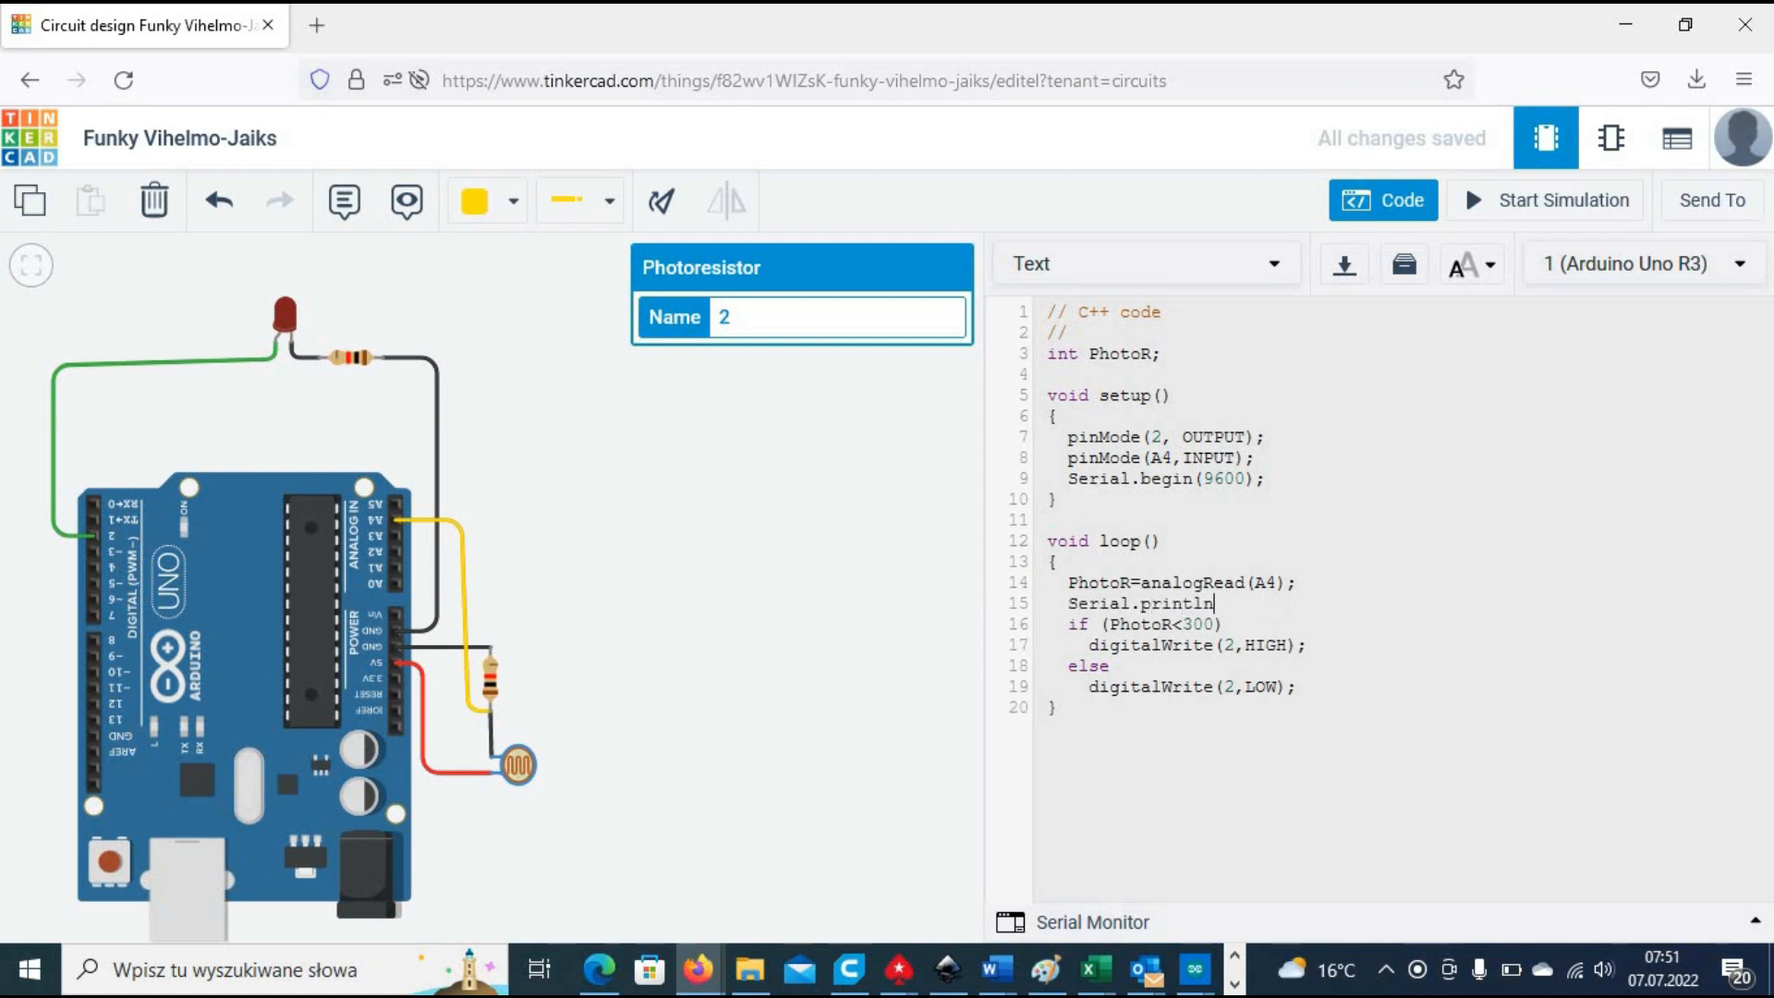
type("(PhotoR")
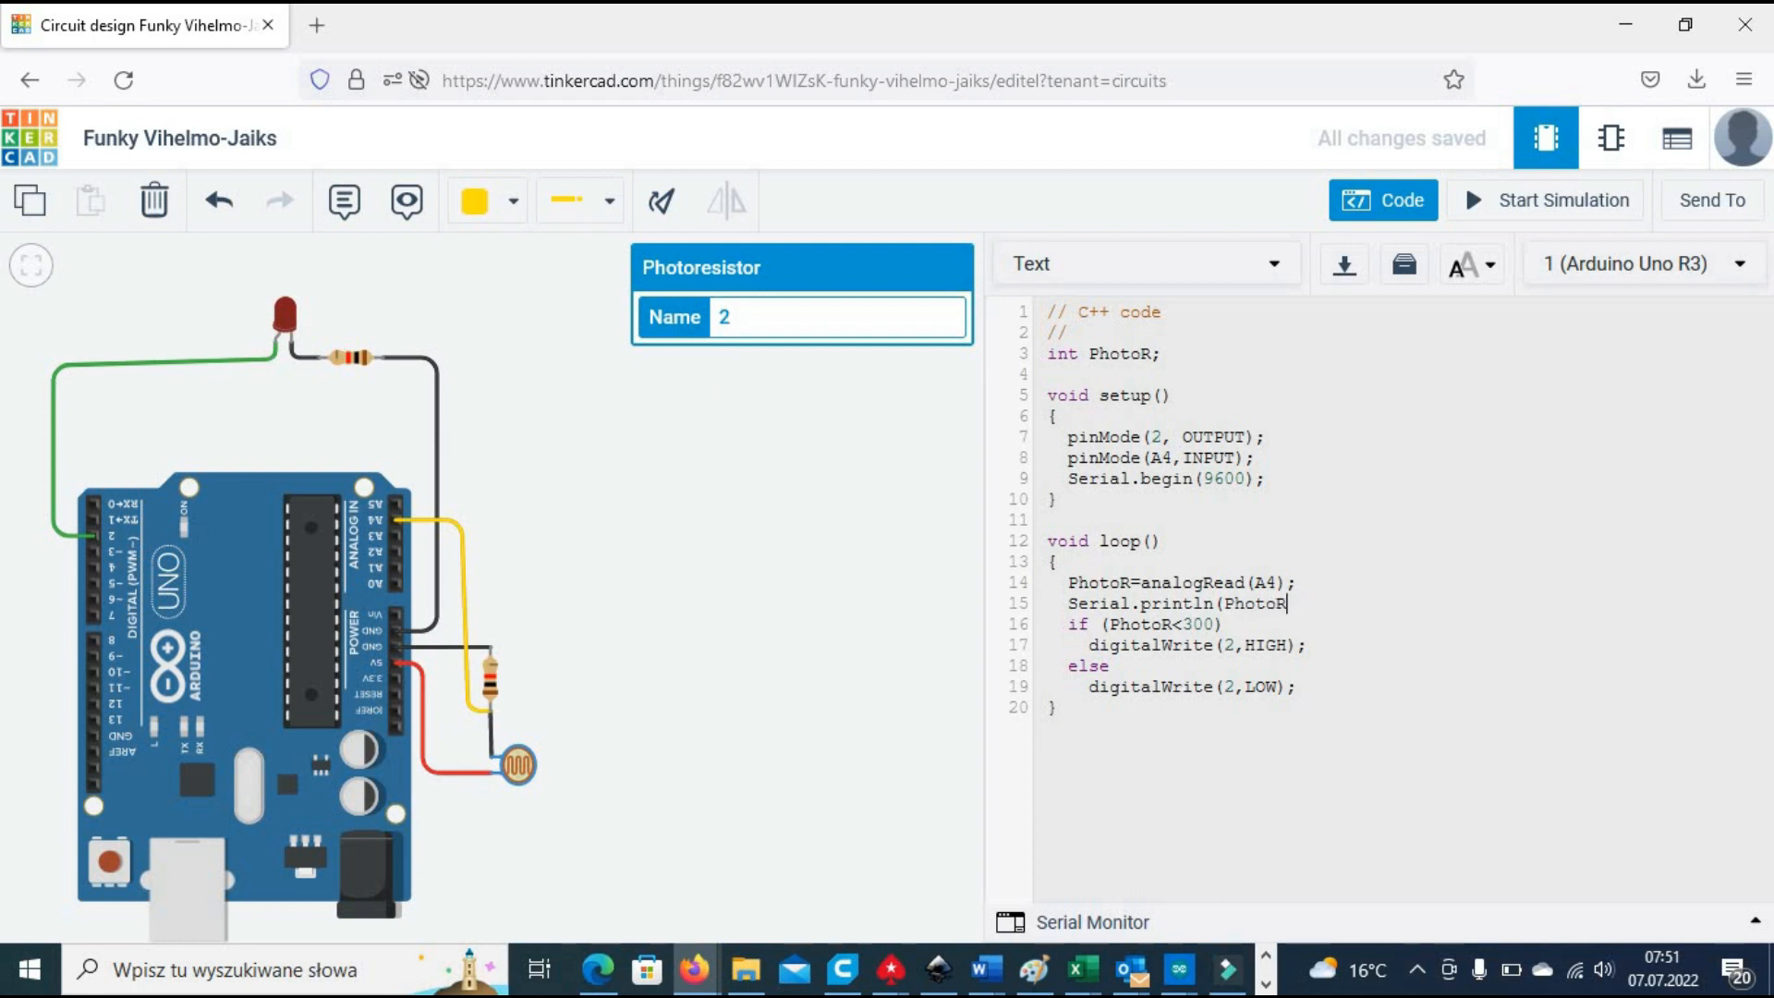
type(";")
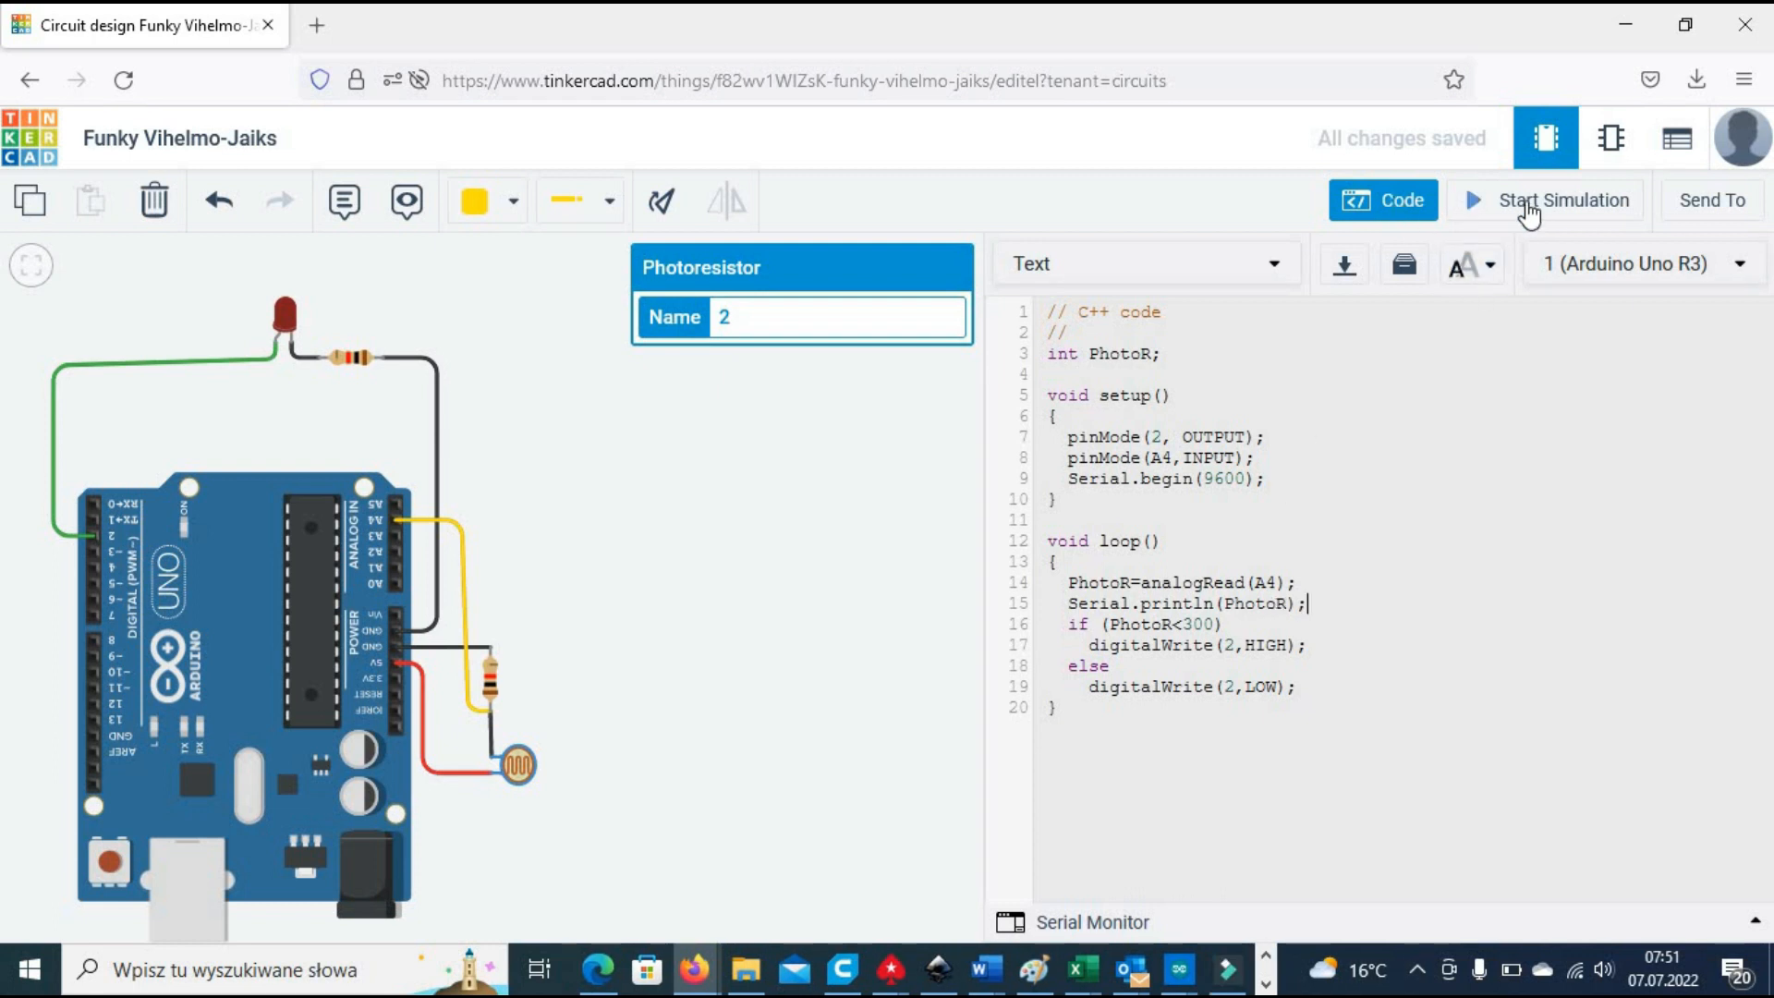
Step: Run the simulation so the LED lights, adjust the photoresistor's light, then view the schematic
left_click(1563, 200)
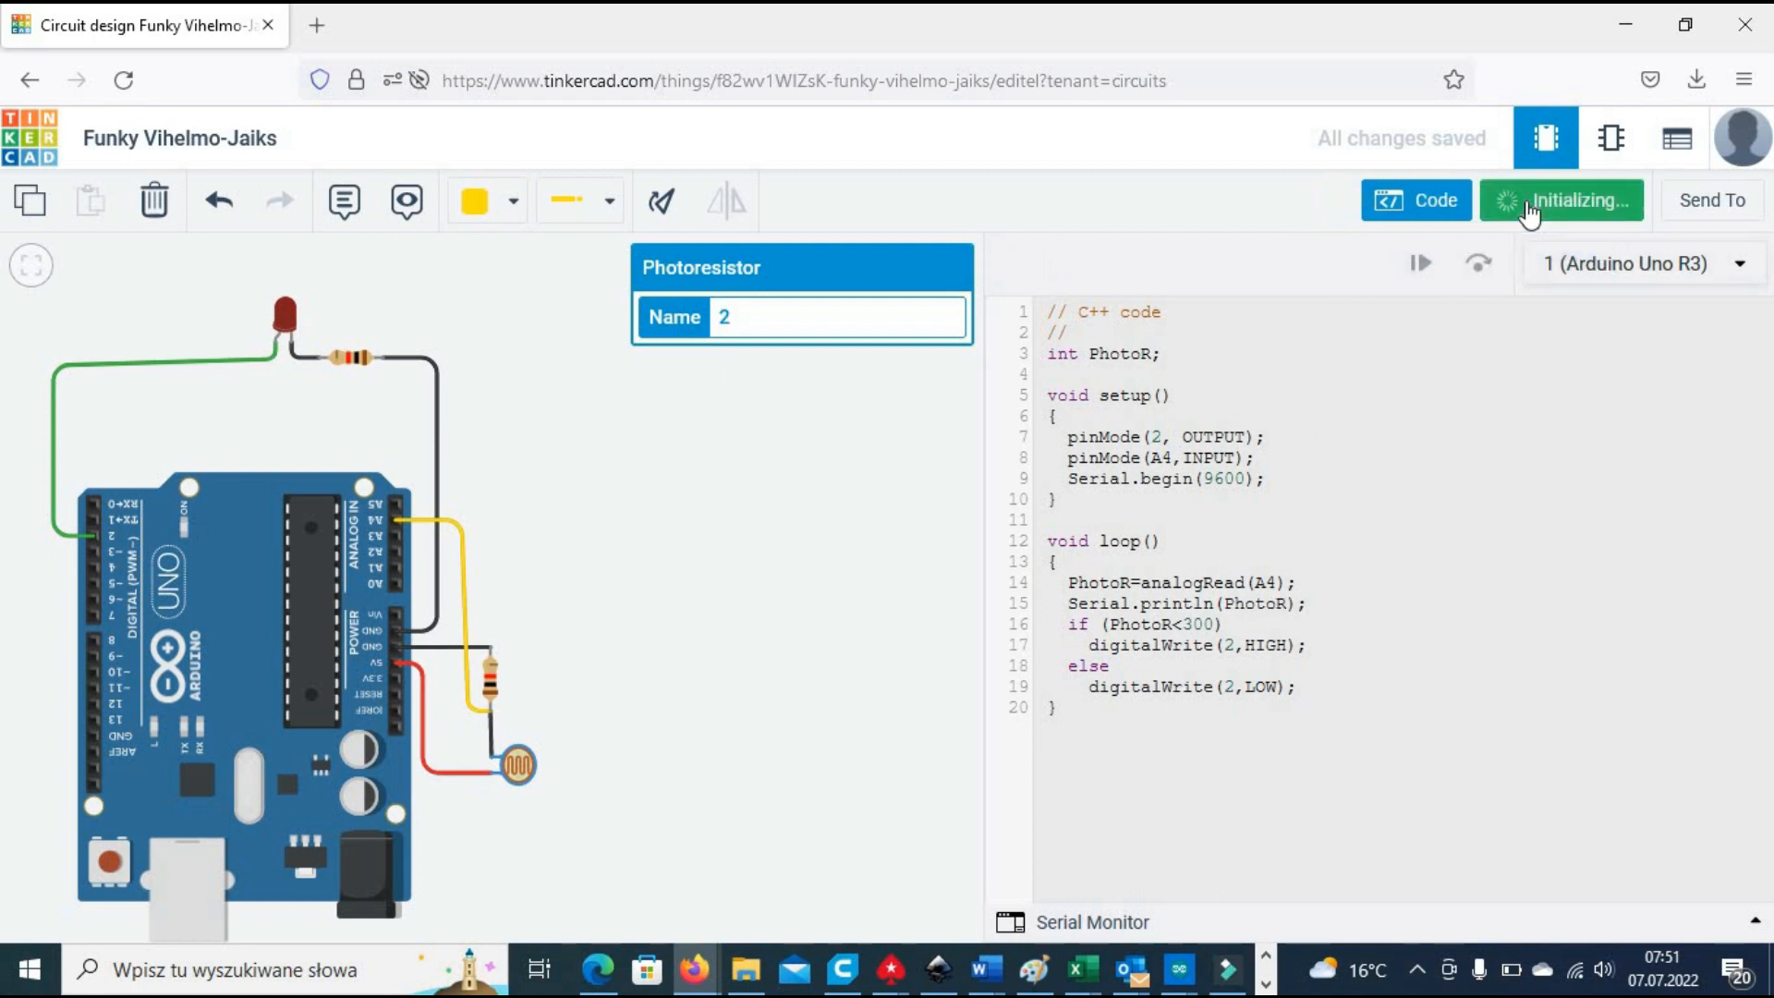
left_click(1561, 200)
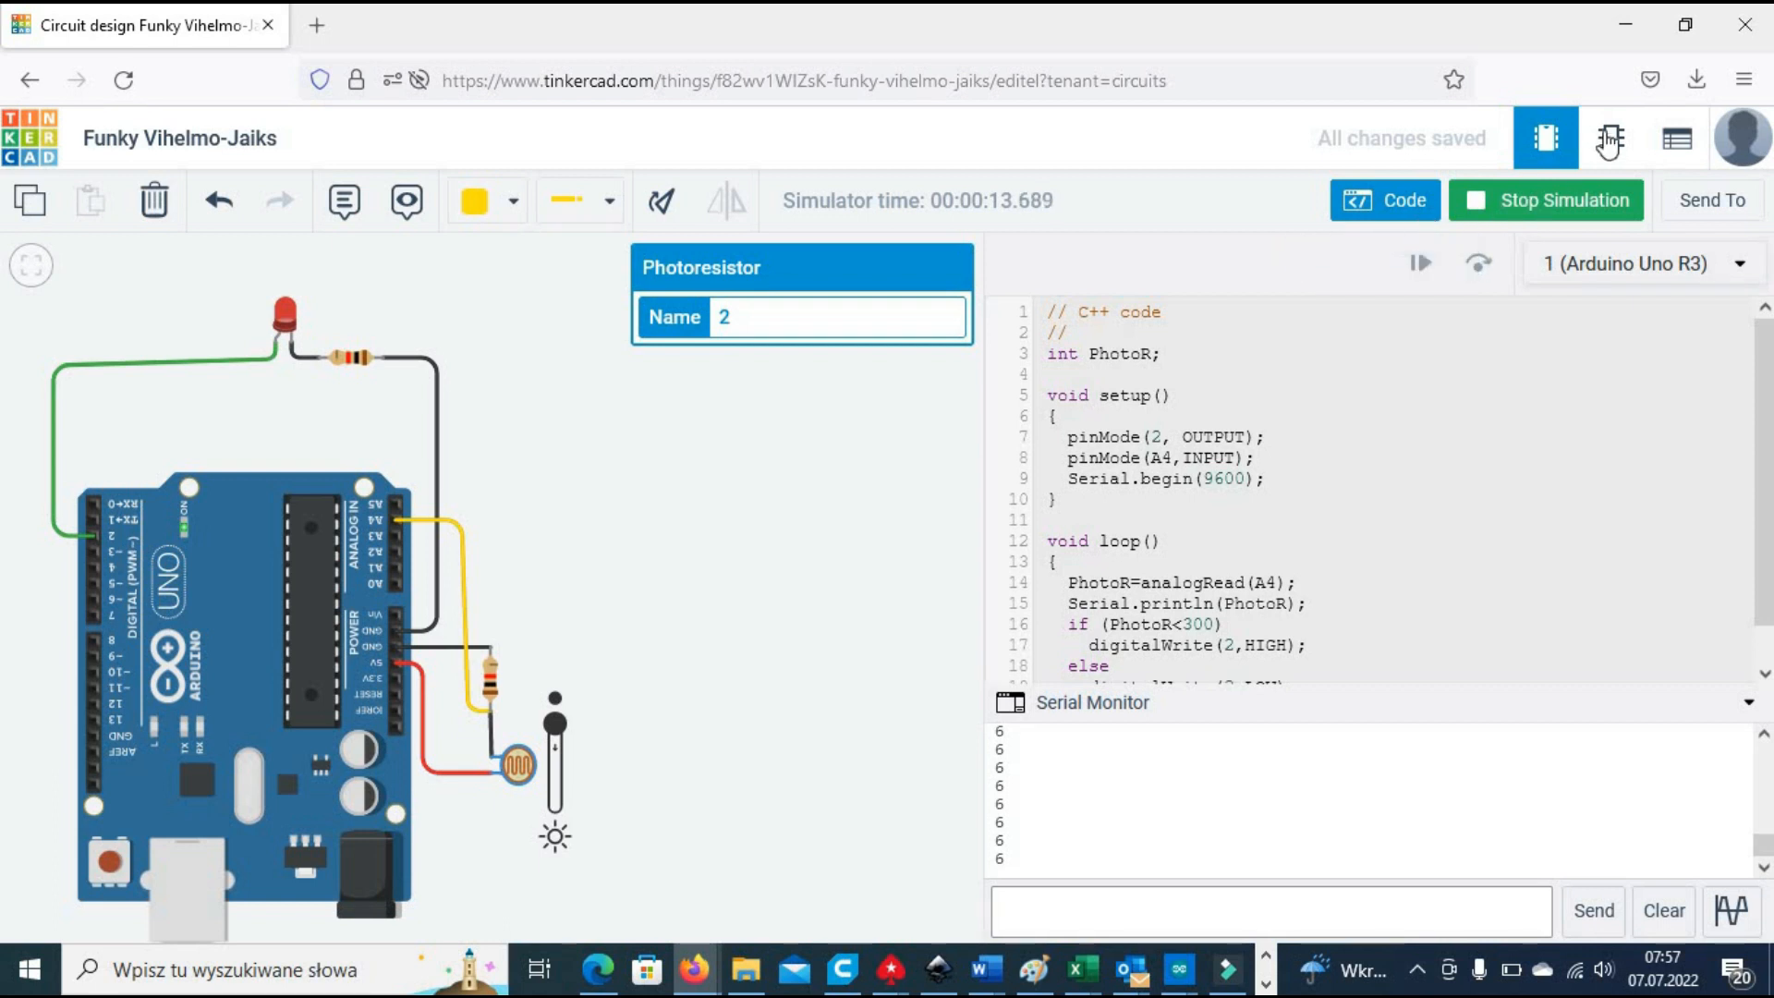
left_click(1609, 139)
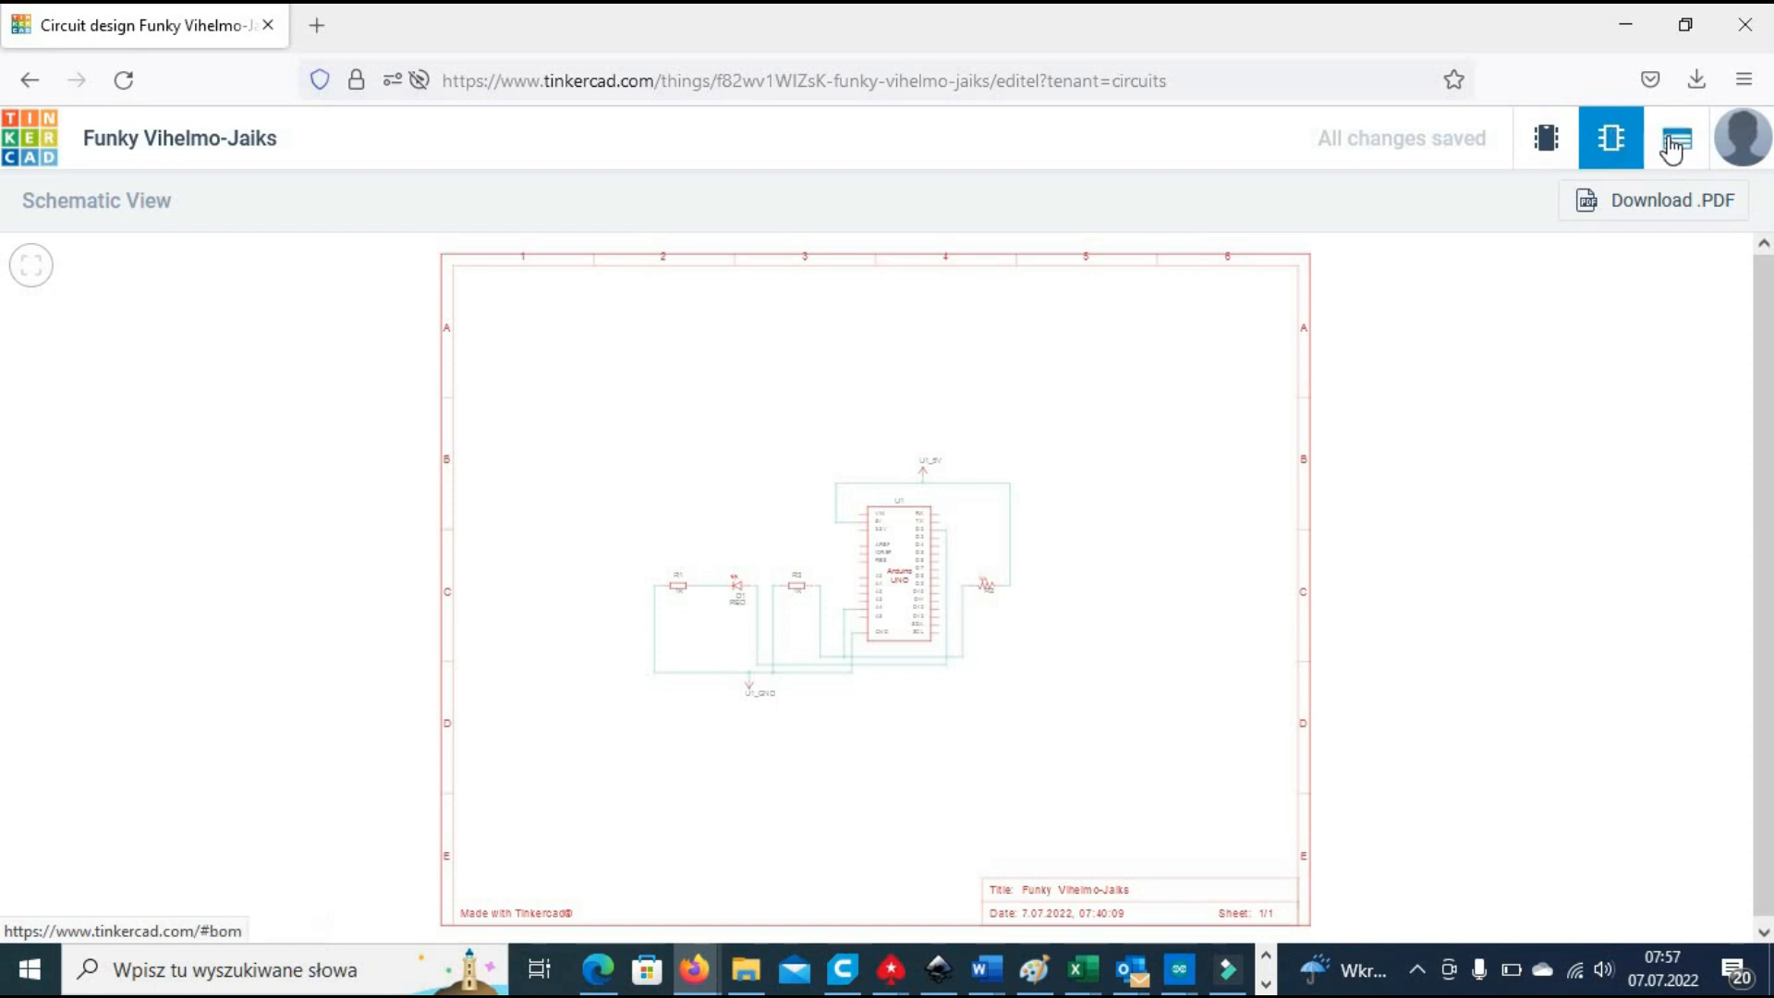
Step: Review the component list (Uno, red LED, two 1 kΩ resistors, photoresistor) and return to the circuit editor
left_click(1675, 136)
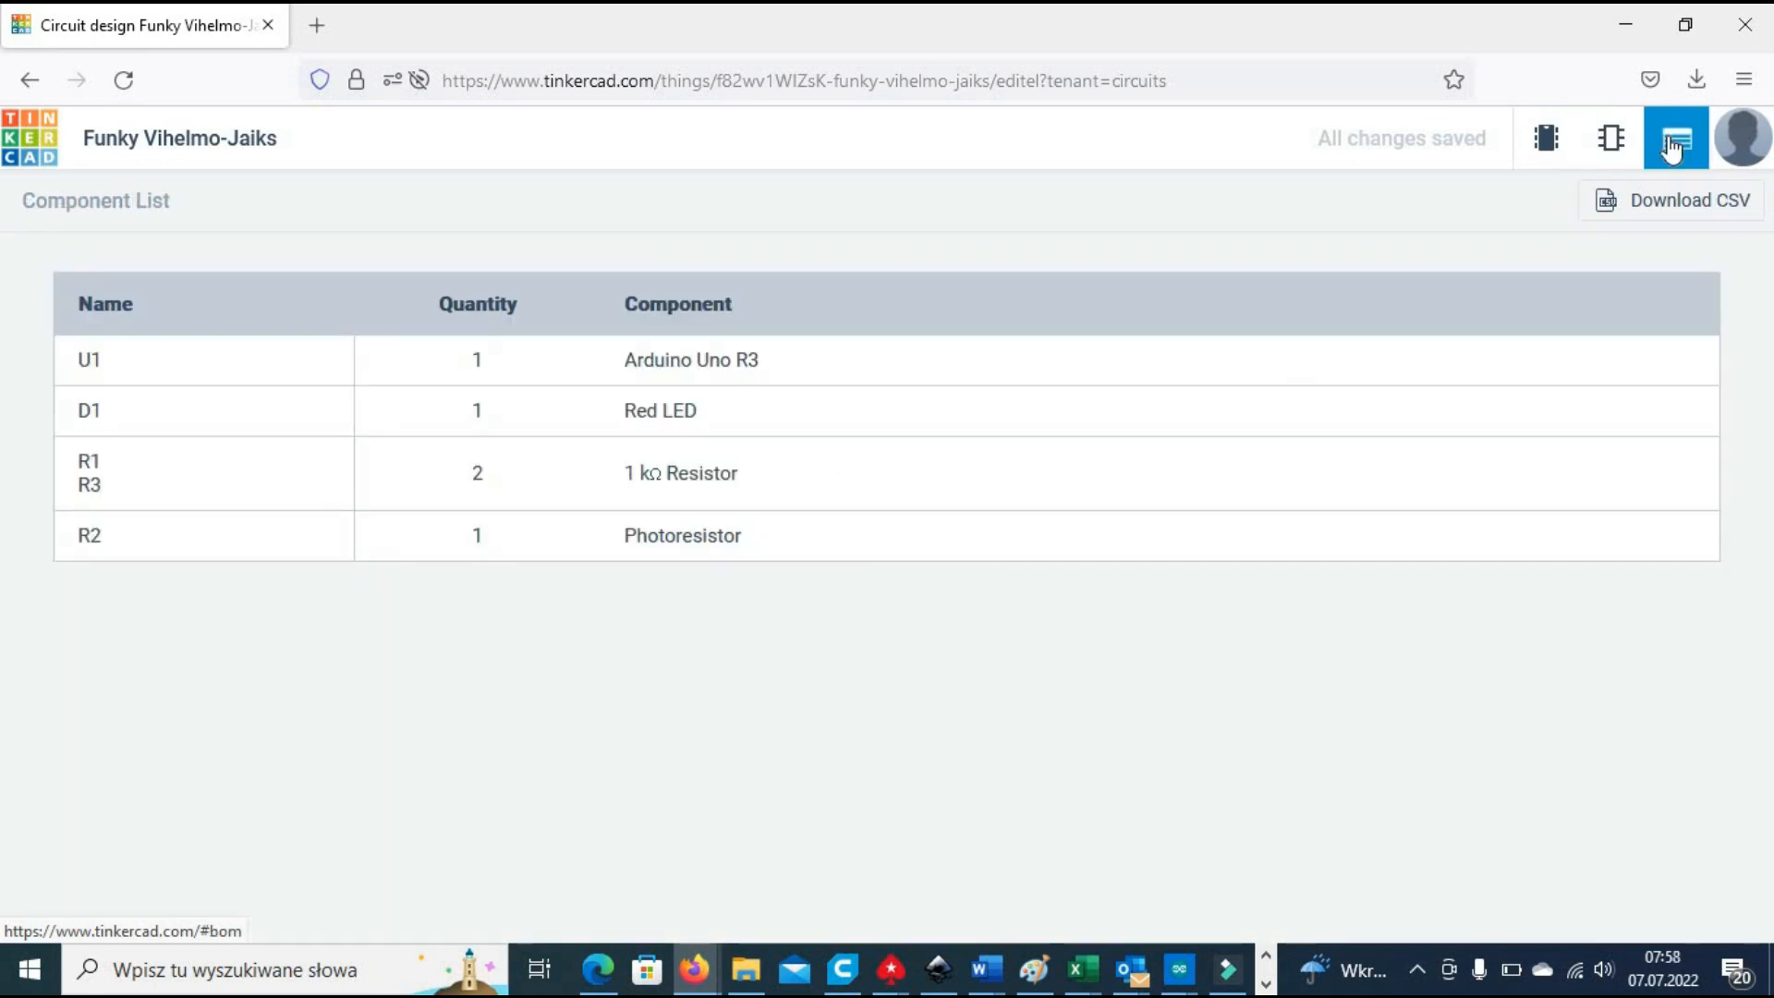
left_click(1546, 139)
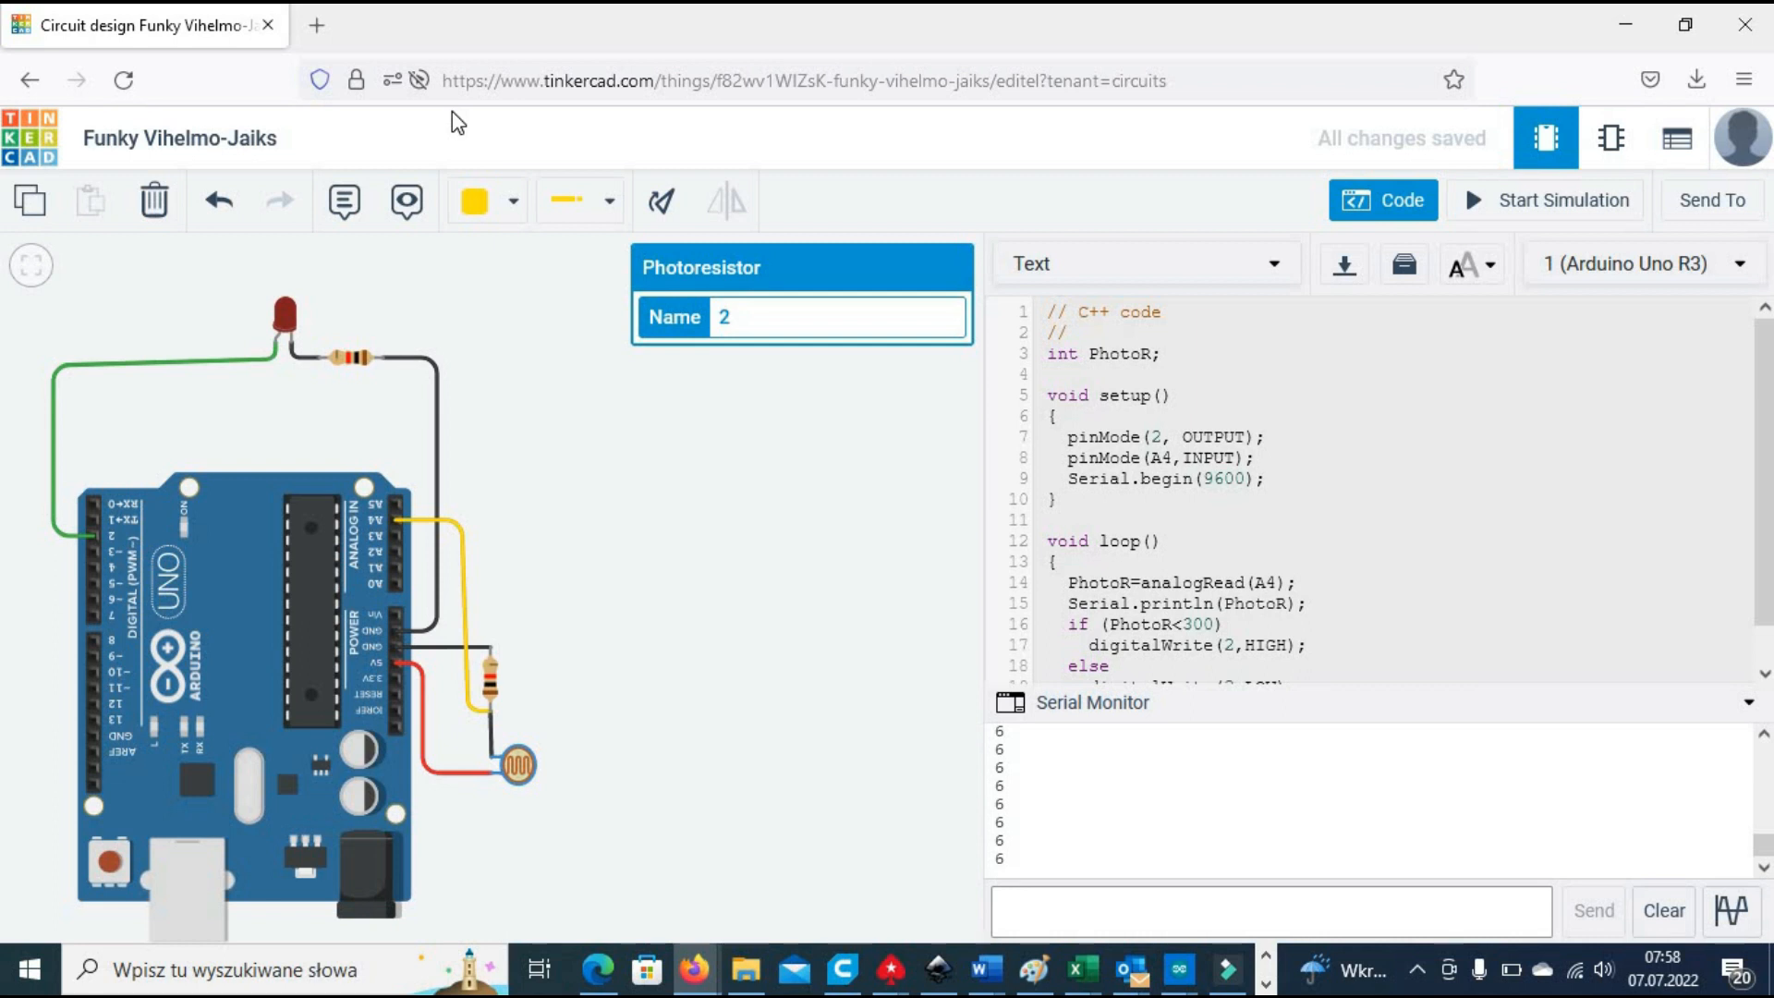
left_click(1012, 24)
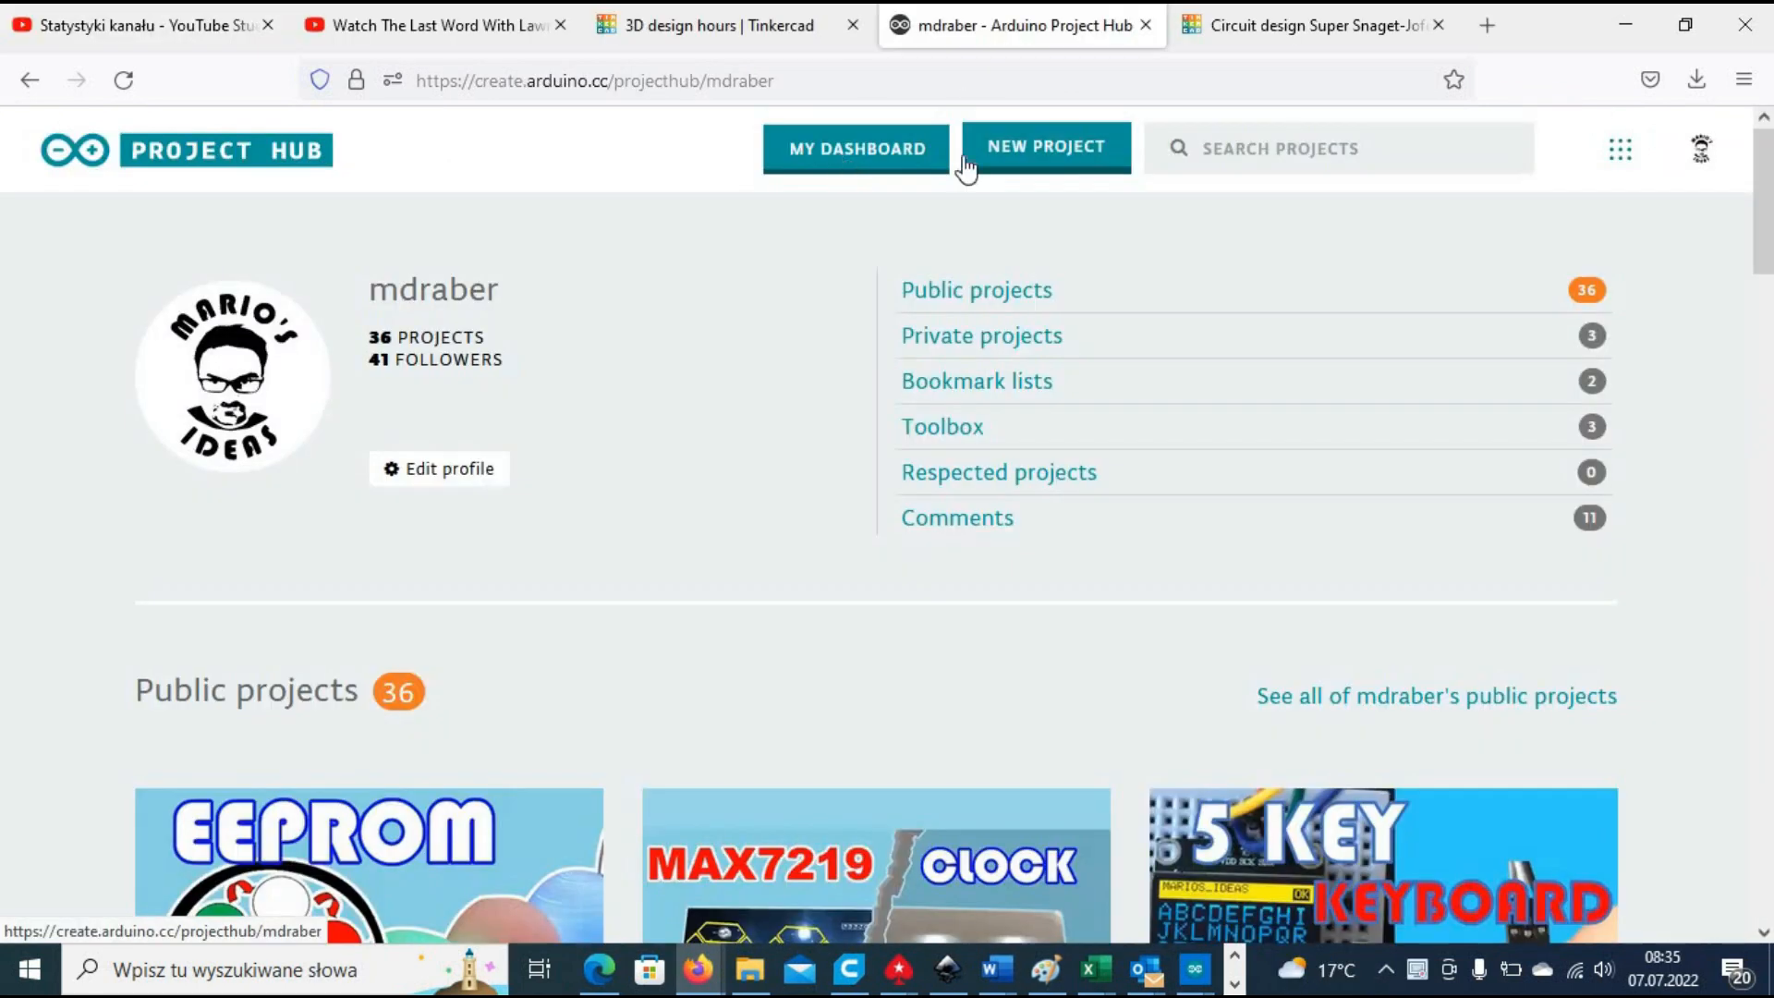
Step: Browse the author's public projects and open the Shift Register Tutorial project page
scroll("down", 3)
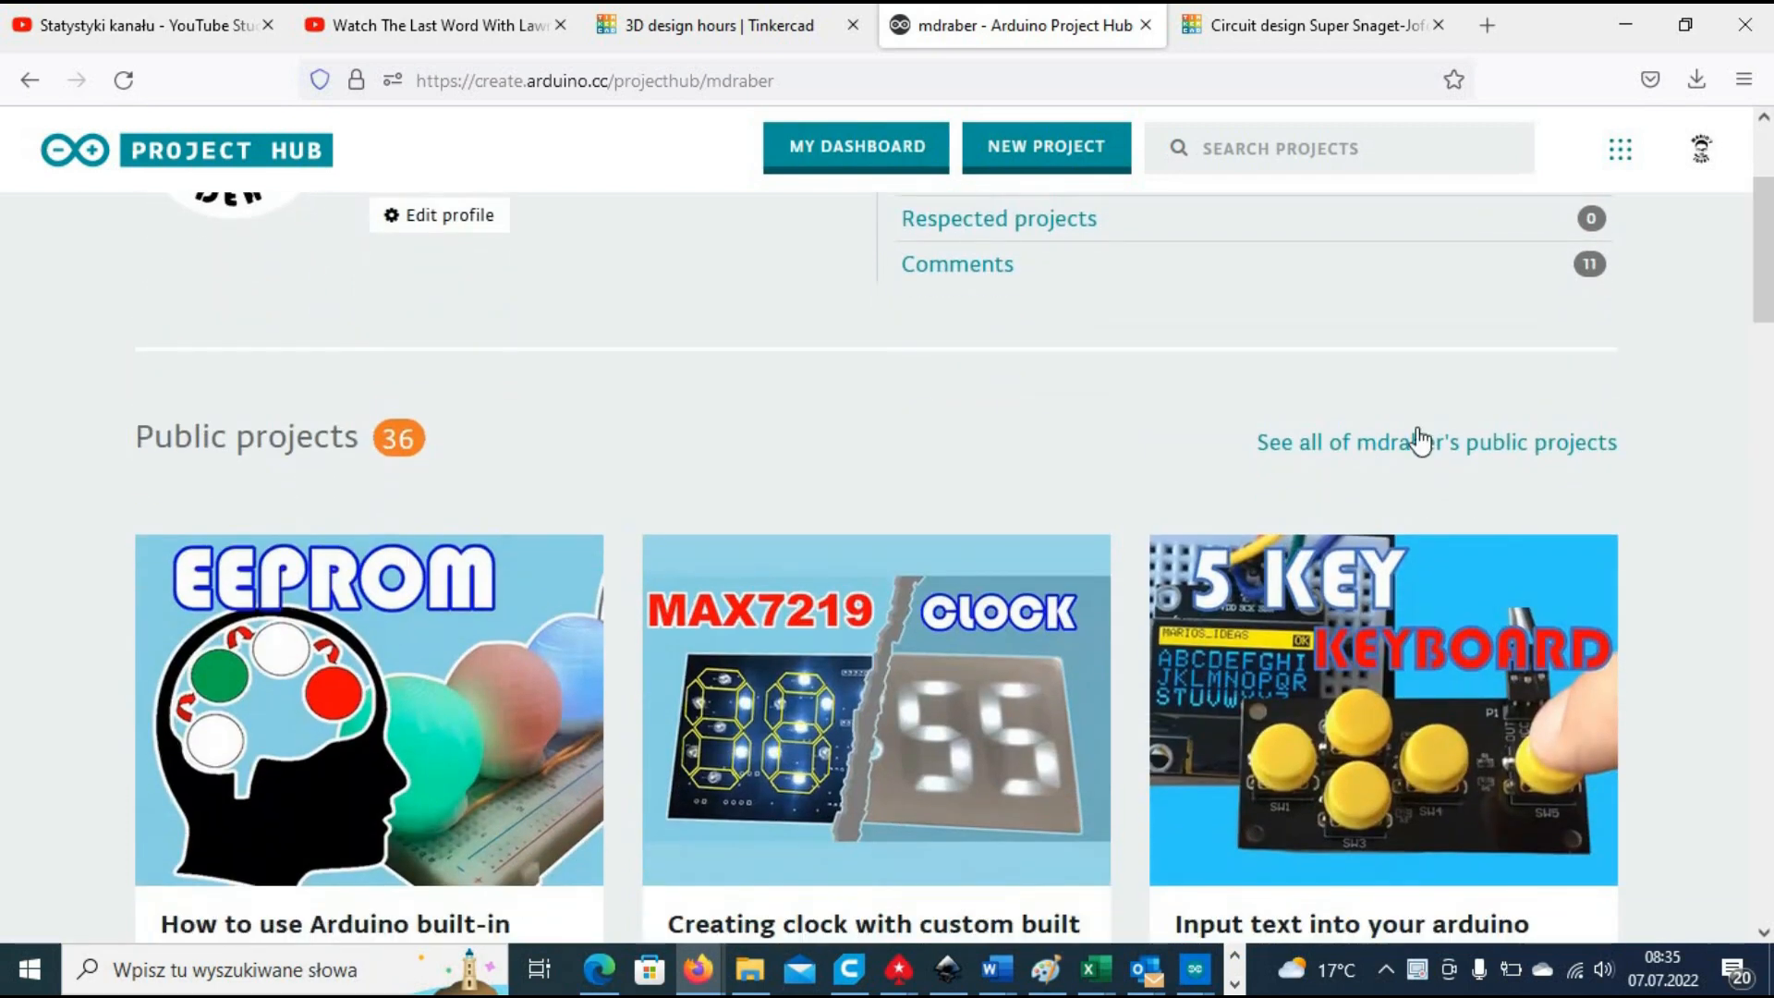
left_click(1434, 441)
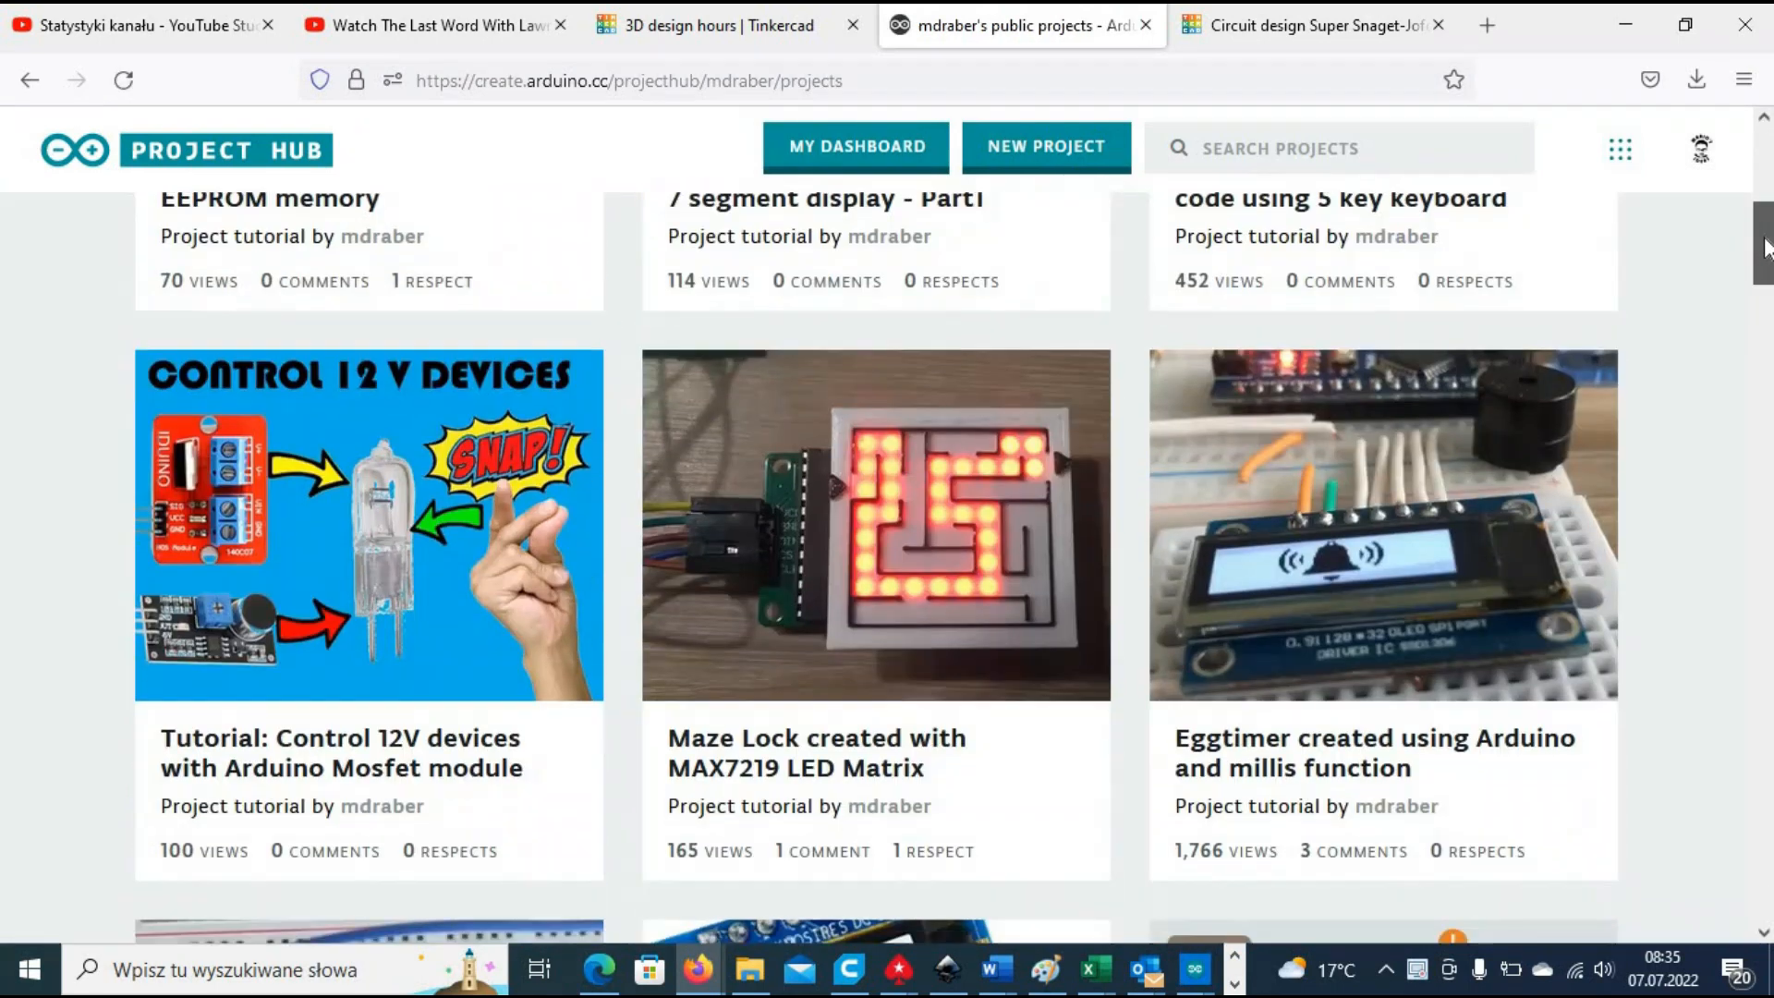
scroll("down", 3)
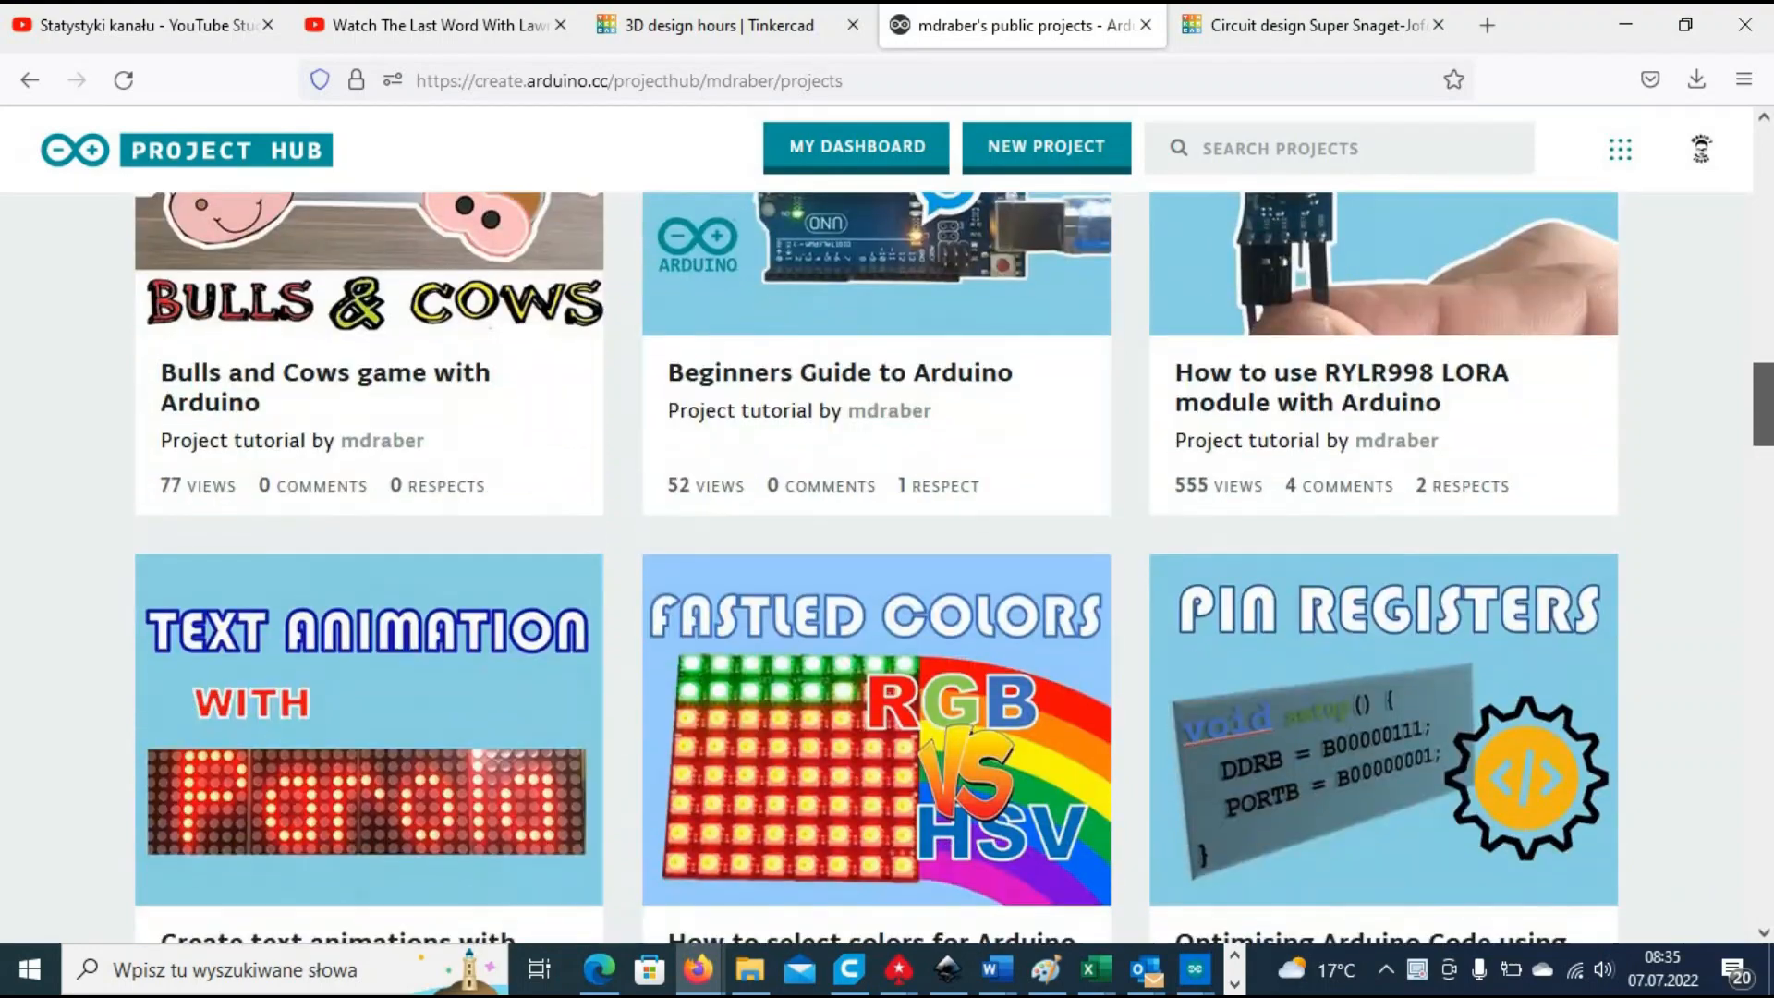
scroll("down", 3)
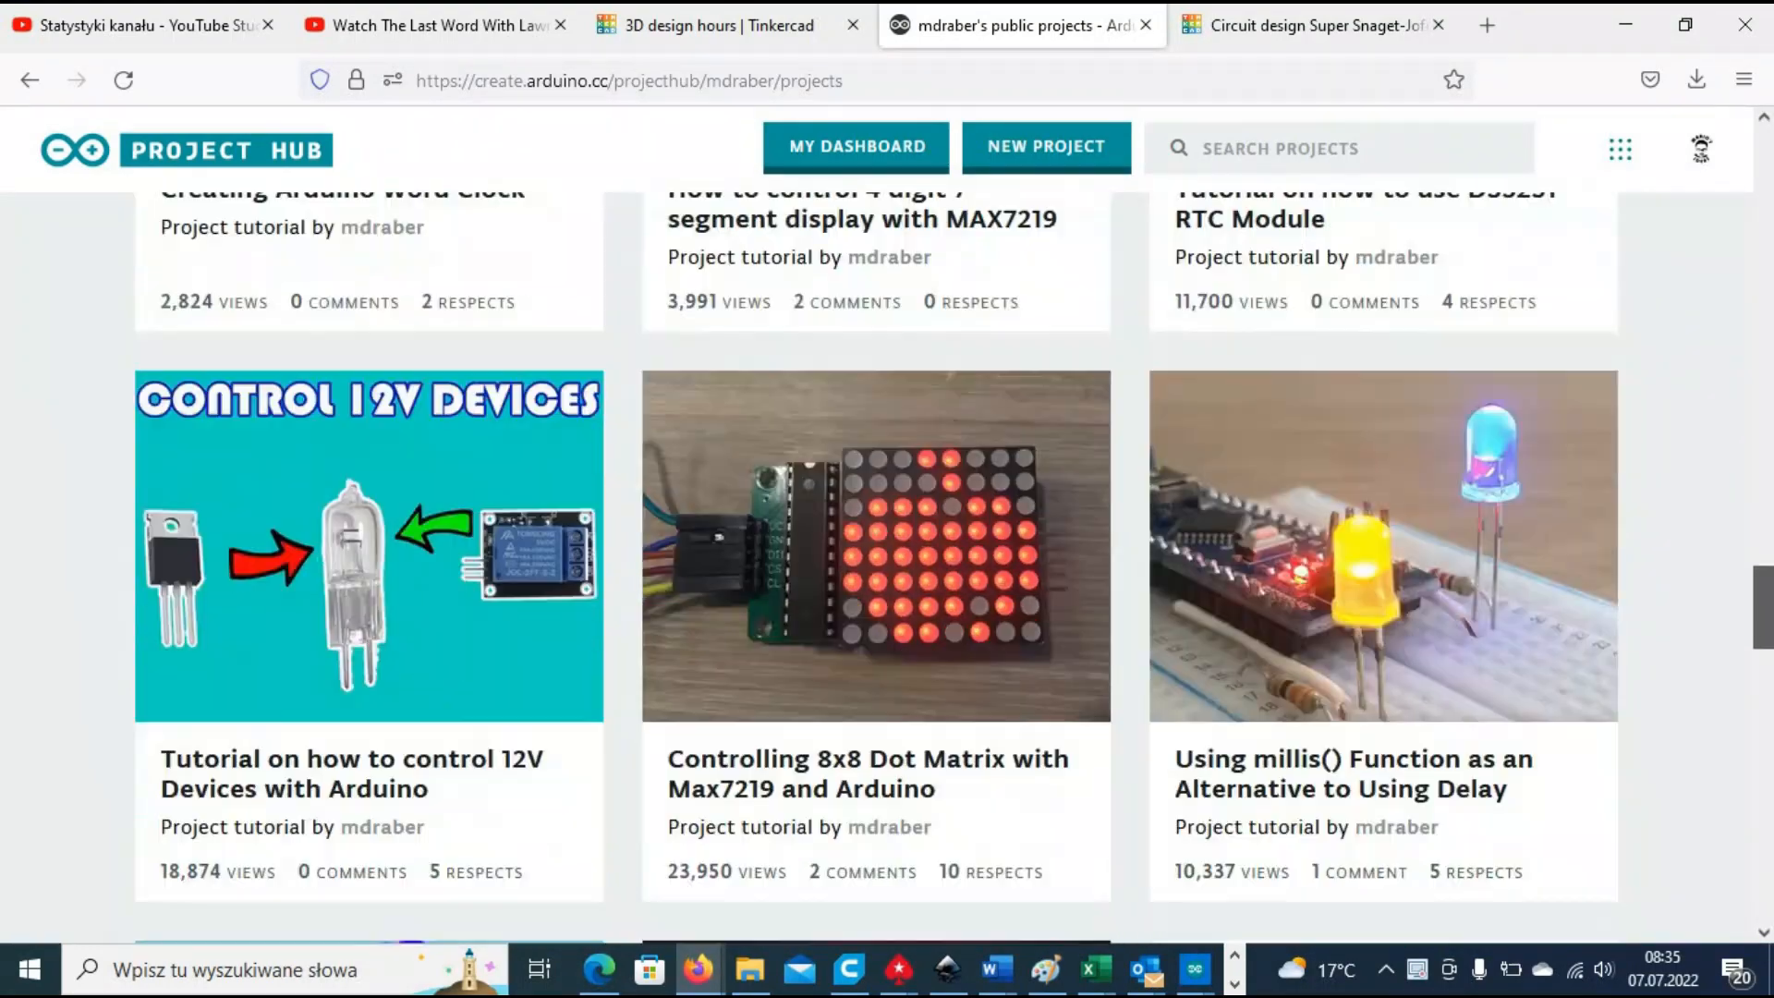
scroll("down", 3)
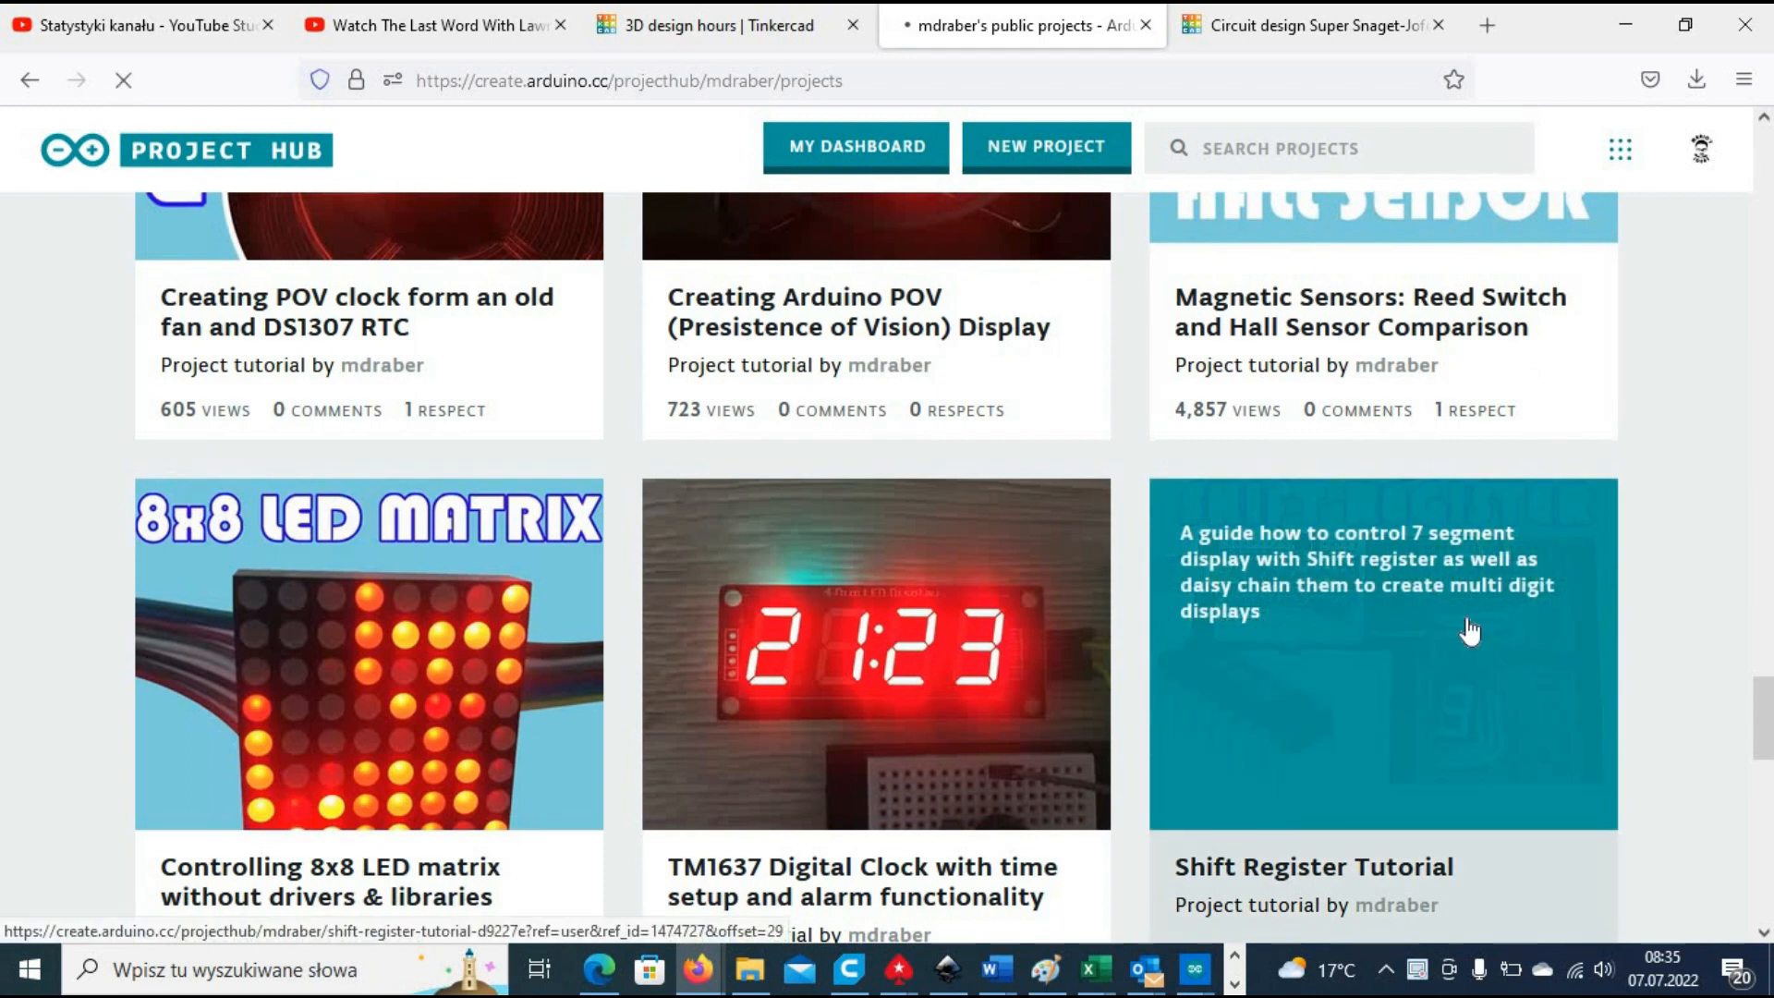
left_click(1380, 652)
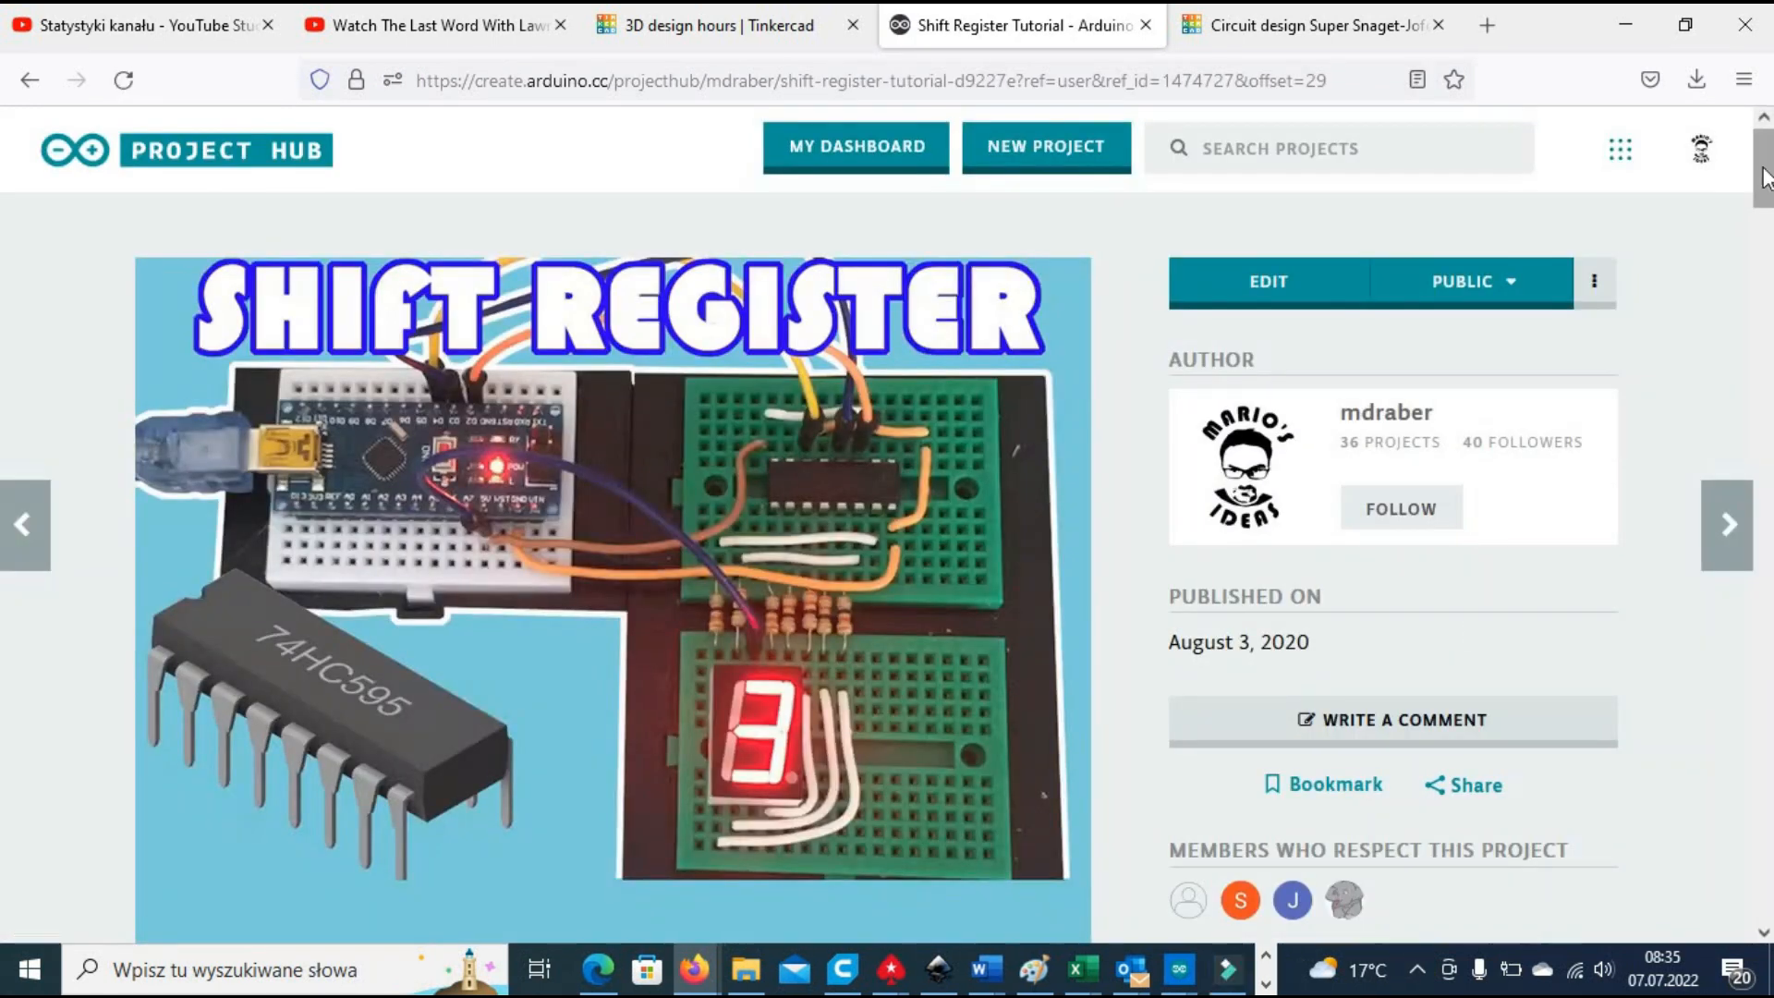
scroll("down", 3)
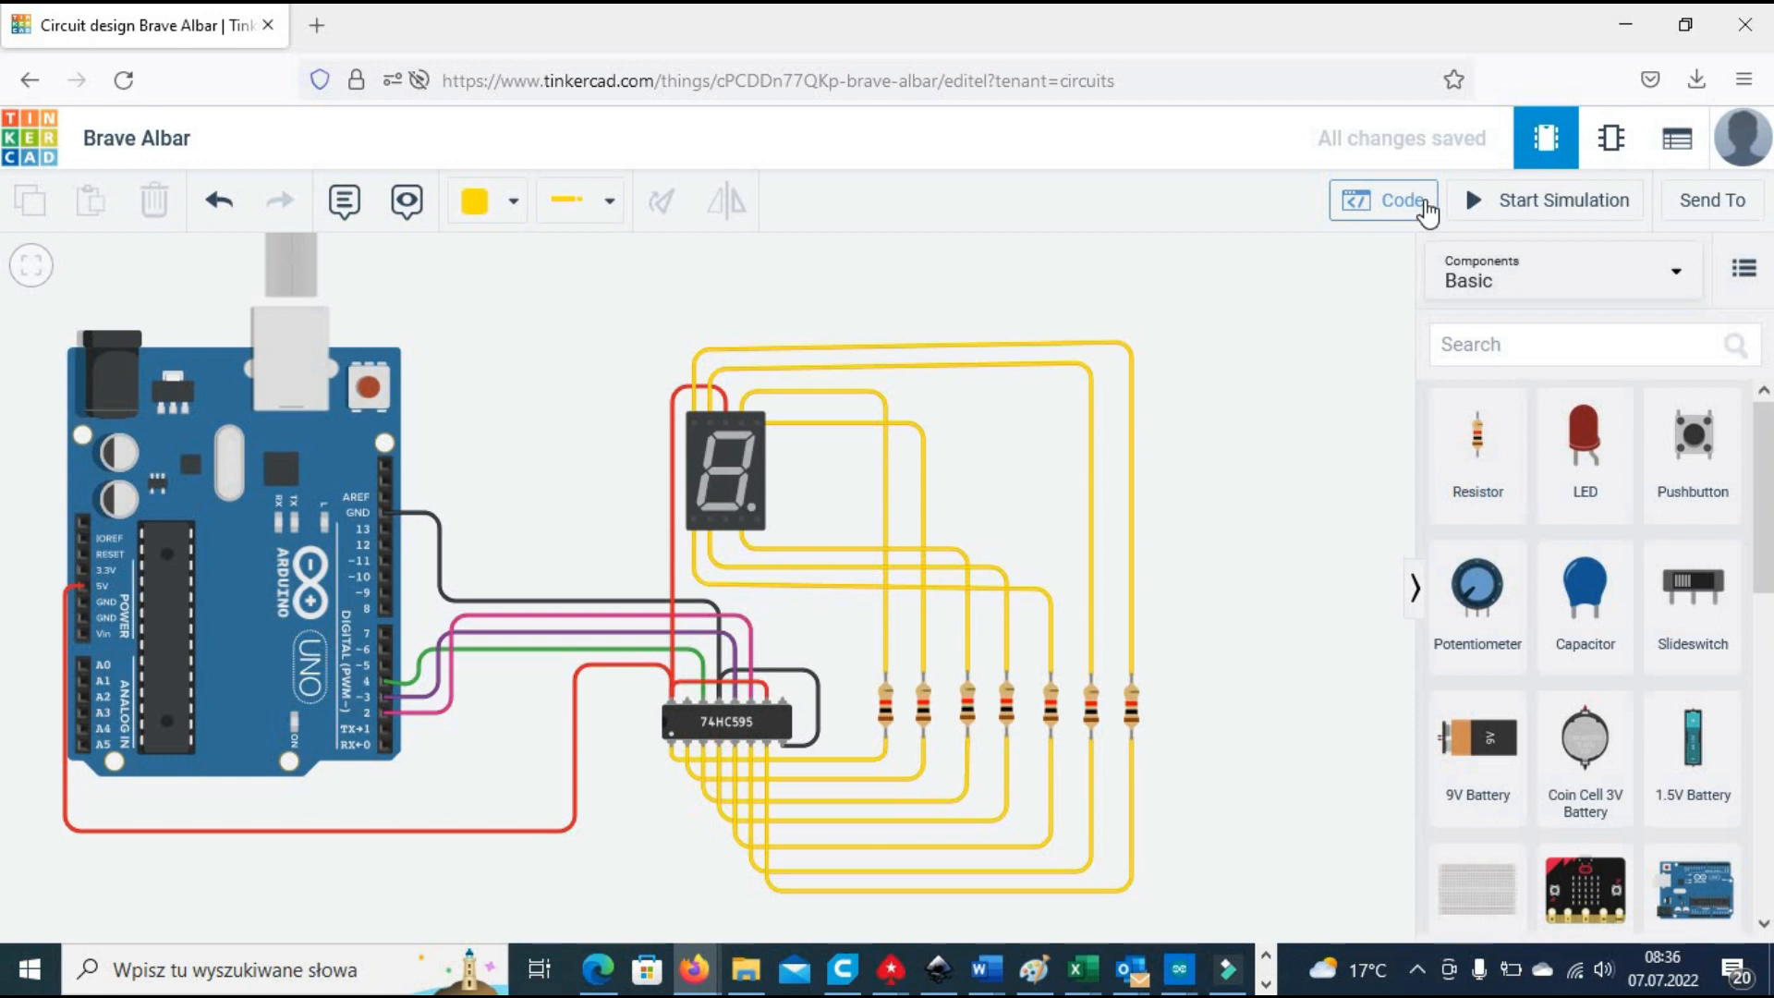
Step: Bring the tutorial's DisplayDigit digit-sequence program into the shift-register circuit's code editor
left_click(1016, 24)
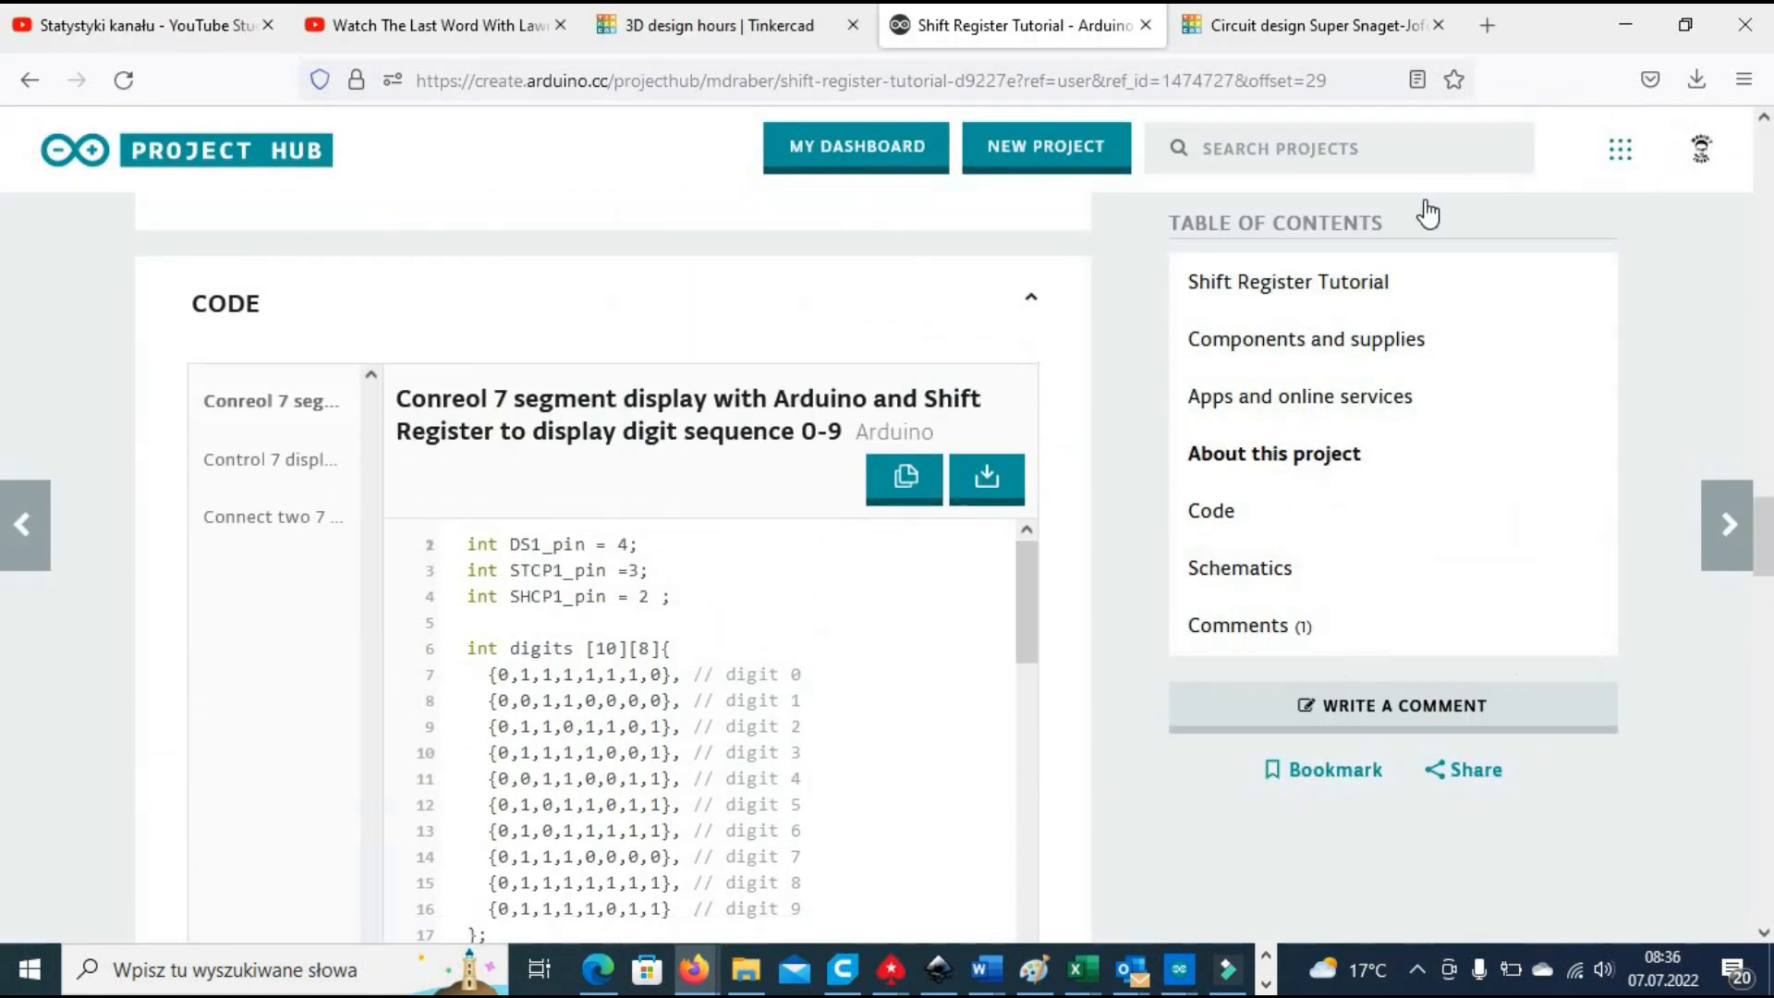
scroll("down", 3)
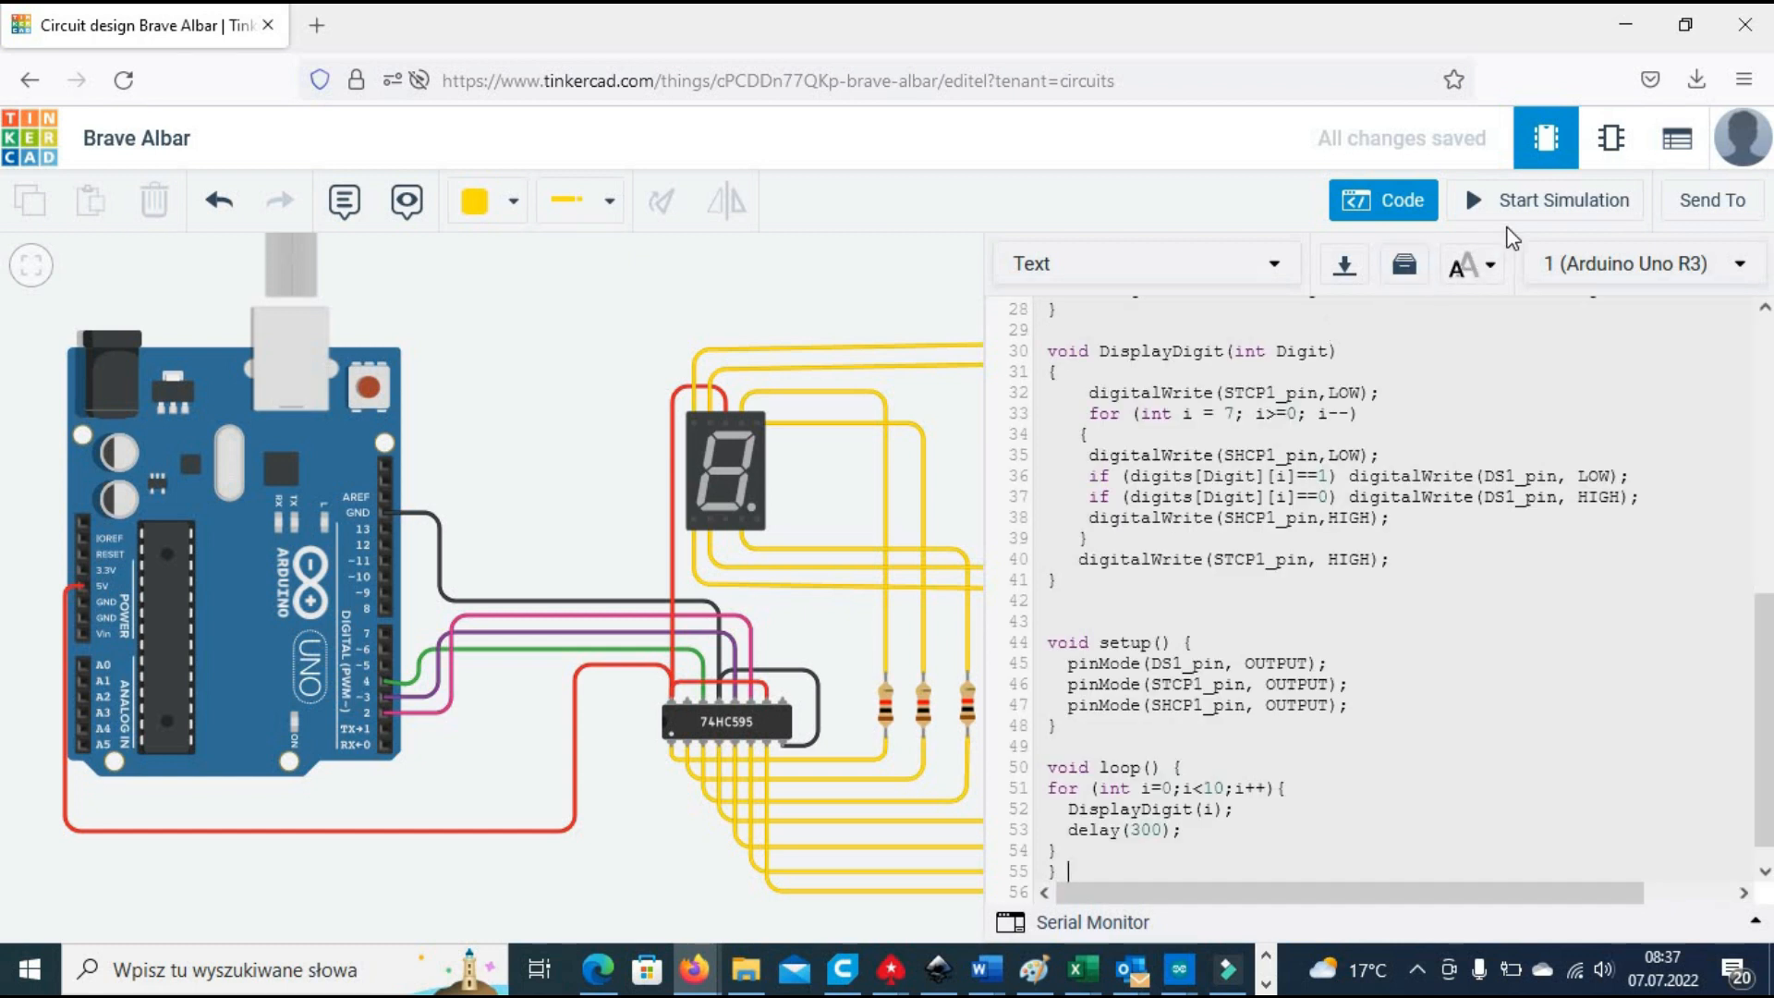
Step: Hide the code panel and simulate the circuit so the 7-segment display shows a digit
left_click(1382, 200)
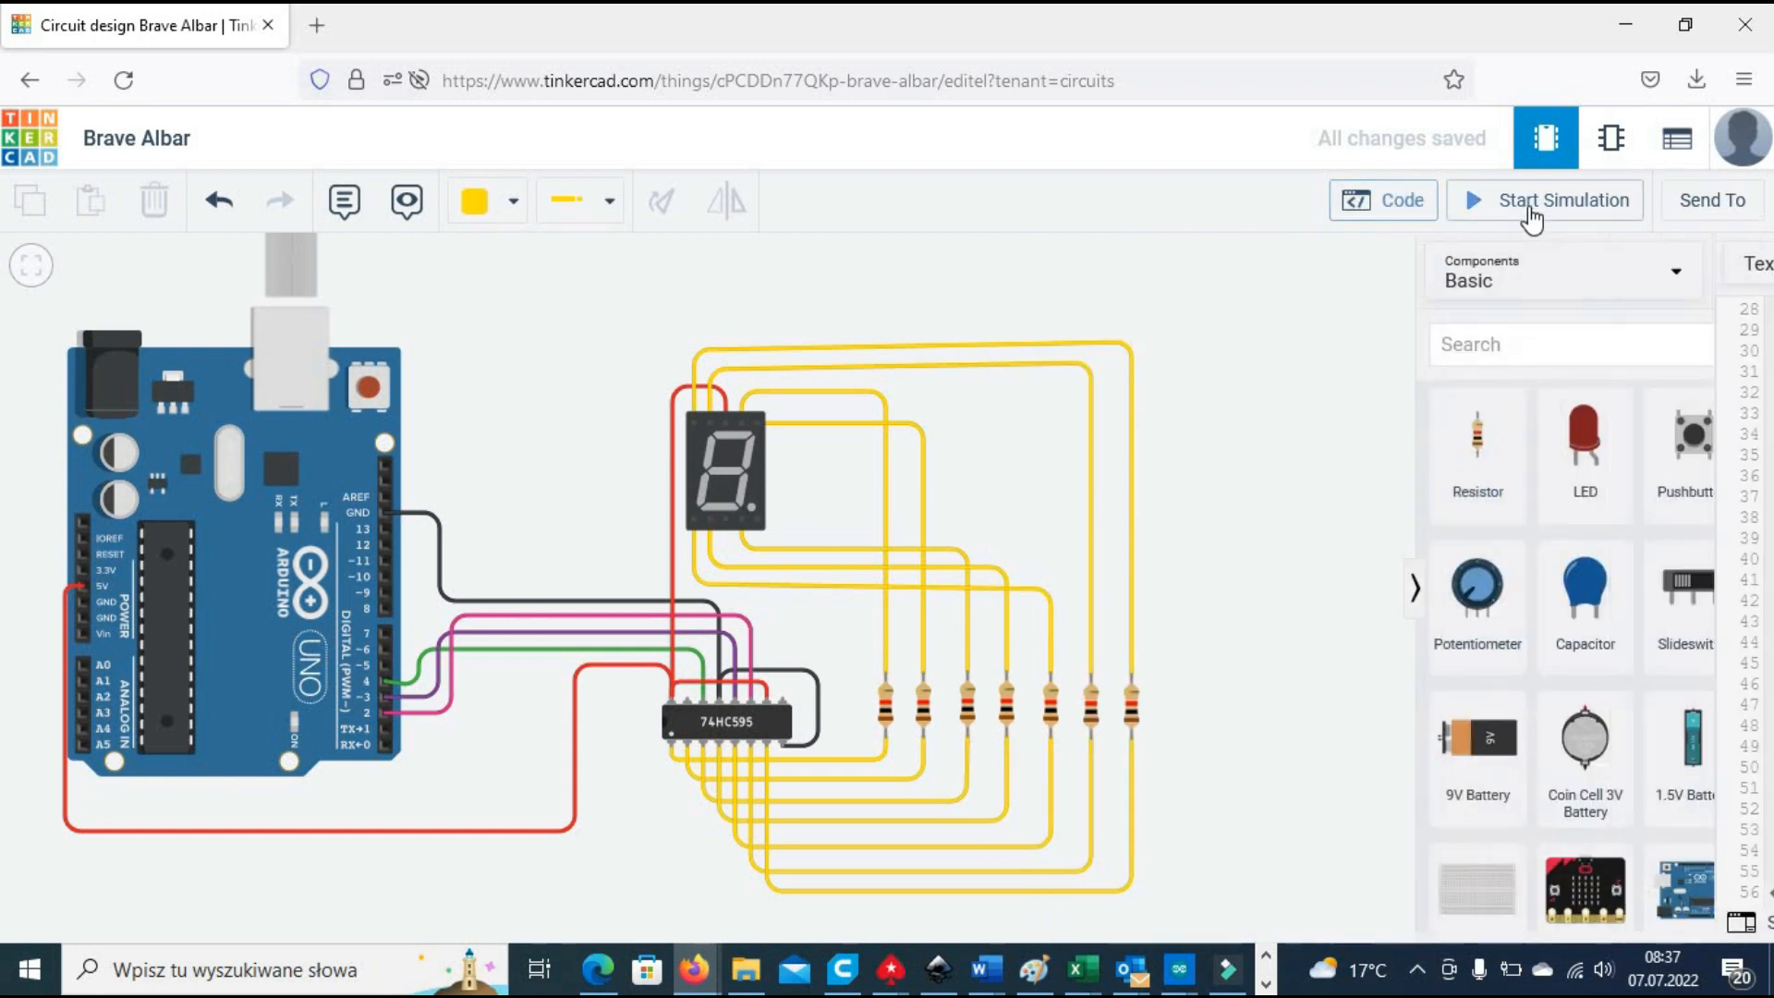
left_click(1545, 199)
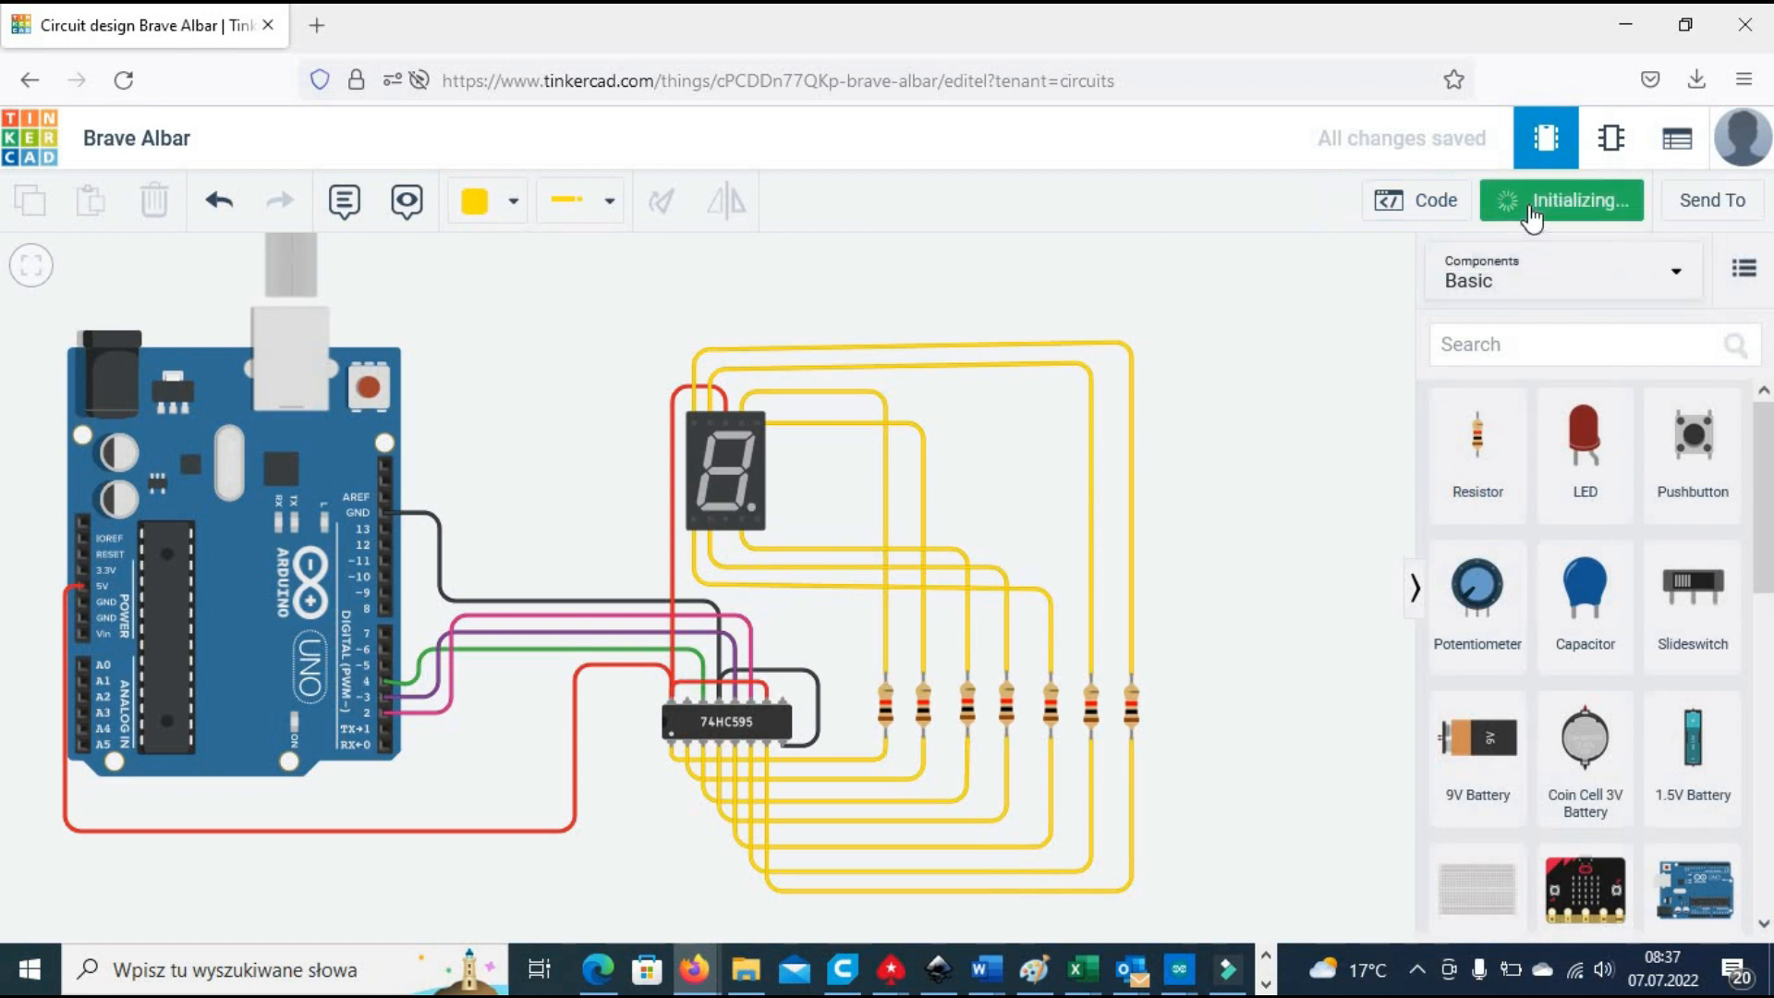
left_click(1561, 199)
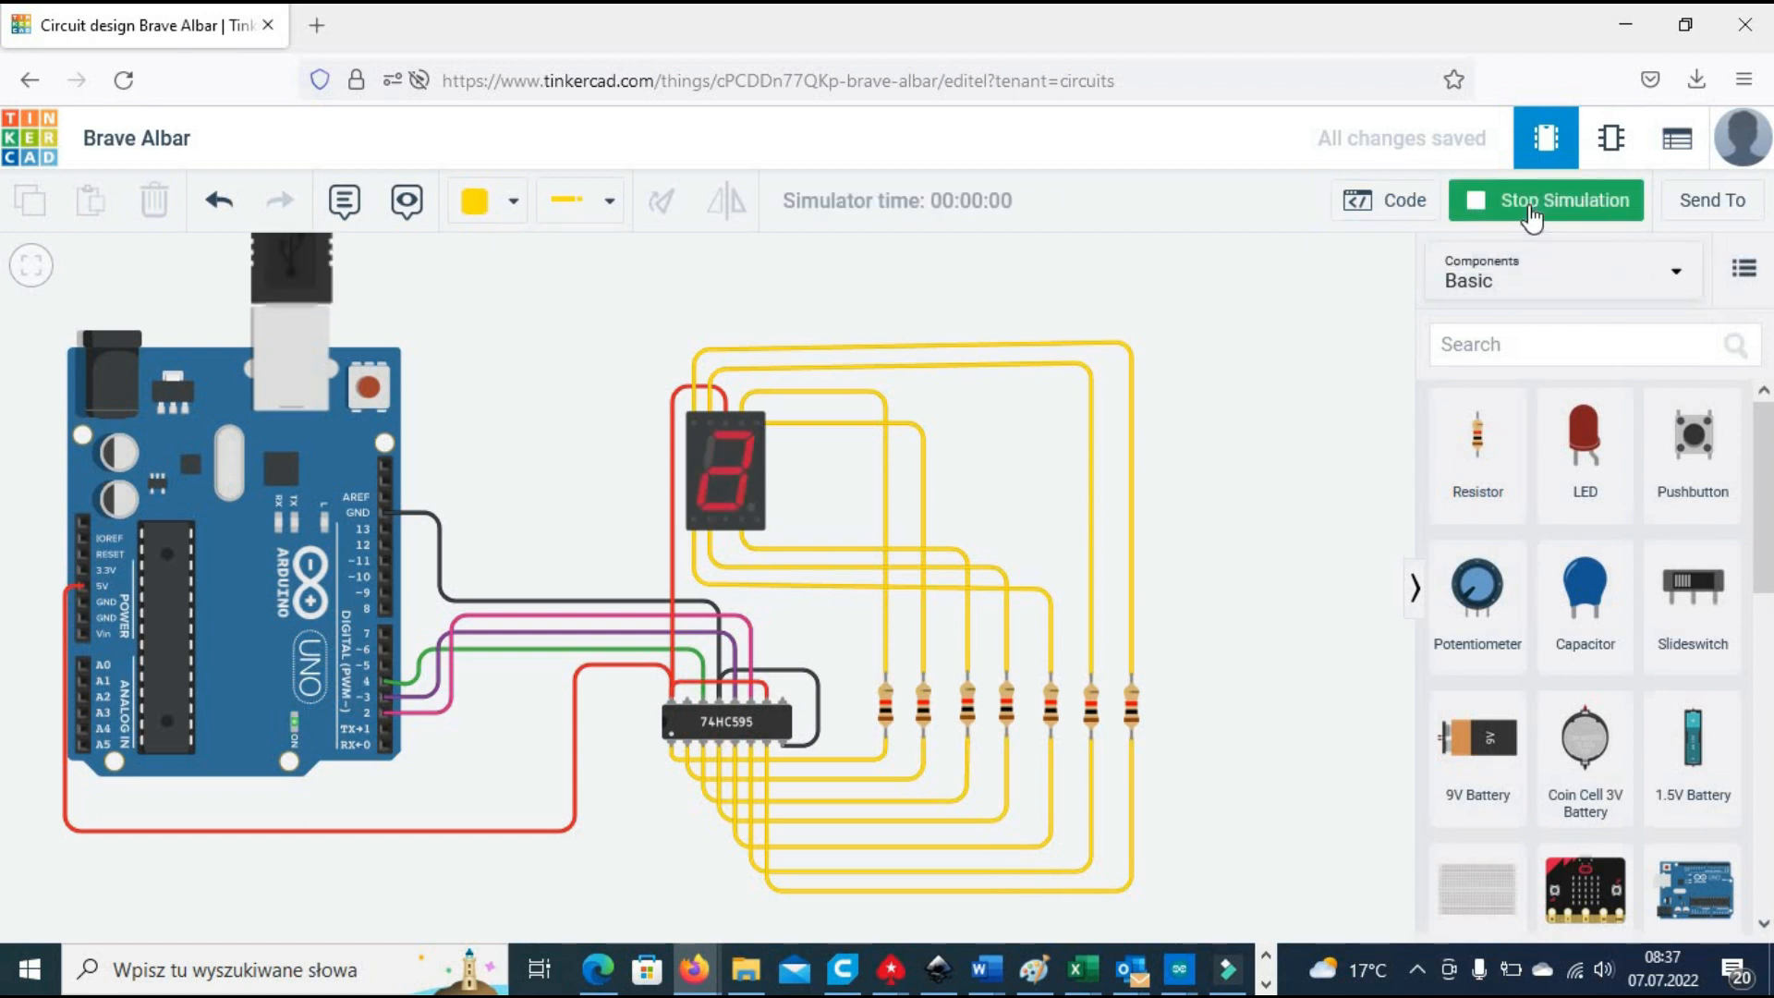